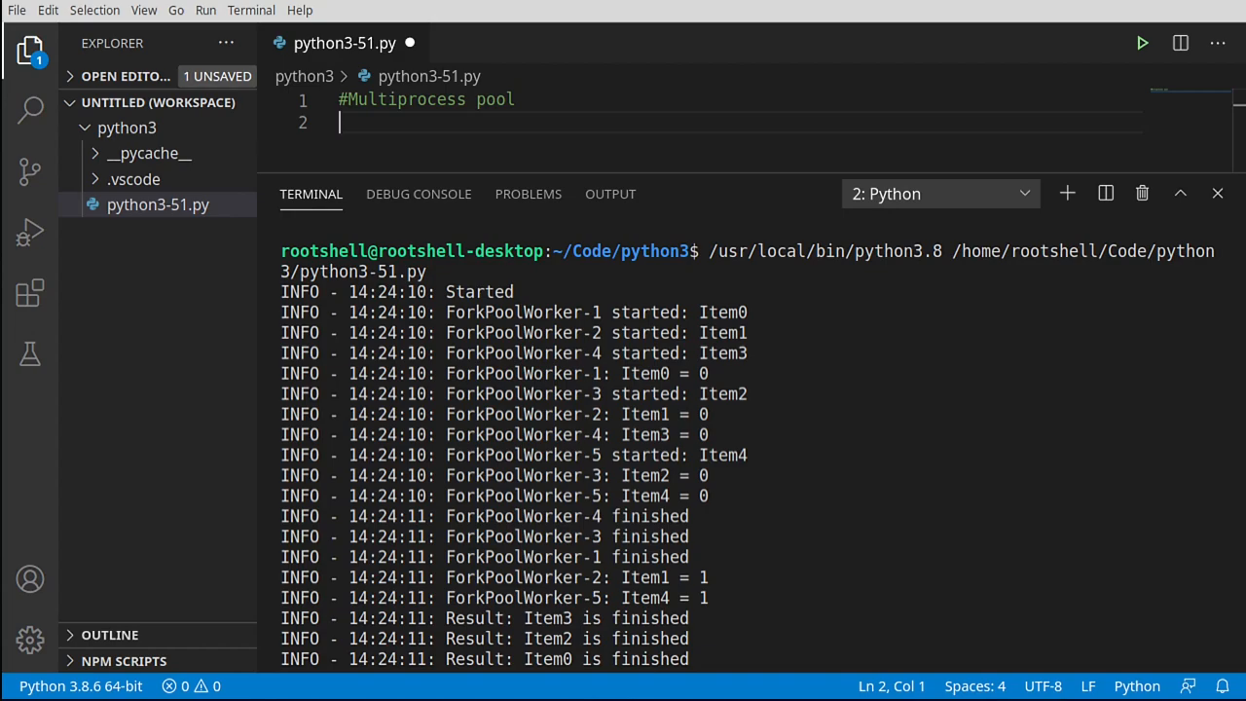
mouse_move(487, 117)
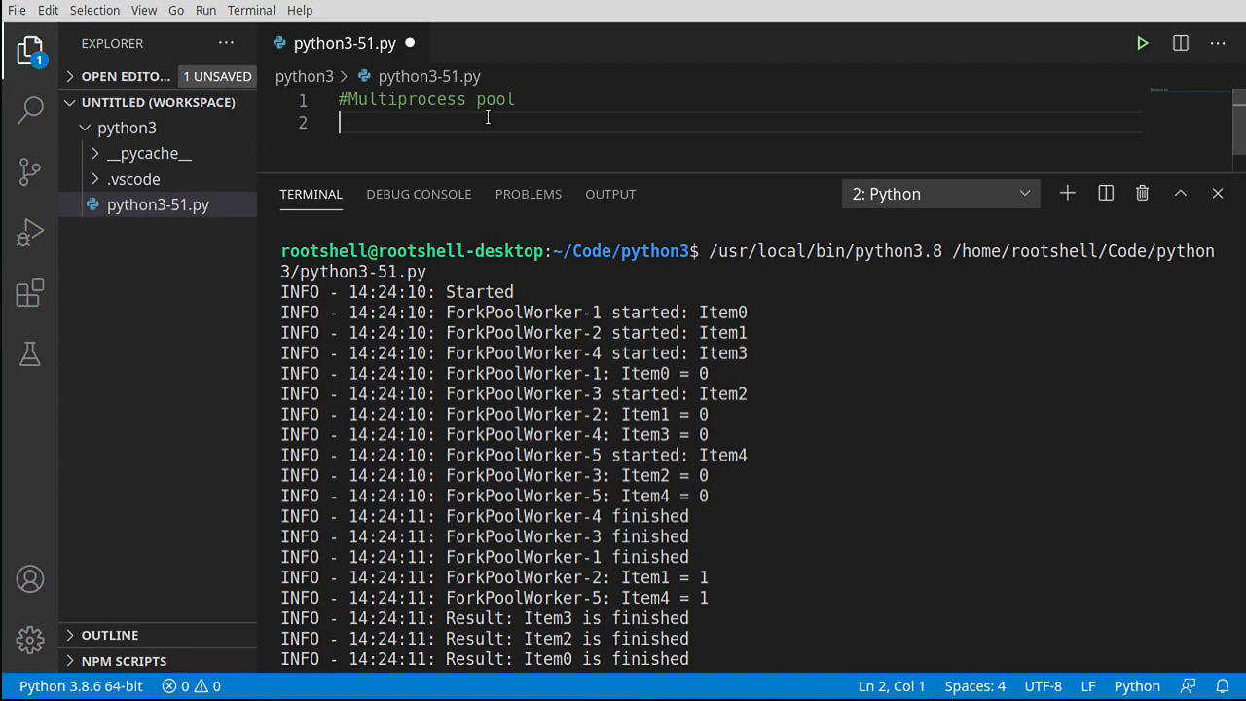
- Add '#Pools of processes and their results' as a second header comment on line 2
text(#Pools of processes and their results)
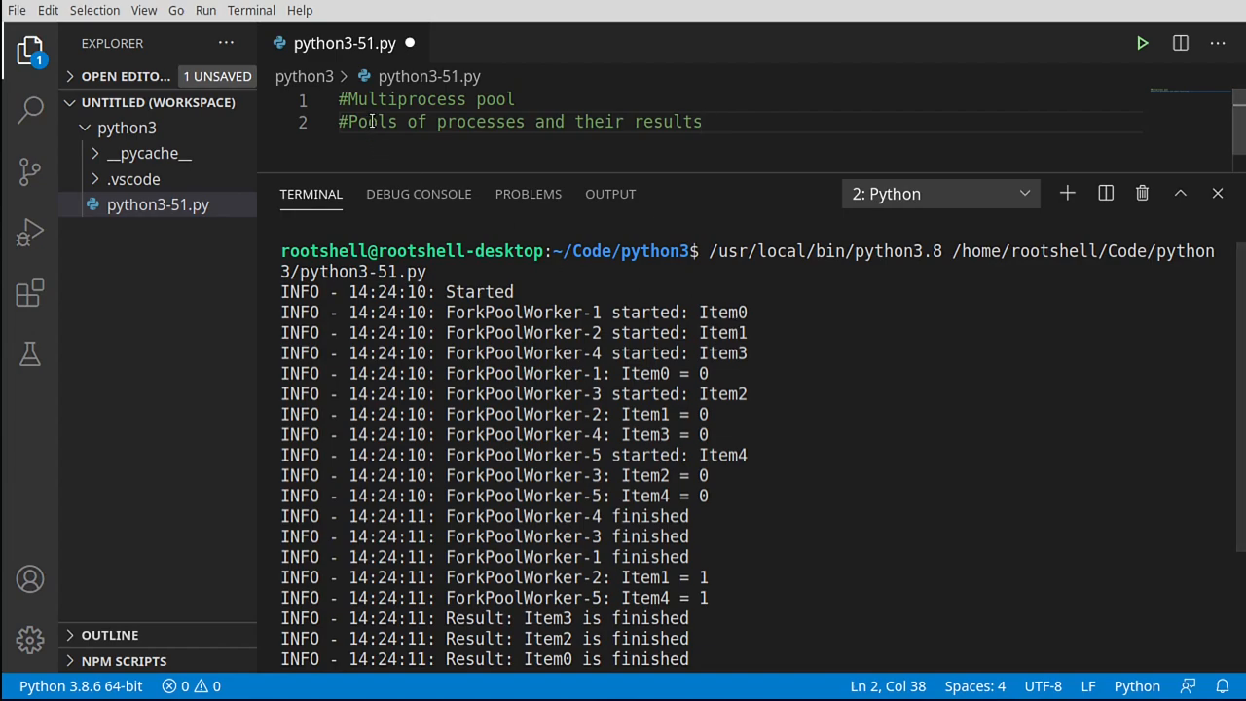
double_click(479, 121)
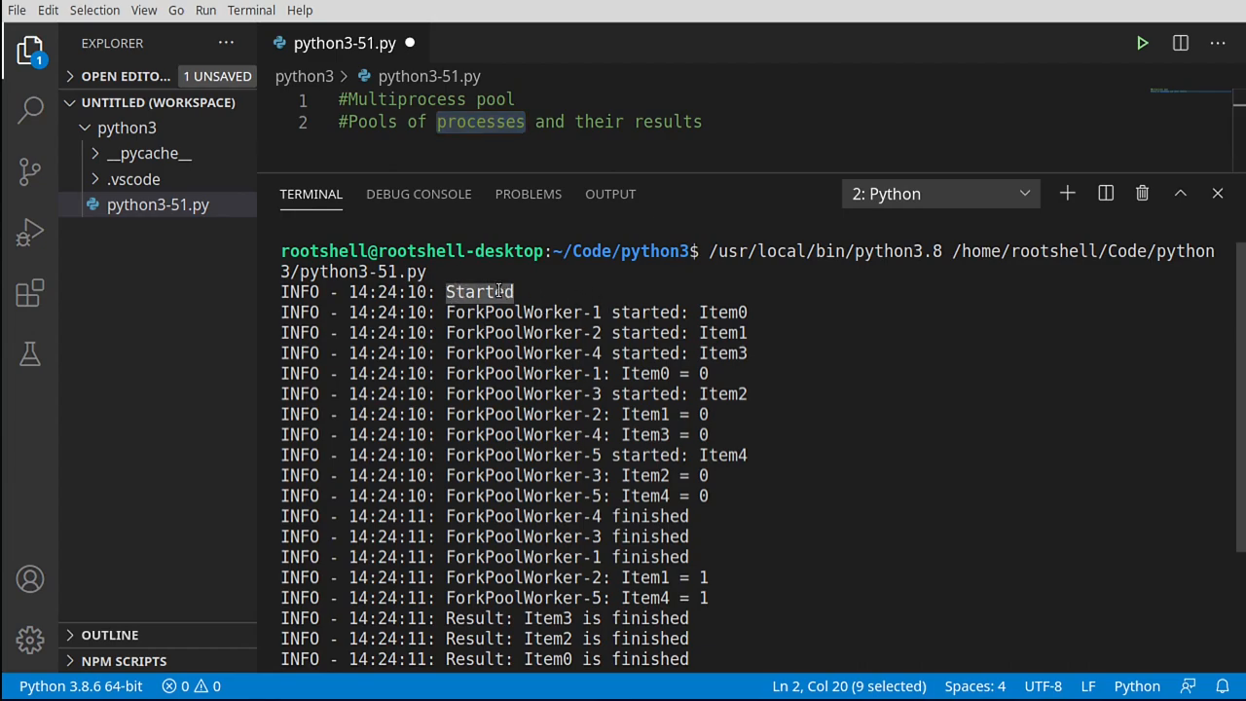
mouse_move(516, 313)
text(#Imports)
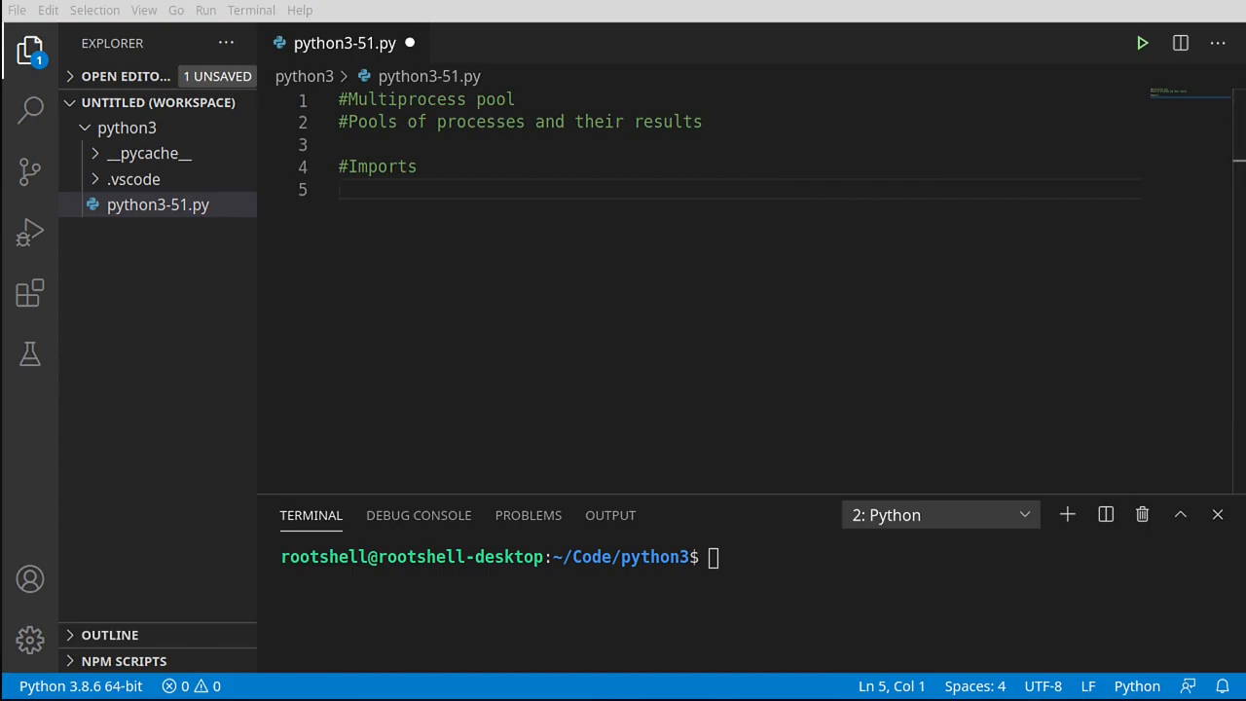
- Write the #Imports block: logging, multiprocessing, Process, time and random
text(import multiprocessing)
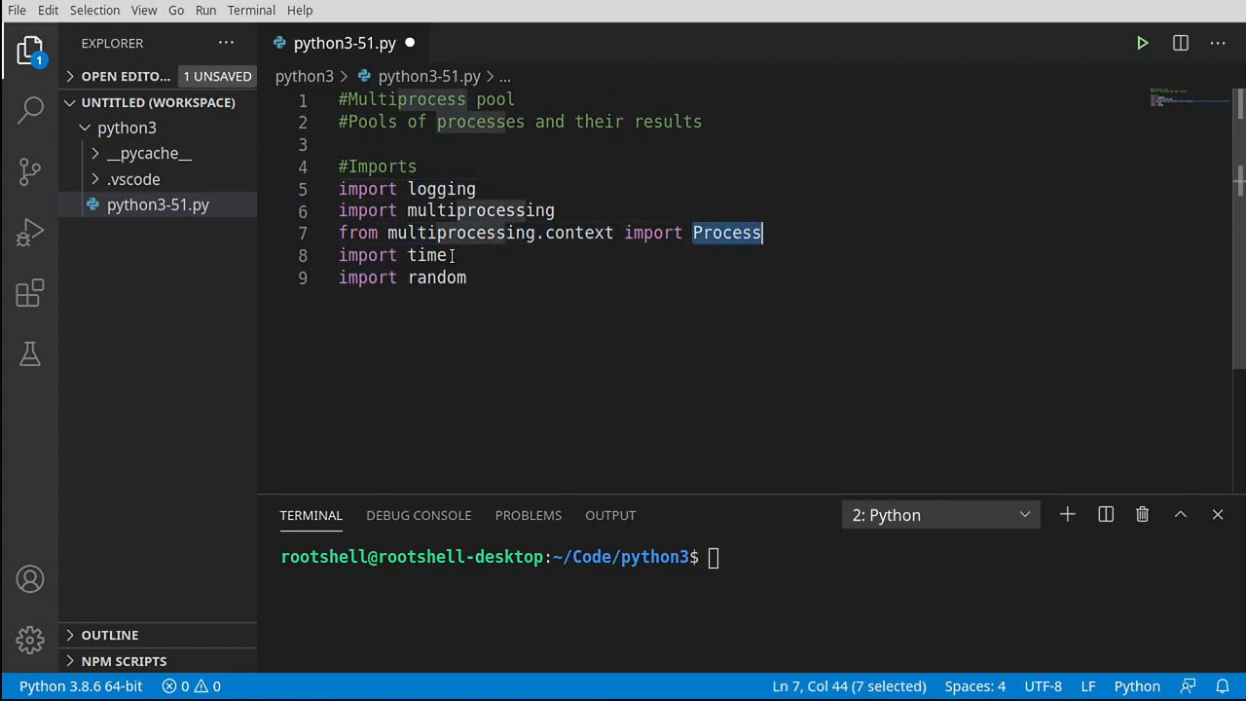
click(437, 278)
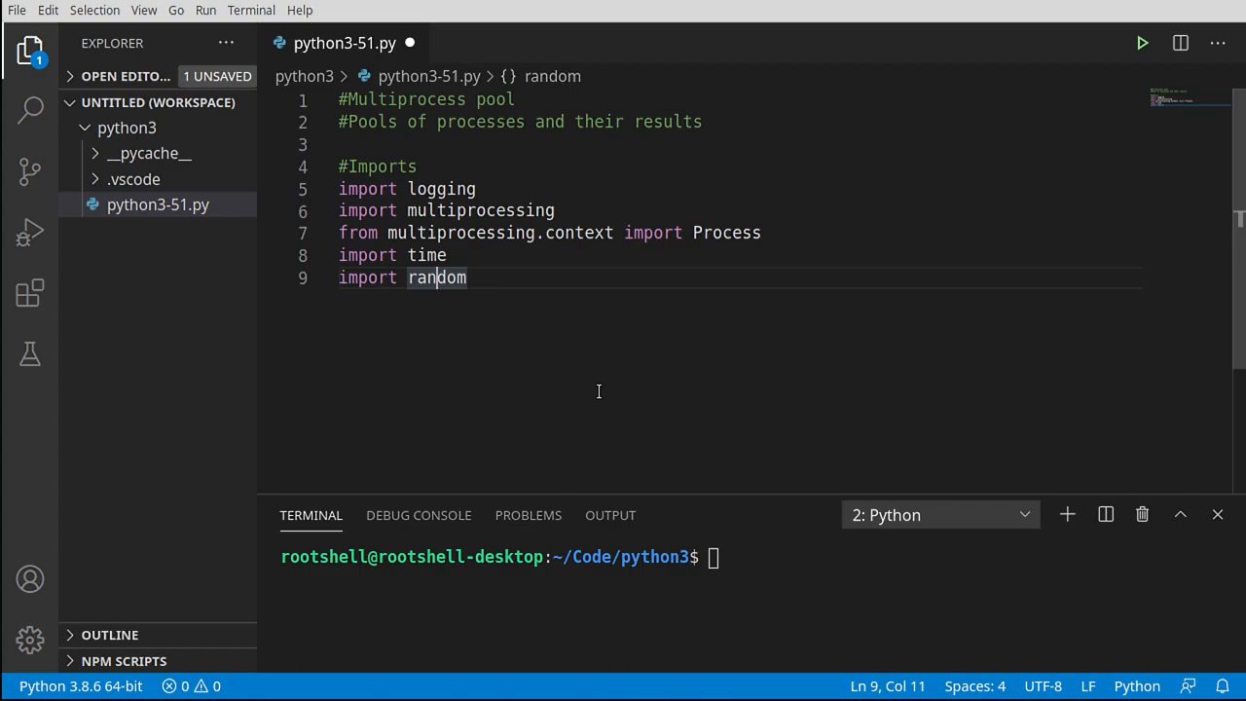
key(Enter)
text(#Worker processes)
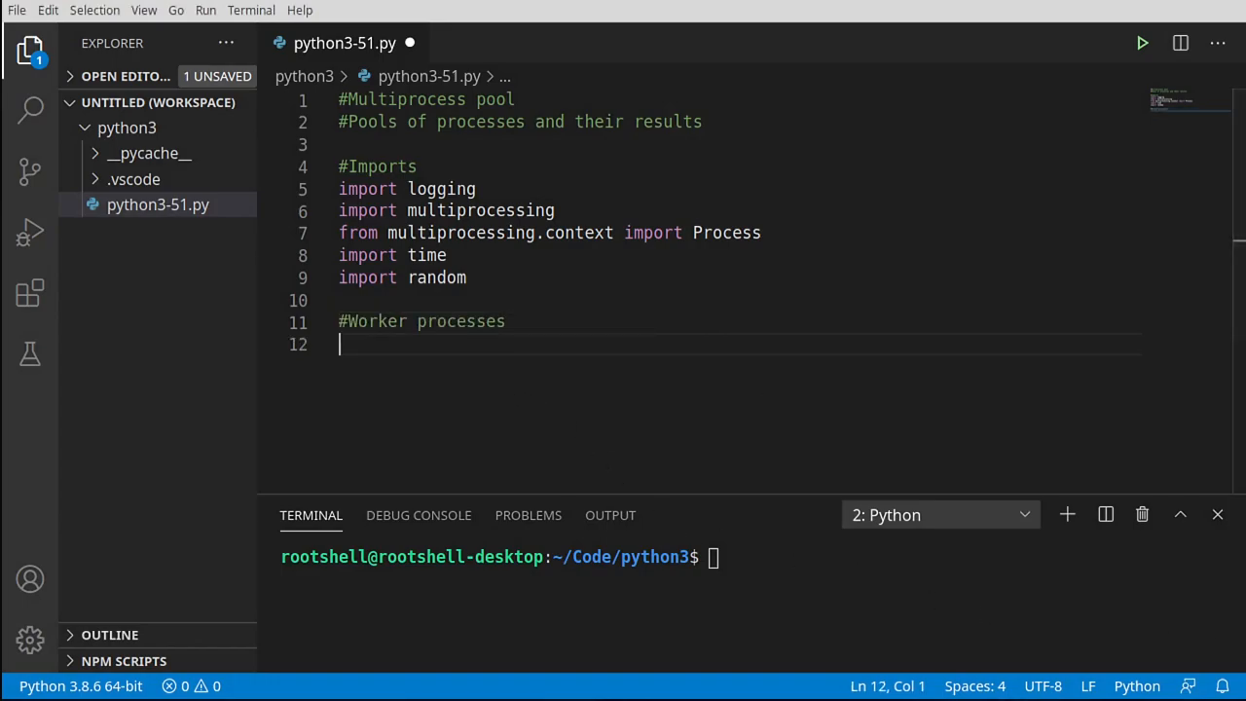
mouse_move(862, 406)
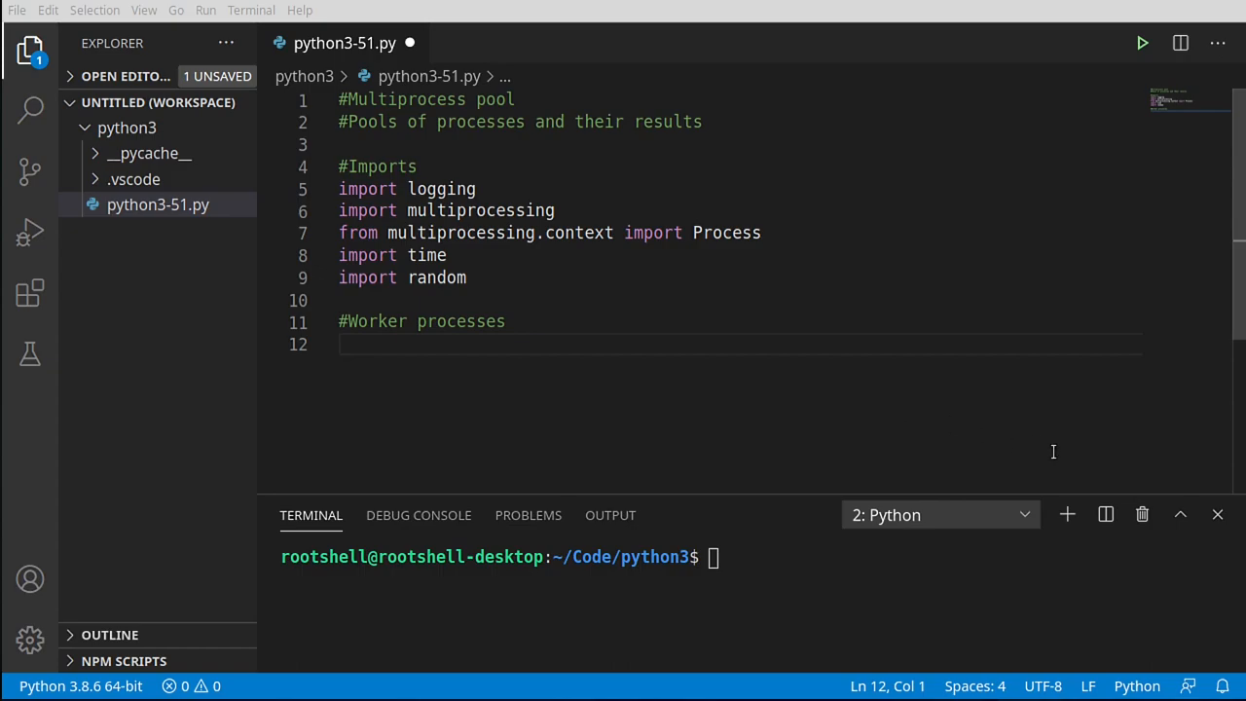
- Define work(item, count) under #Worker processes and assign name from the current process
click(397, 345)
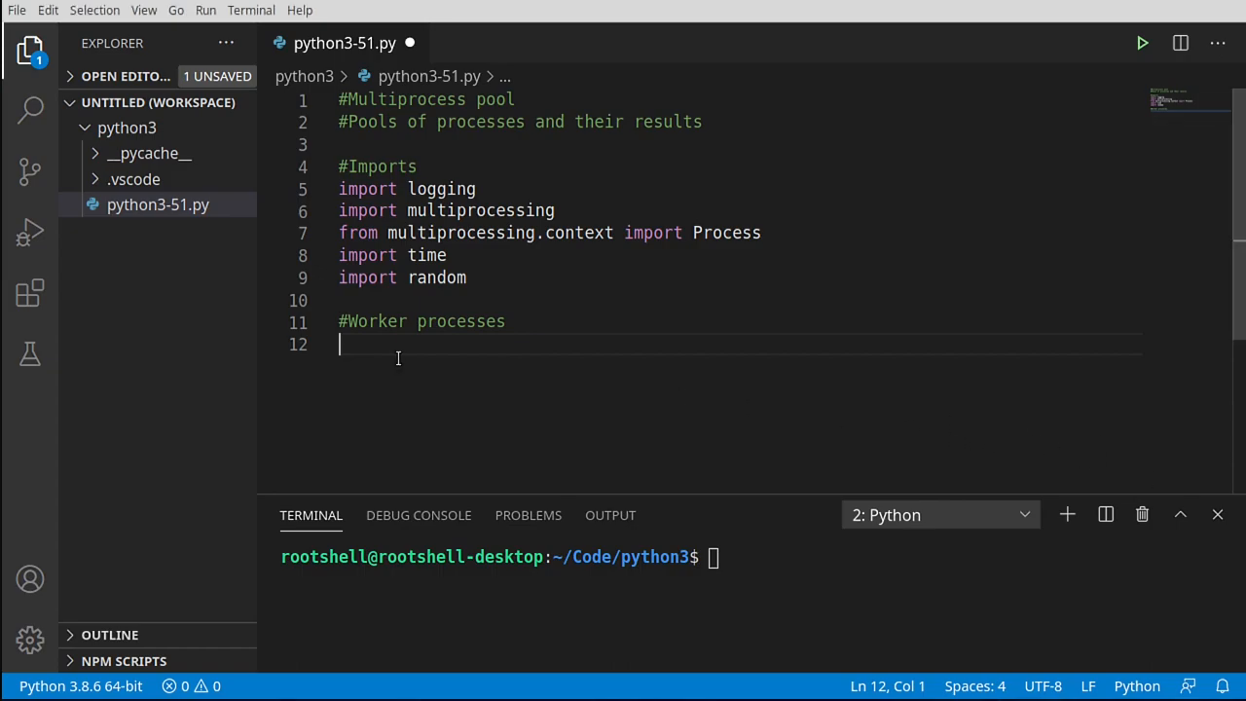
text(def)
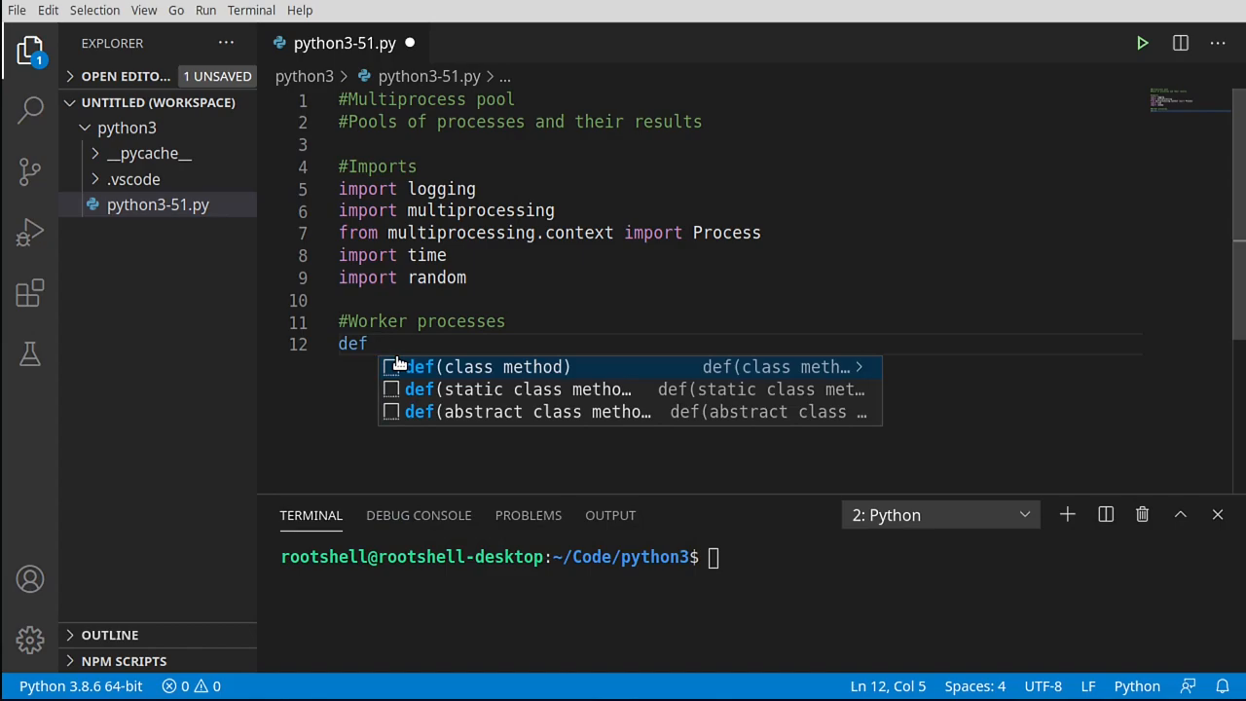
text(work)
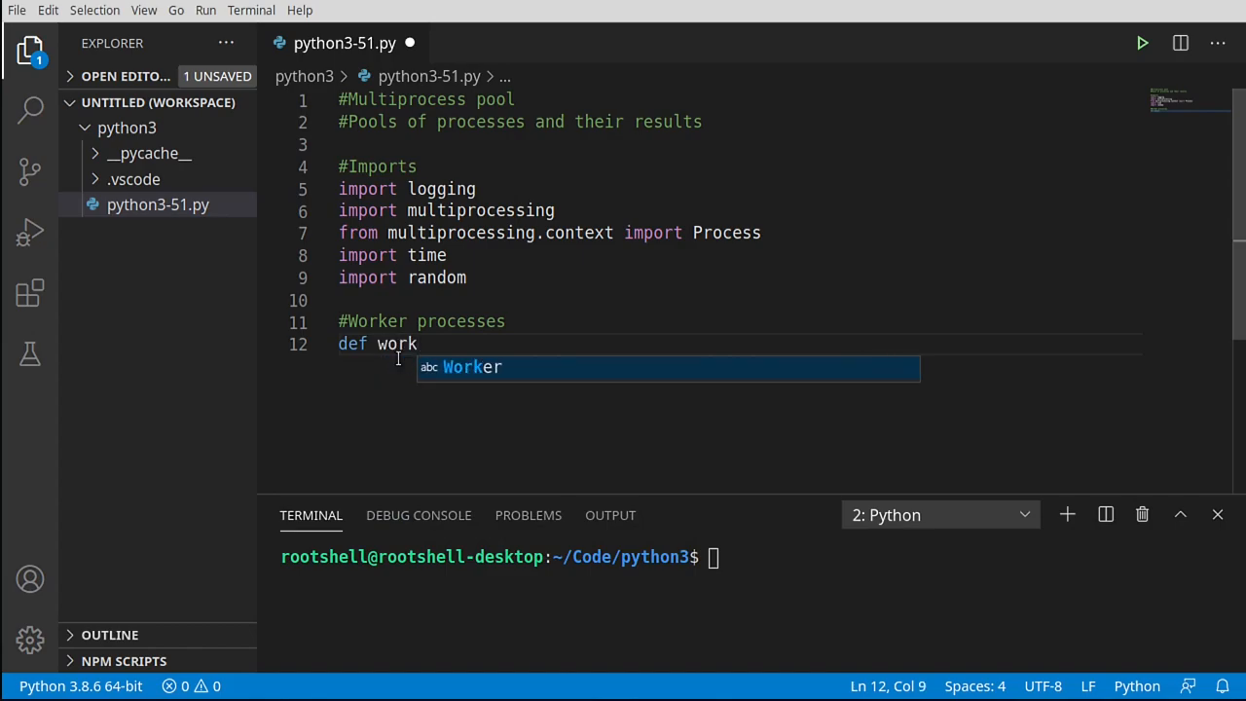
text((item))
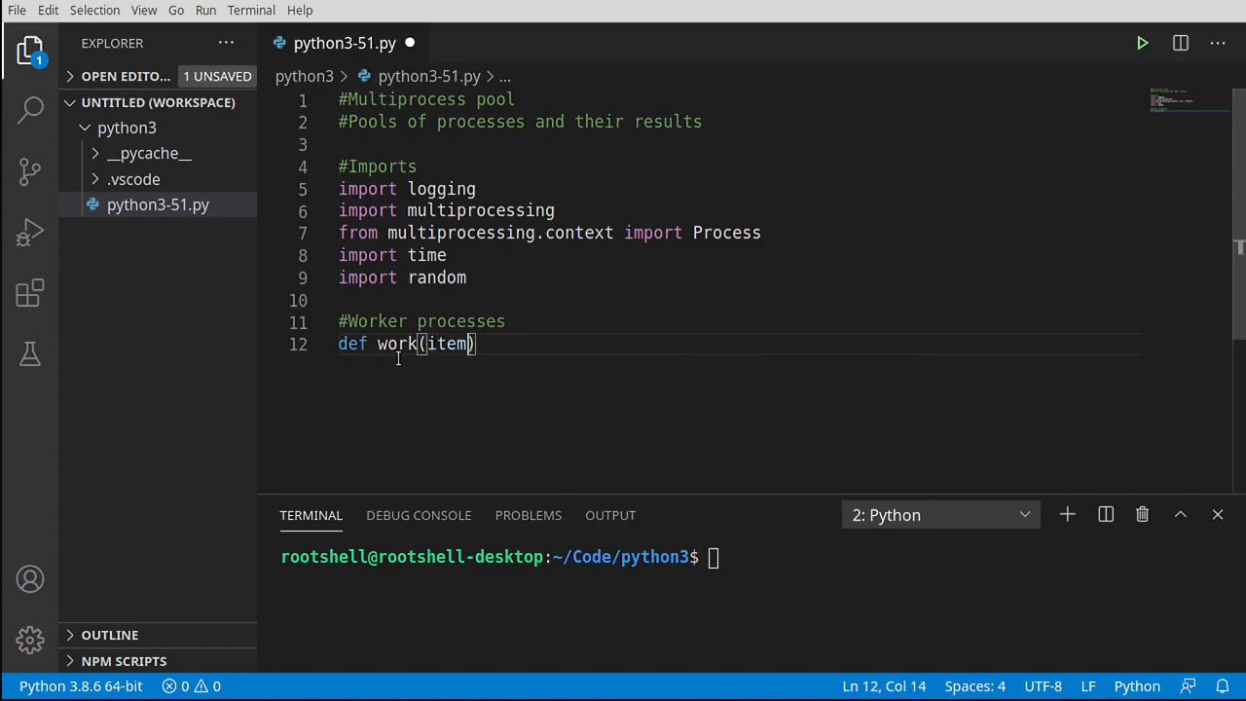
text(,count)
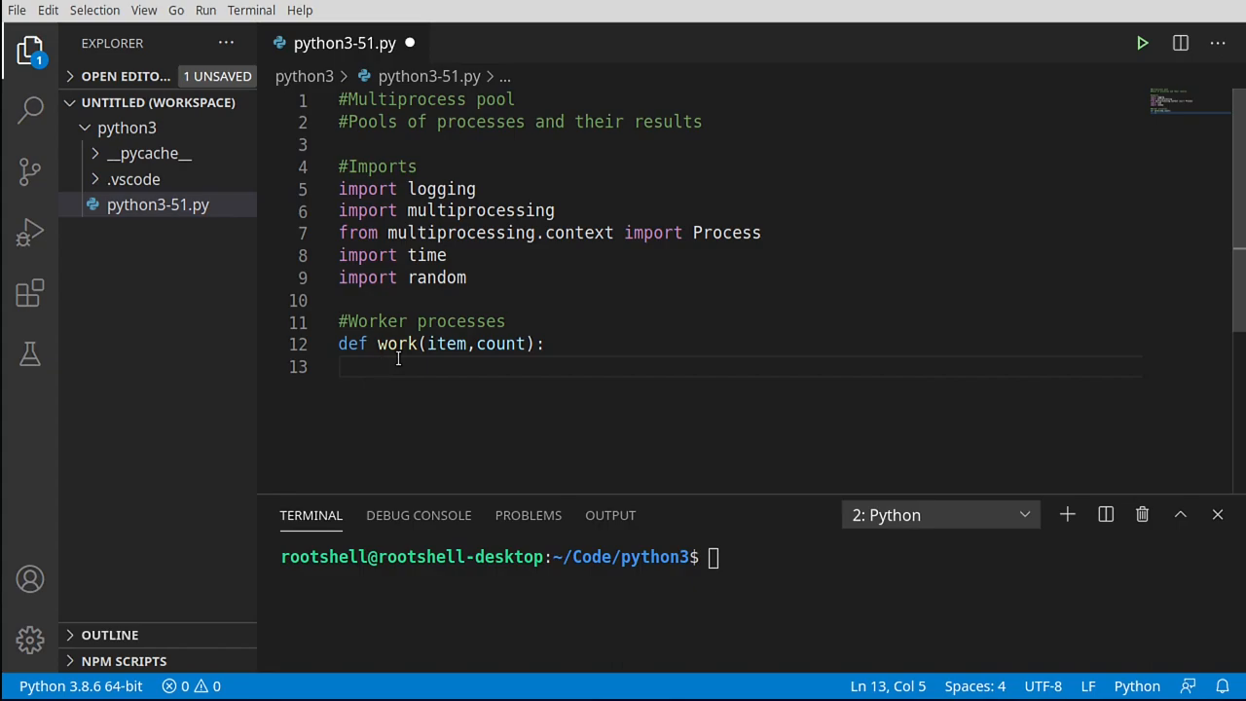
text(name)
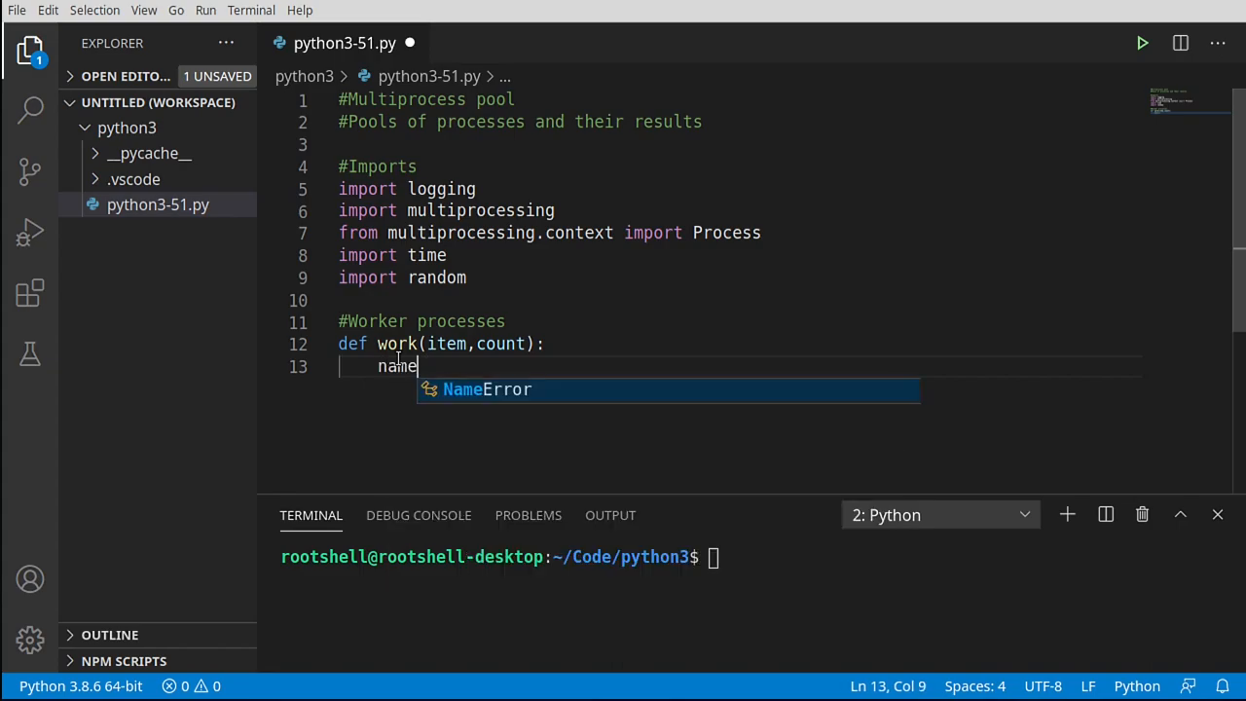
text(= multiprocessing.current_process)
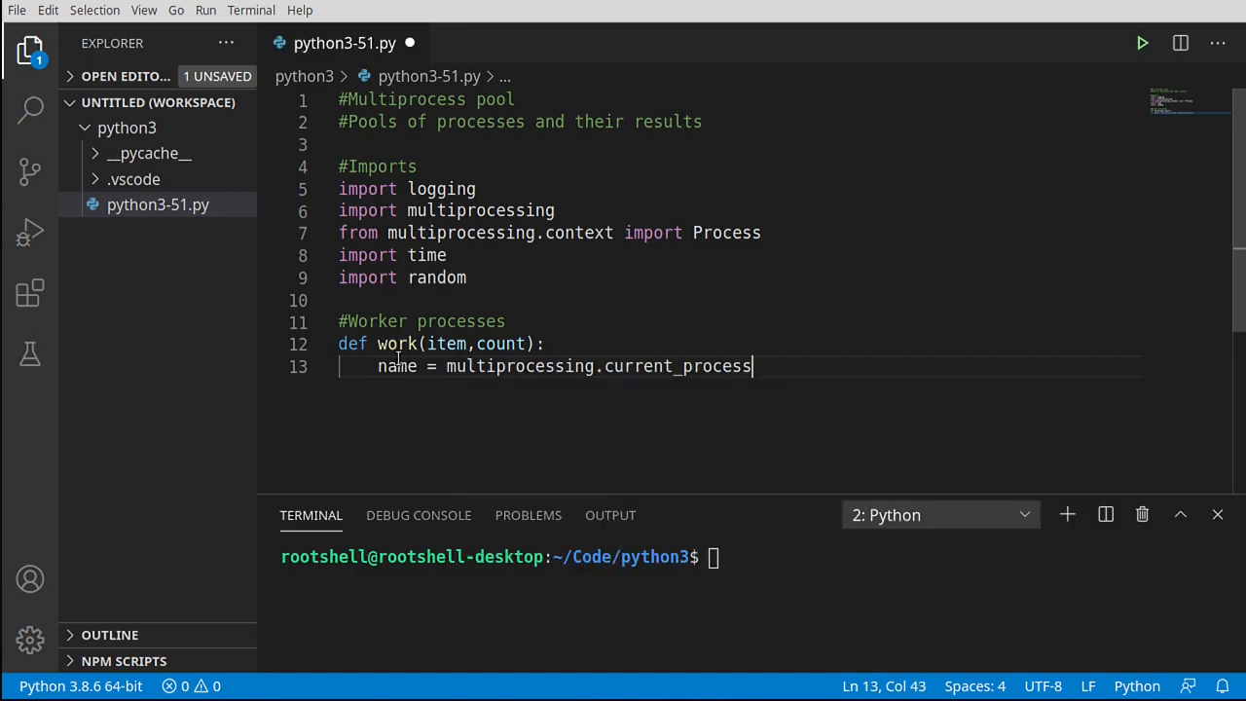
text((0.na)
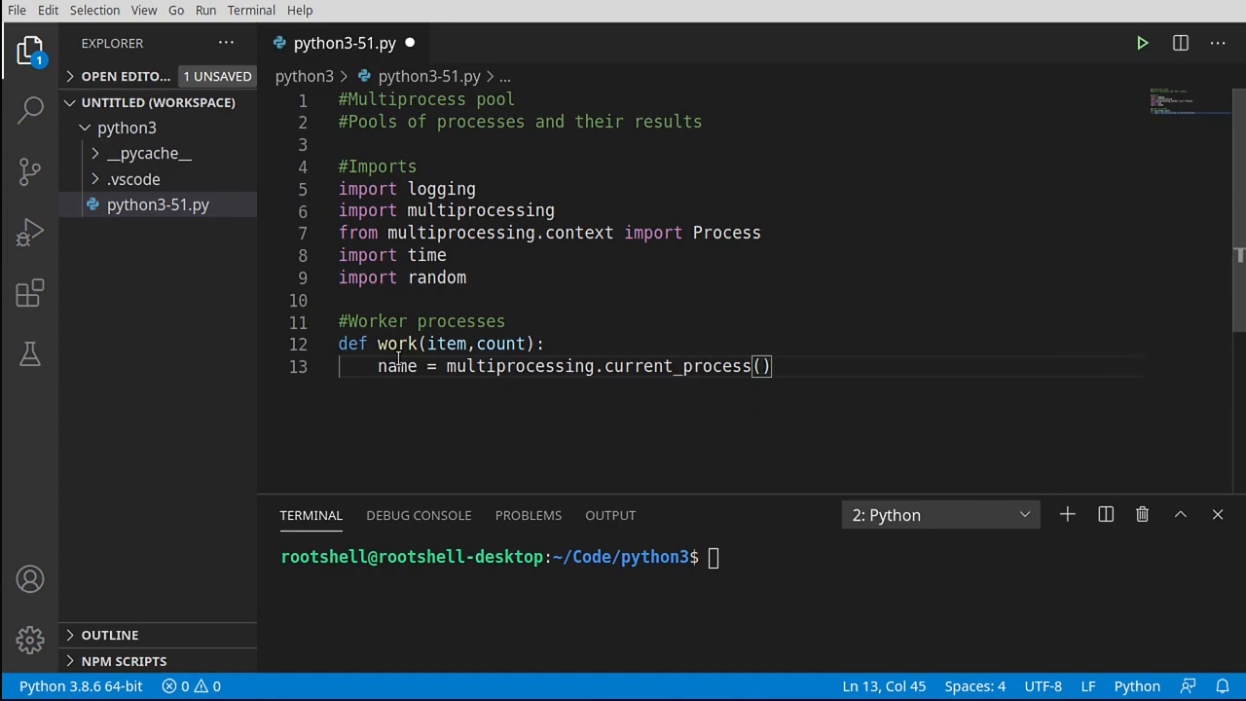
text(.name)
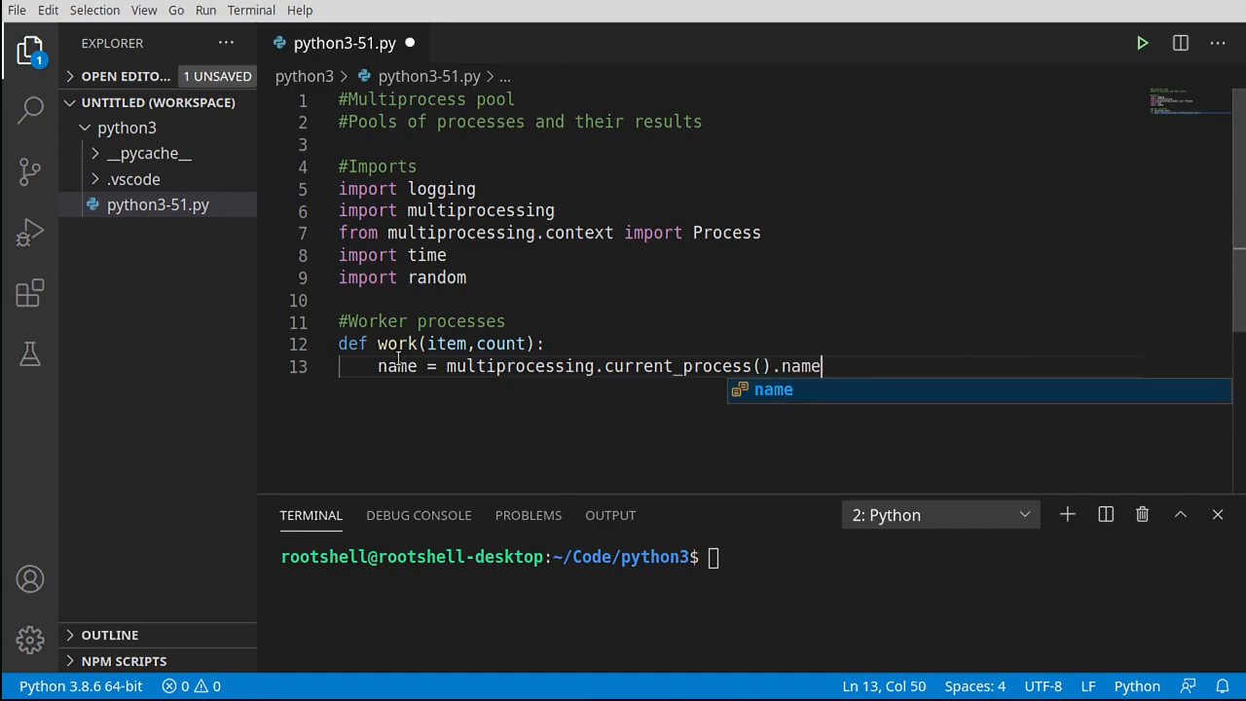
- Log f'{name} started: {item}' with logging.info inside work()
key(Return)
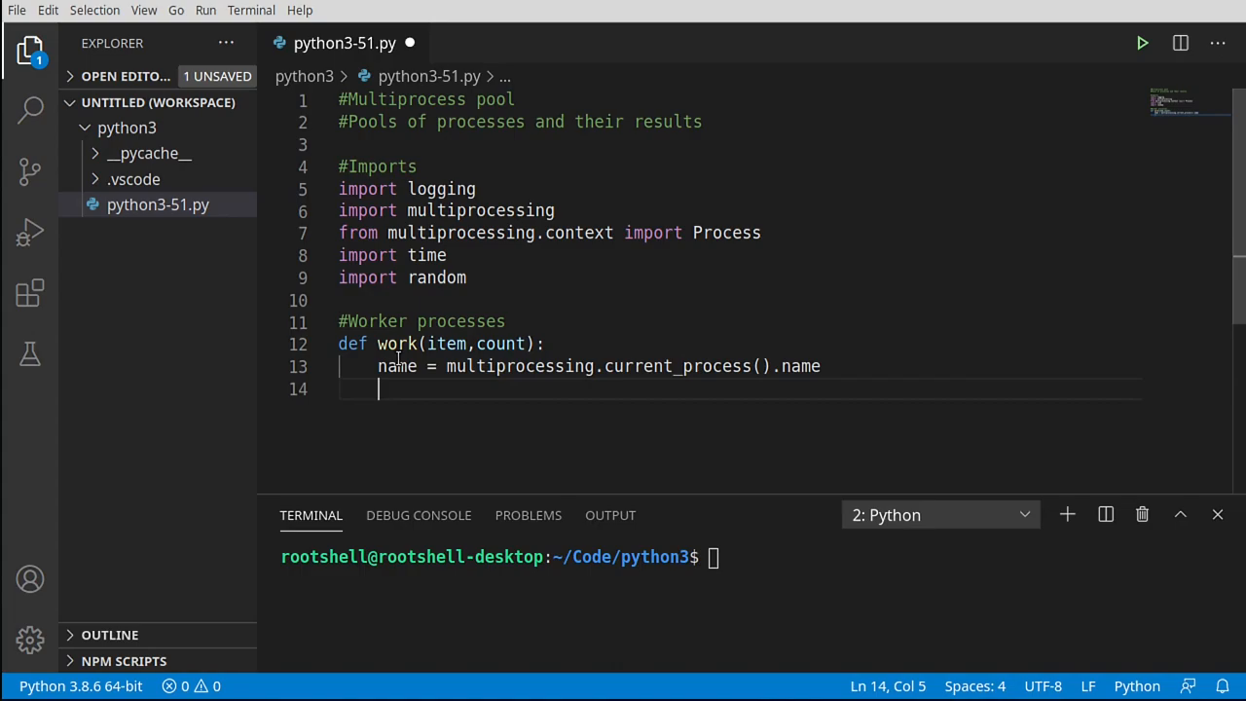
text(logging.info)
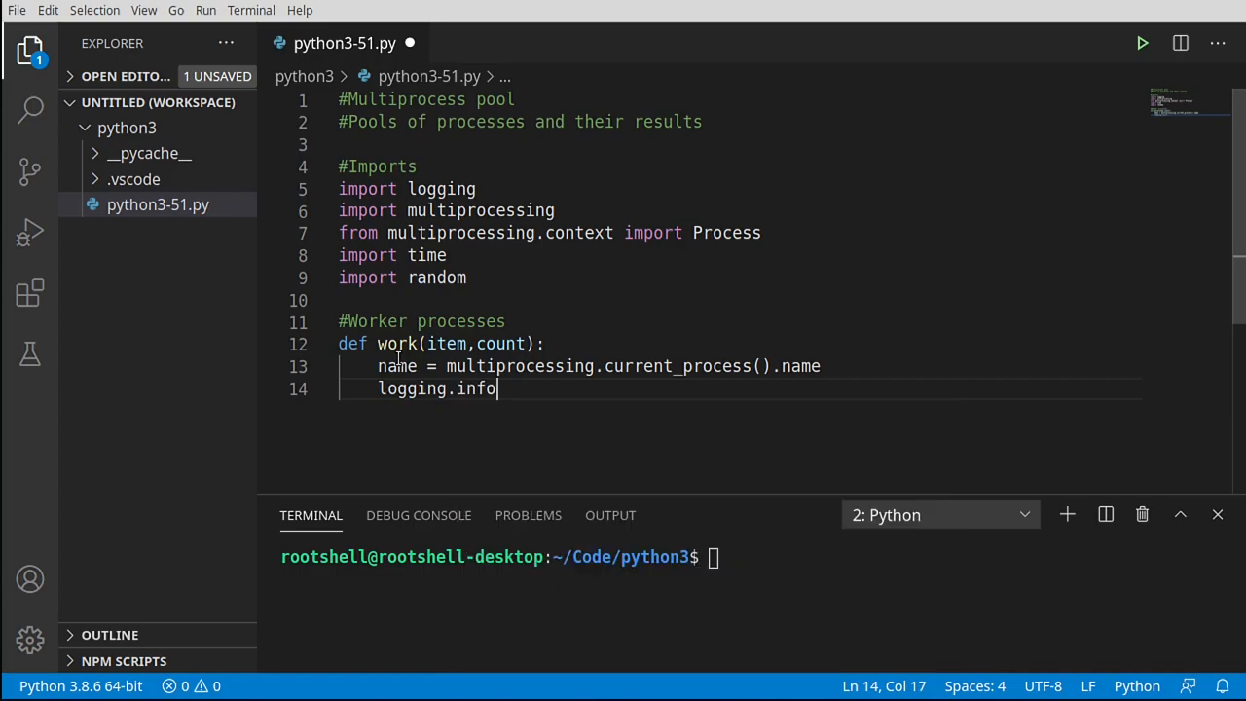
text(())
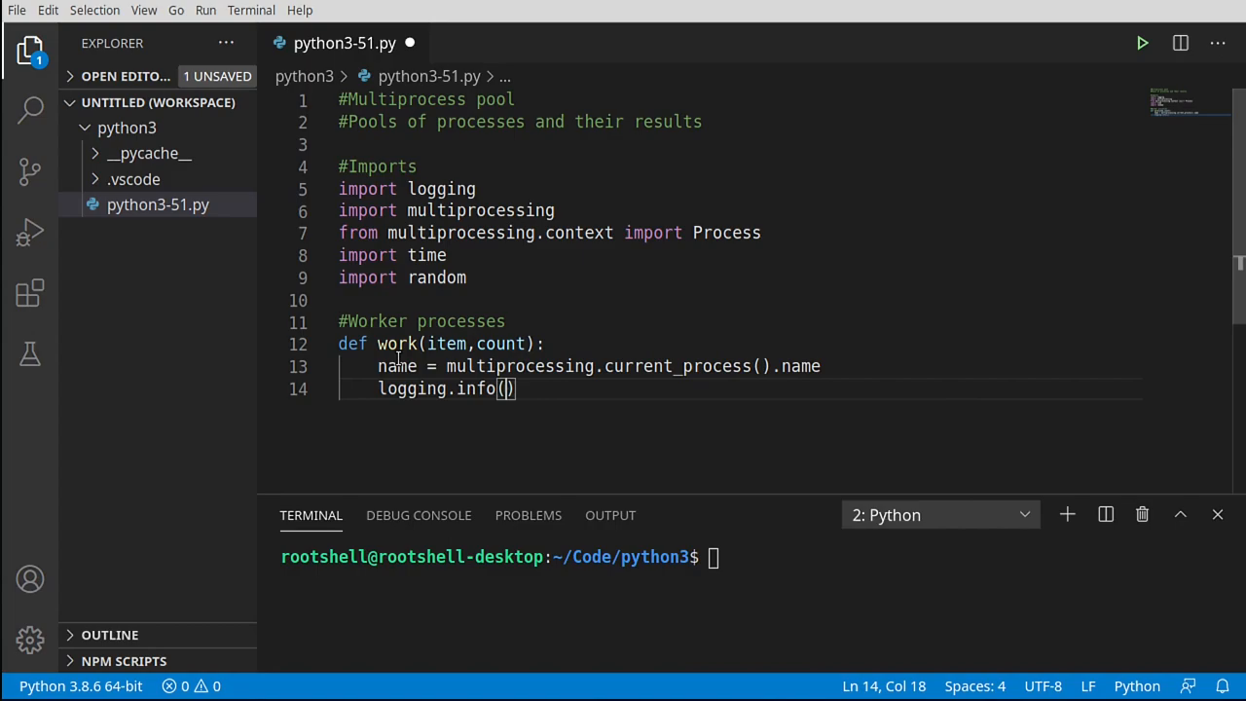
text(f')
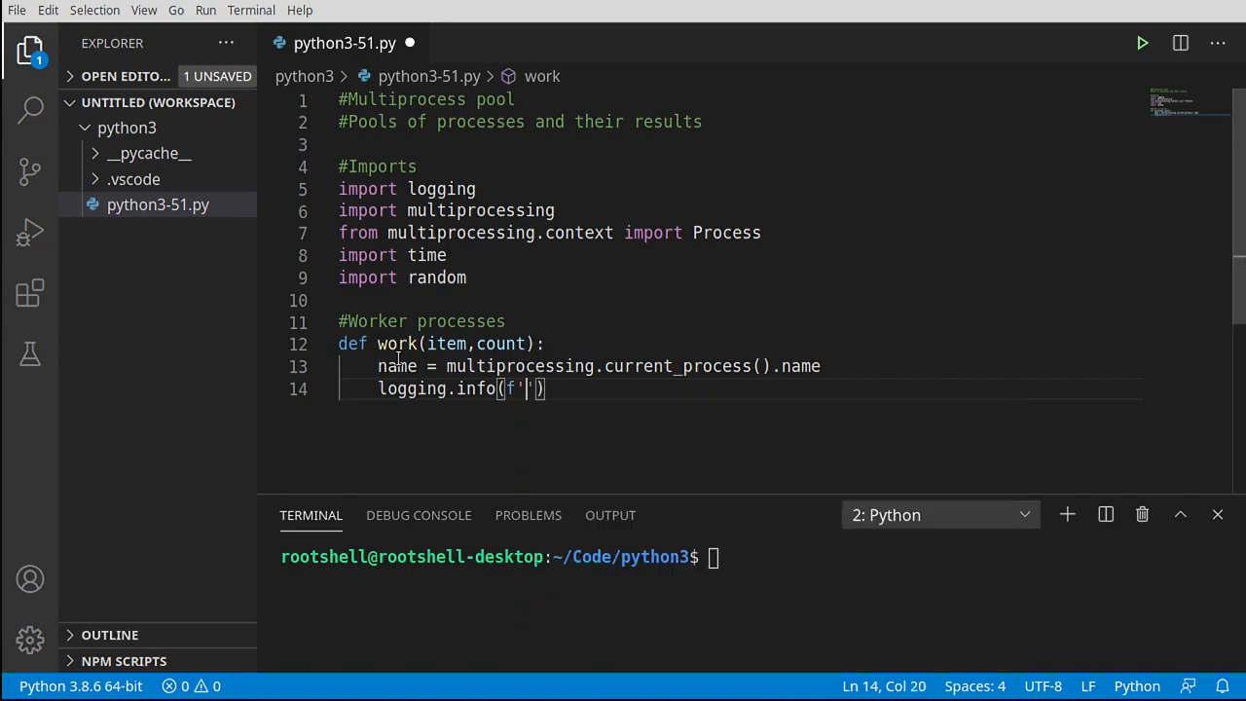
text({})
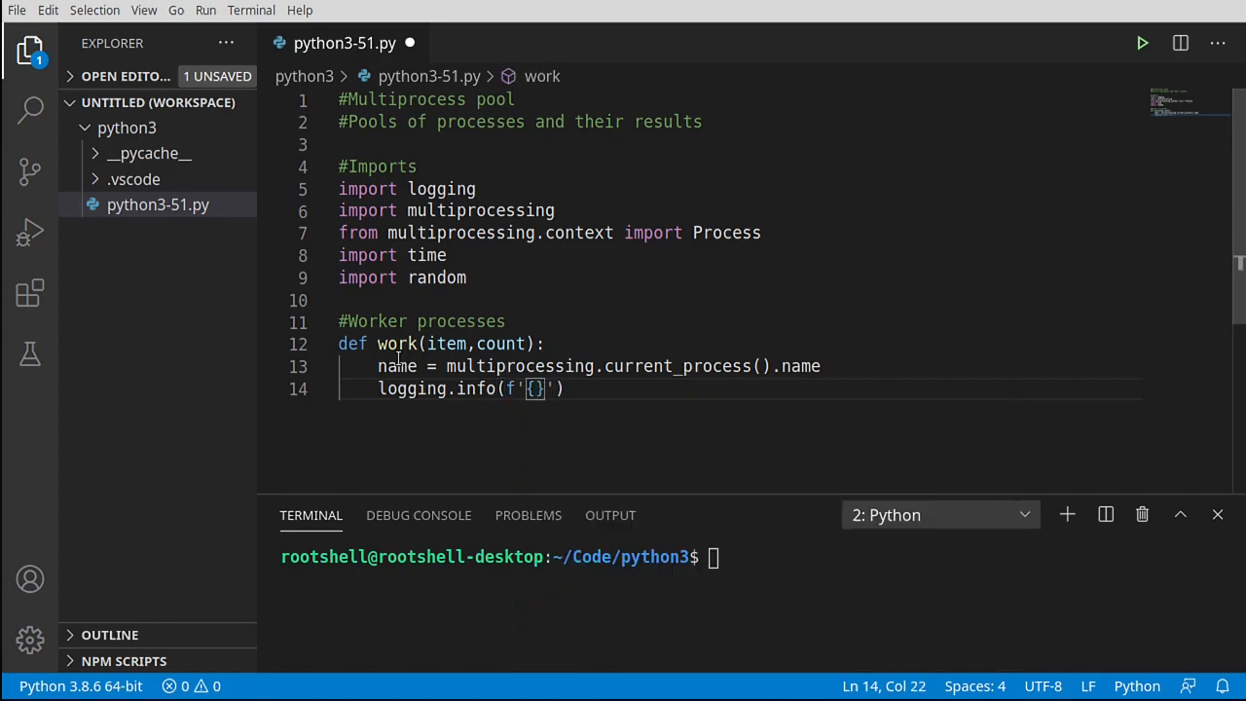
text(name)
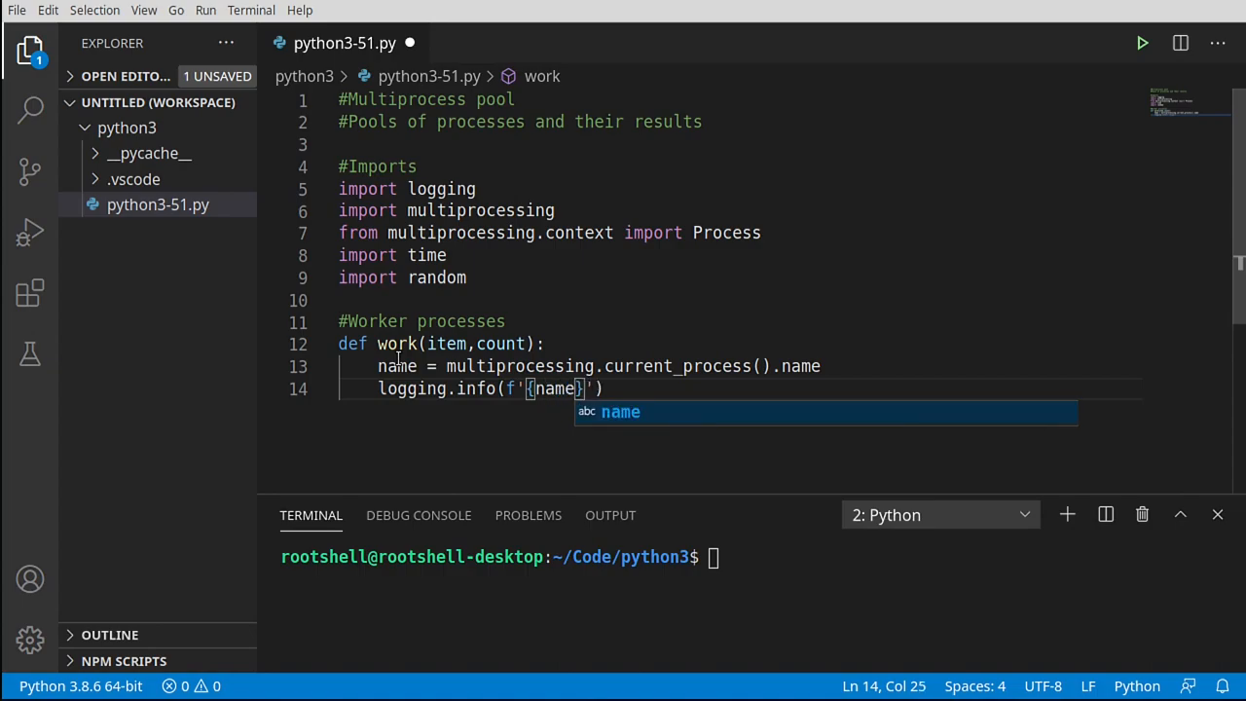
text(start)
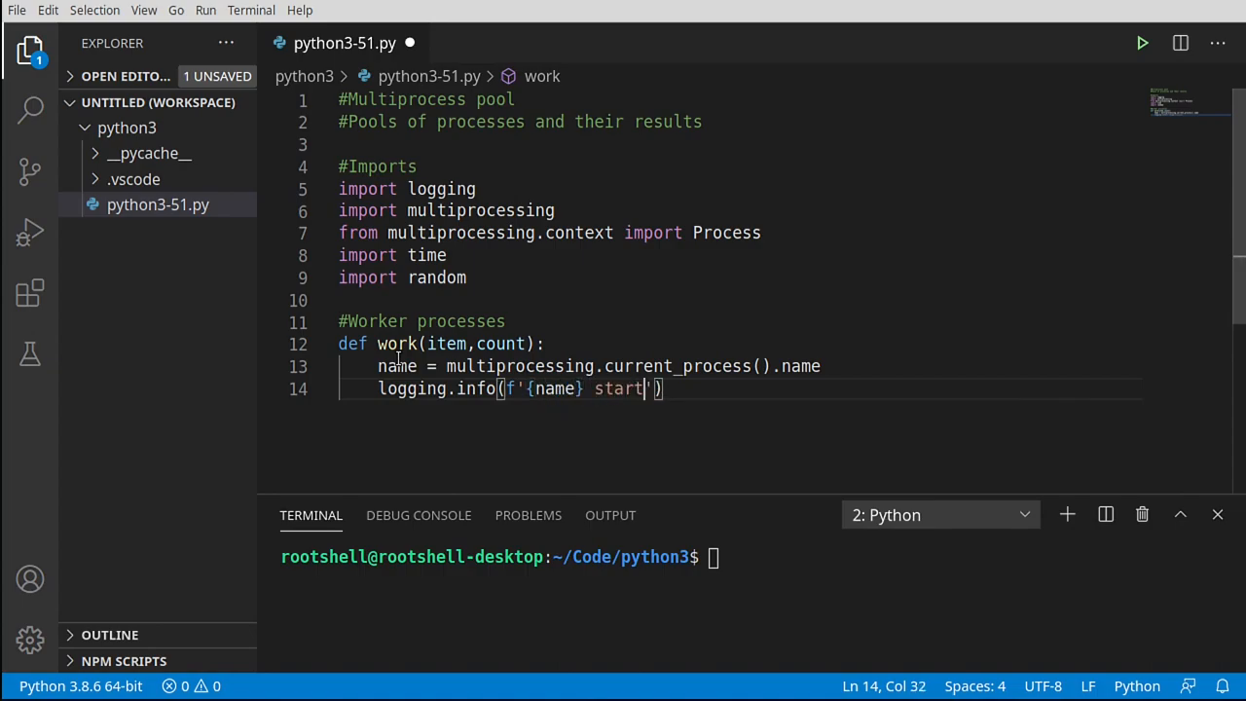
text(ed: ')
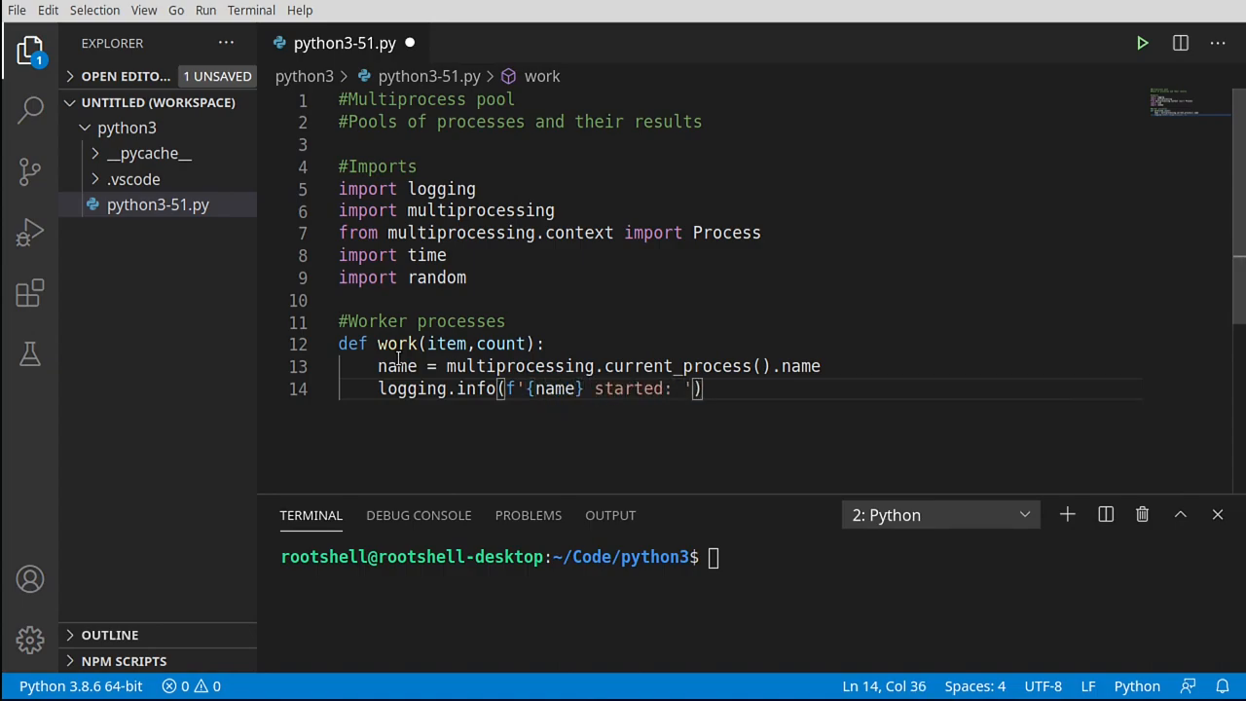
text({})
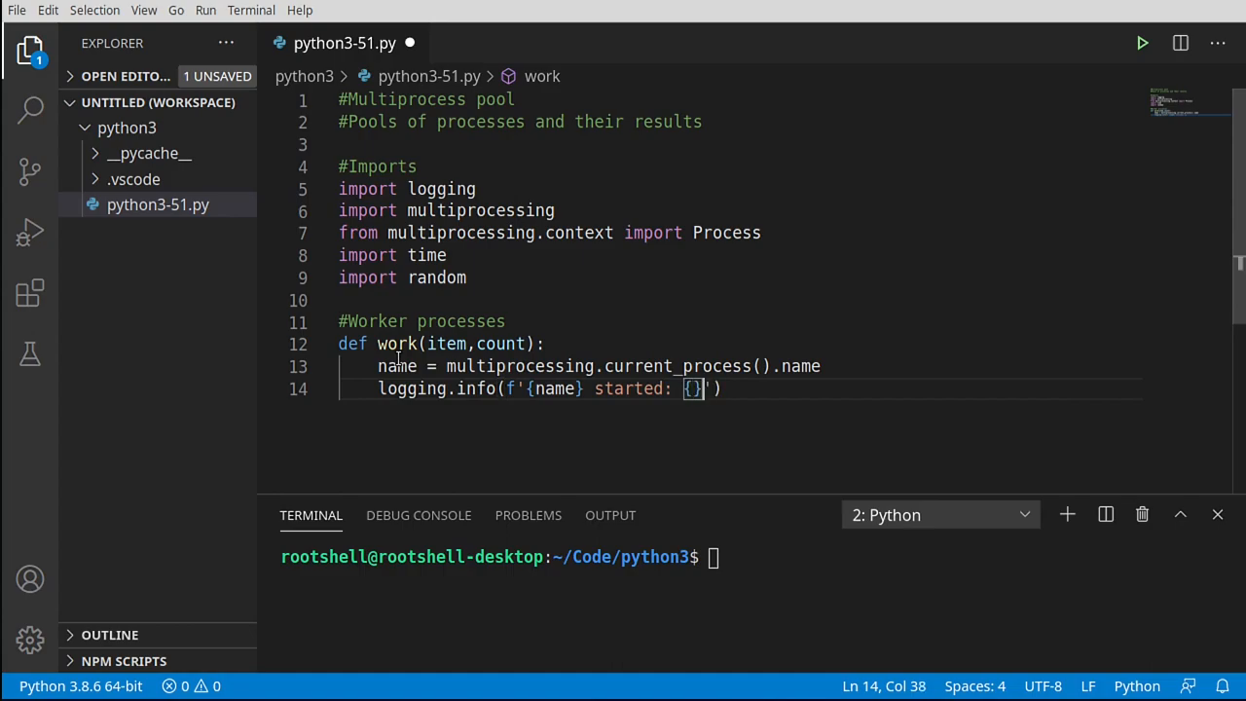
text(item)
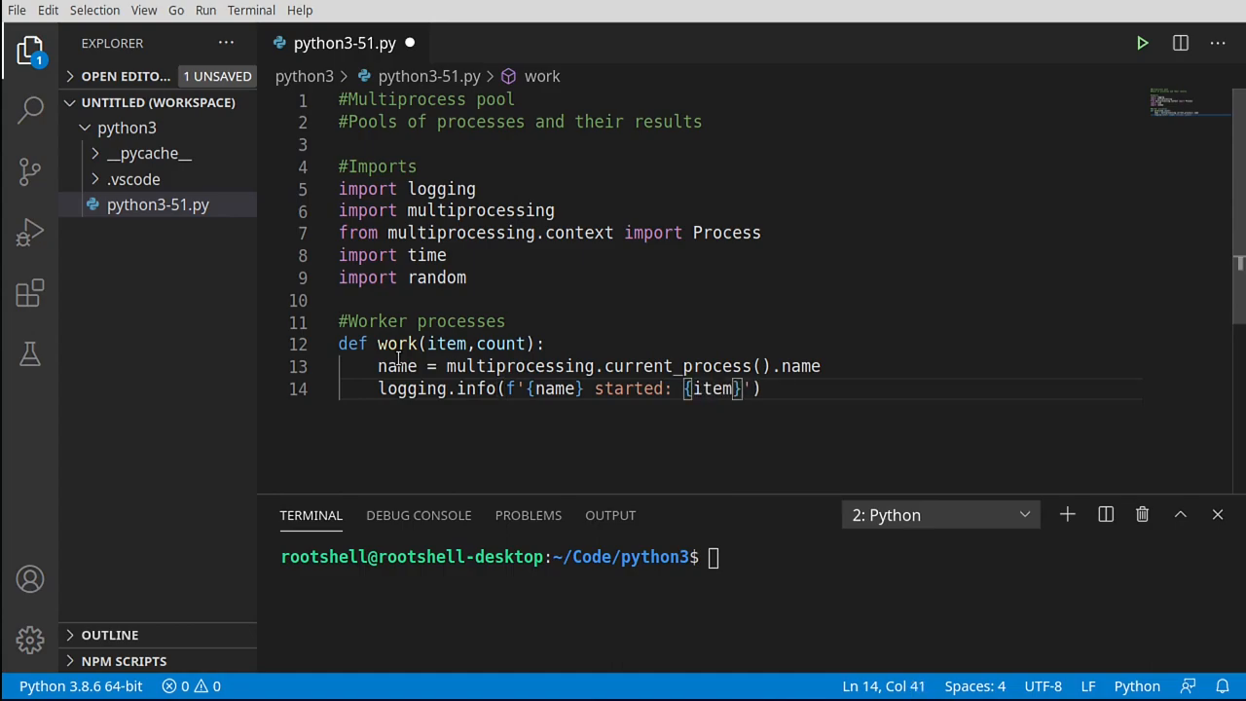
double_click(447, 343)
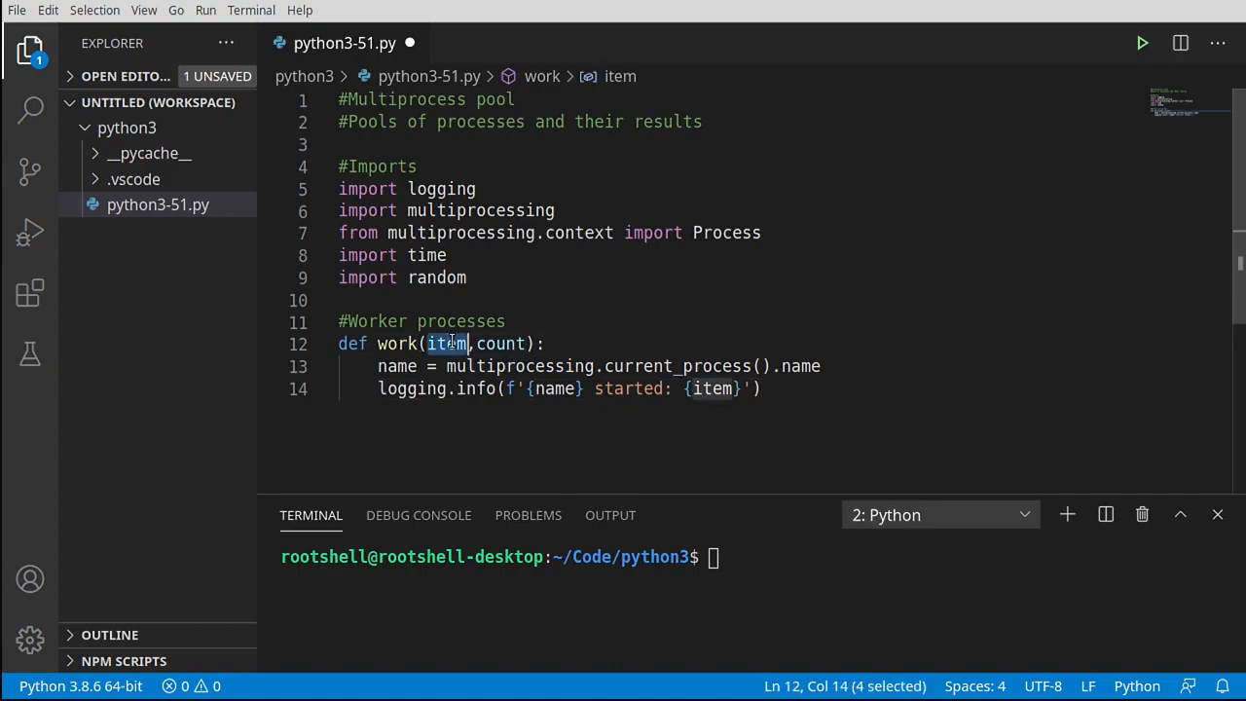
click(388, 366)
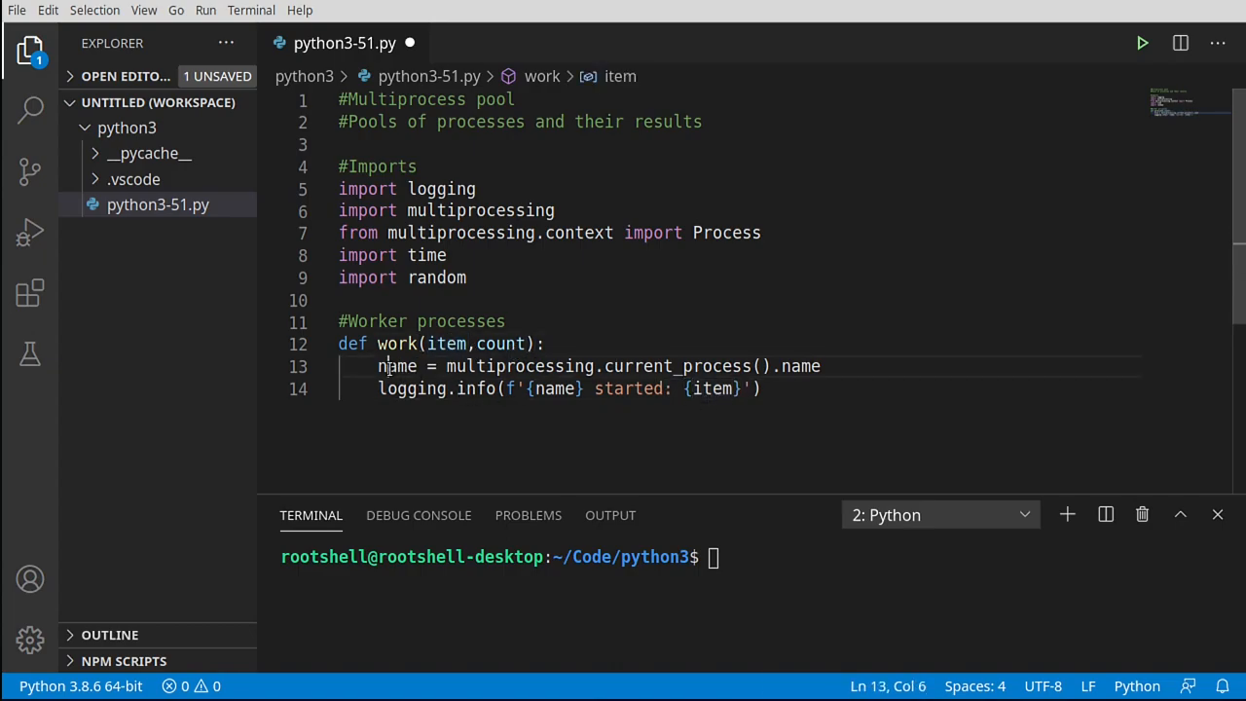
click(615, 389)
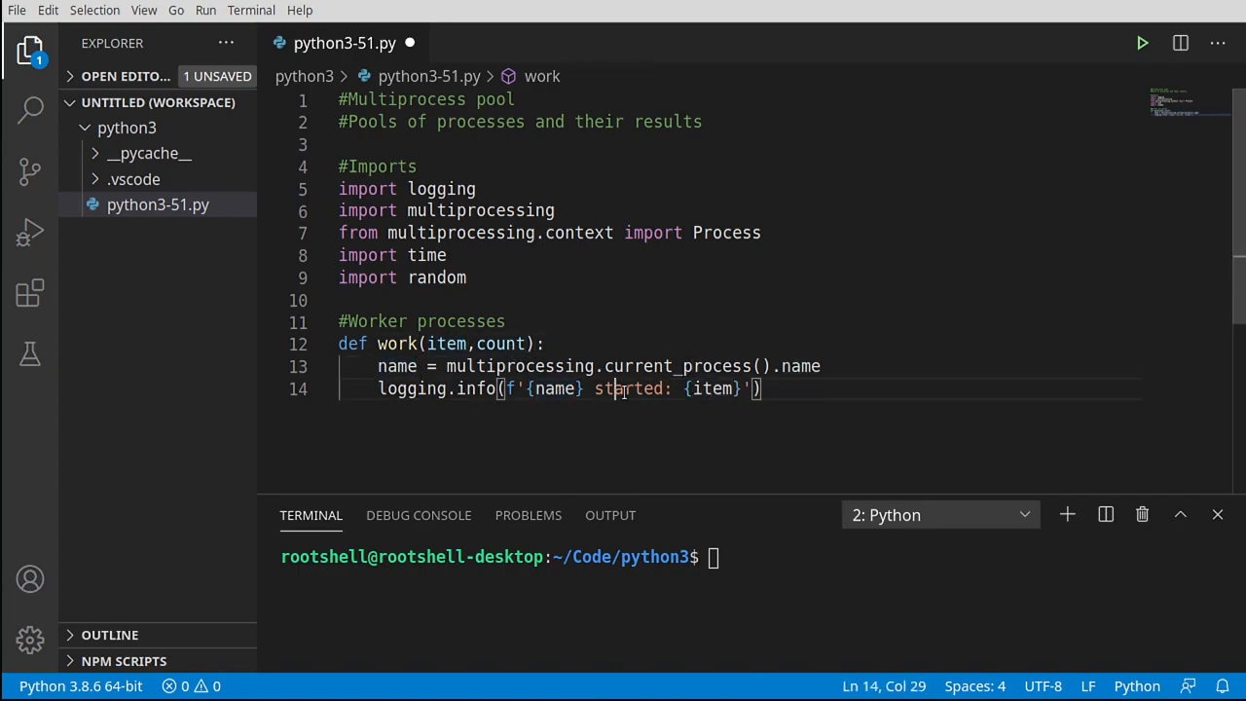
double_click(710, 388)
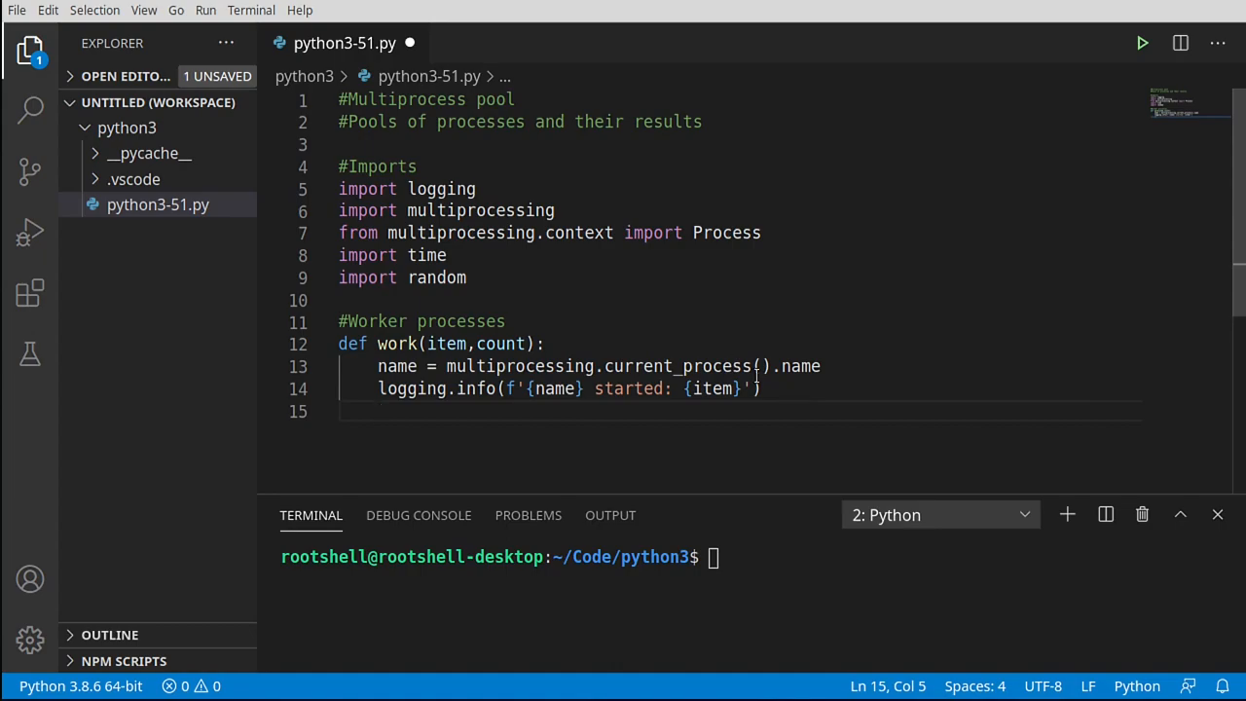
mouse_move(776, 388)
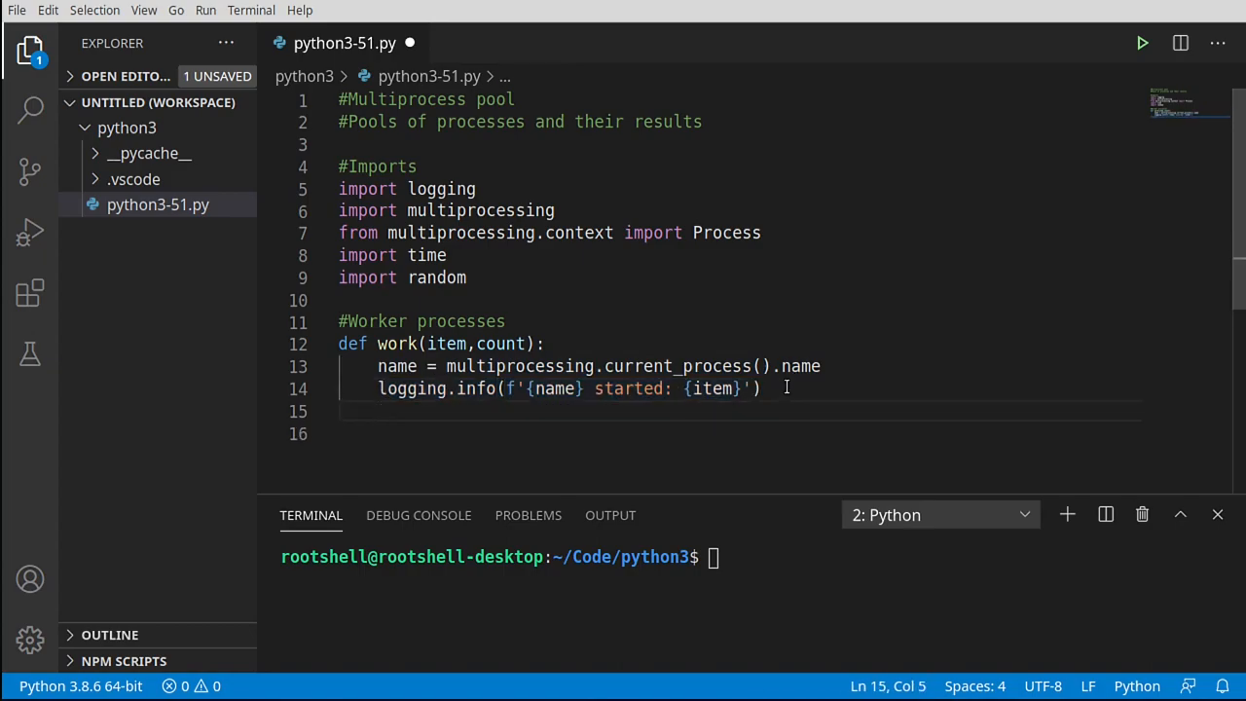
- Add a for x in range(count) loop logging '{name}: {item} = {x}'
text(for x in)
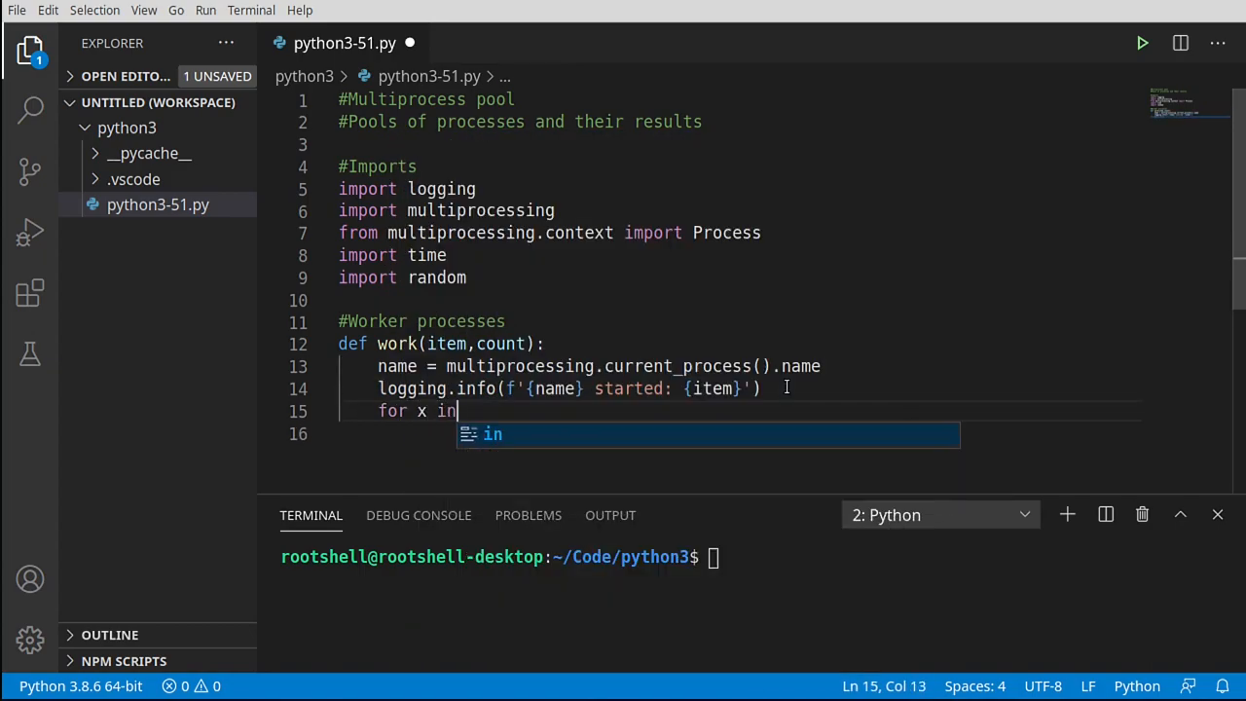
text(range)
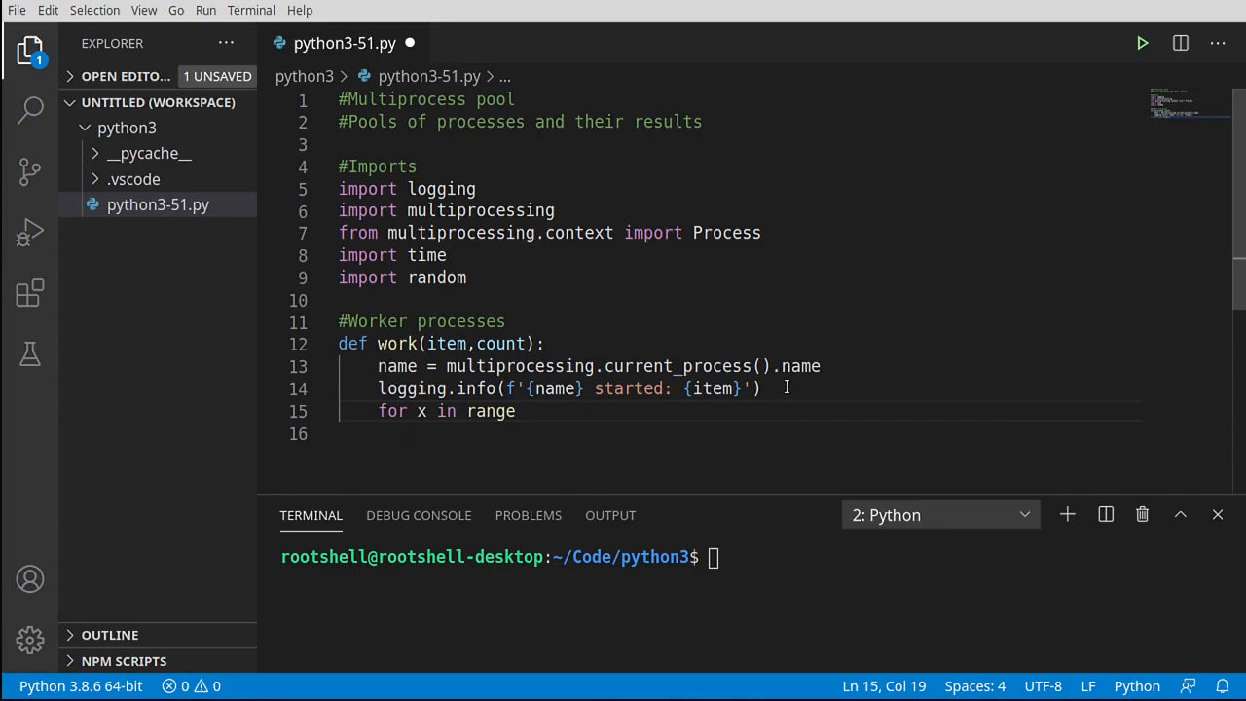
text((count):)
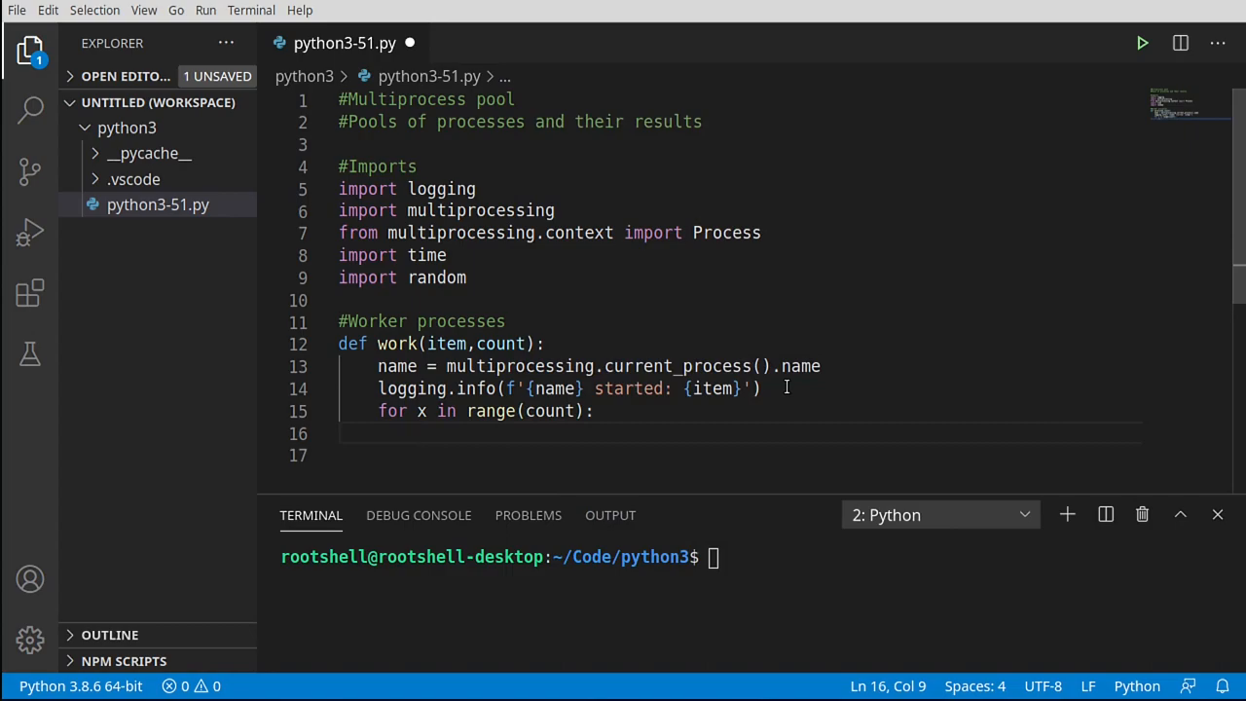
text(logging.info(f'{name} started: {item}'))
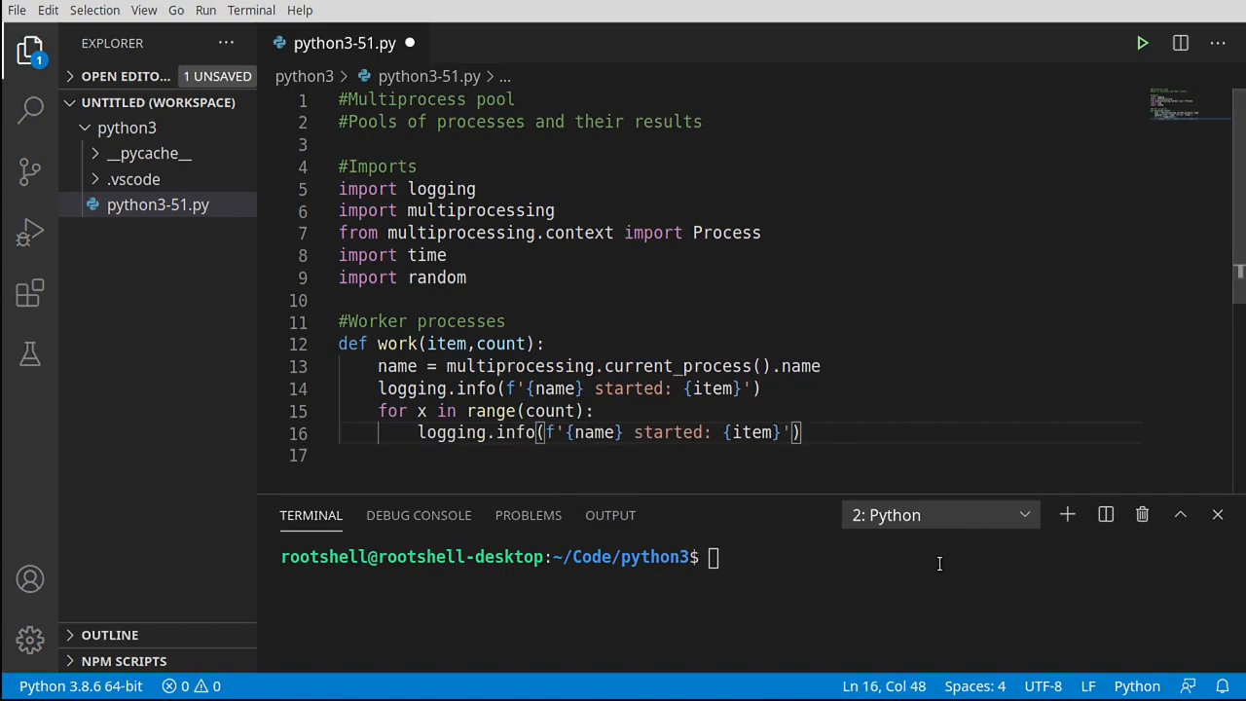
double_click(669, 432)
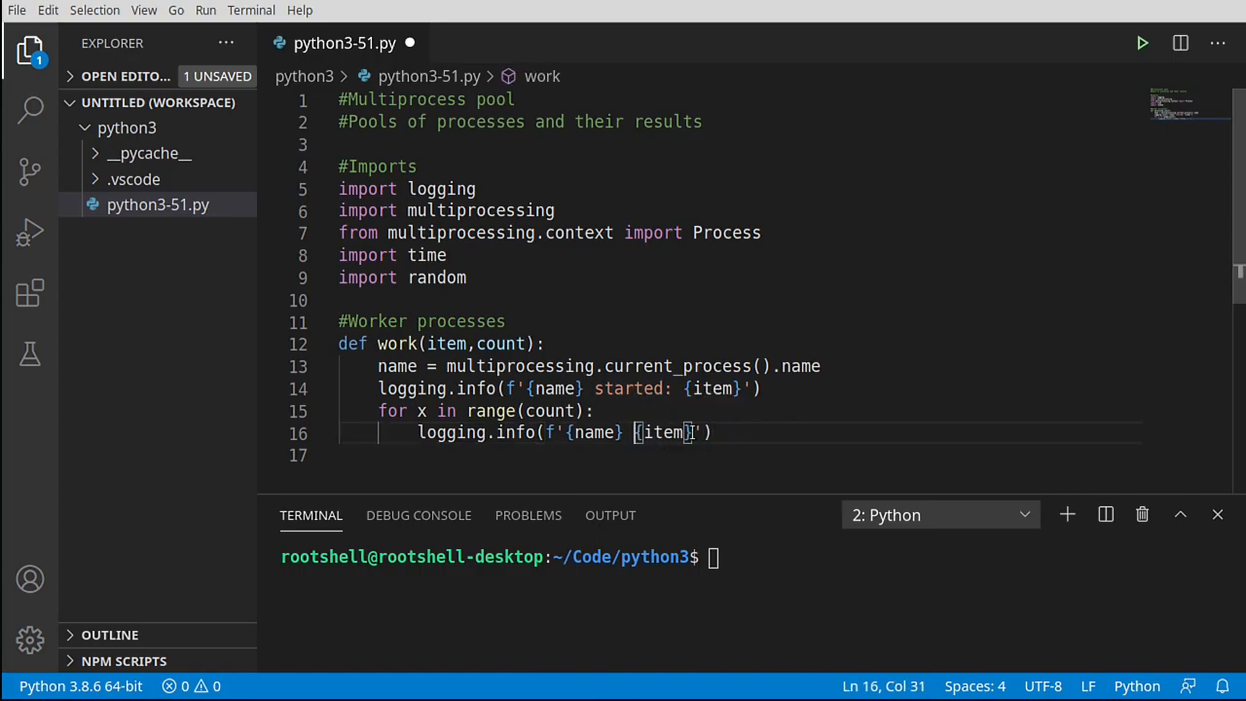
text(= '')
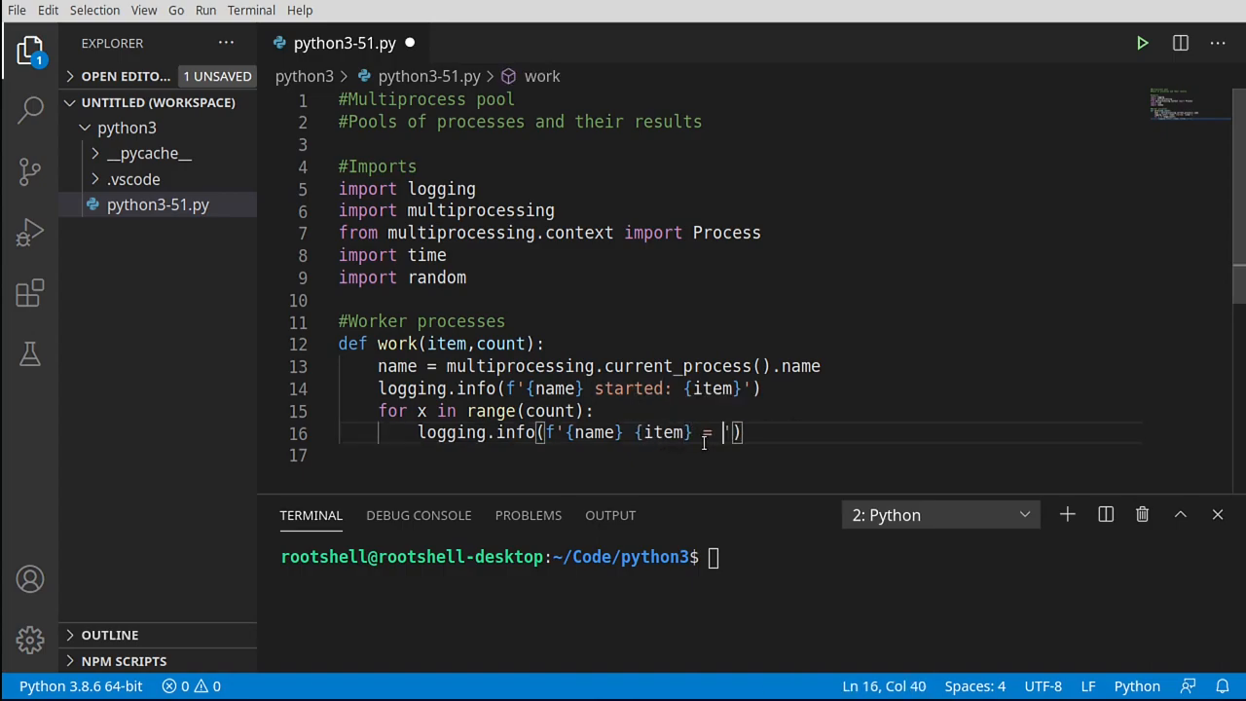
text({x})
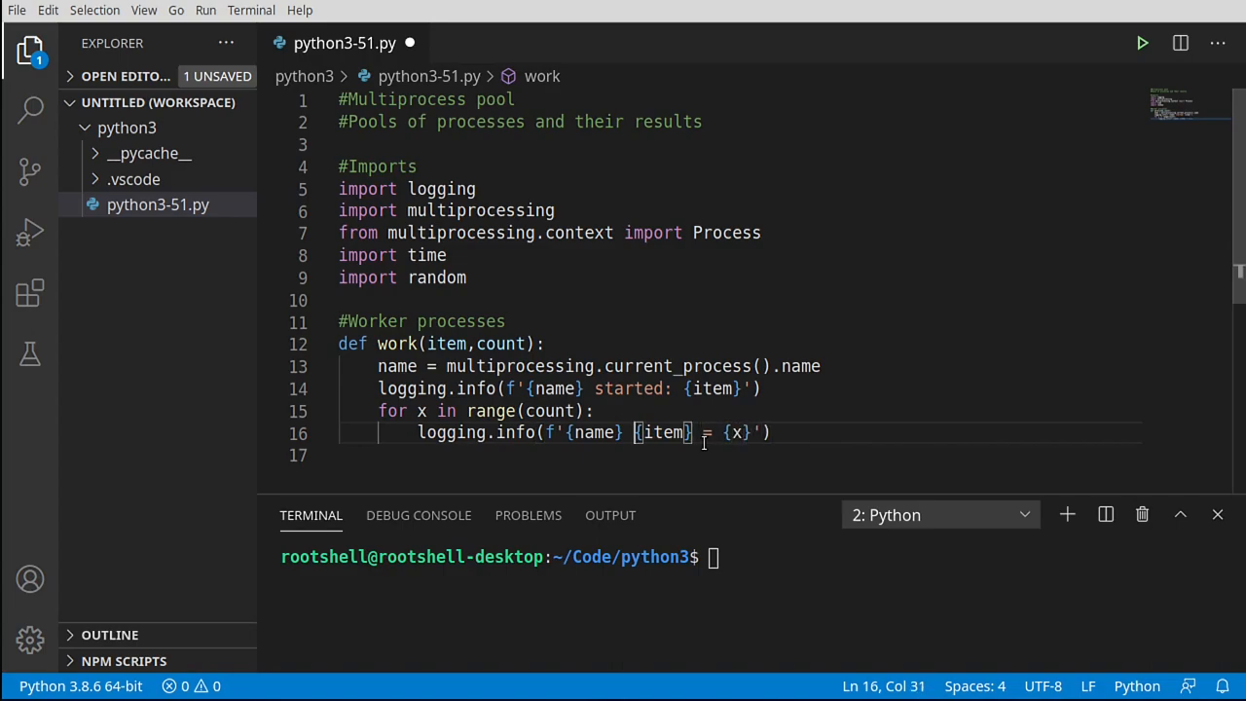
text(:)
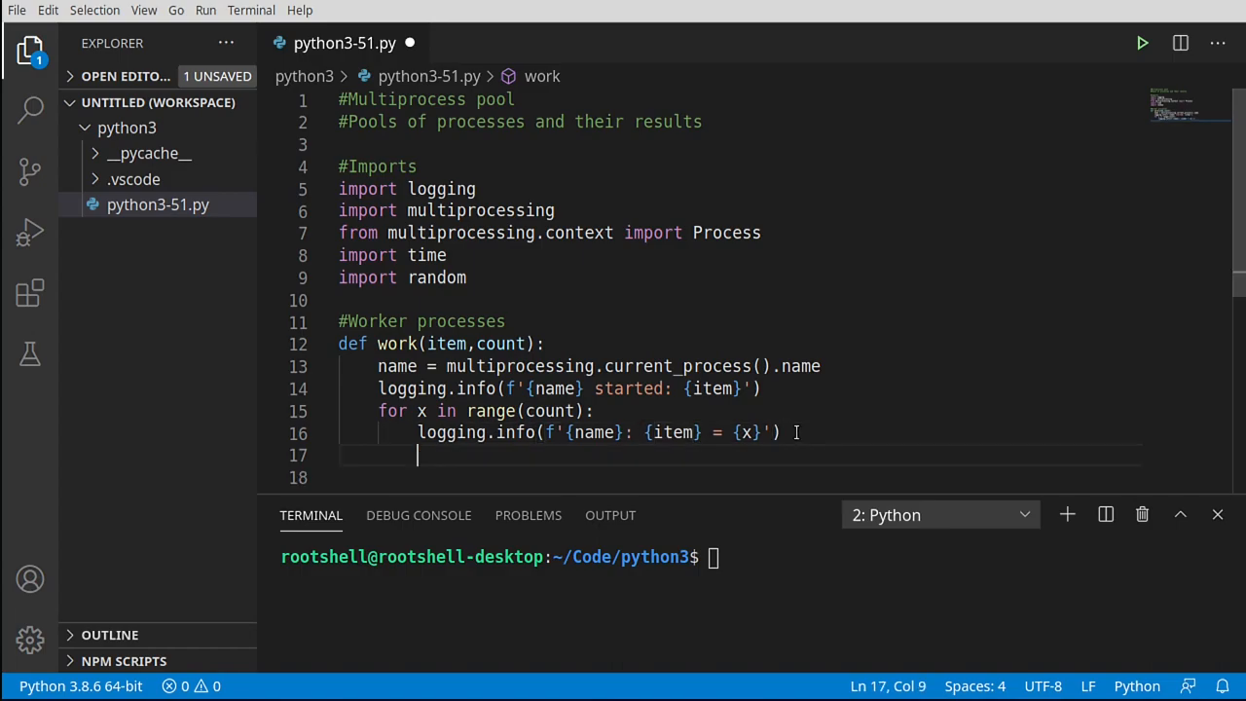
- Sleep one second each pass, then log '{name} finished' after the loop
text(time.)
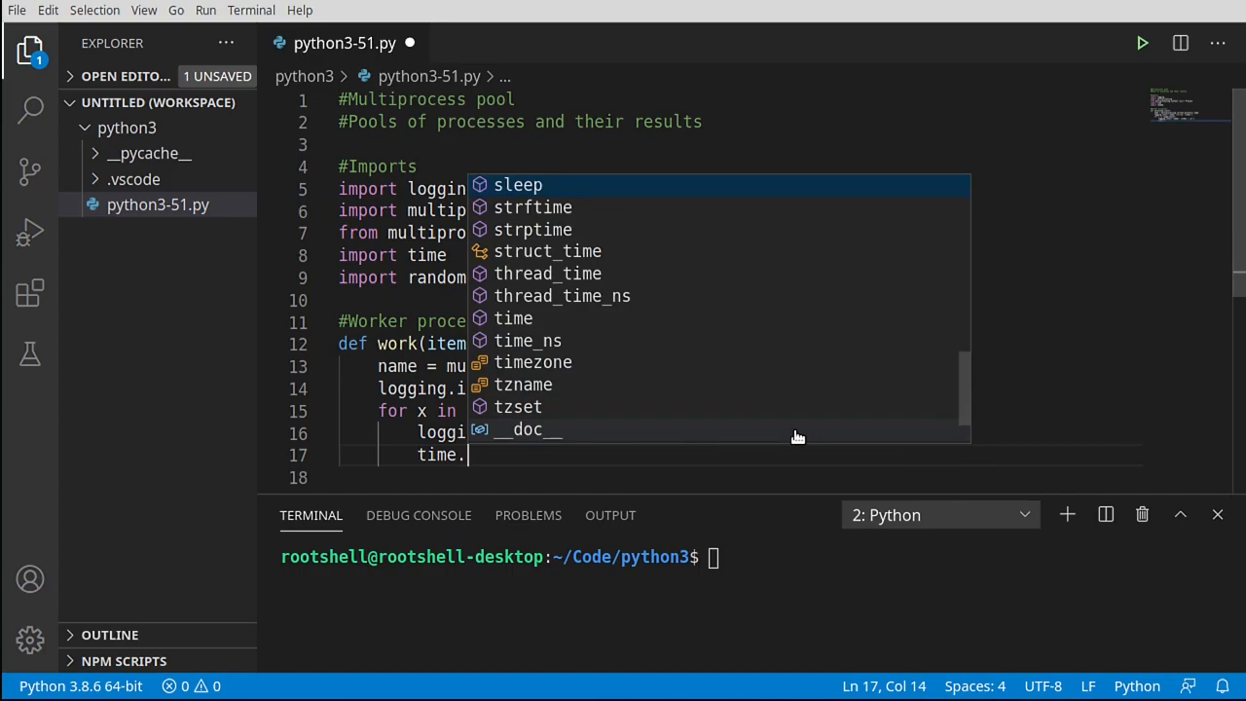
text(sleep)
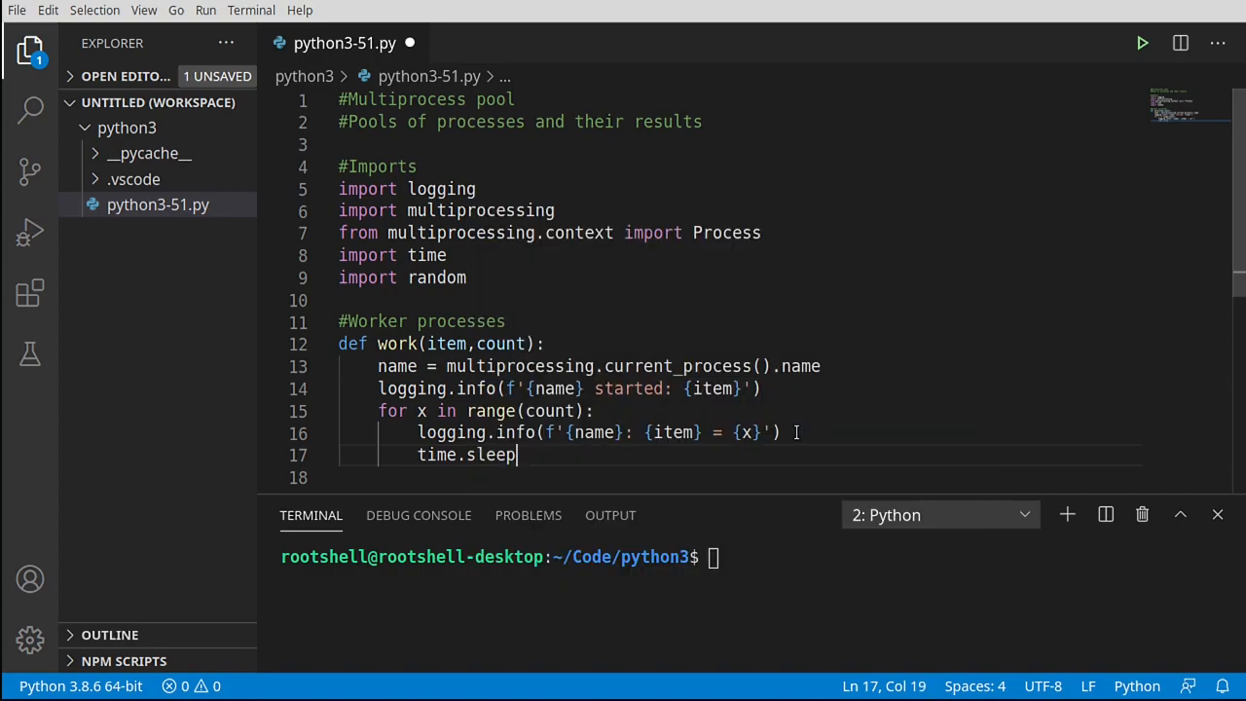
text((1))
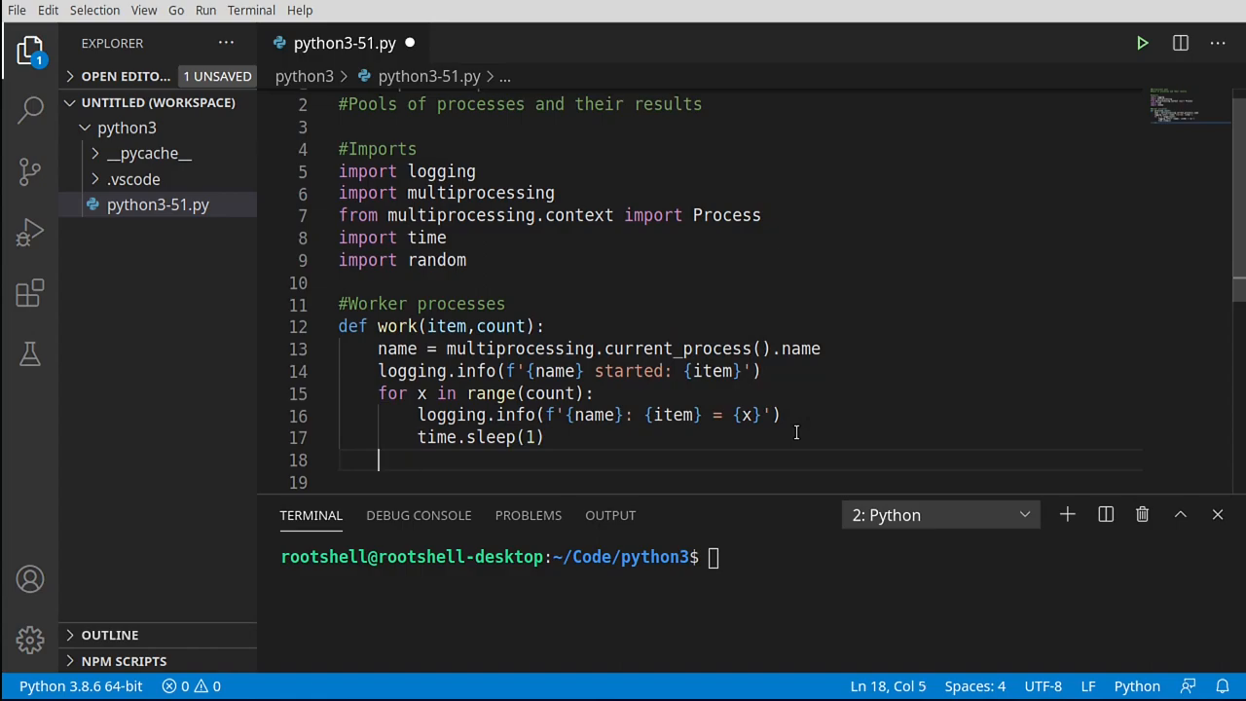
text(logging.info(f'{name} started: {item}'))
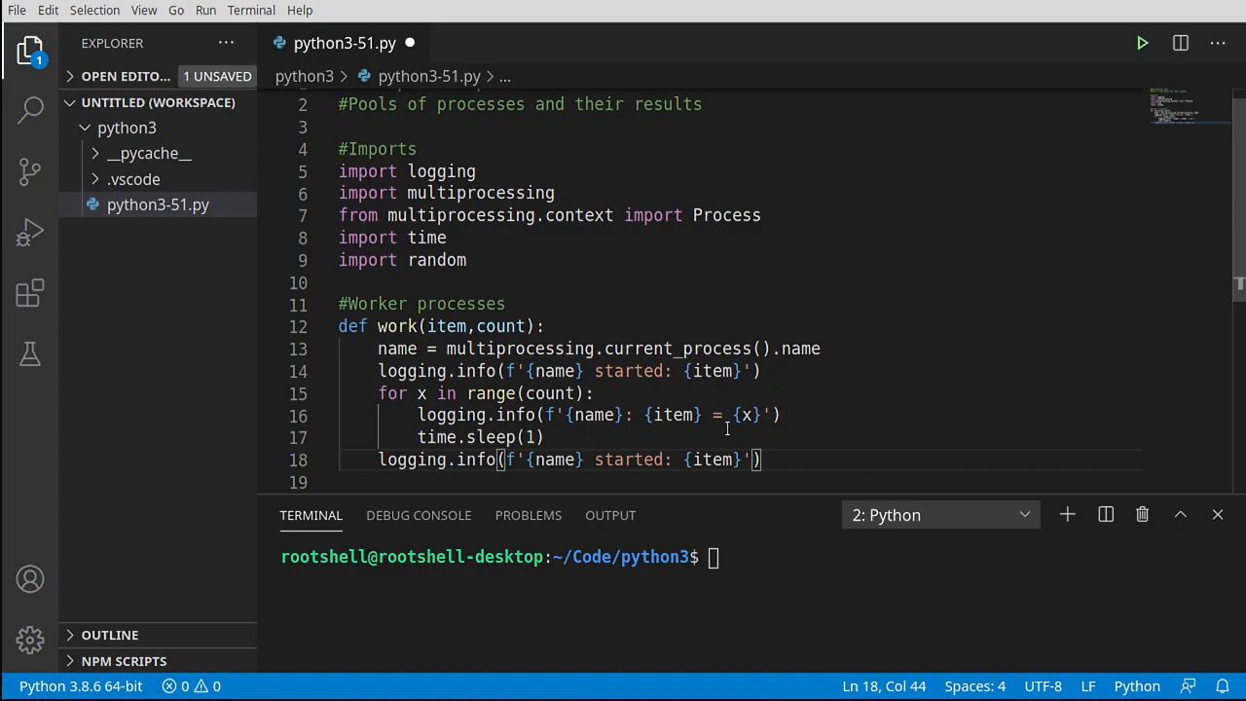
click(594, 459)
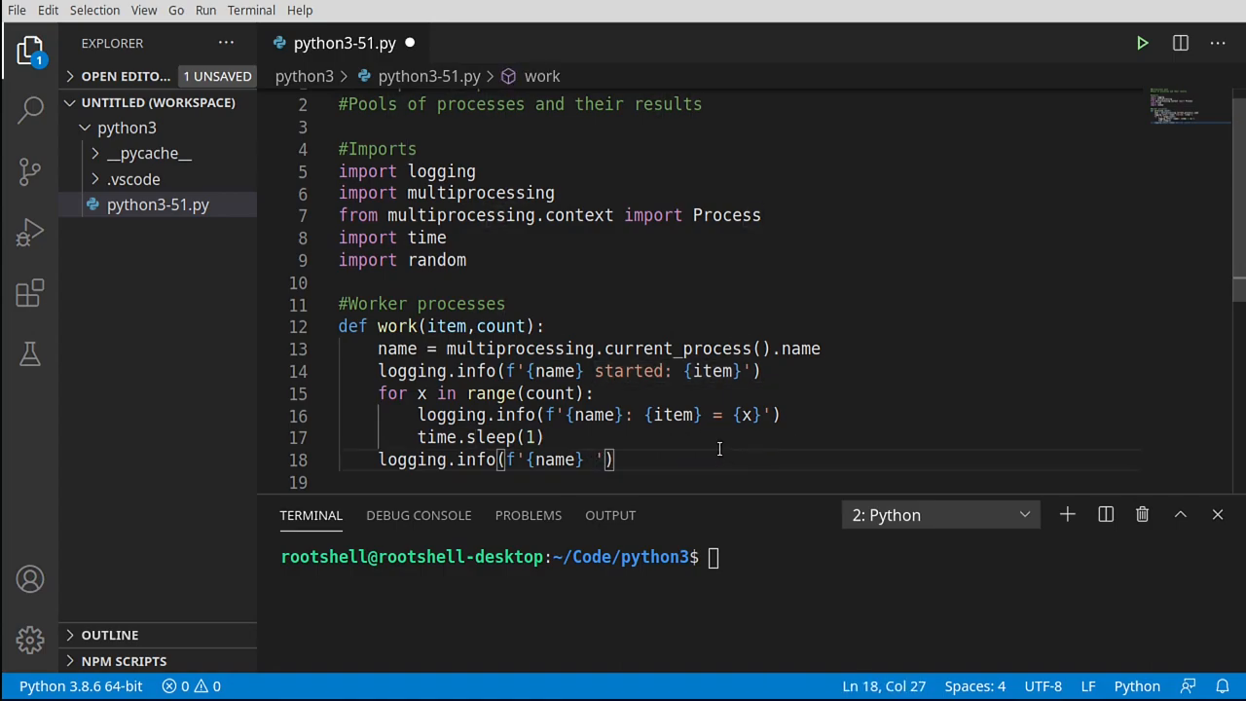
text(finished)
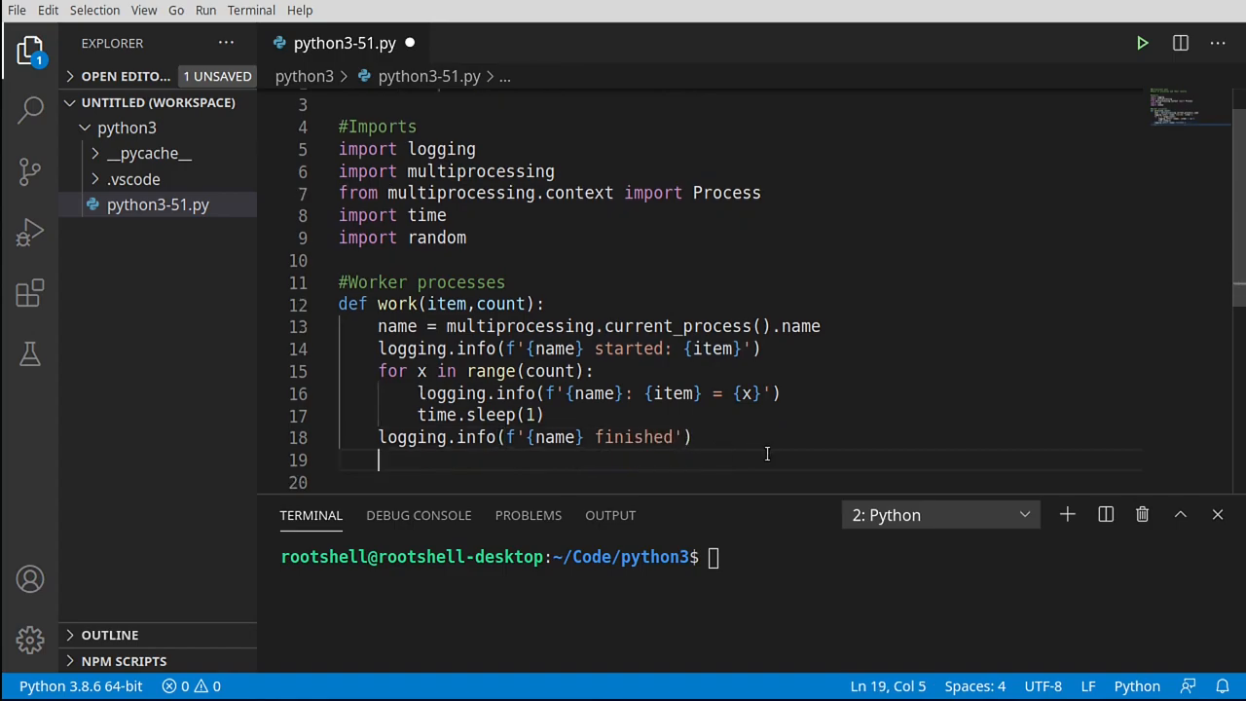
- End work() with return item + ' is finished' on line 19
scroll(down, 3)
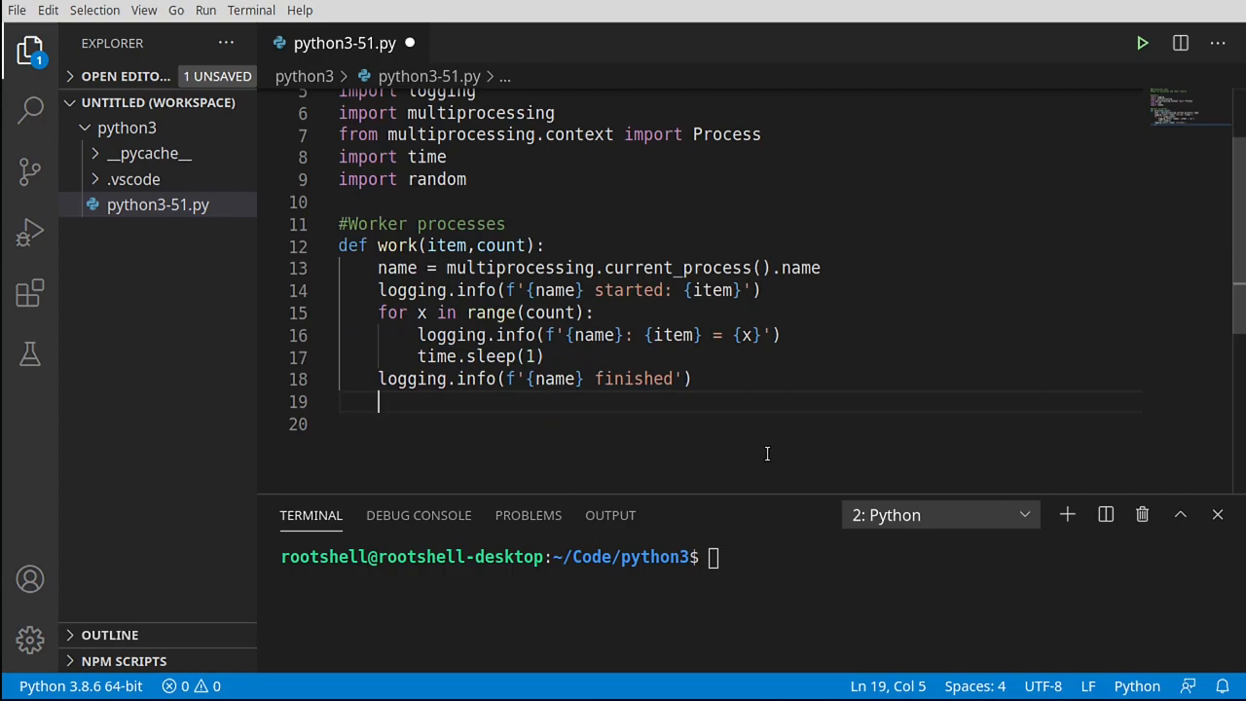
text(return)
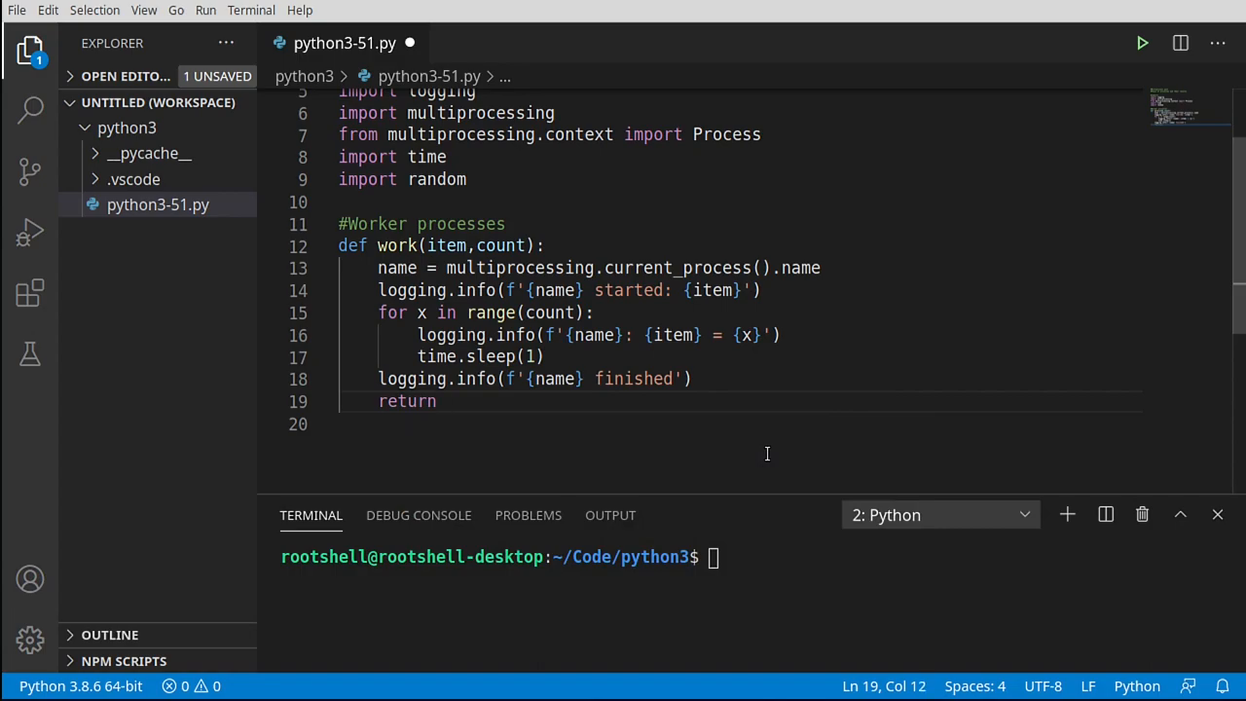
text(item)
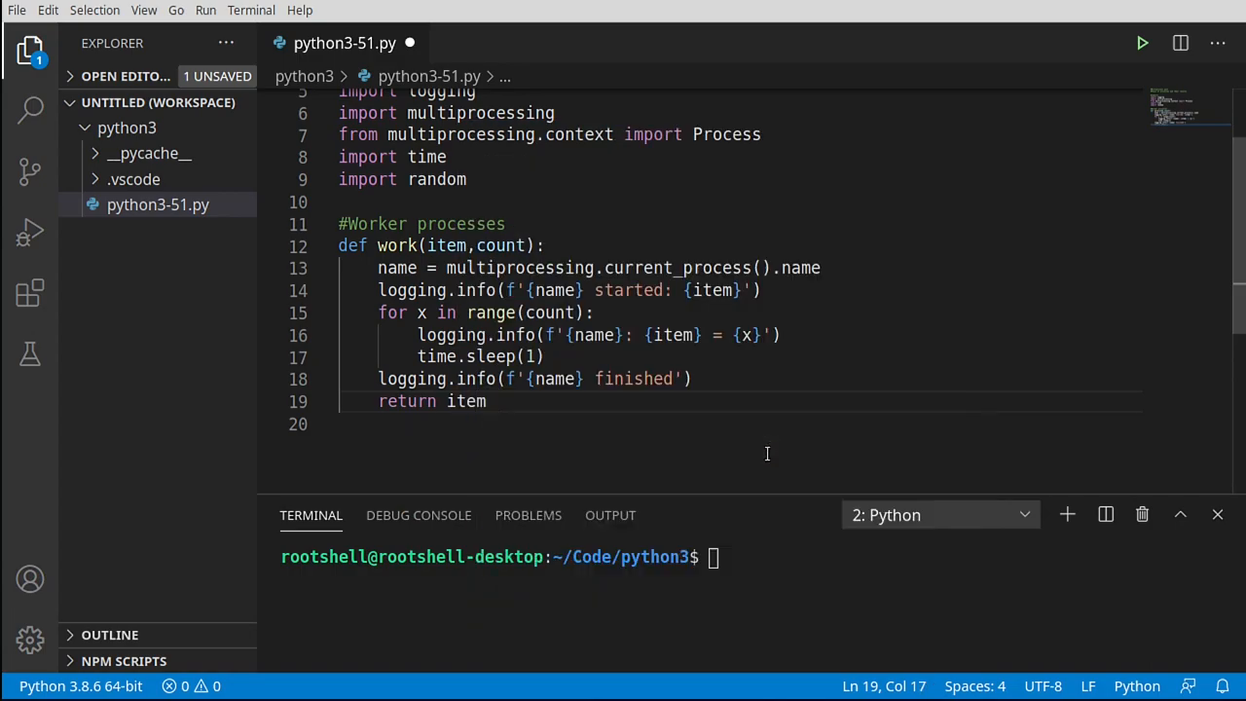
text(+ '')
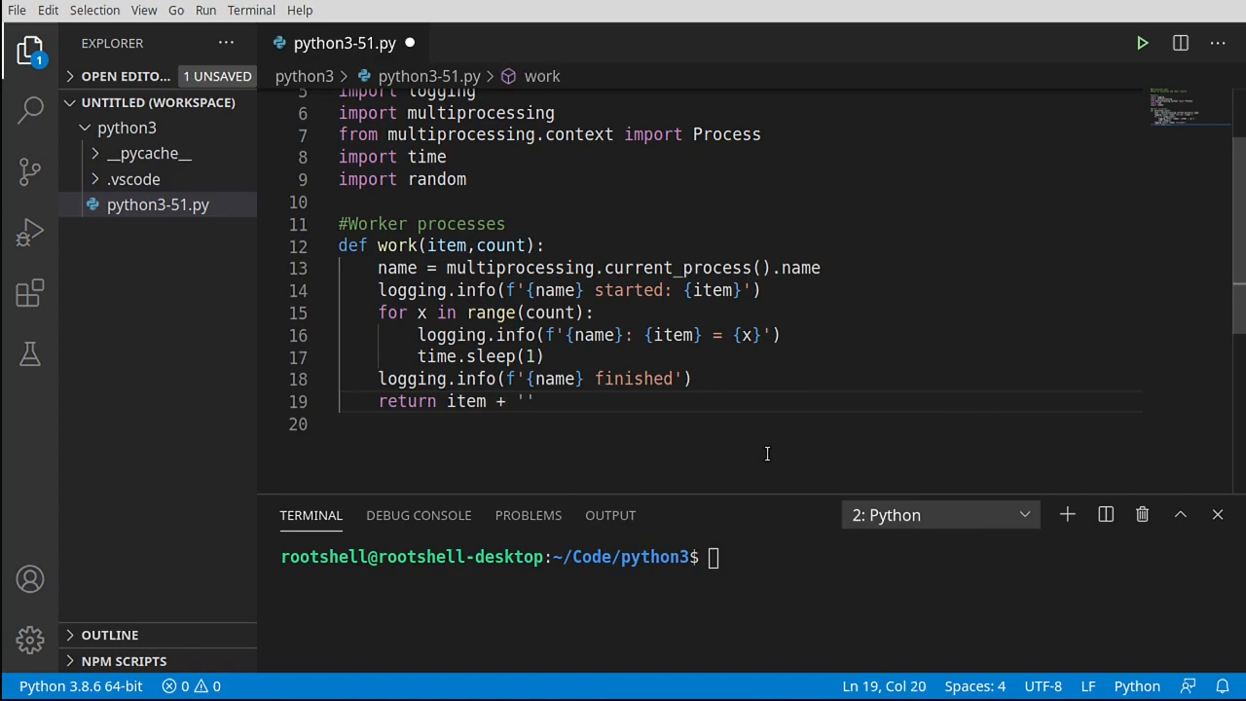
text(is)
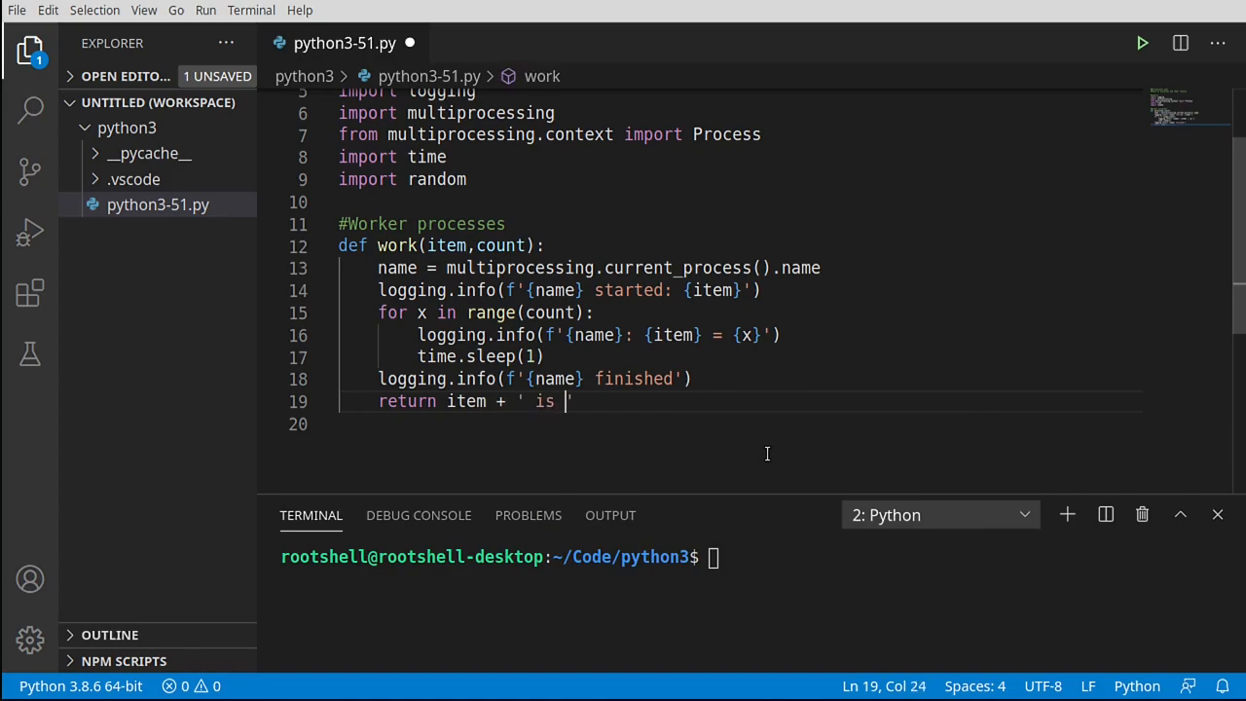
text(fi)
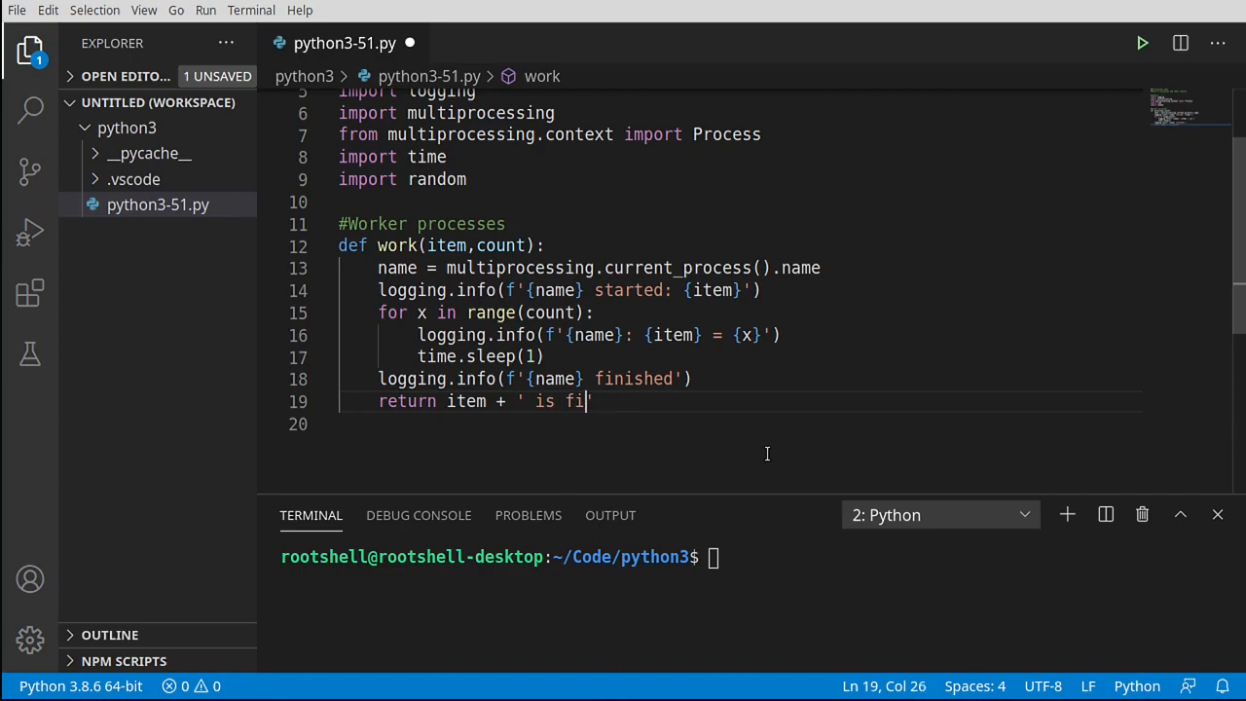
text(nished')
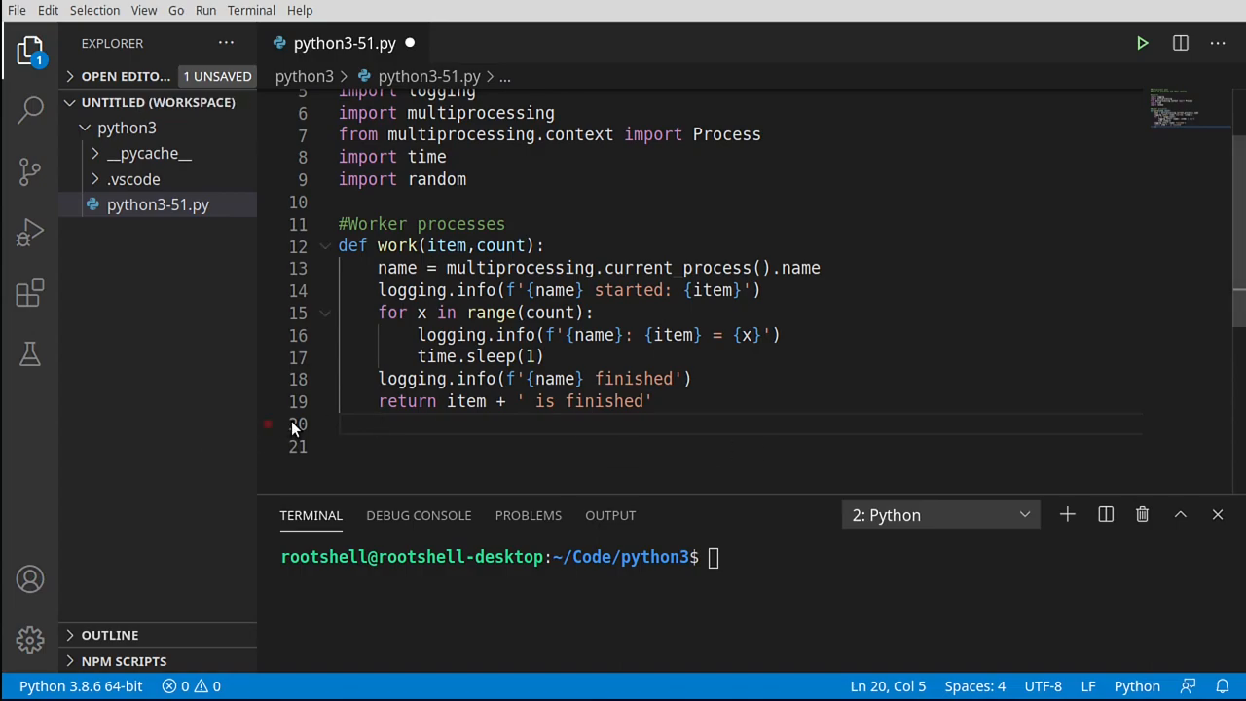
click(467, 401)
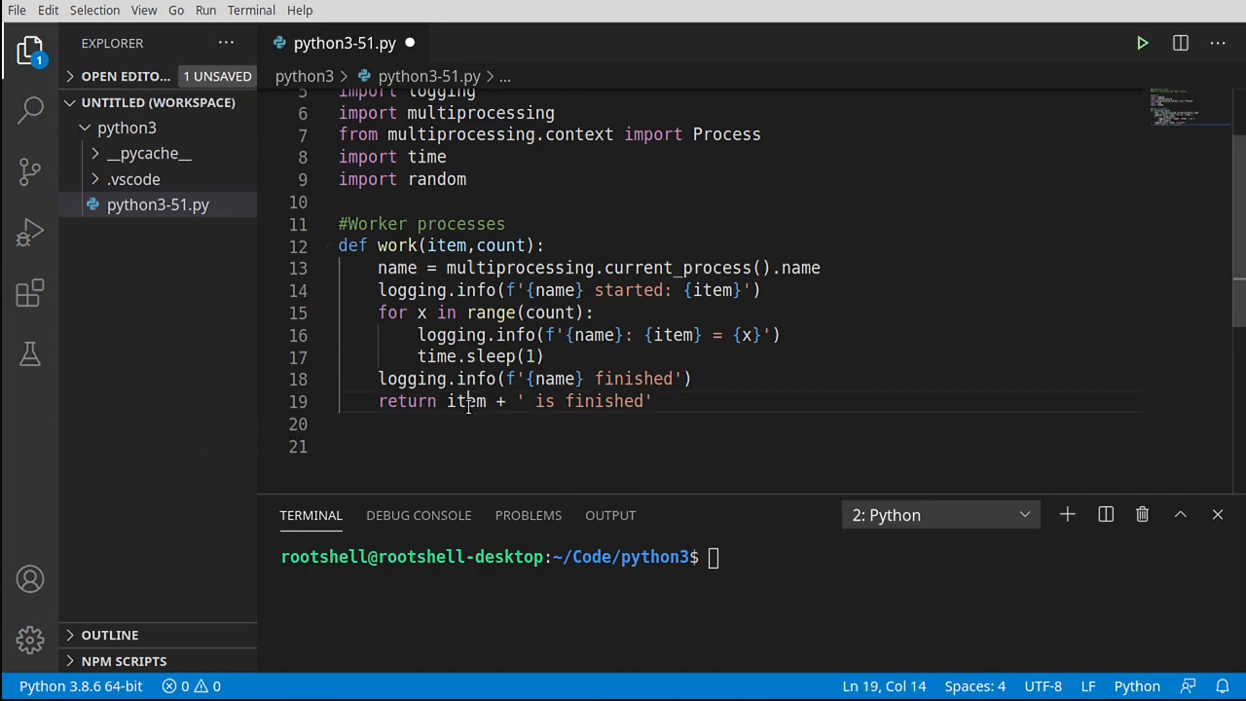
click(628, 424)
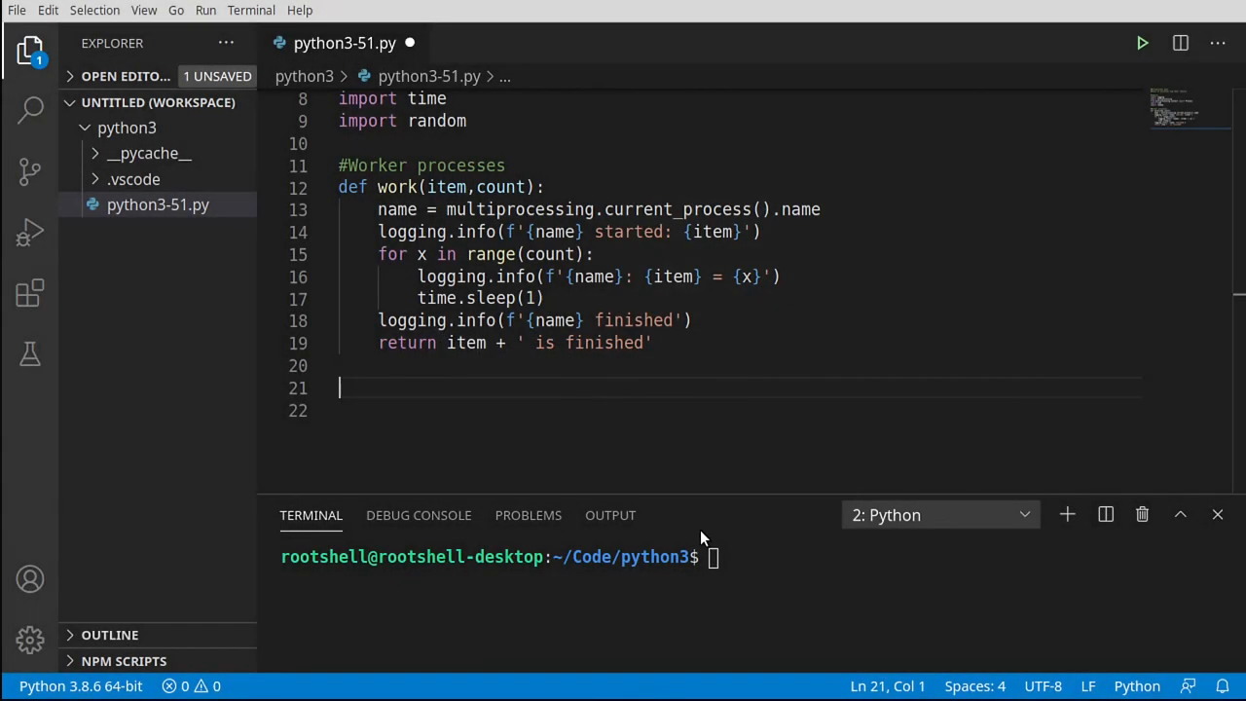
mouse_move(361, 137)
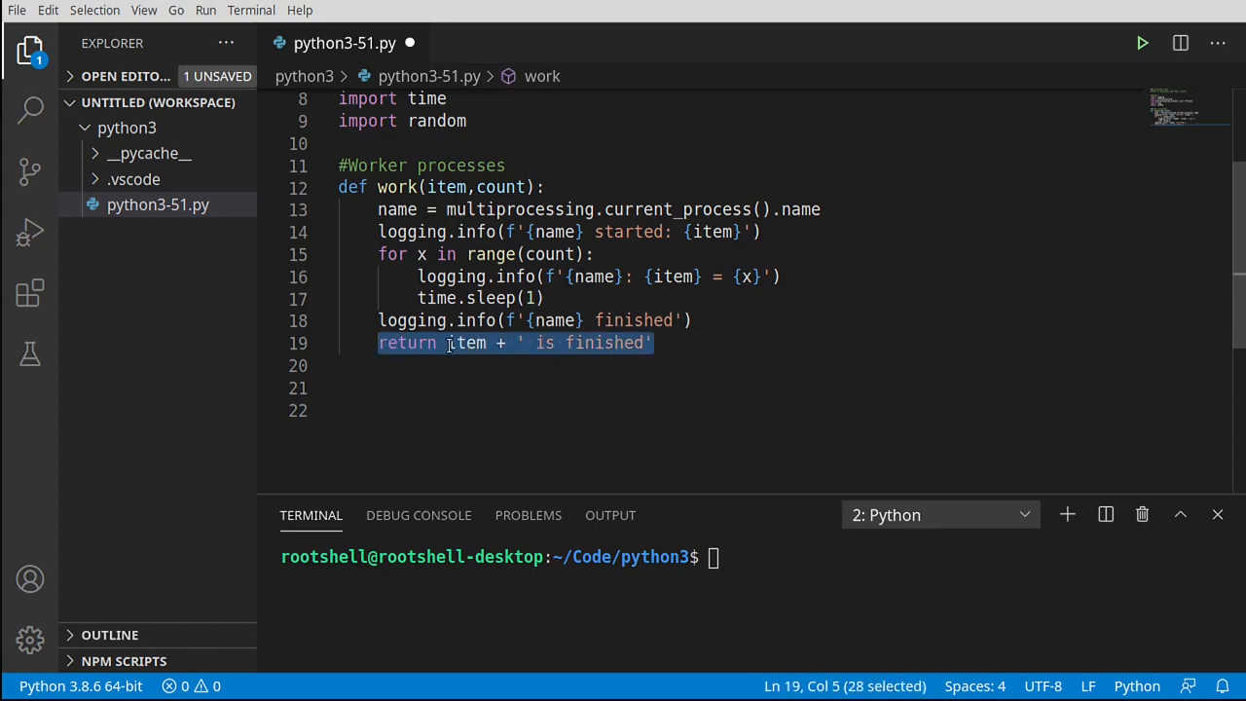
mouse_move(438, 378)
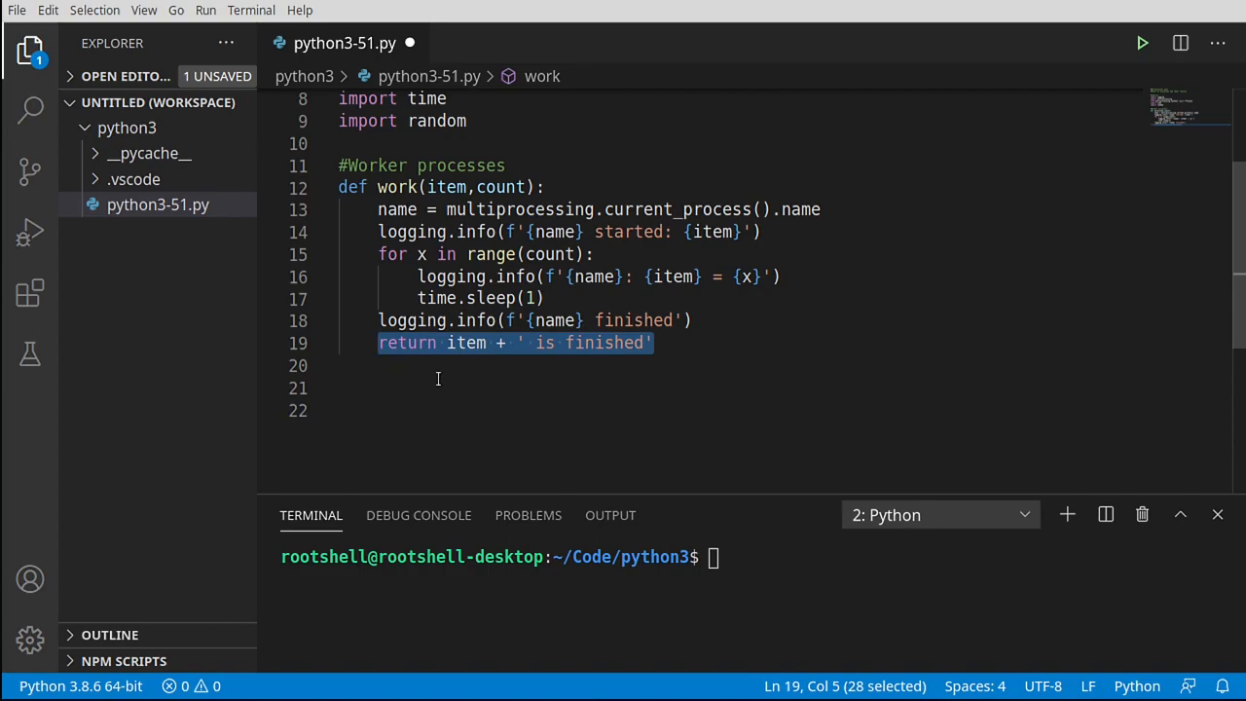
mouse_move(488, 390)
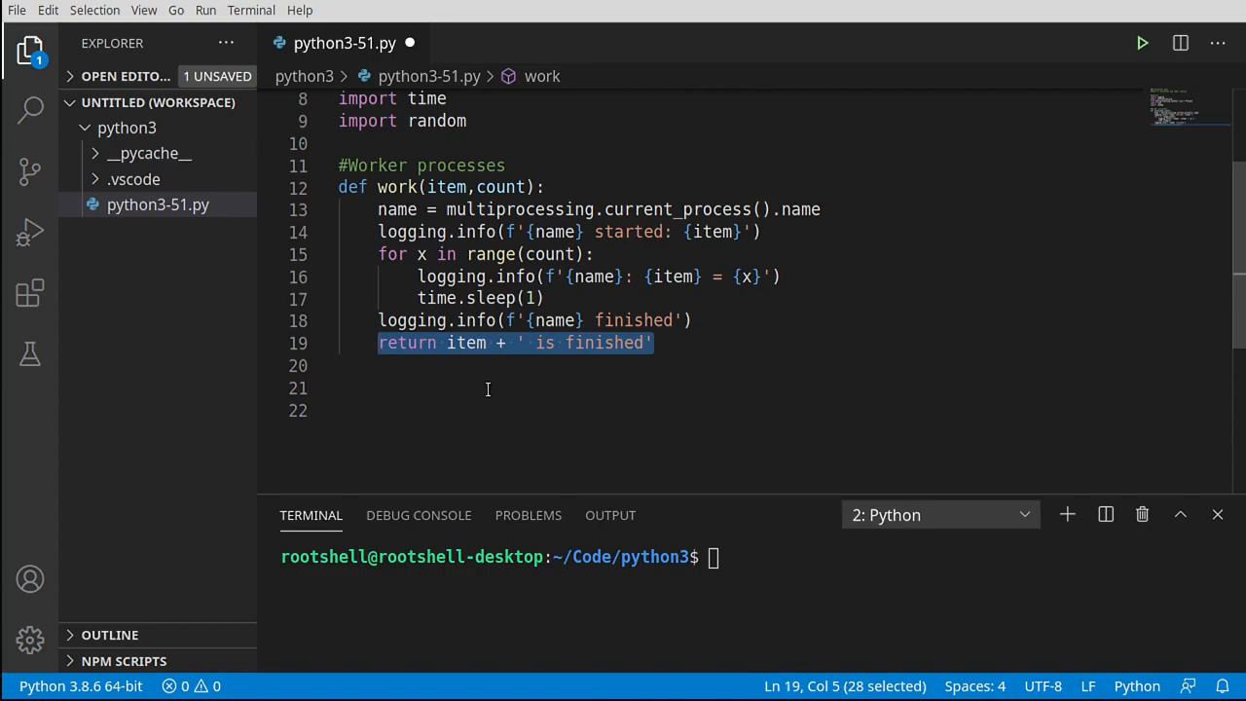
- Add a #Main process comment with a main() stub and start a new def below it
text(#Main process)
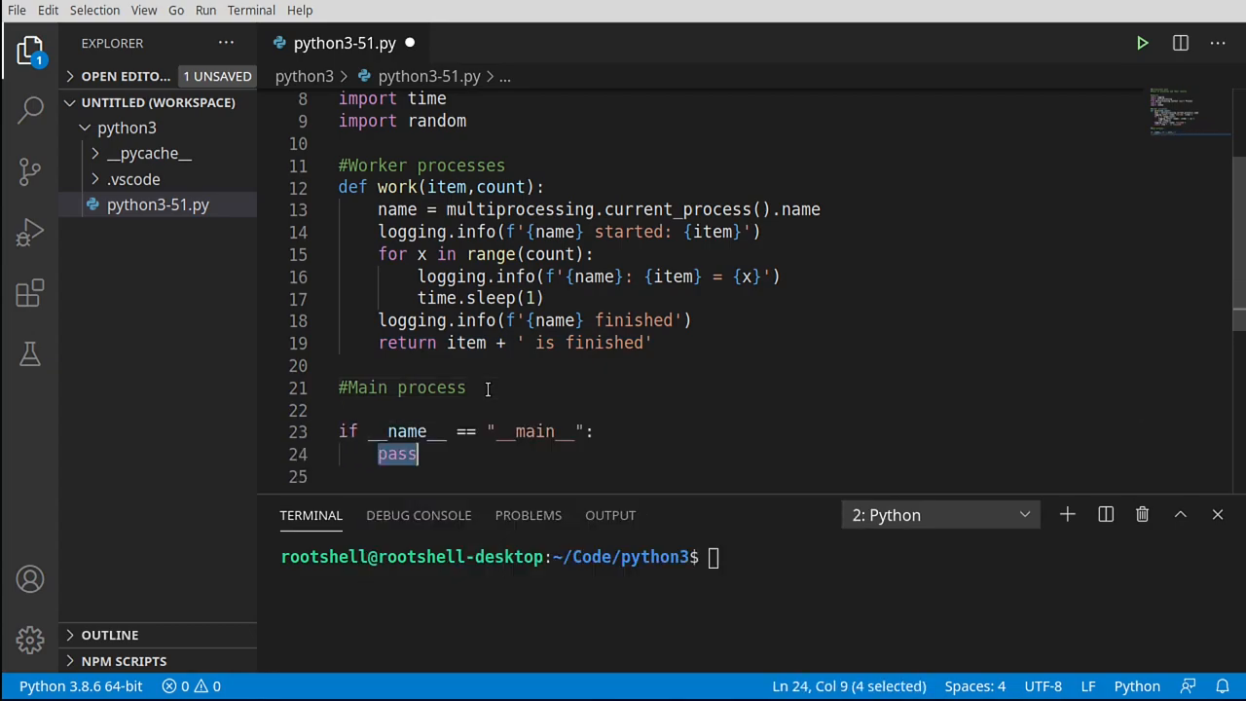
text(main)
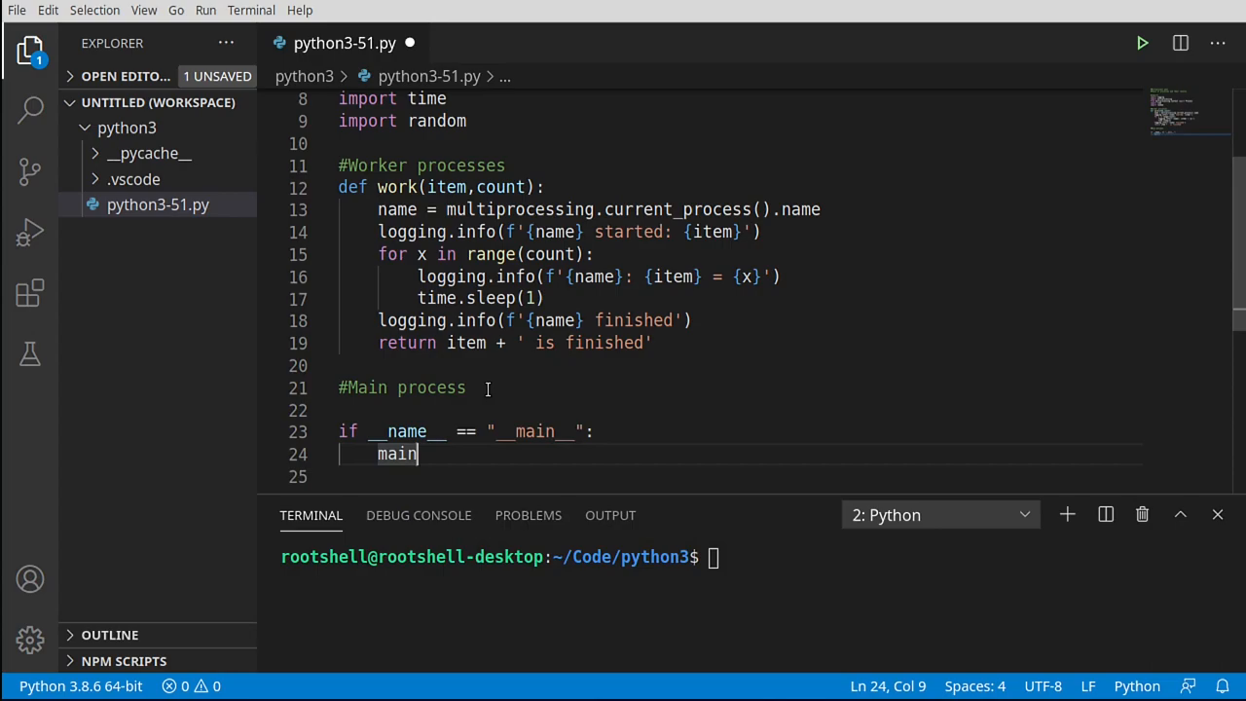
key(Enter)
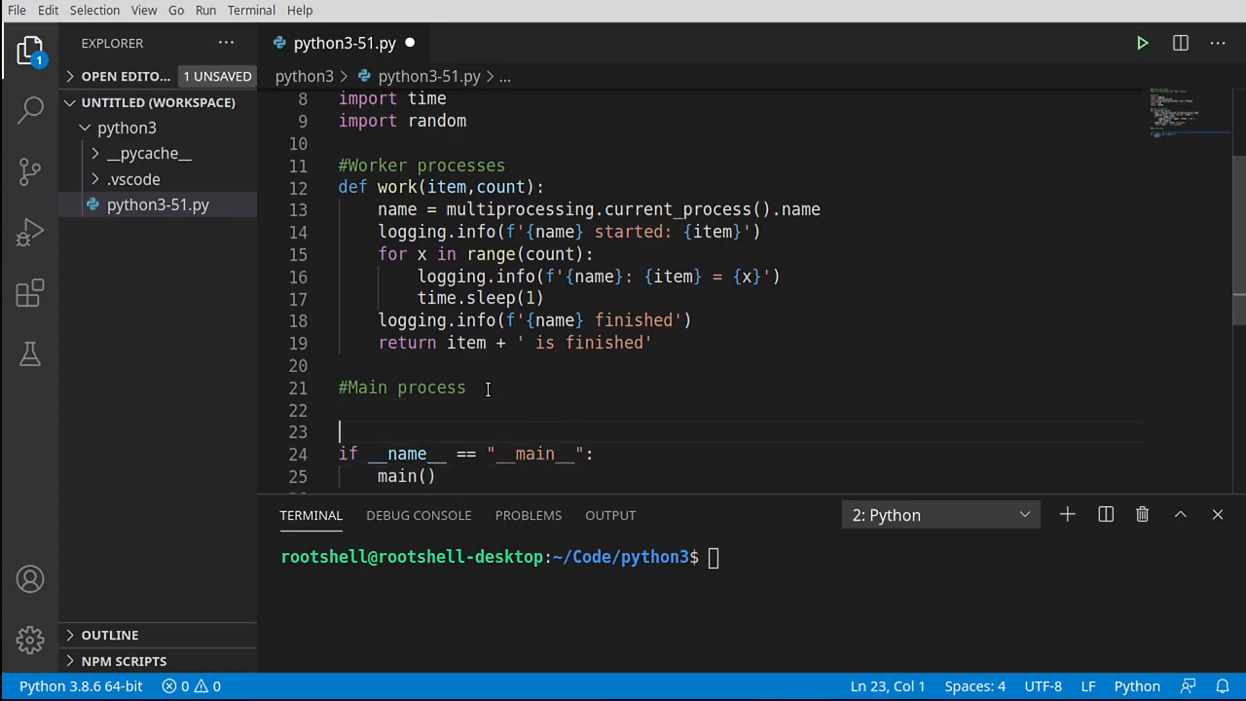
text(def main():)
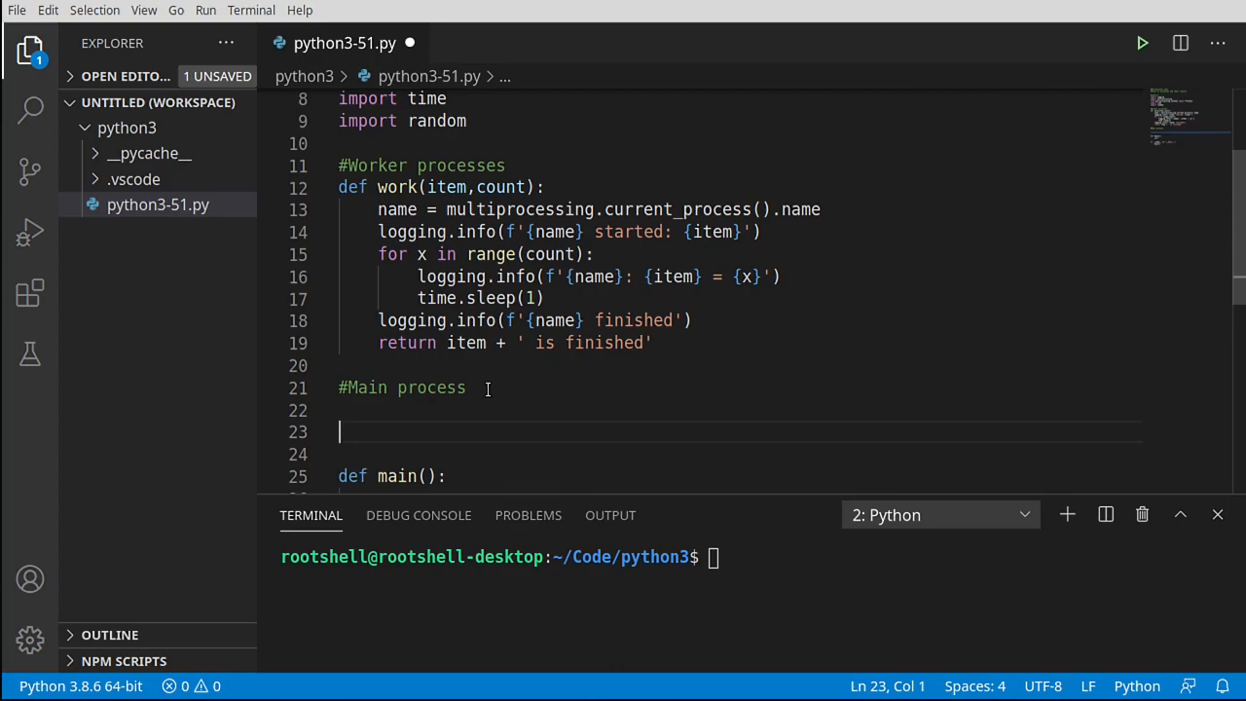
text(def)
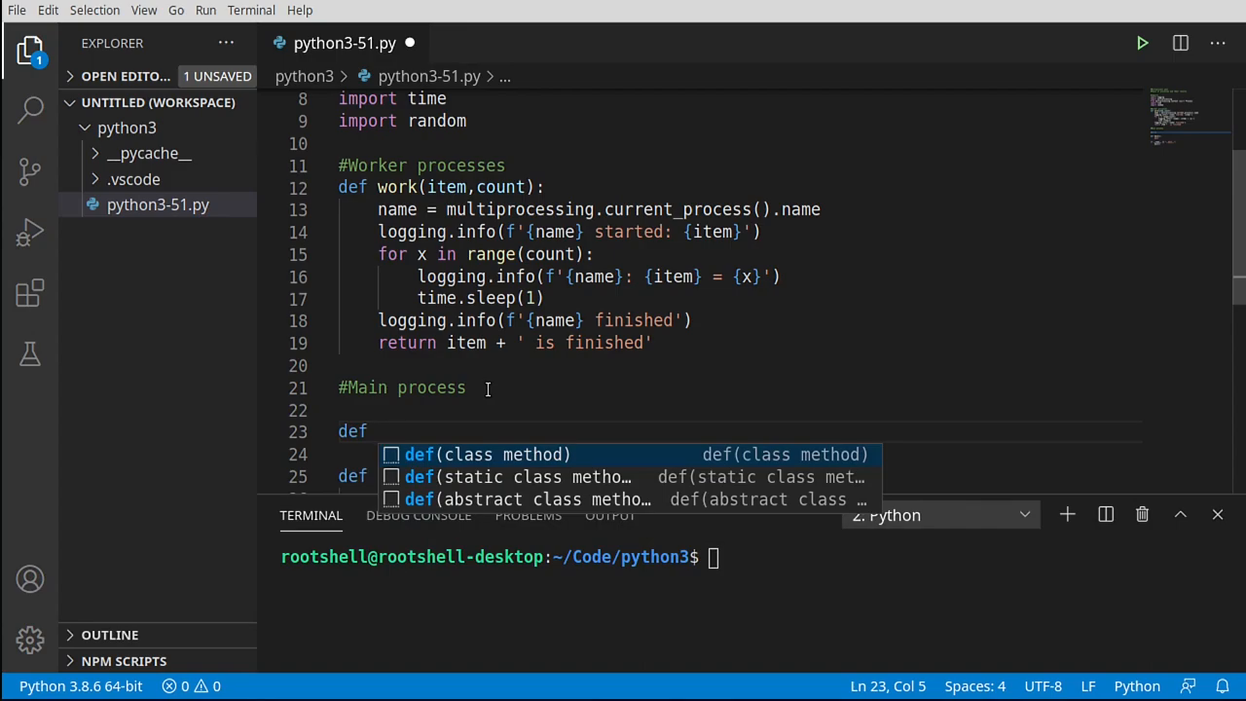
- Type the function header def proc_result(result):
text(pr)
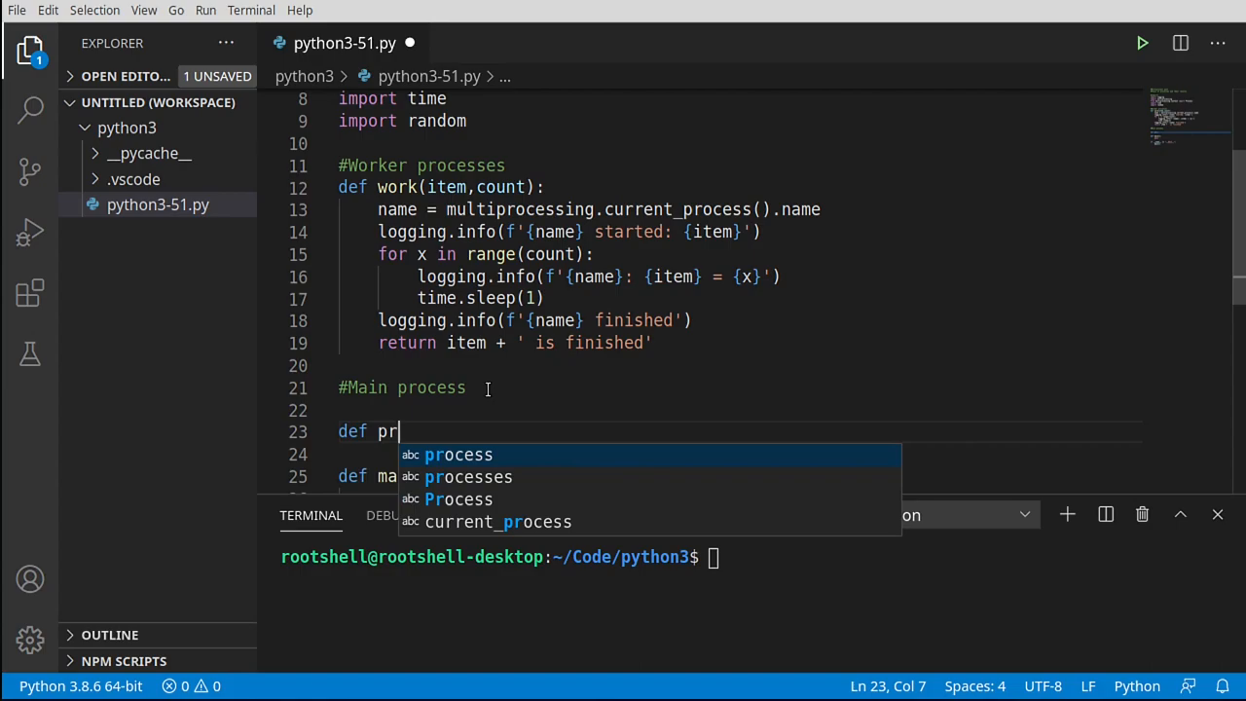
text(oc)
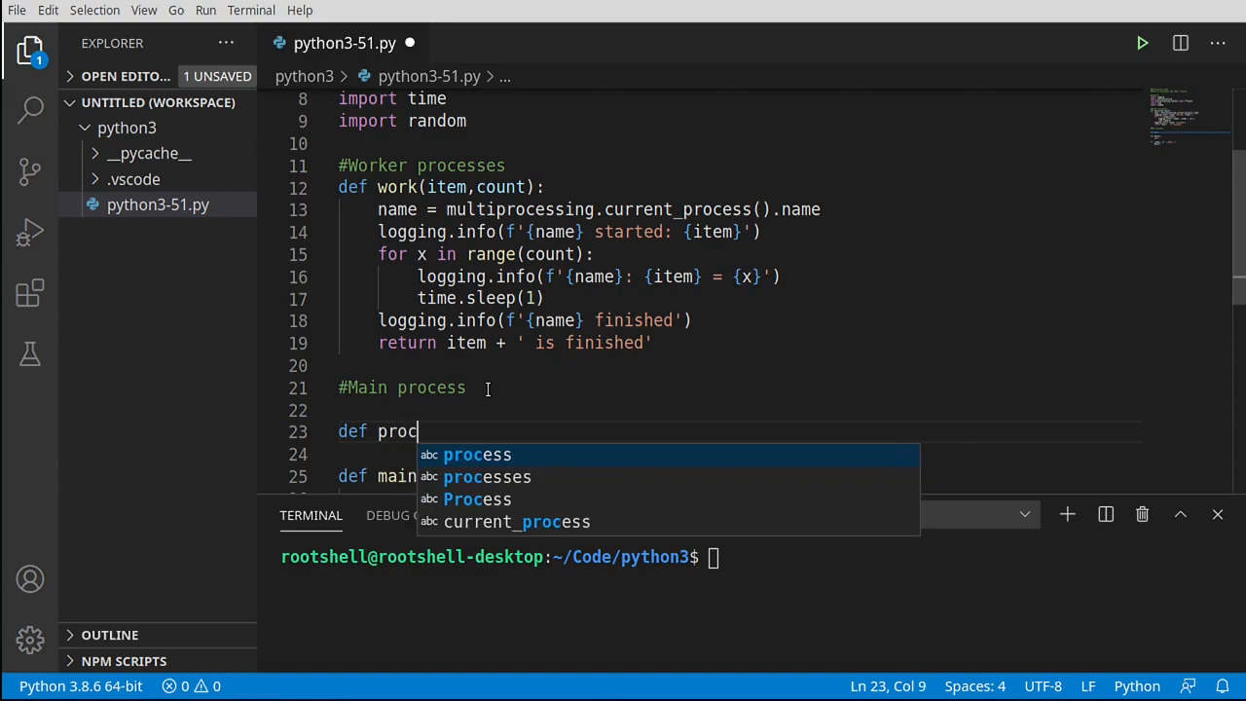
text(_res)
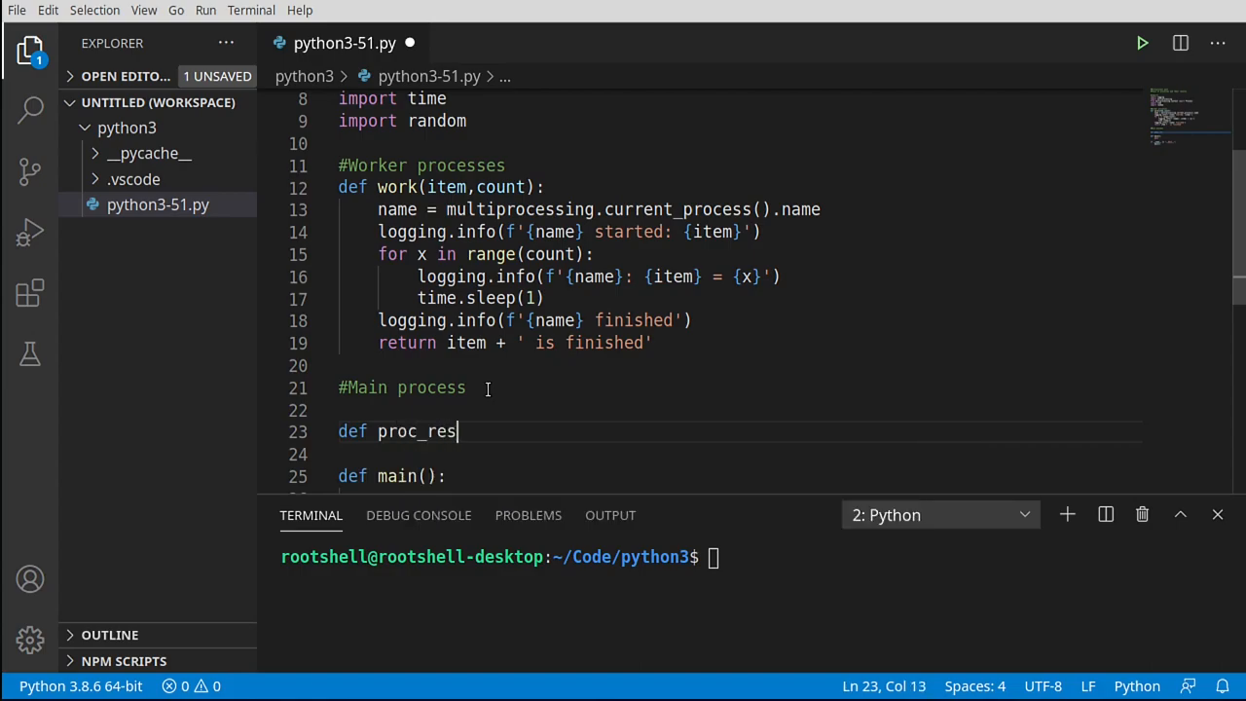
text(ult():)
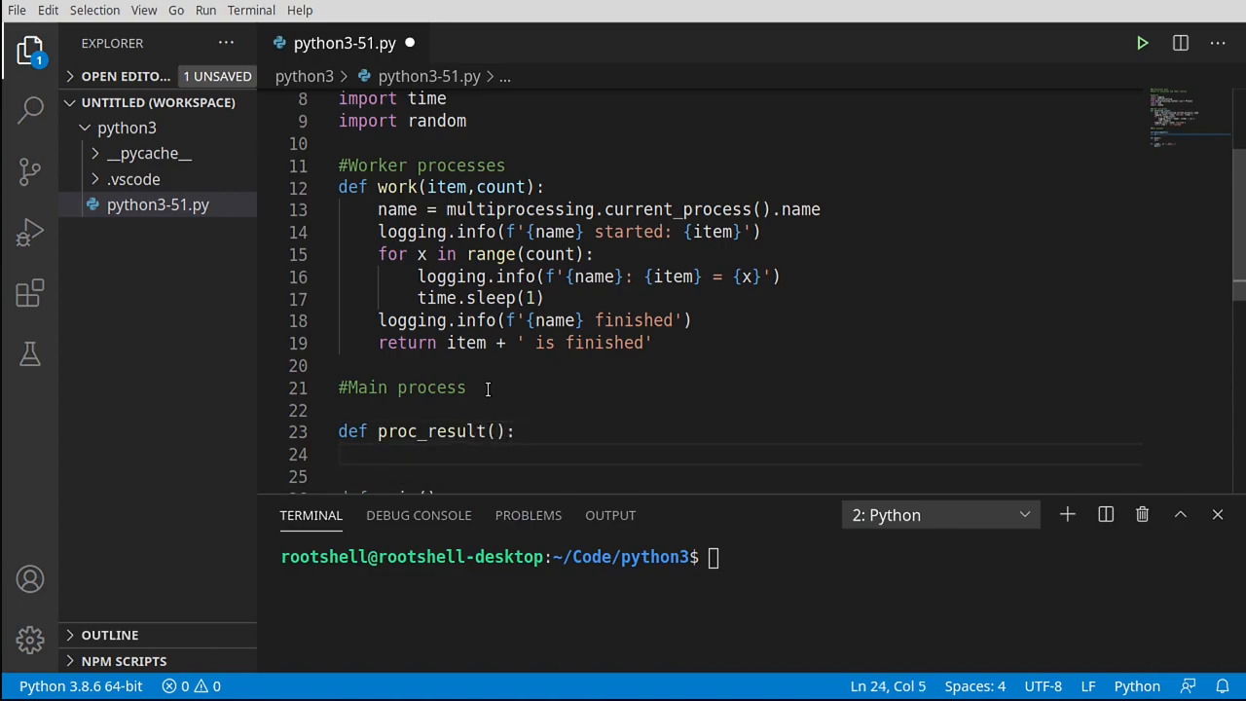
click(383, 431)
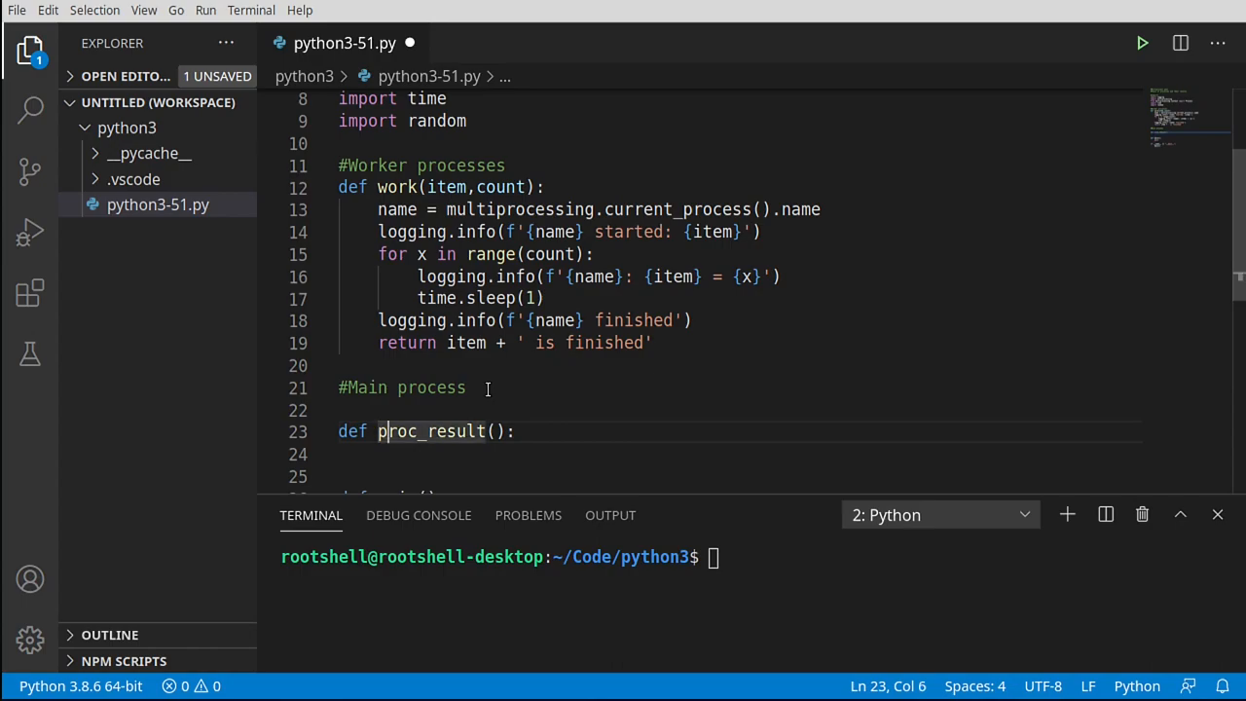
text(())
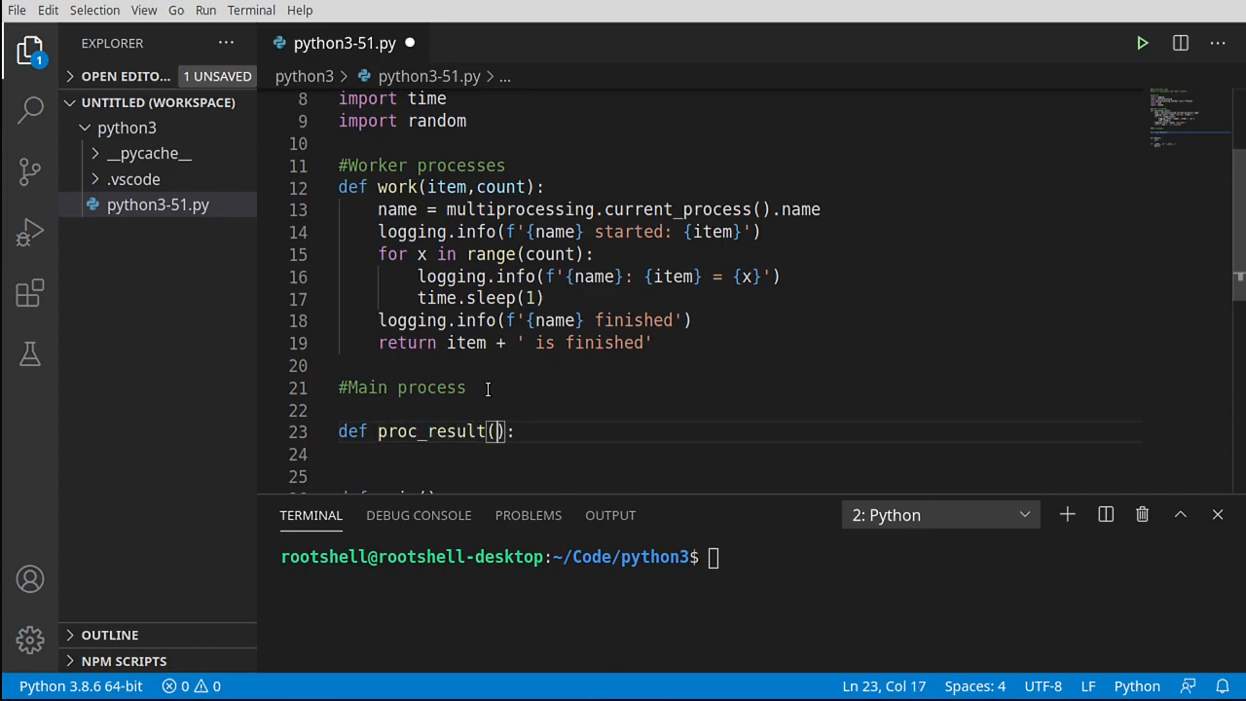
text(result)
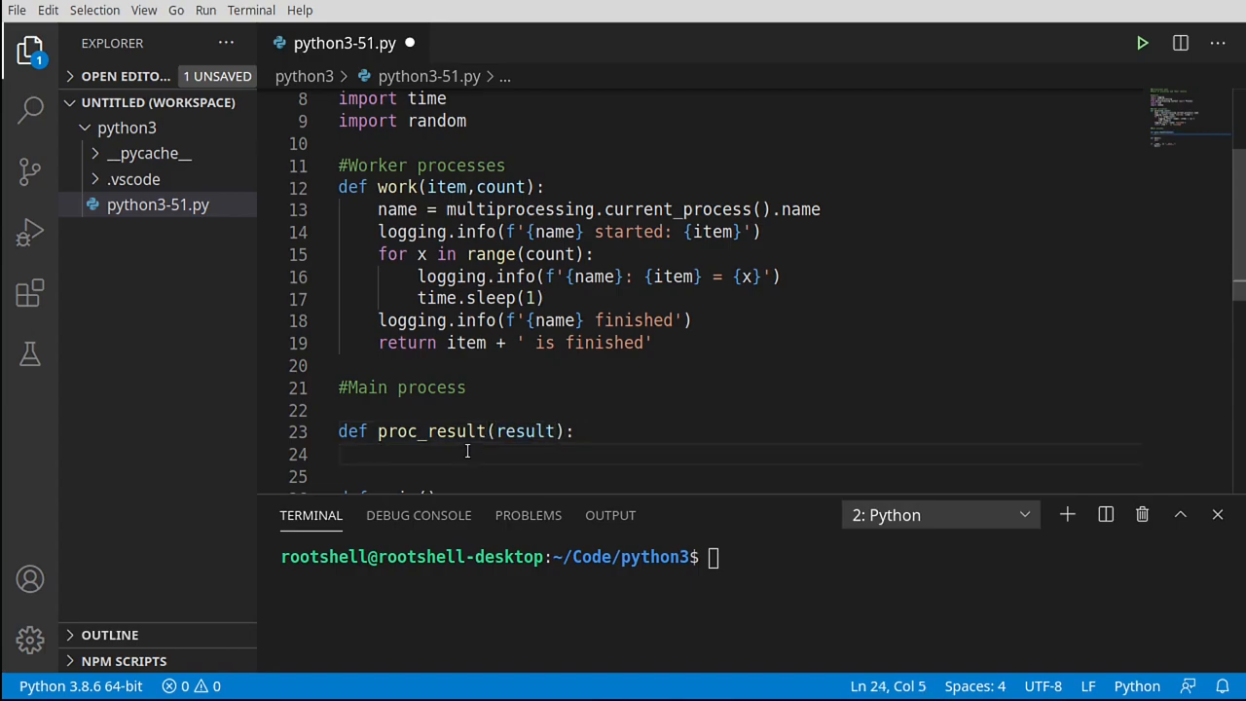
- Give proc_result a logging.info(f'Result: {result}') body and remove the extra blank line
text(logging.info()
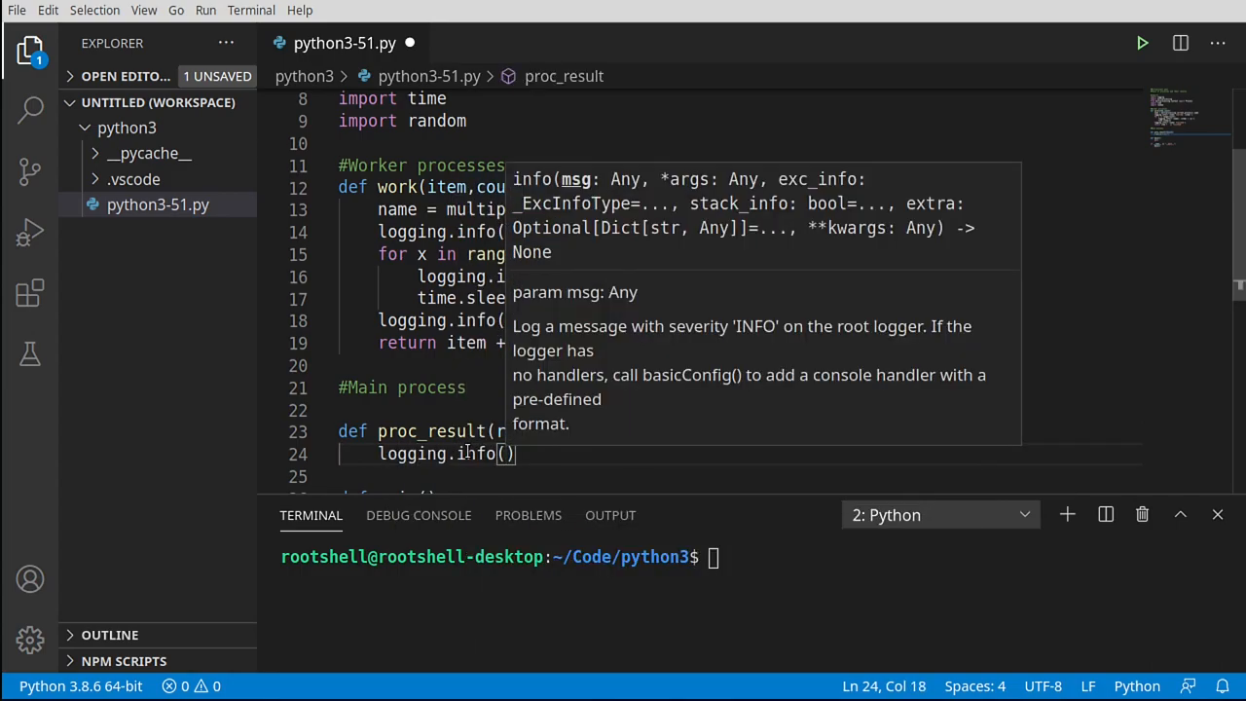
text(f')
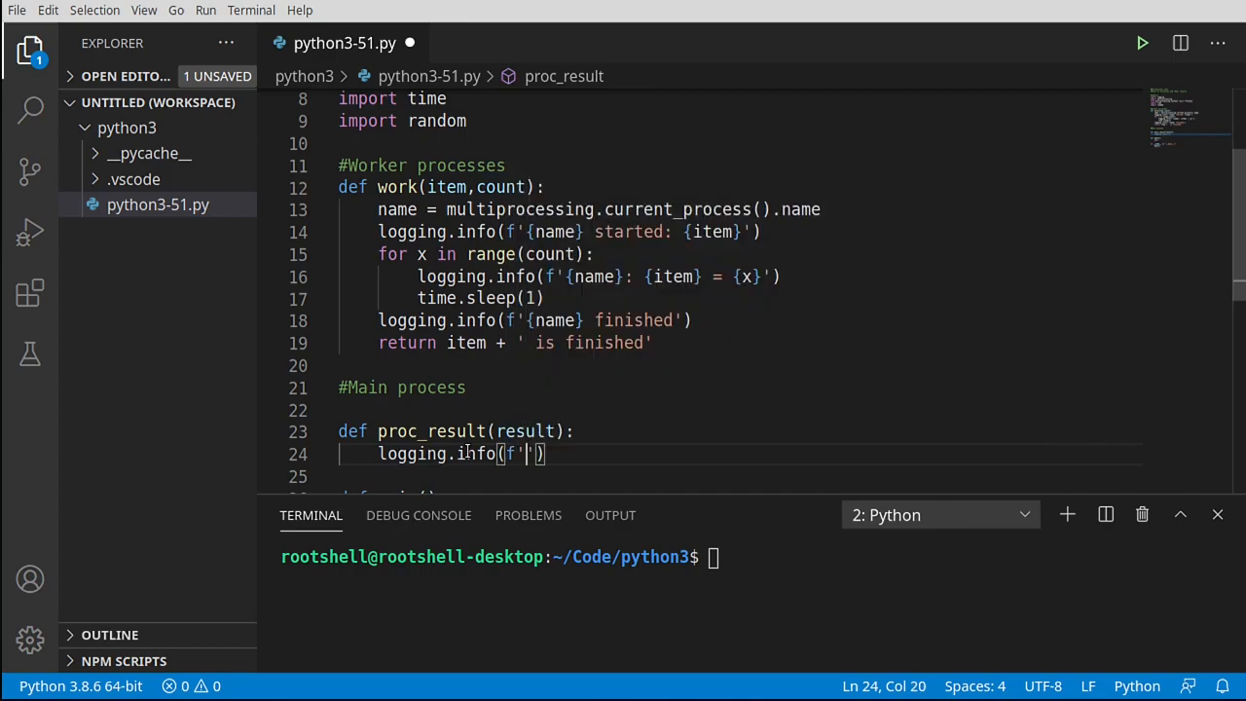
text(Result)
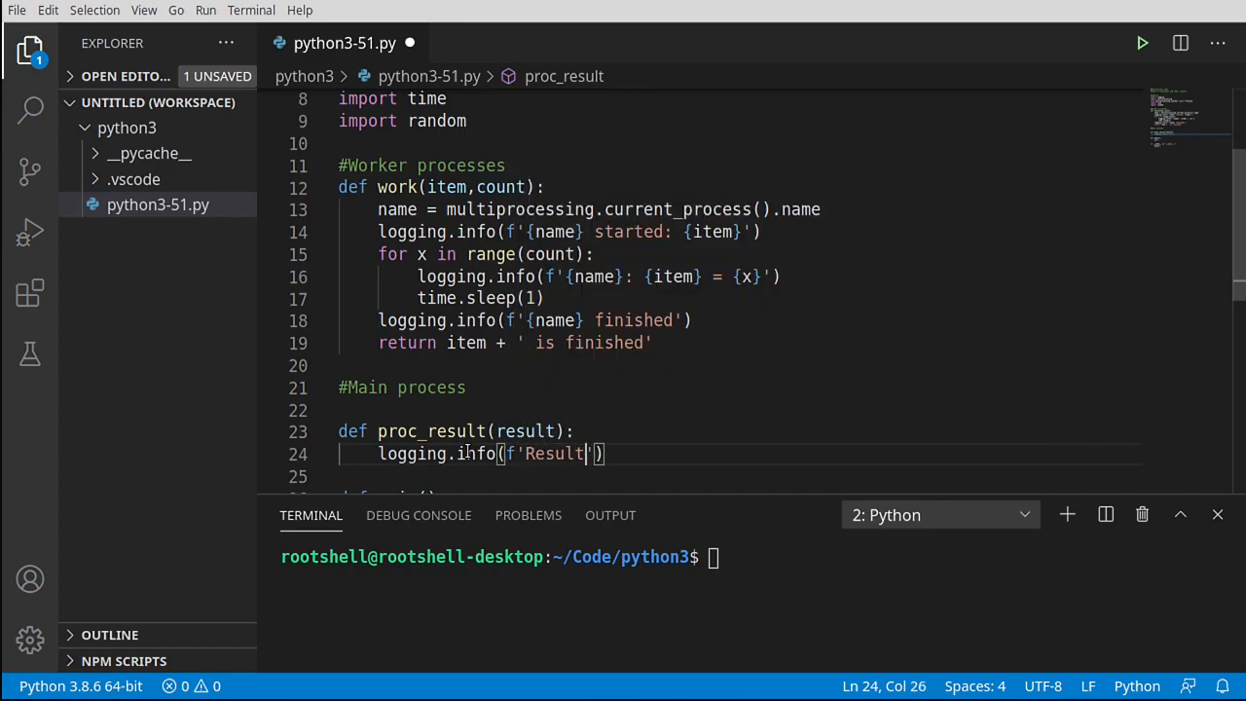
text(: {})
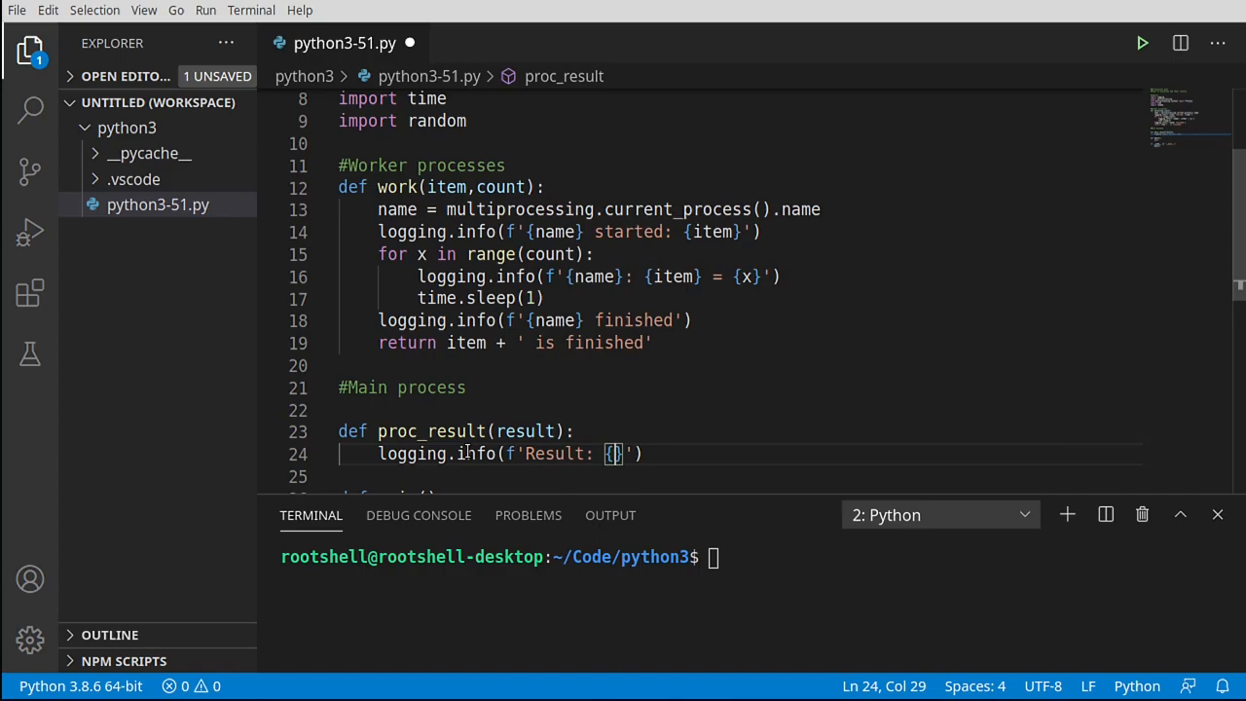
text(result)
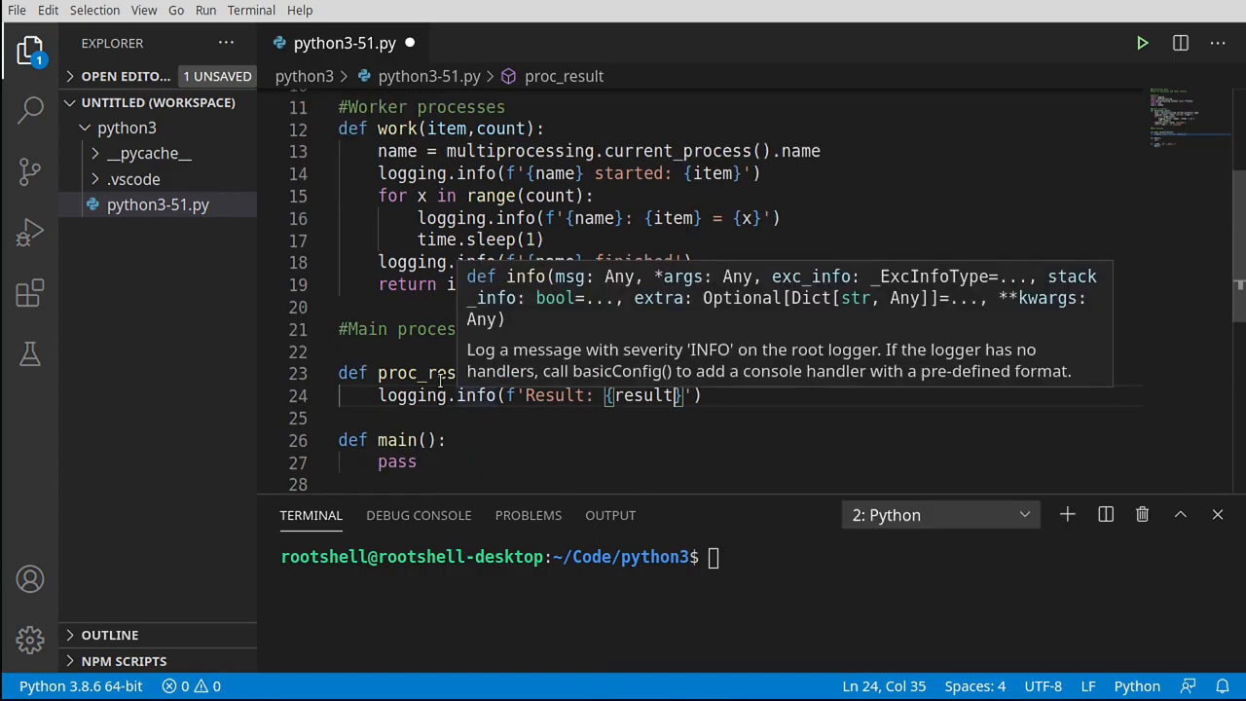
double_click(525, 373)
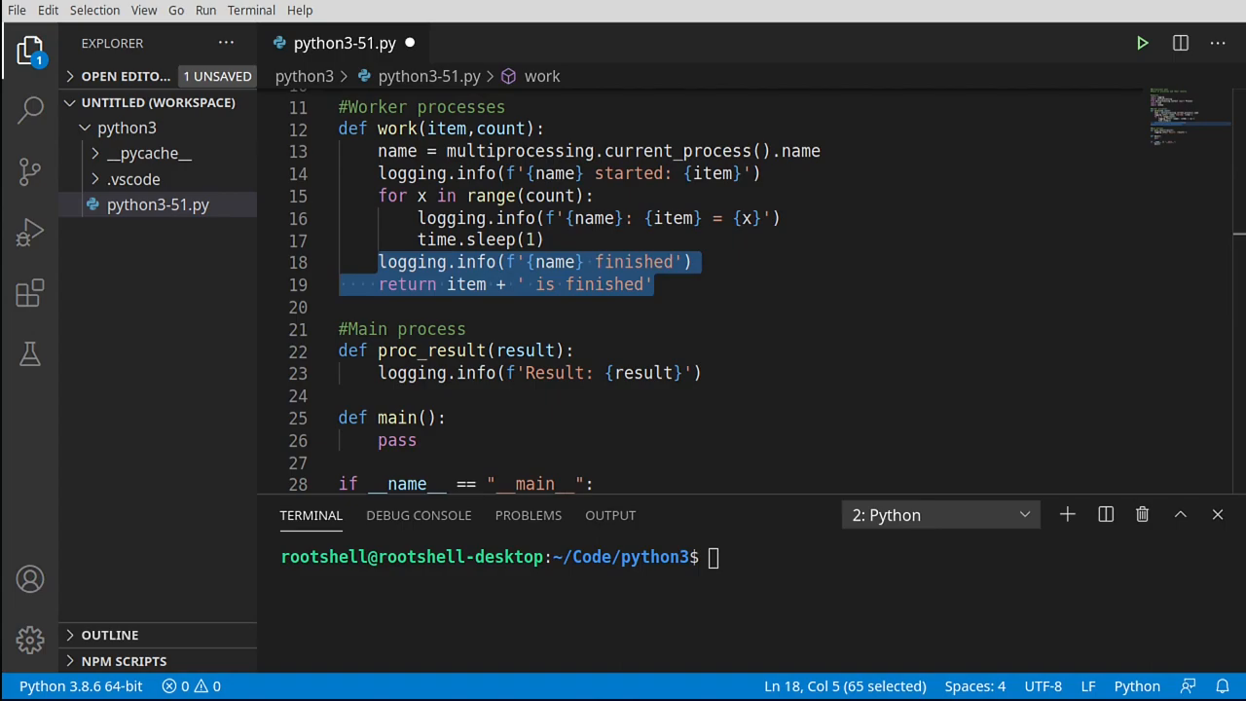
mouse_move(826, 284)
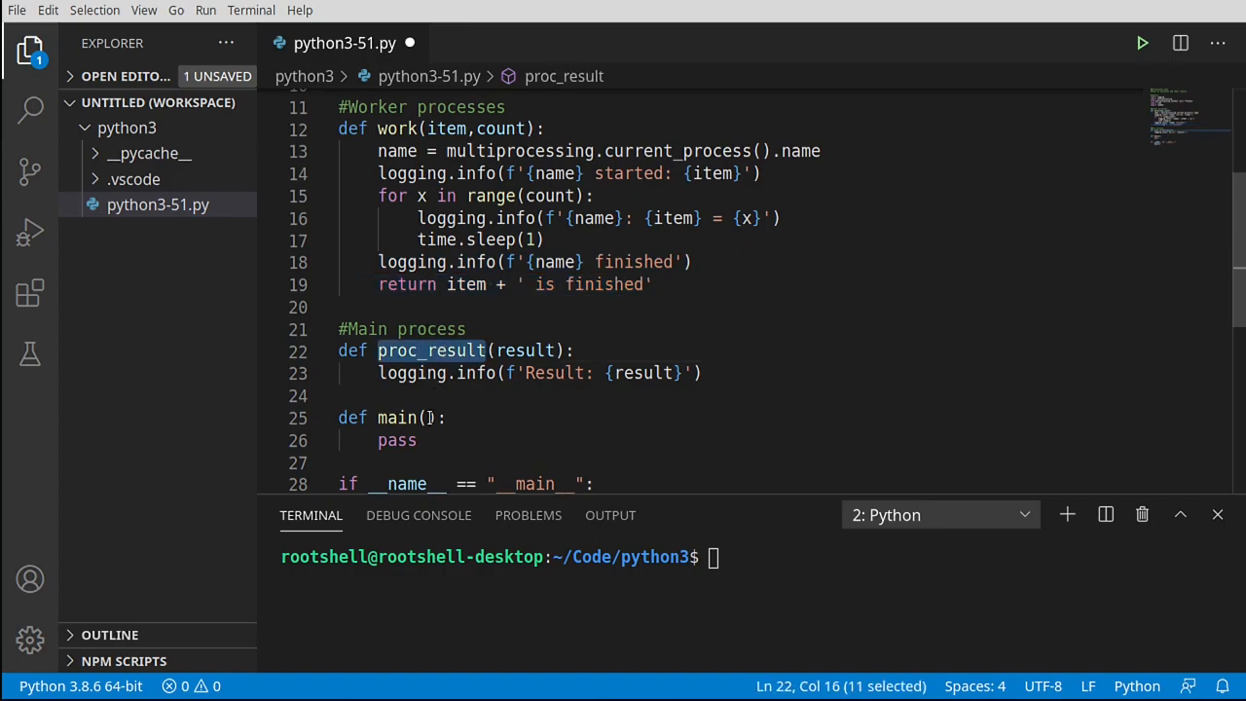
scroll(down, 3)
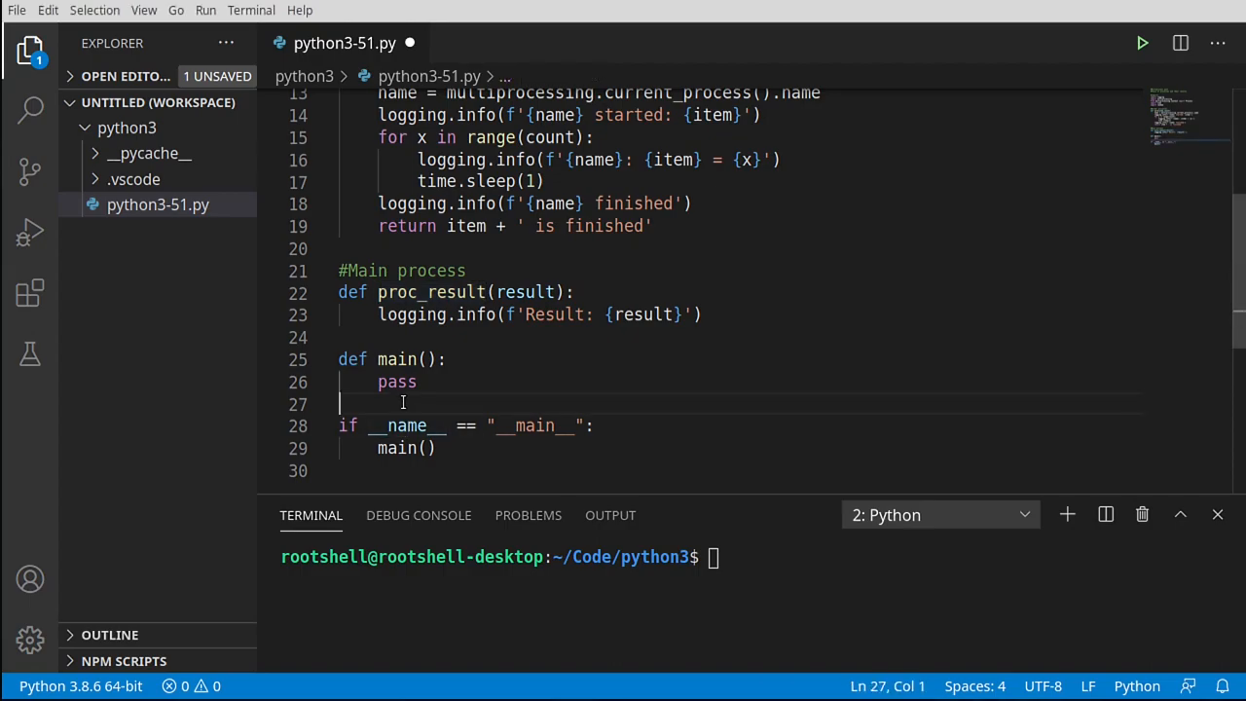
- Insert logging.basicConfig with format '%(levelname)s - %(asctime)s: %(message)s' and a datefmt
text(logging.basicConfig(format='%(levelname)s - %(asctime)s: %(message)s',datefmt='%H:)
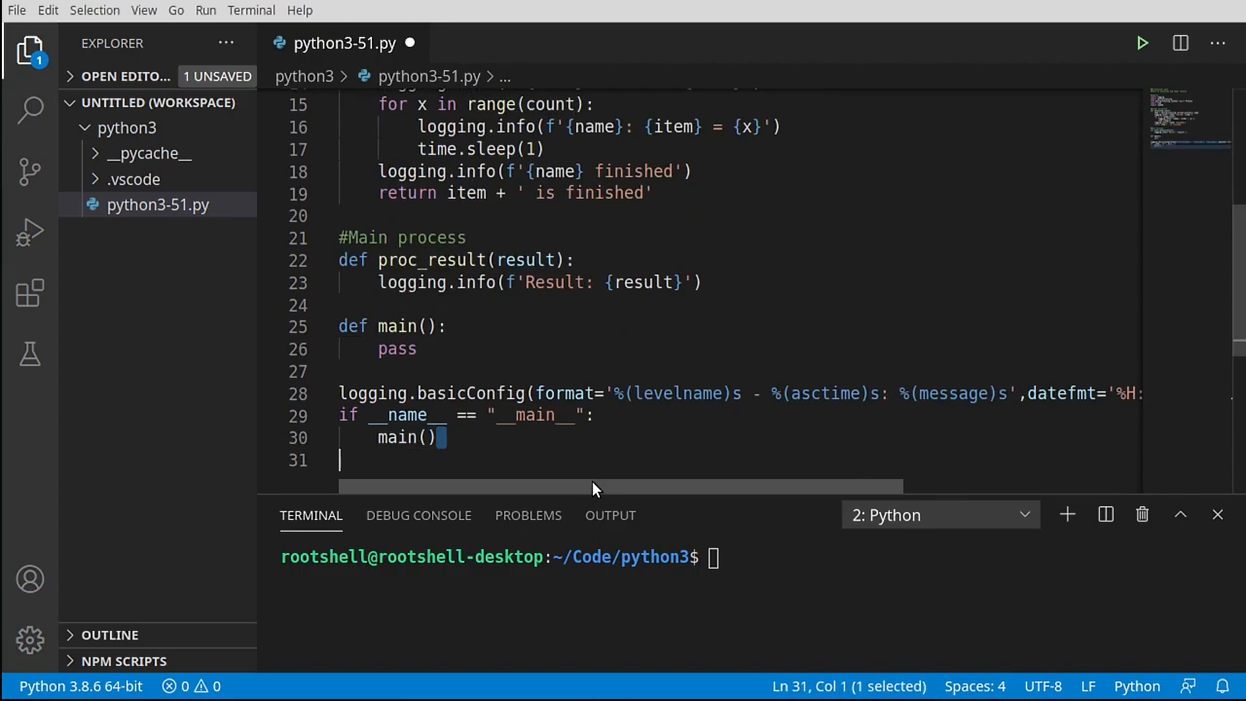
double_click(373, 392)
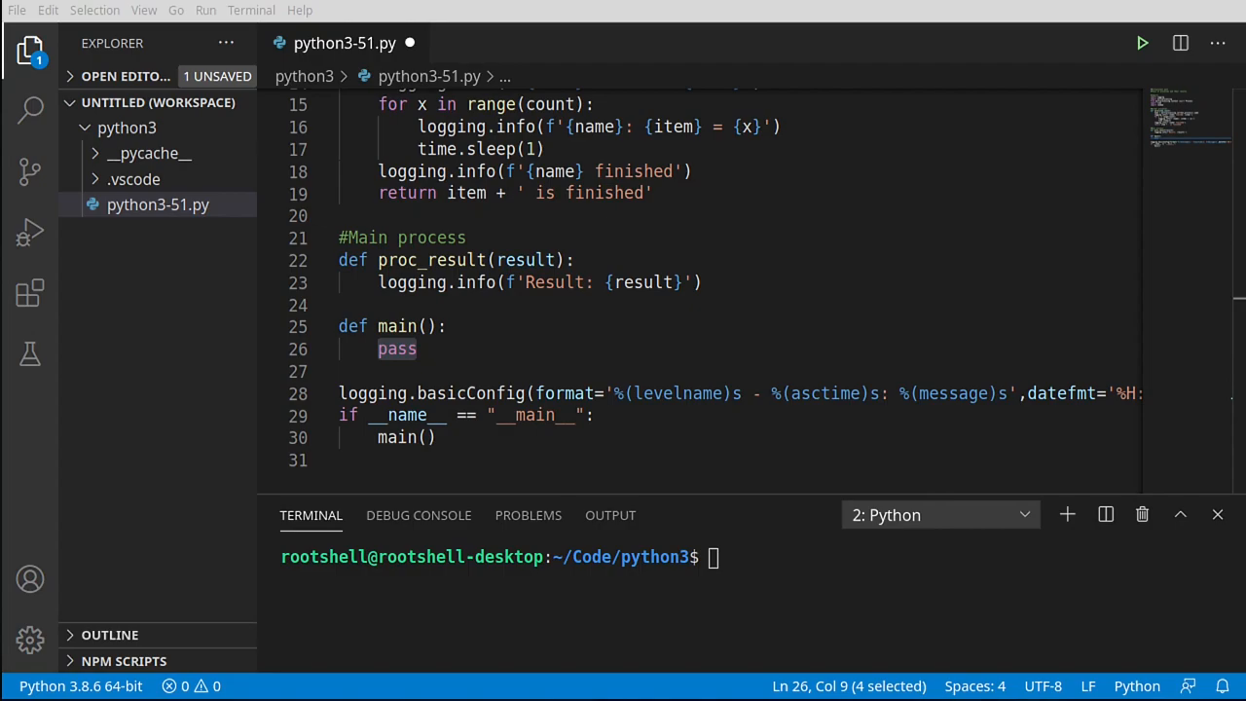
- Replace pass with a 'Started' log, max = 5, multiprocessing.Pool(max) and results = []
text(logging.info(f'Started'))
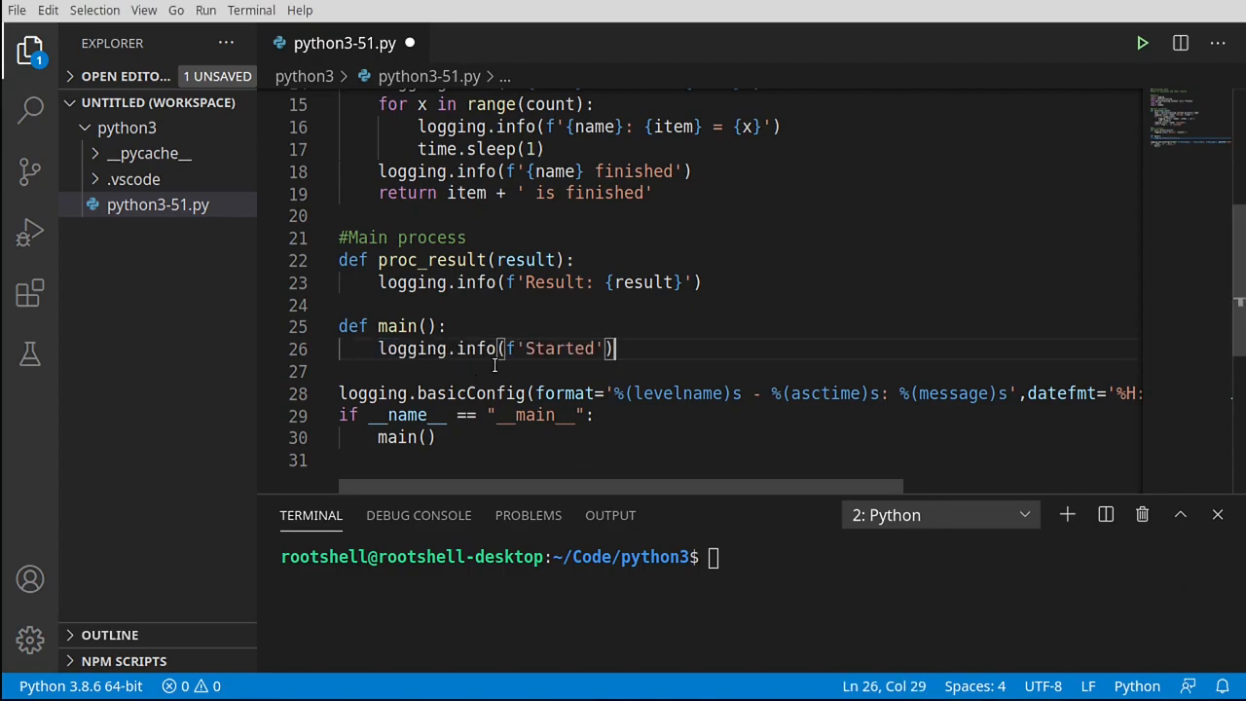
key(enter)
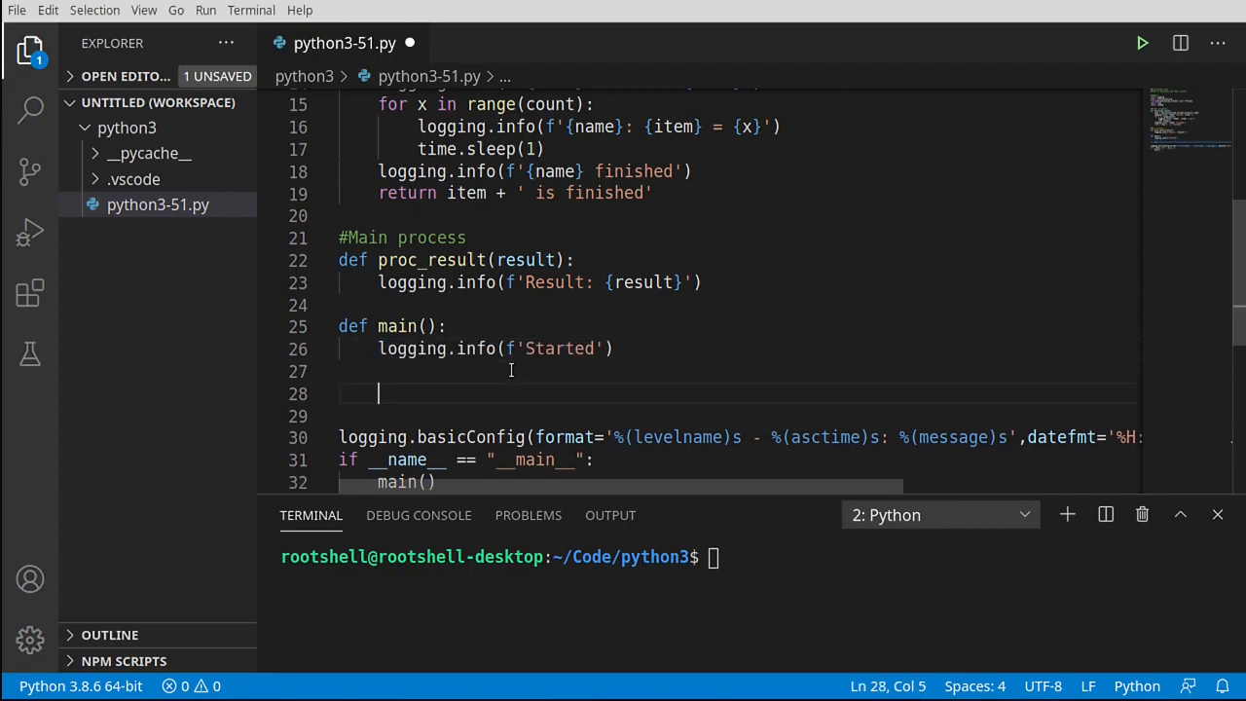
text(max = 5)
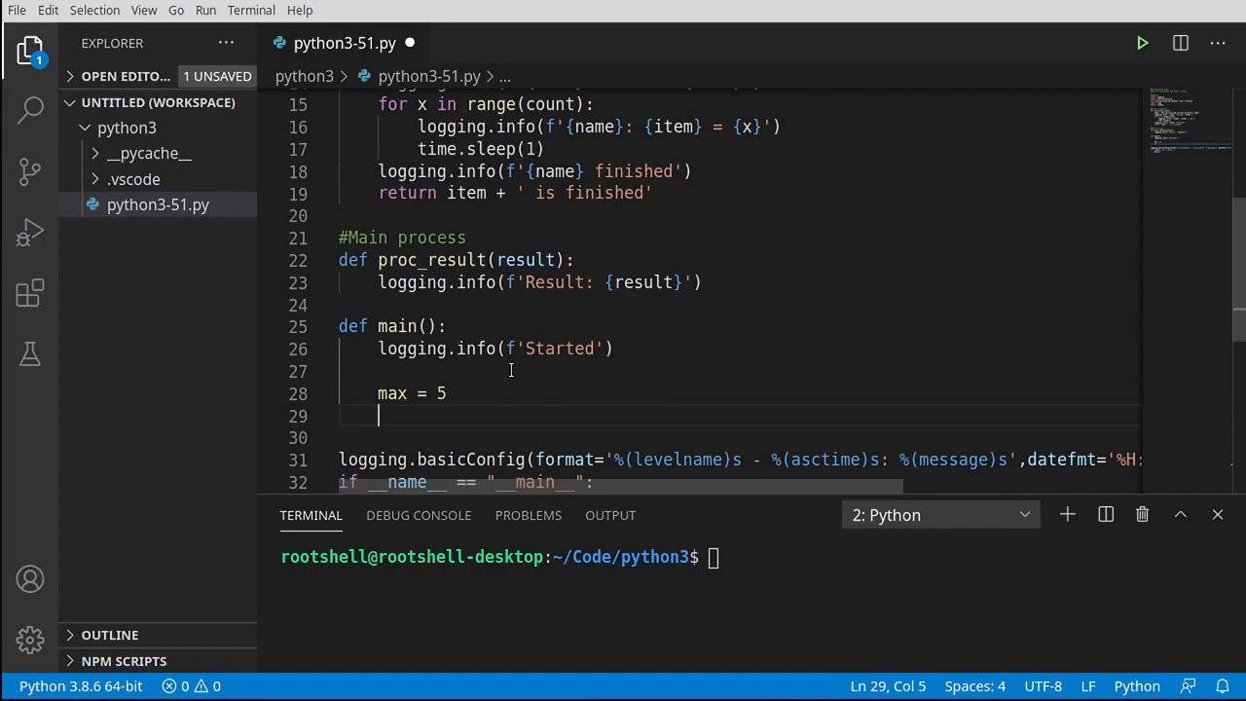
text(pool)
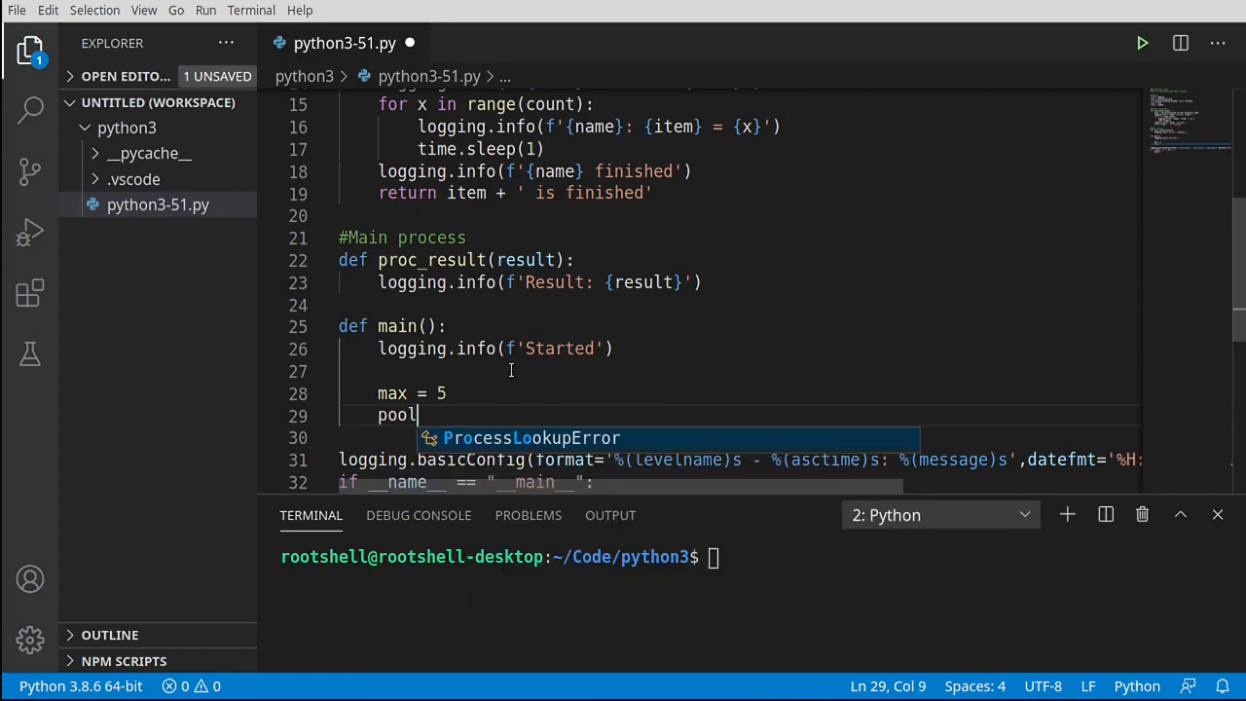
text(= multiprocessing.)
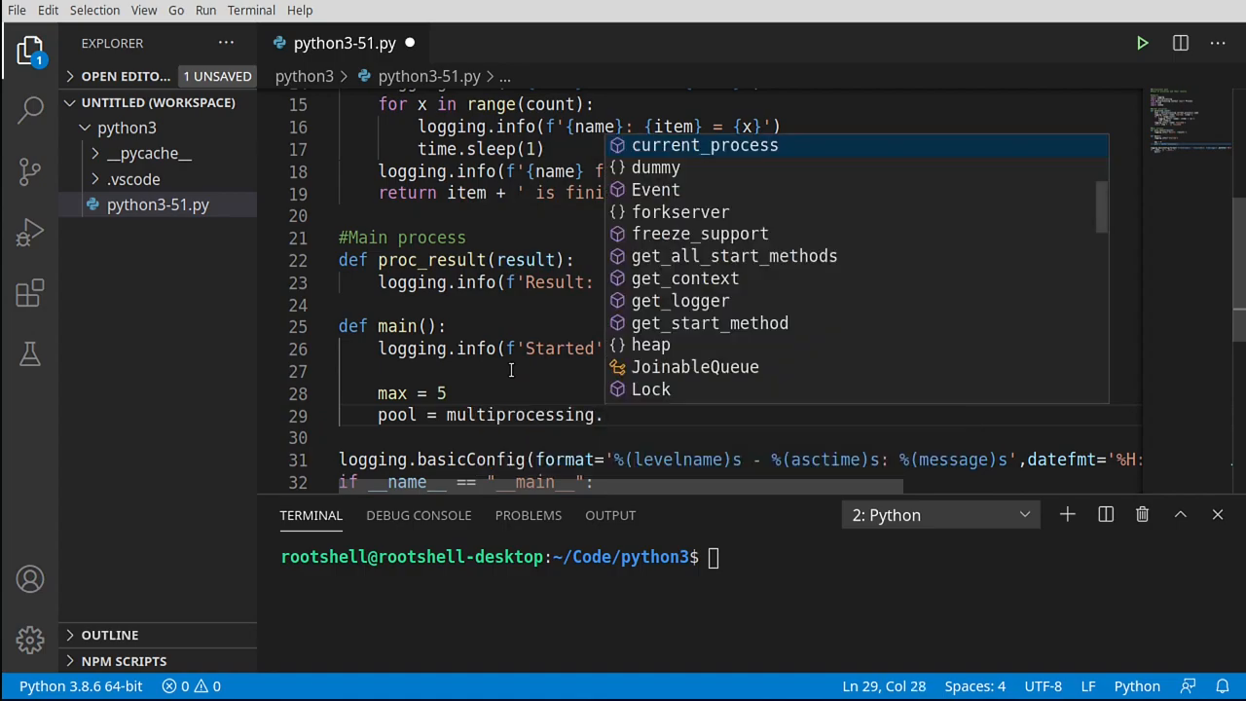
text(po)
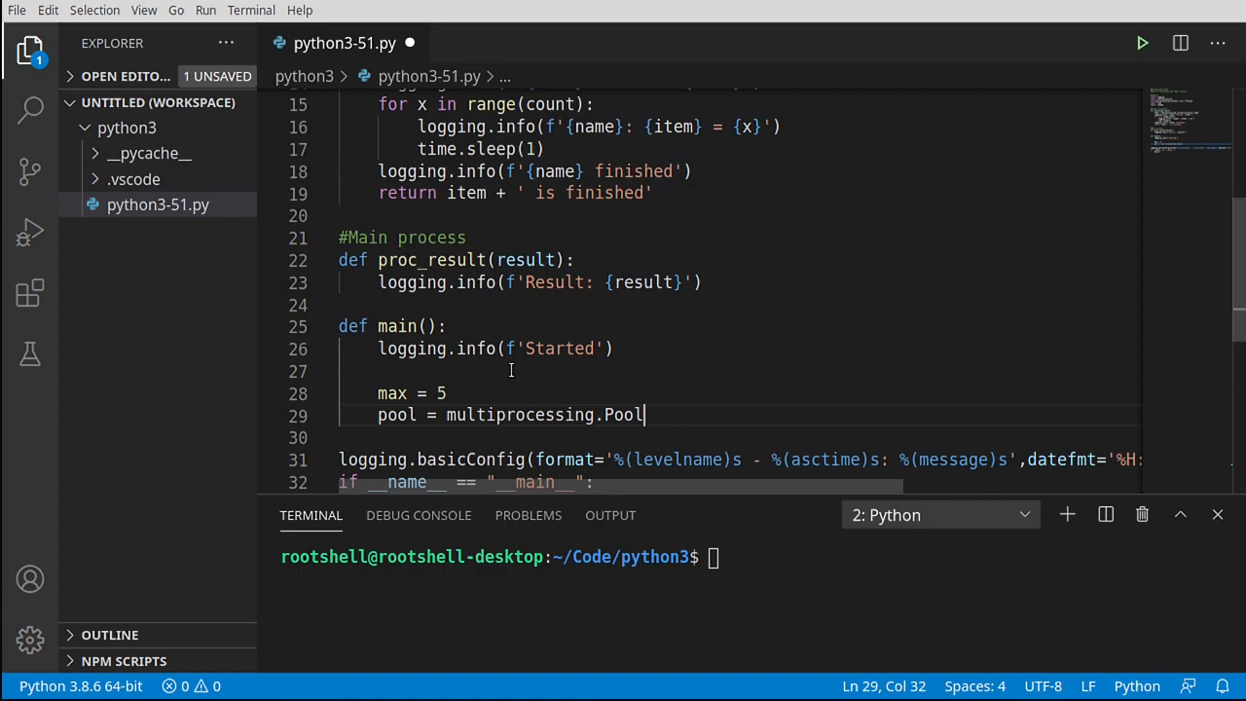
text((max)
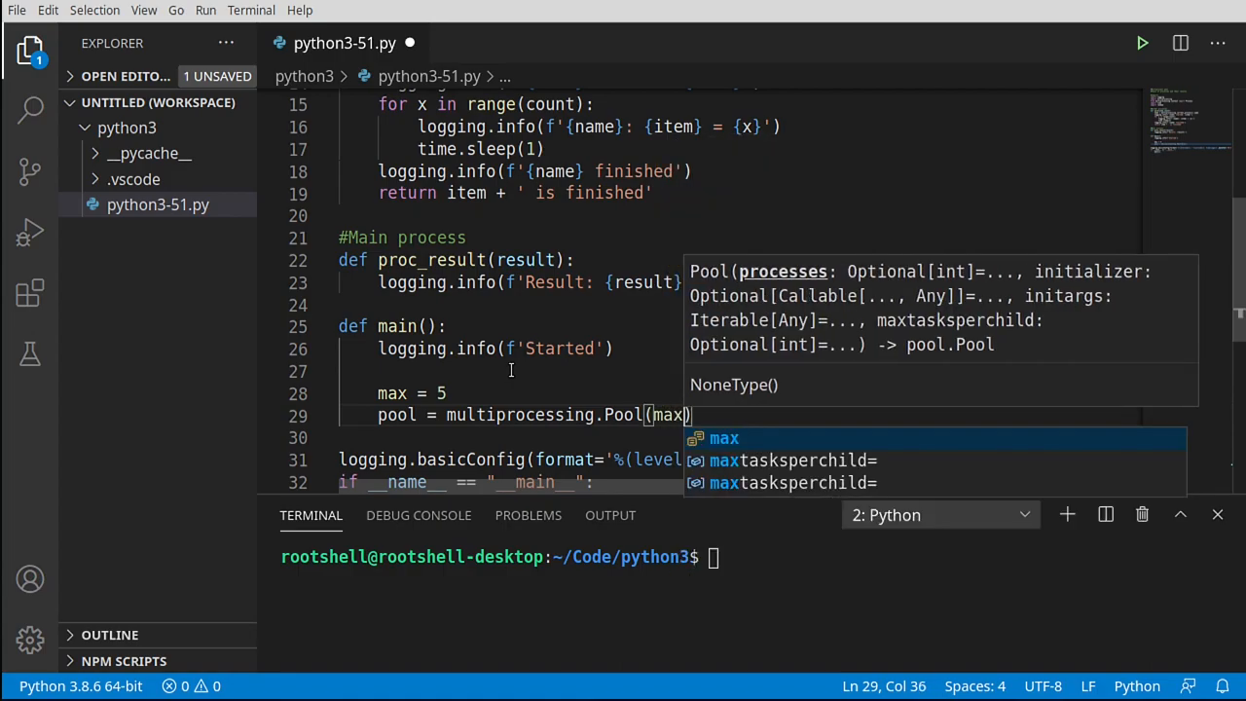
text())
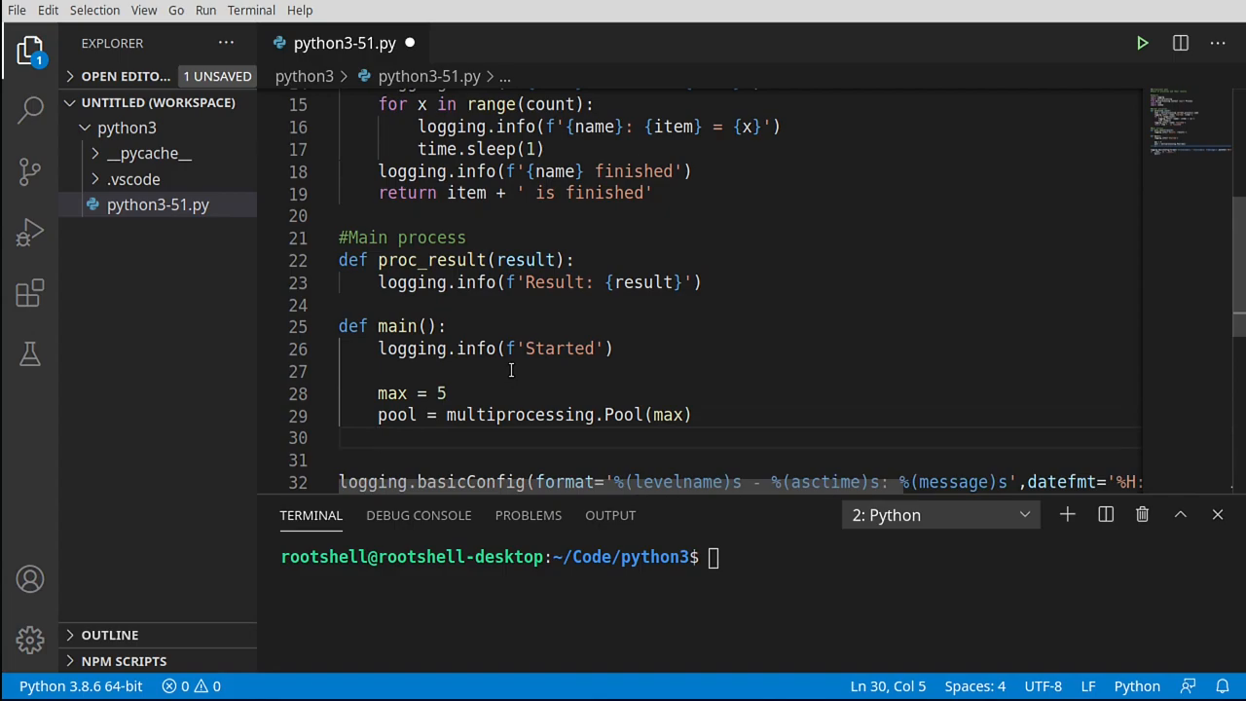
text(results = [)
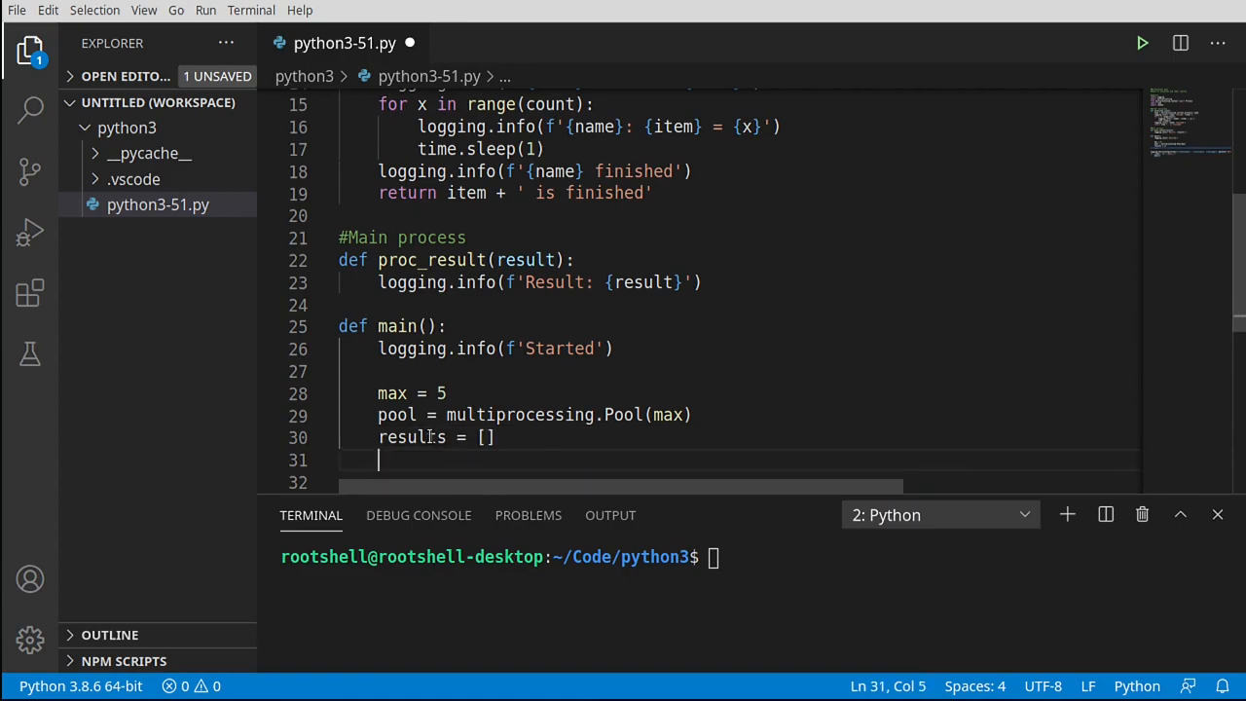
mouse_move(410, 436)
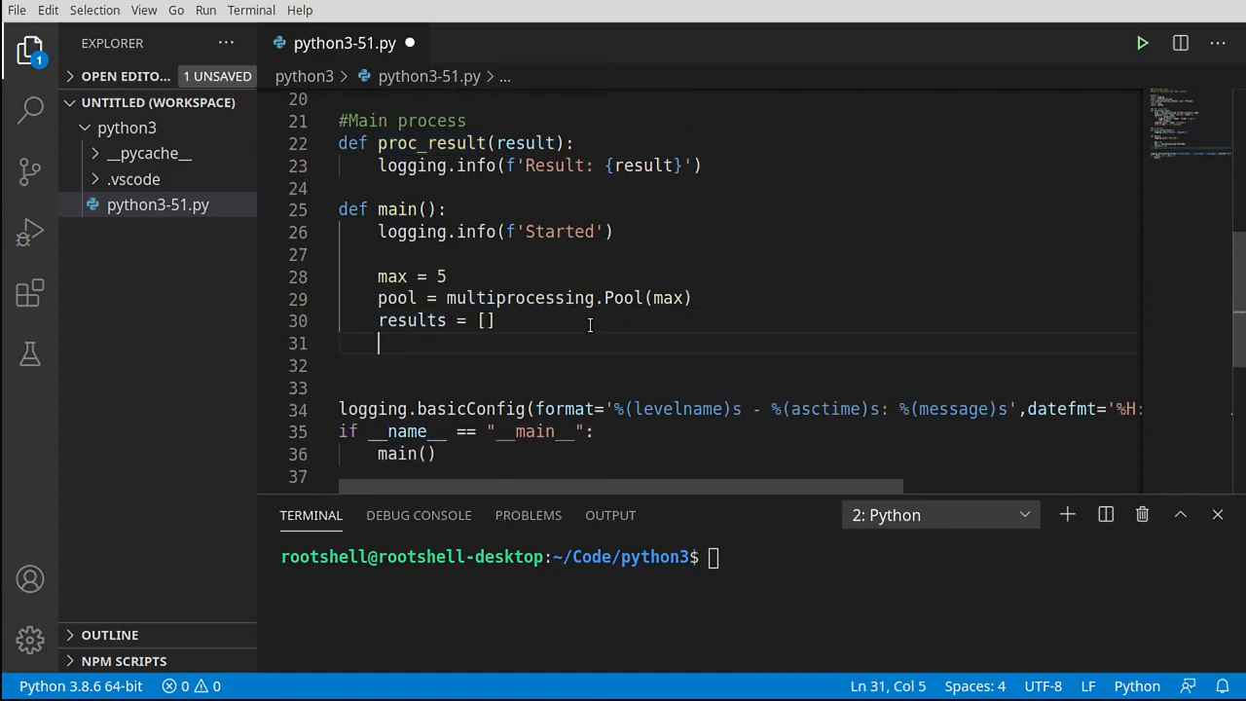
- Add a for x in range(max) loop assigning item = 'Item' + str(x)
text(for x)
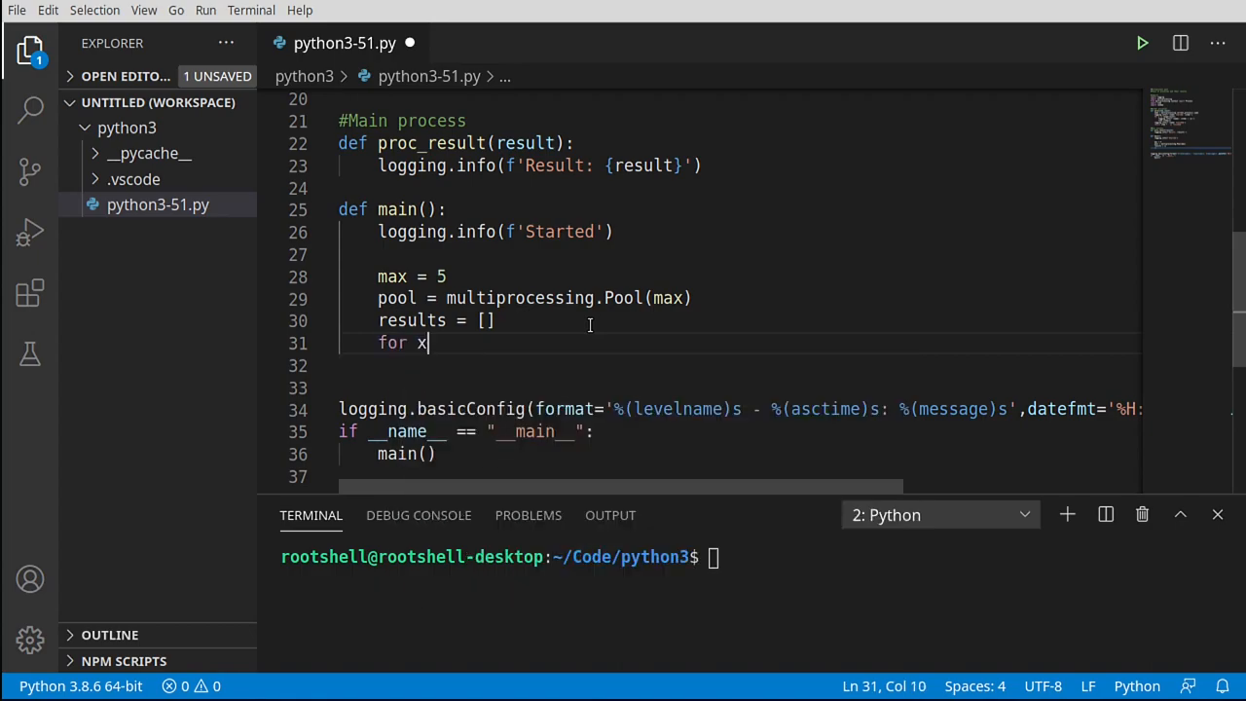
text(in)
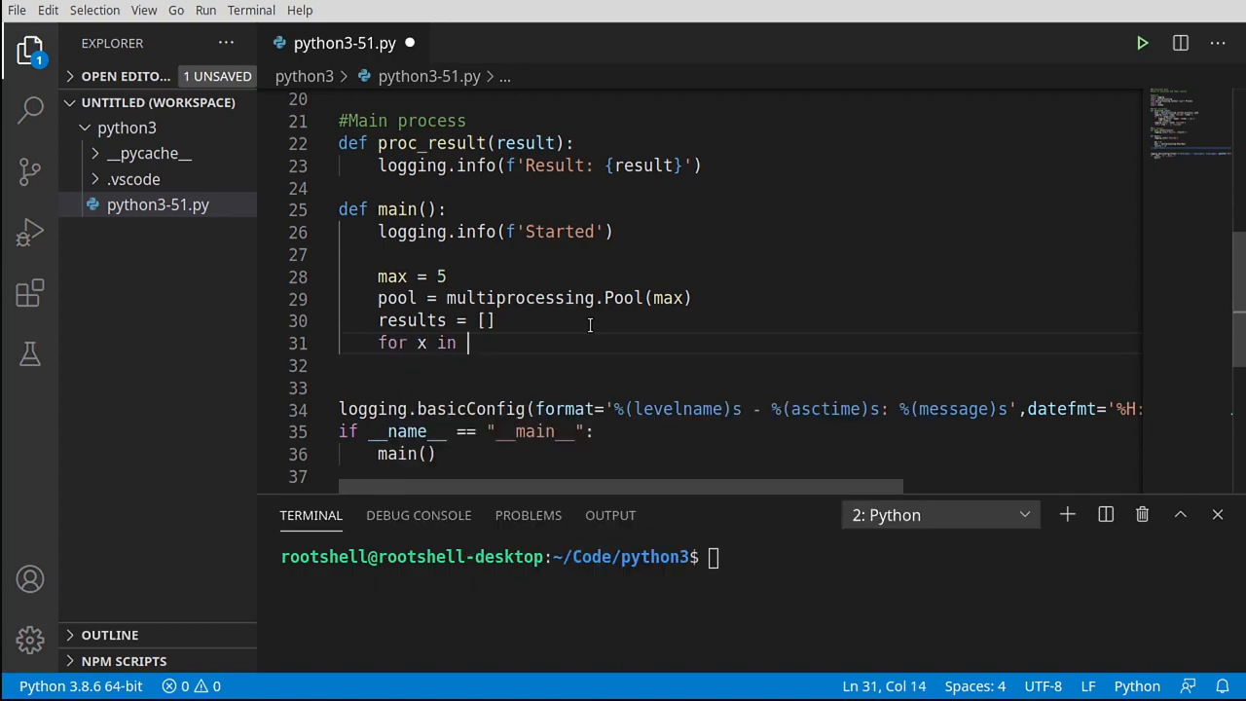
text(range)
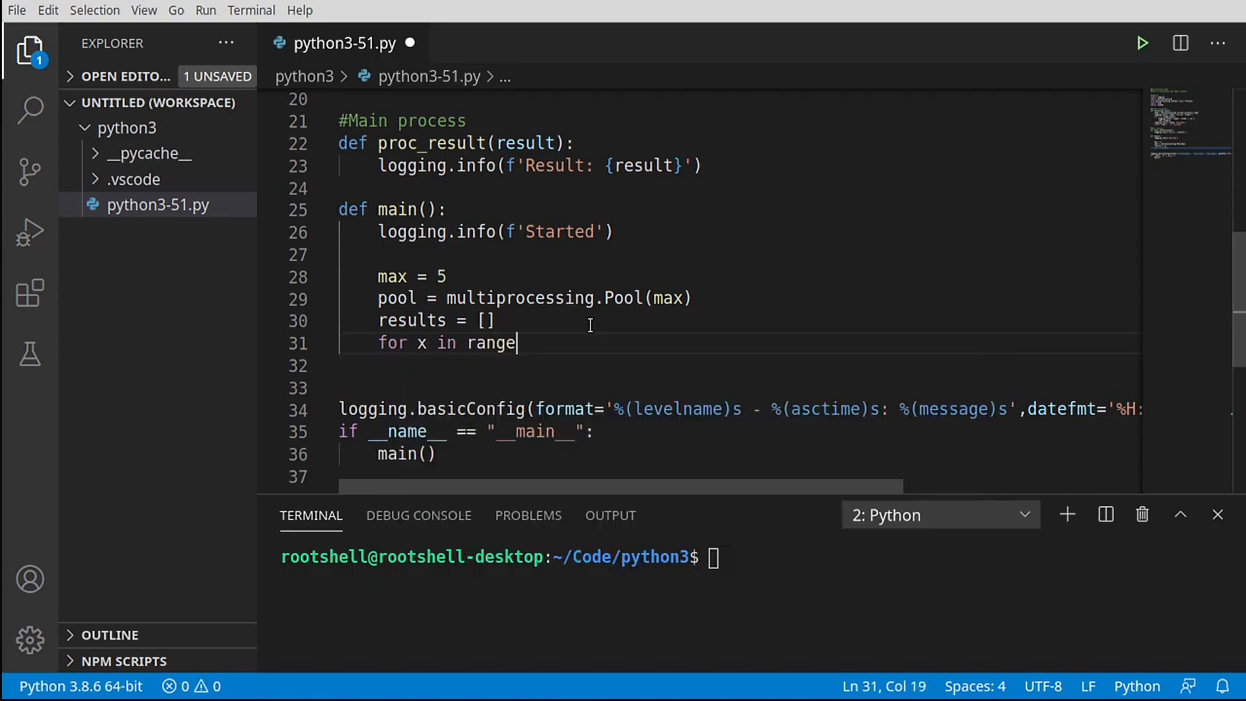
text(()
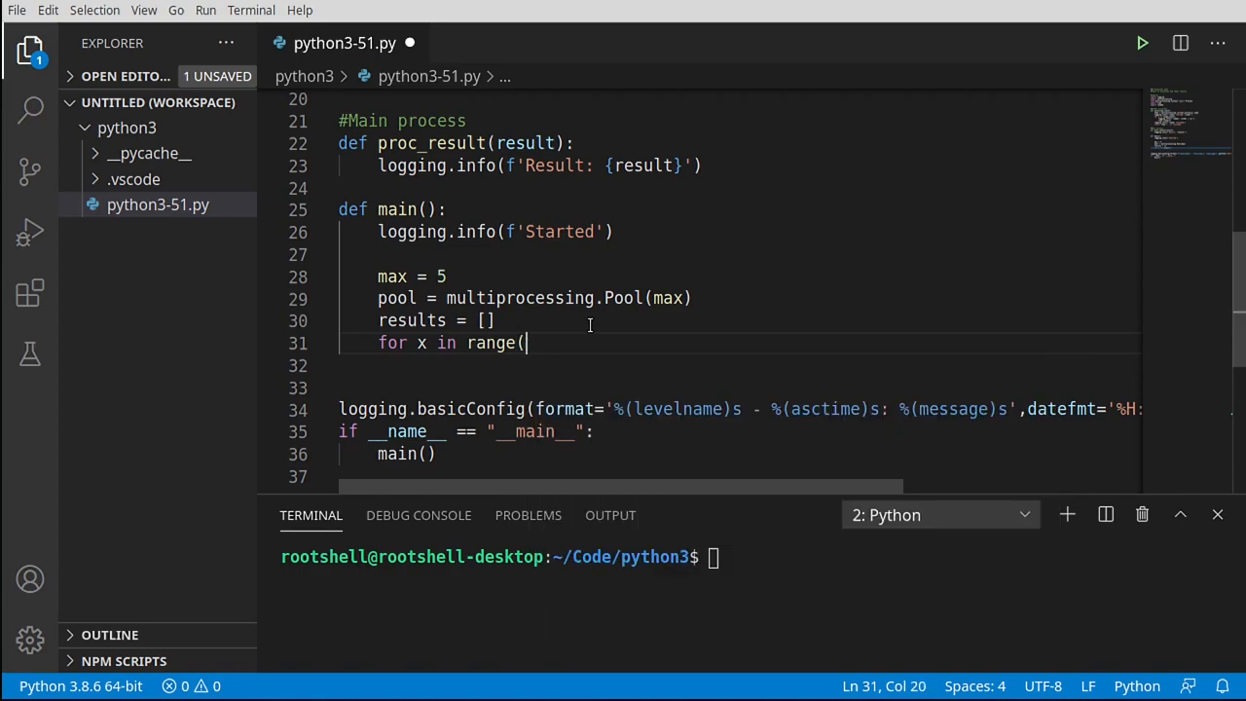
text(max):)
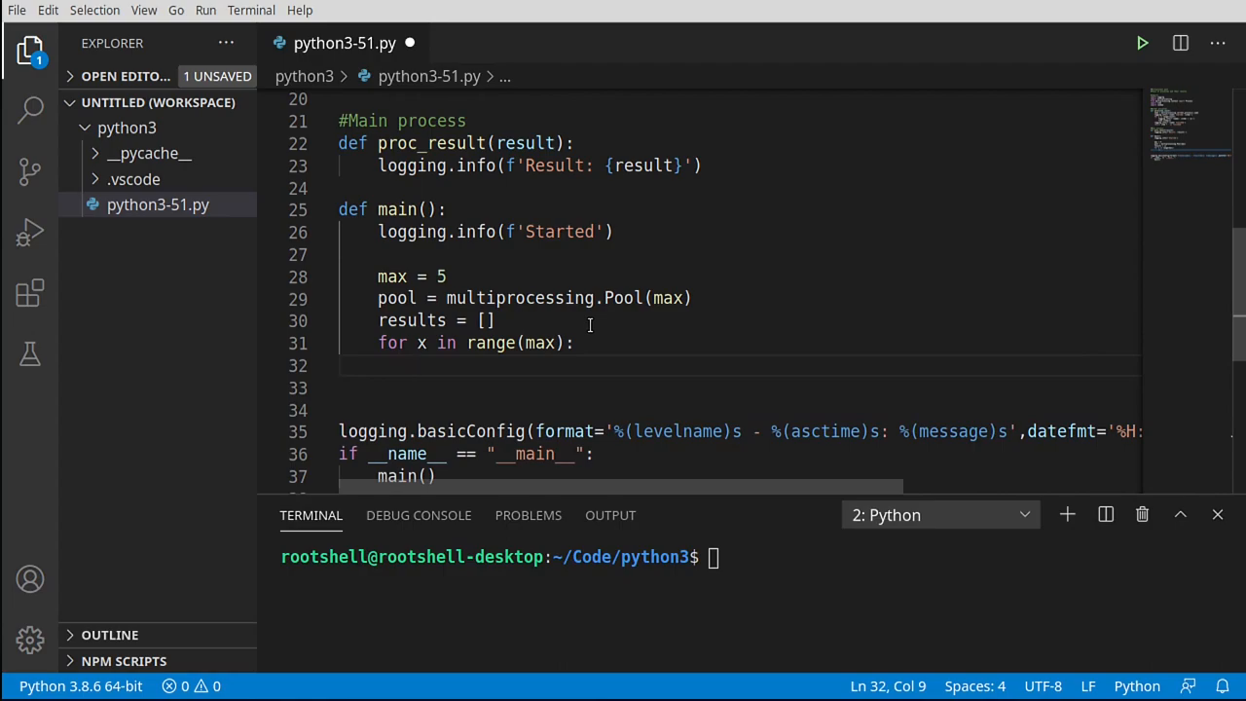
text(item)
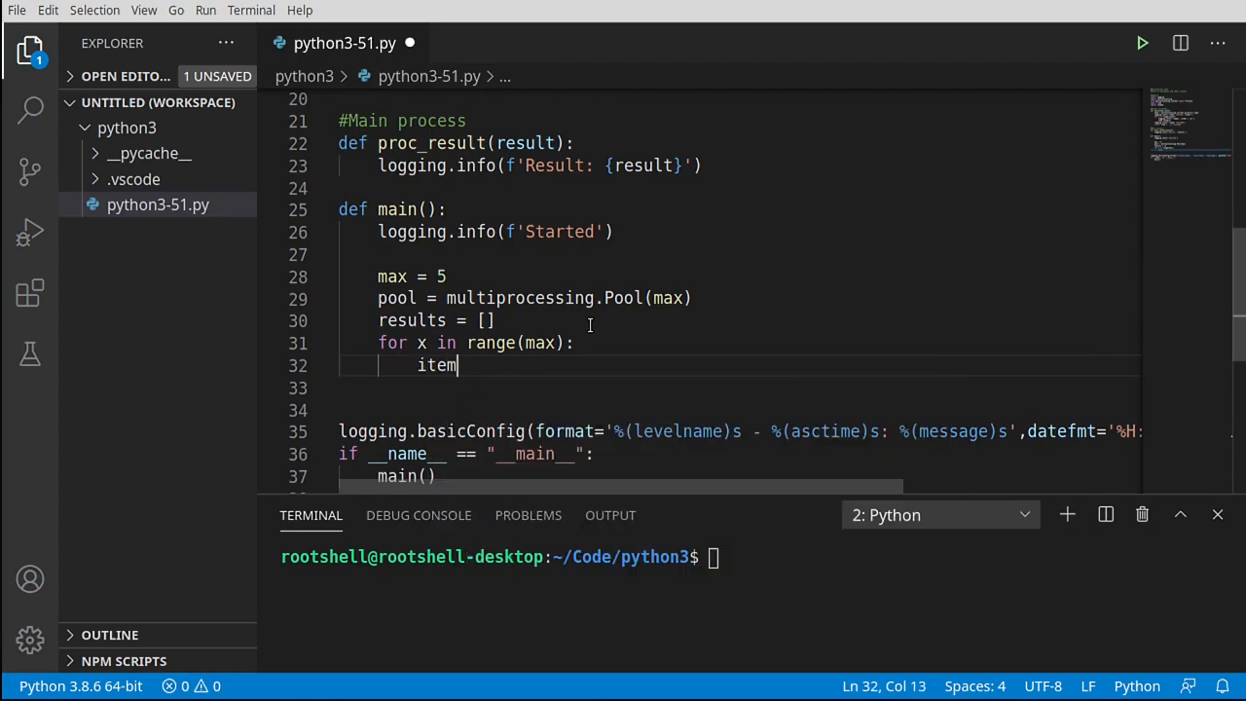
text(= '')
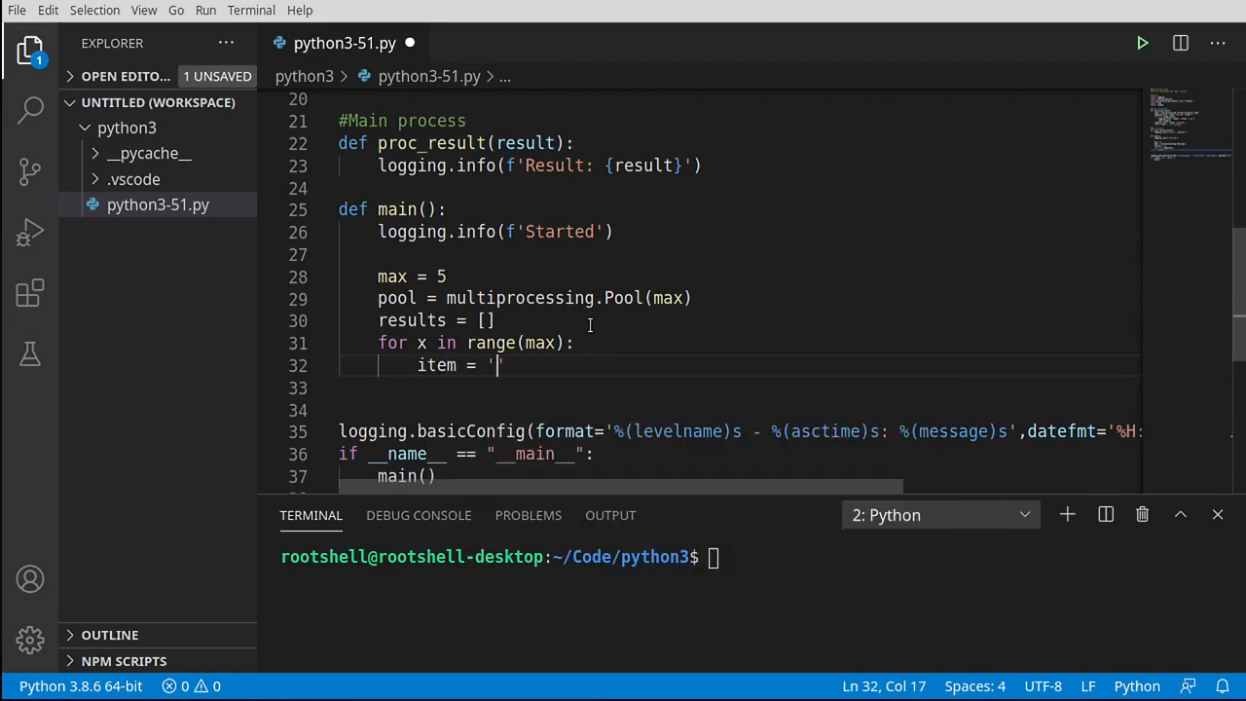
text(Item)
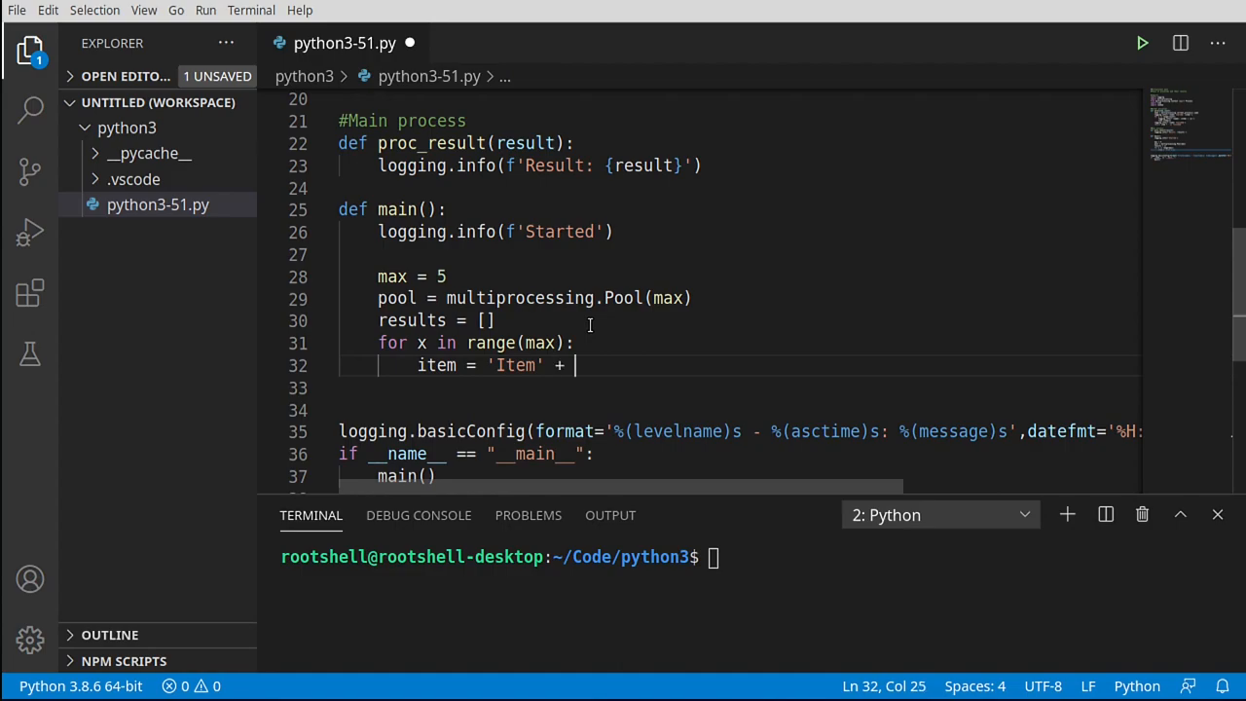
text(str(x)
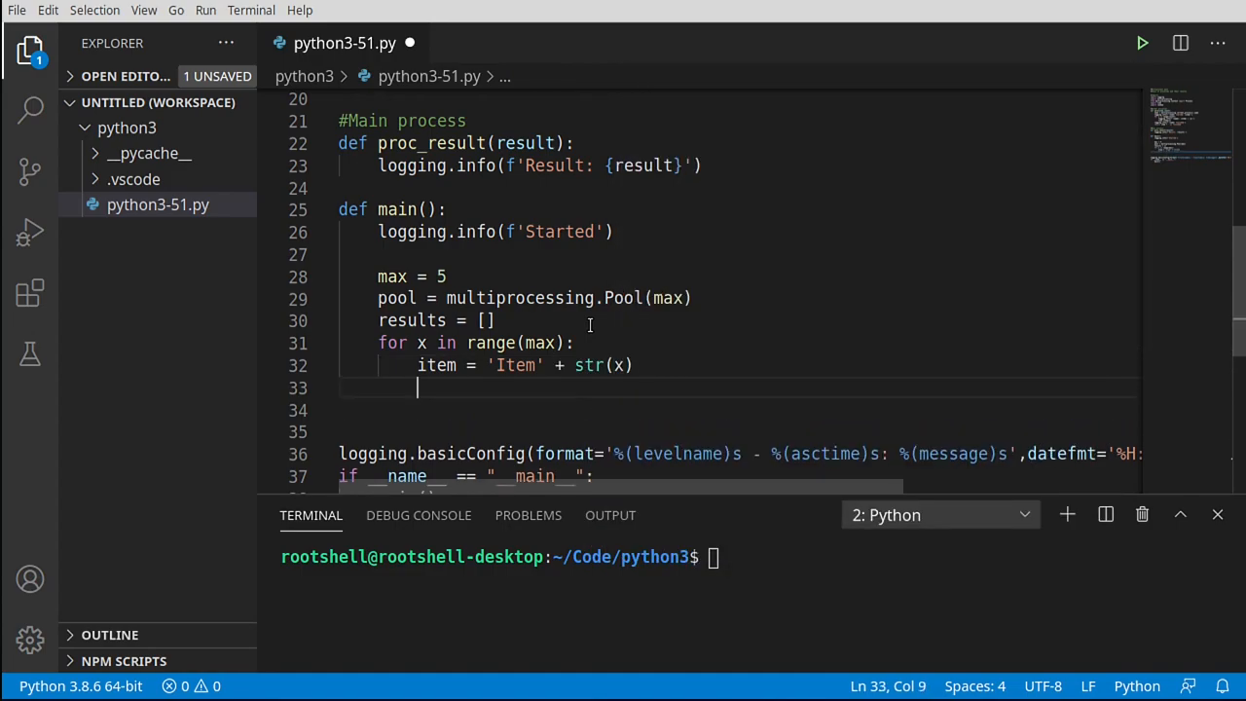
- Set count = random.randrange(1,5) inside the loop
text(count =)
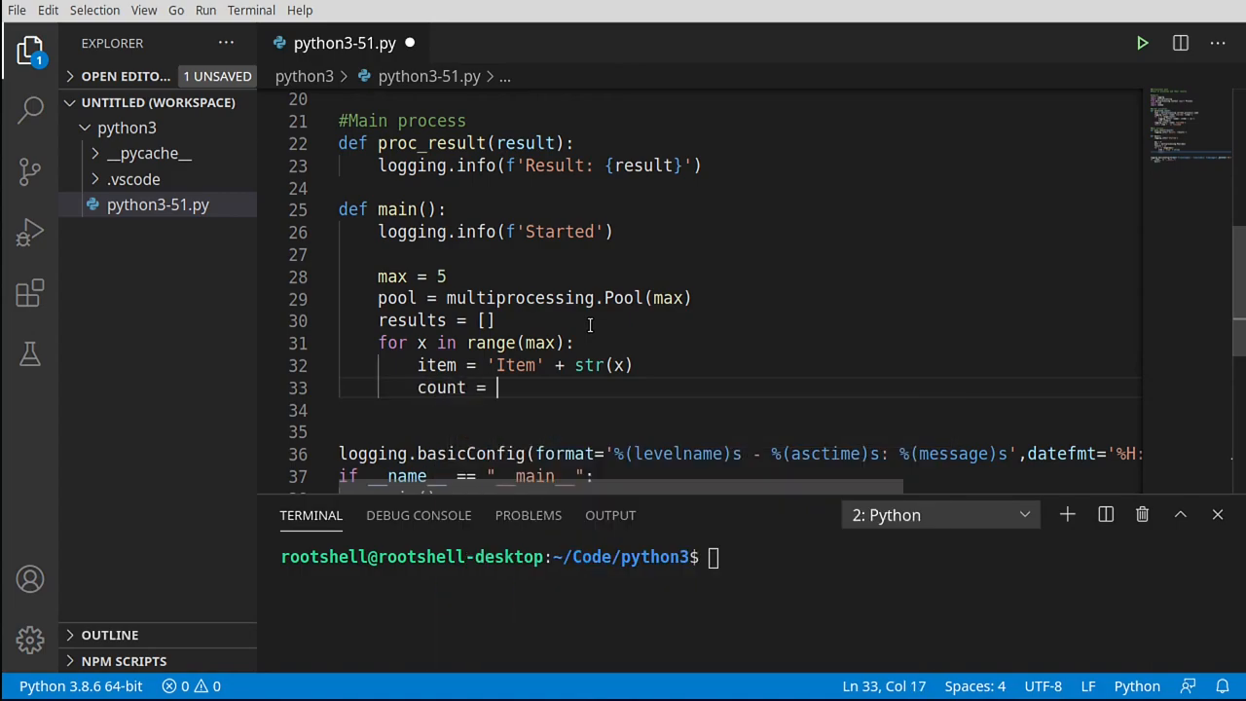
scroll(up, 3)
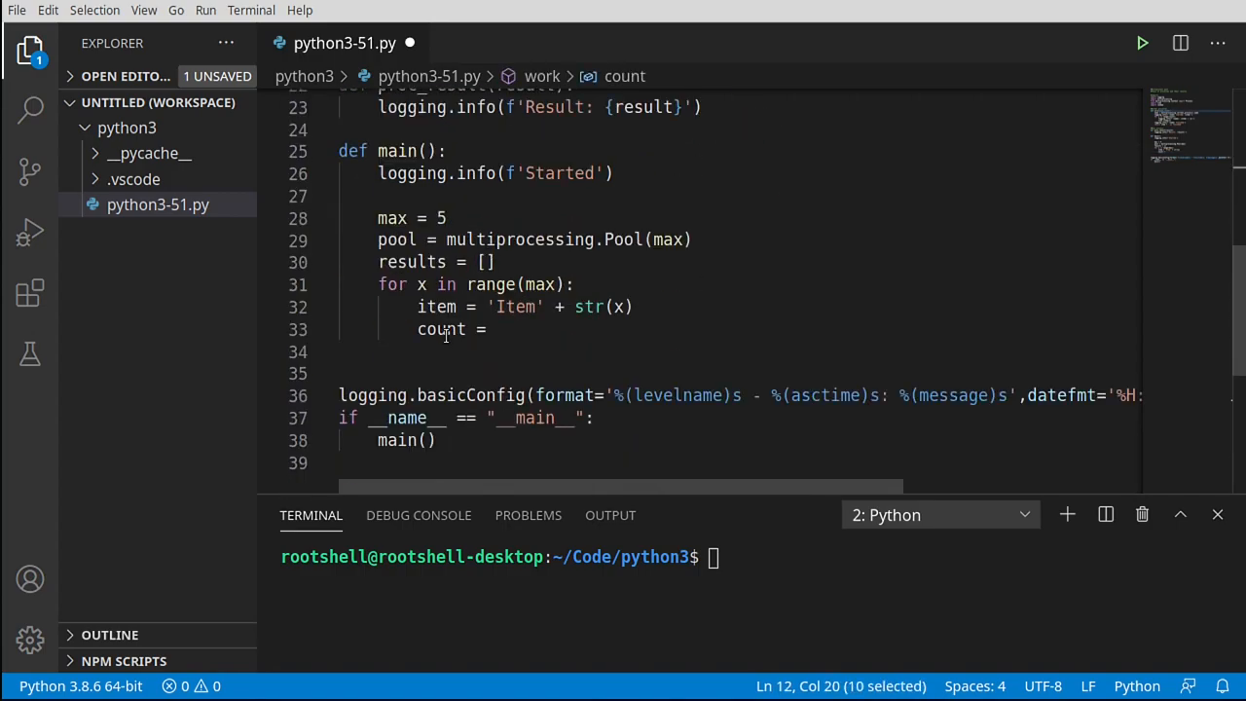
click(491, 329)
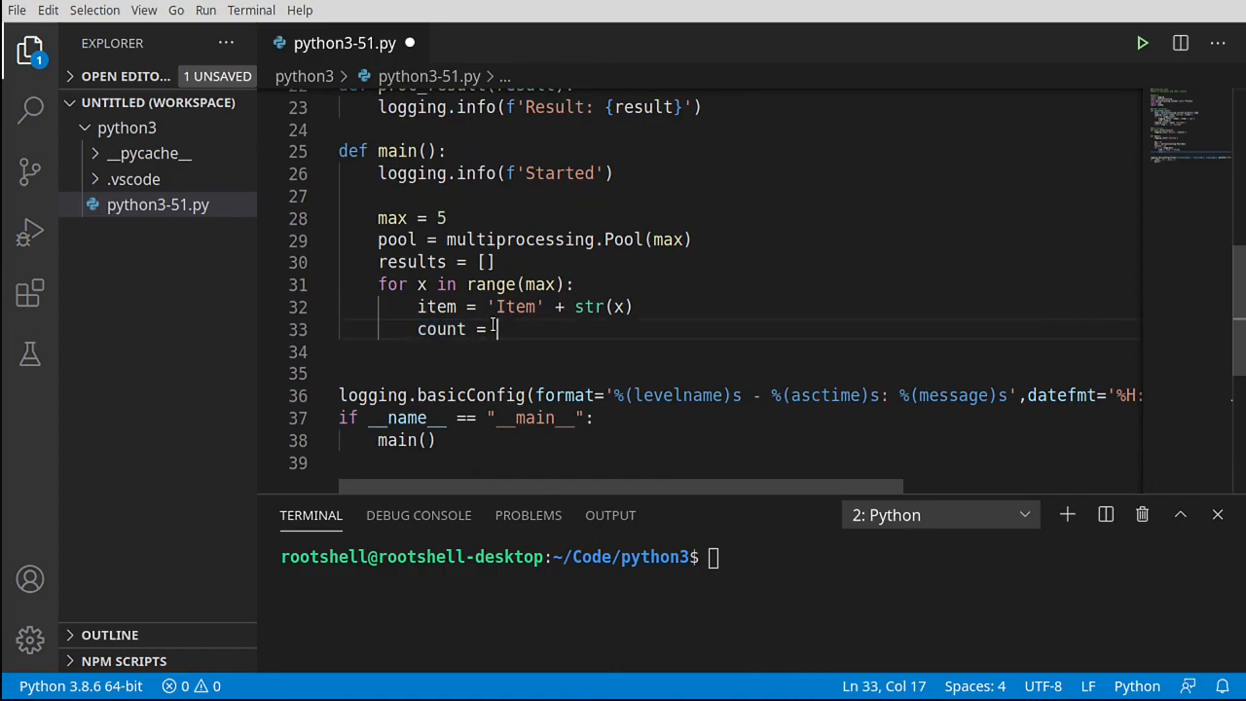
text(random)
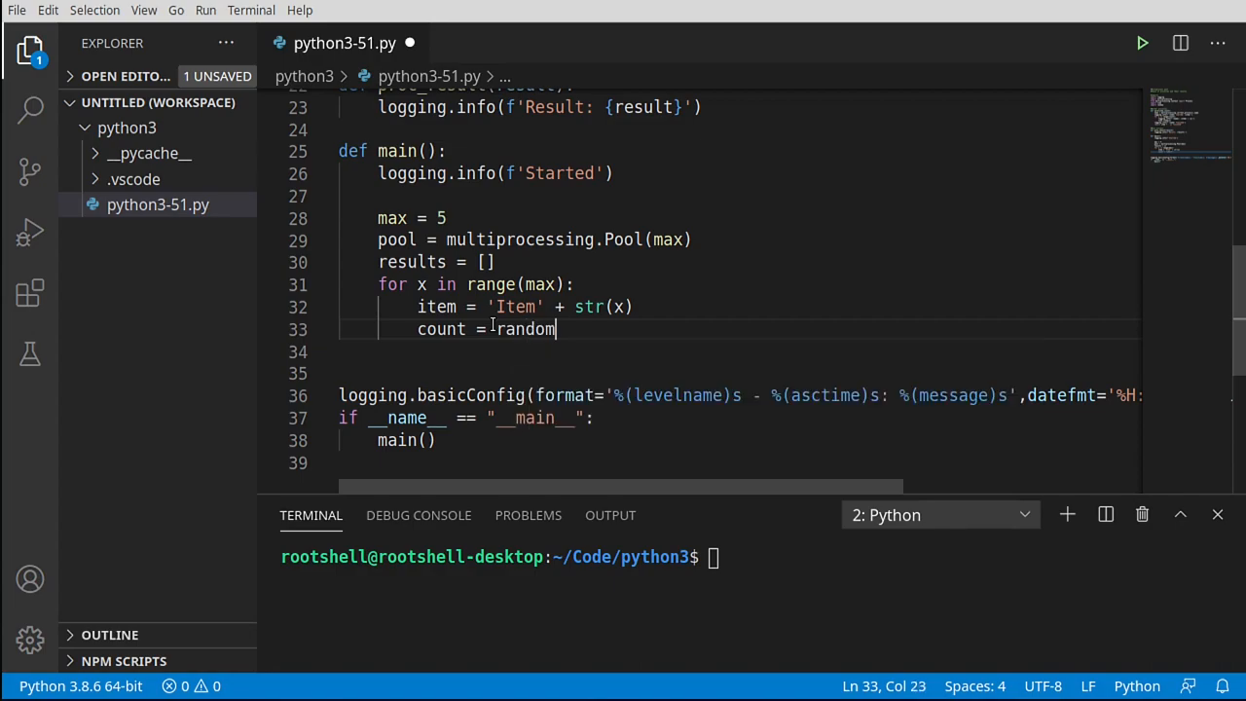
text(.randrange()
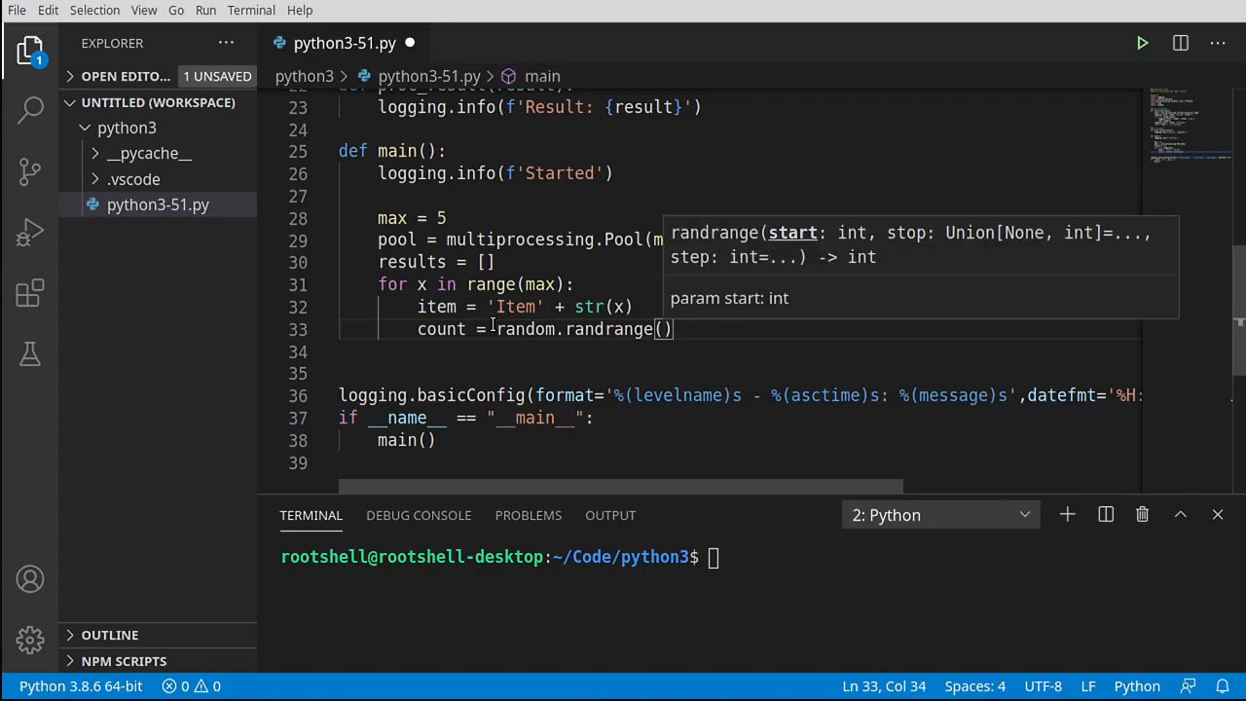
text(1,5)
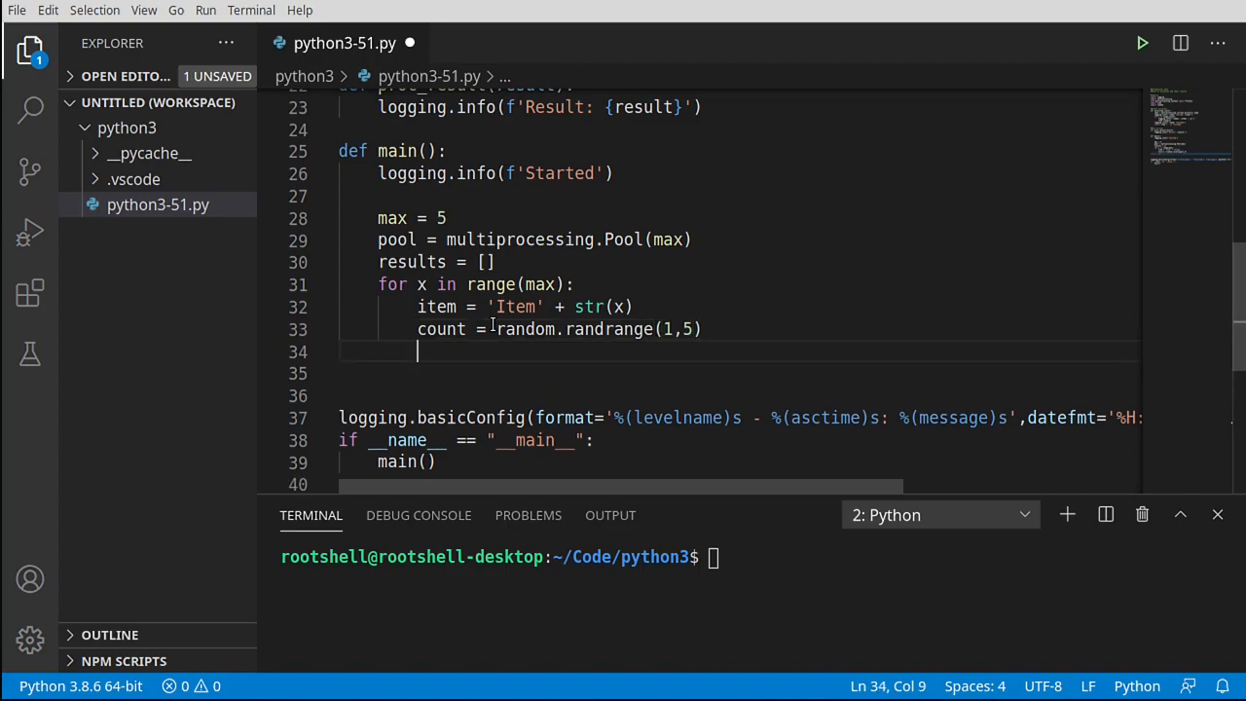
double_click(609, 329)
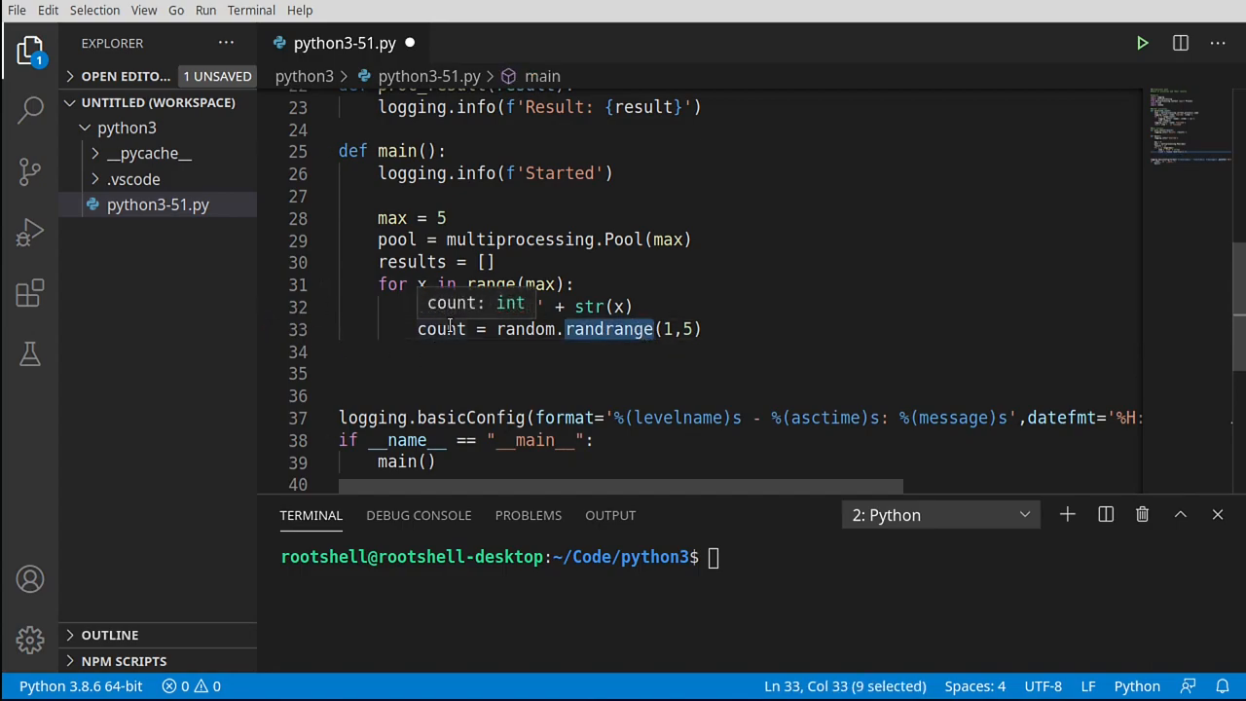
scroll(up, 3)
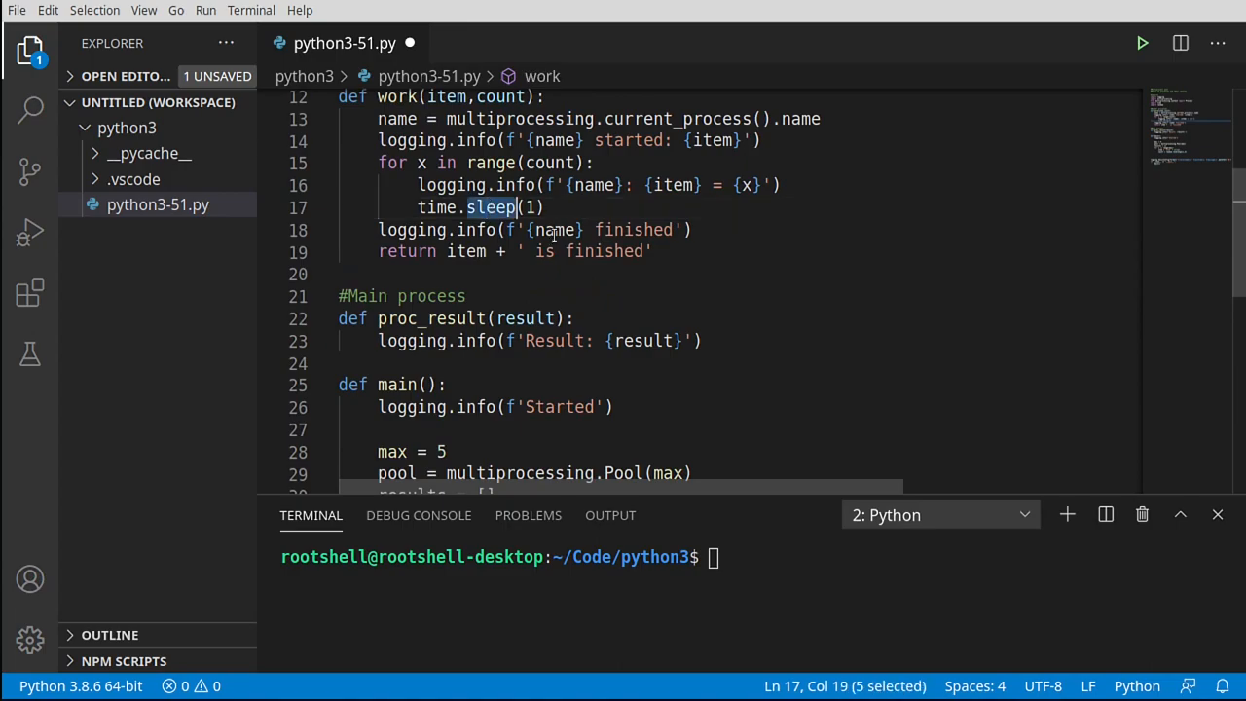
scroll(down, 3)
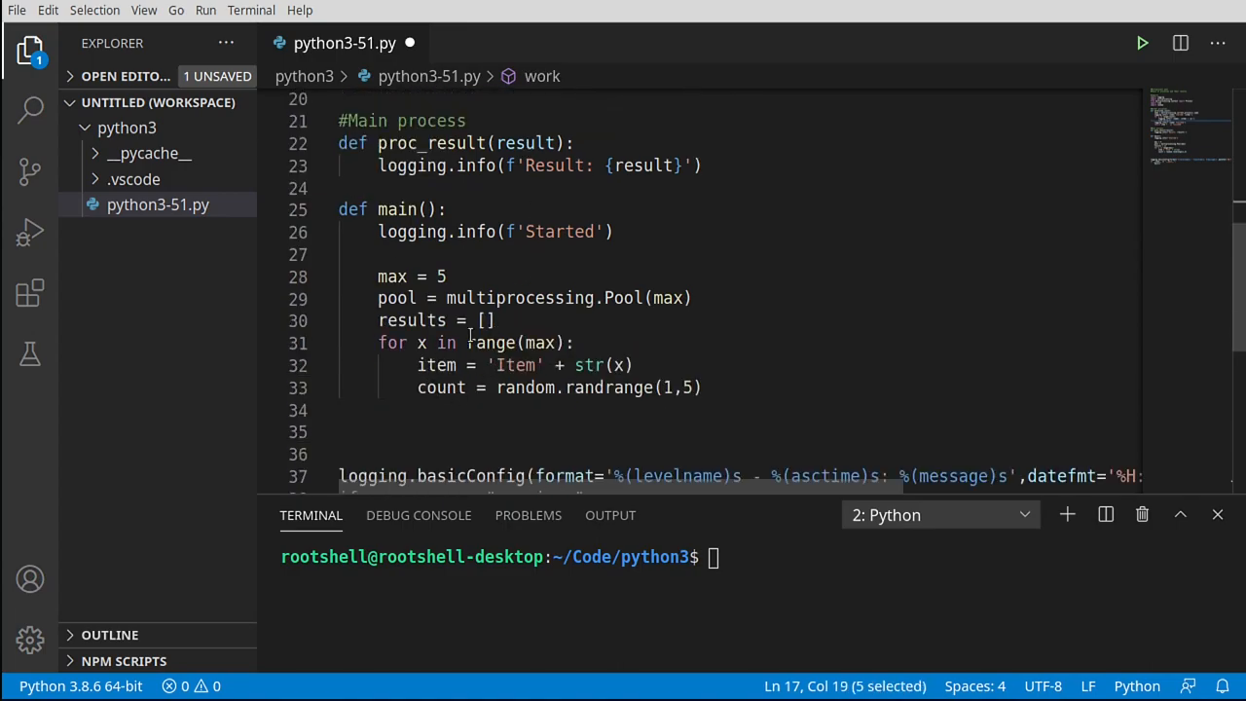
mouse_move(440, 388)
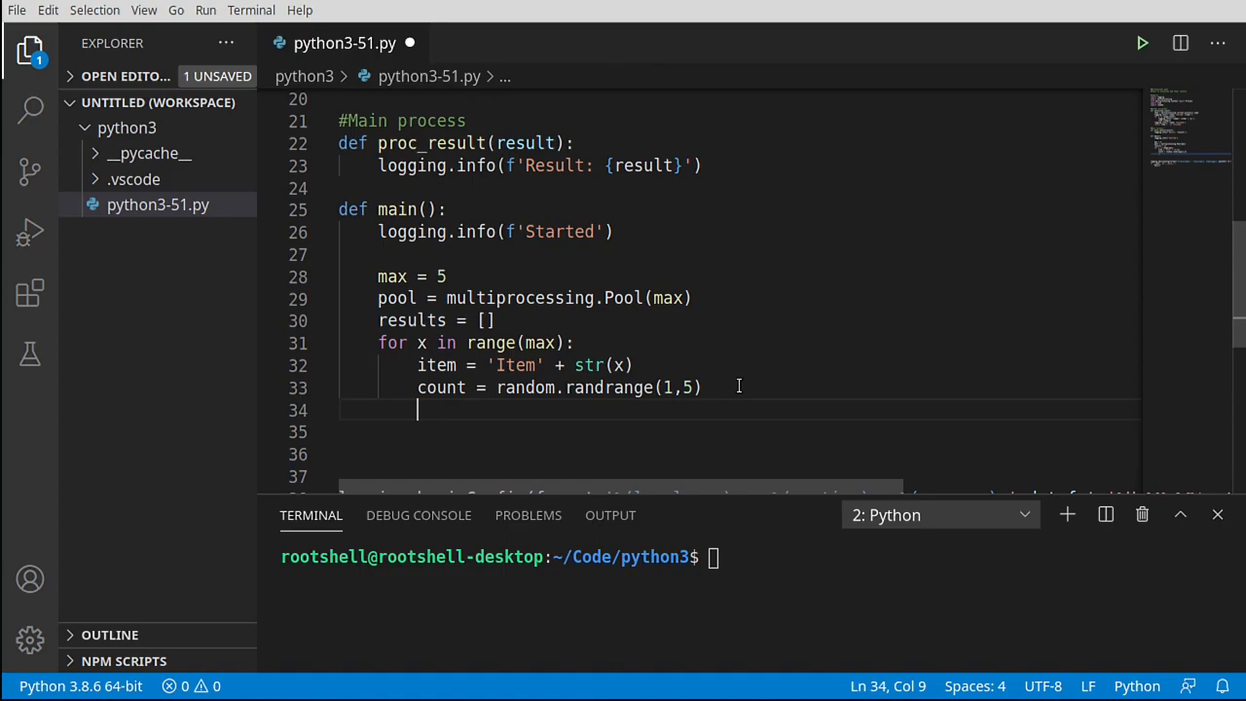
- Start a new loop line reading r = pool.apply_async, chosen from IntelliSense
text(r =)
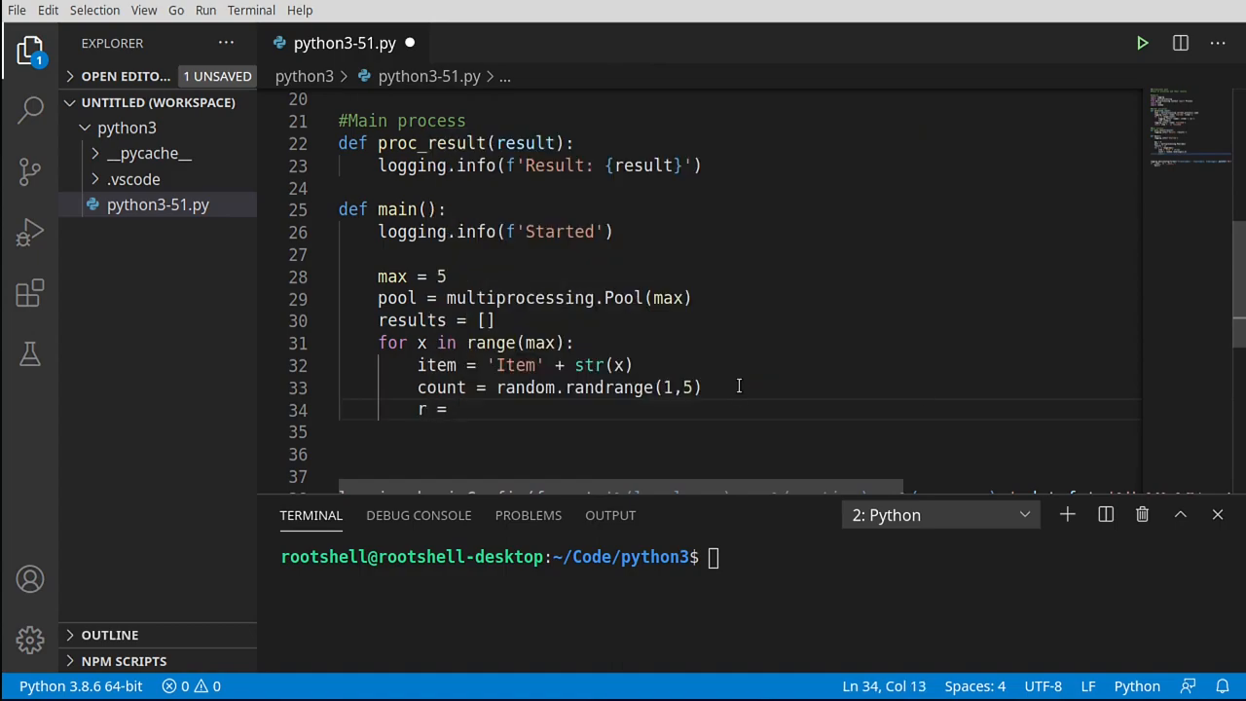
text(pool)
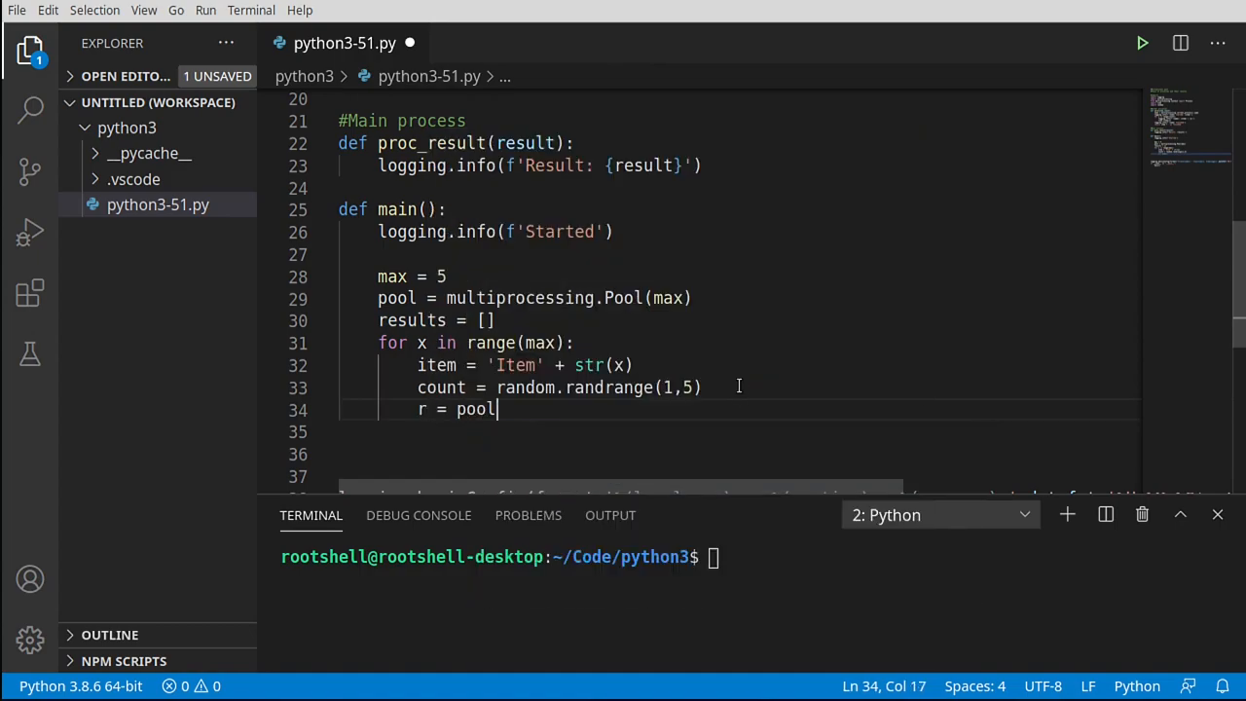
text(.)
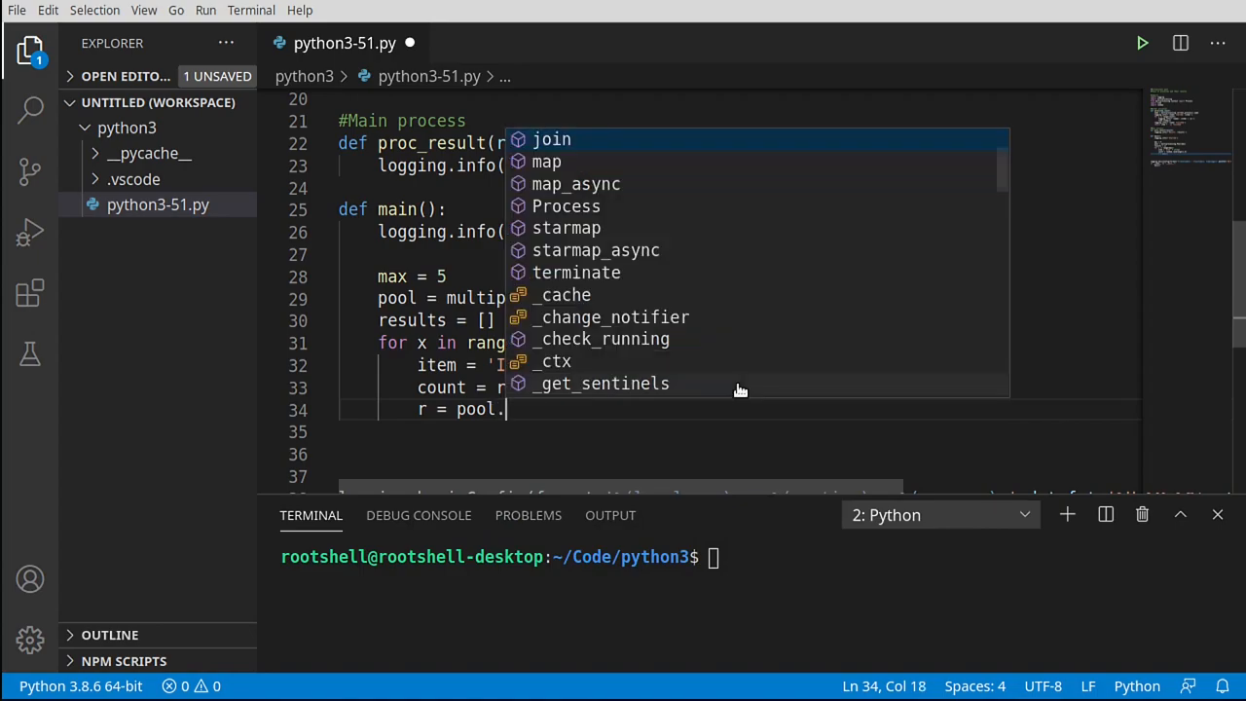
text(apply_async)
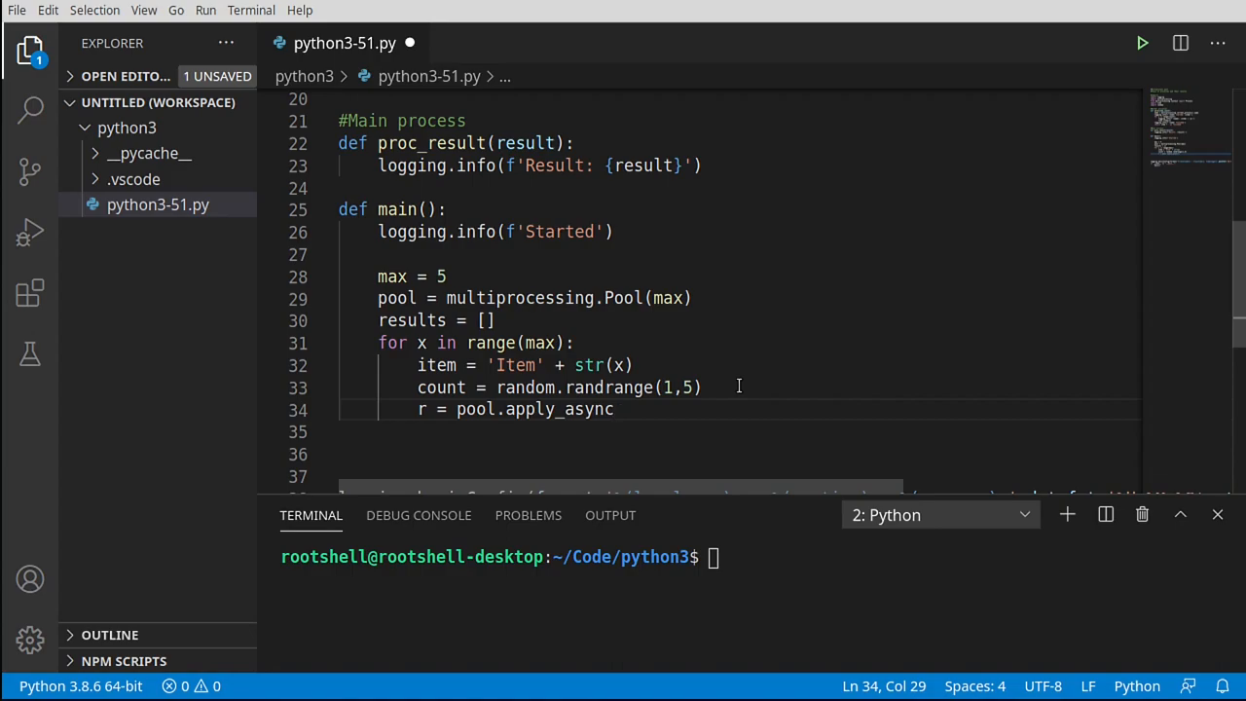
key(BackSpace)
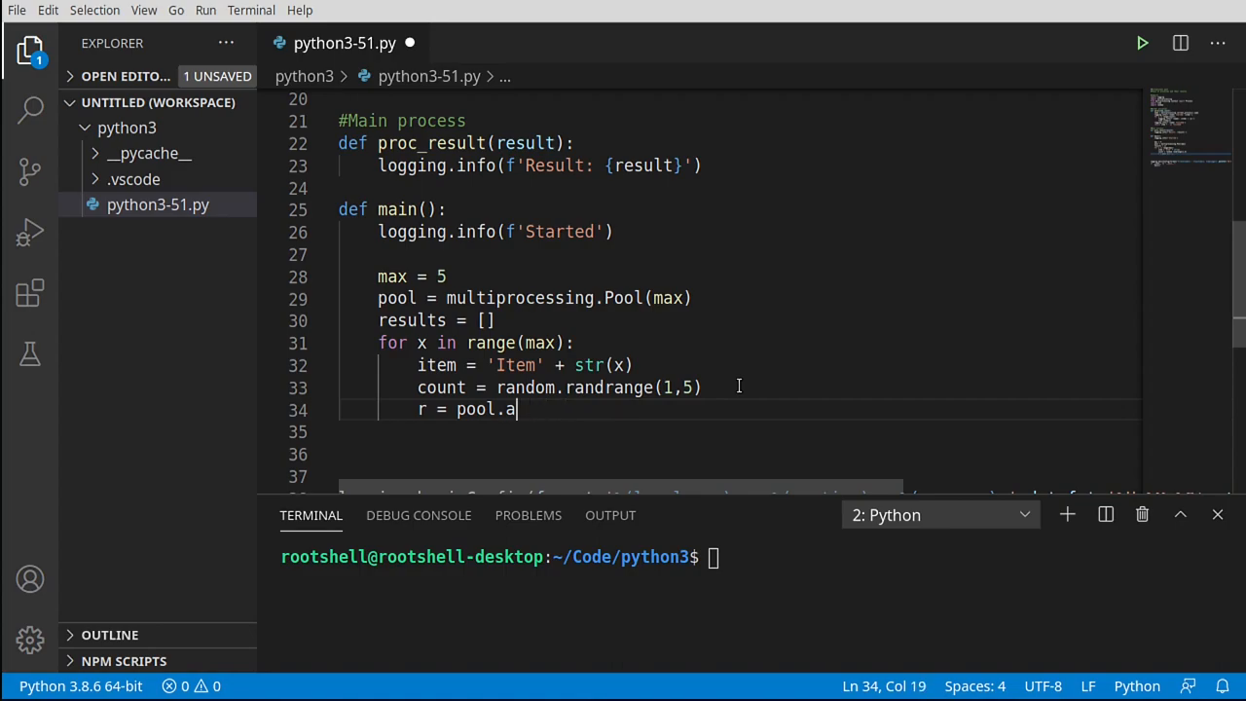
text(m)
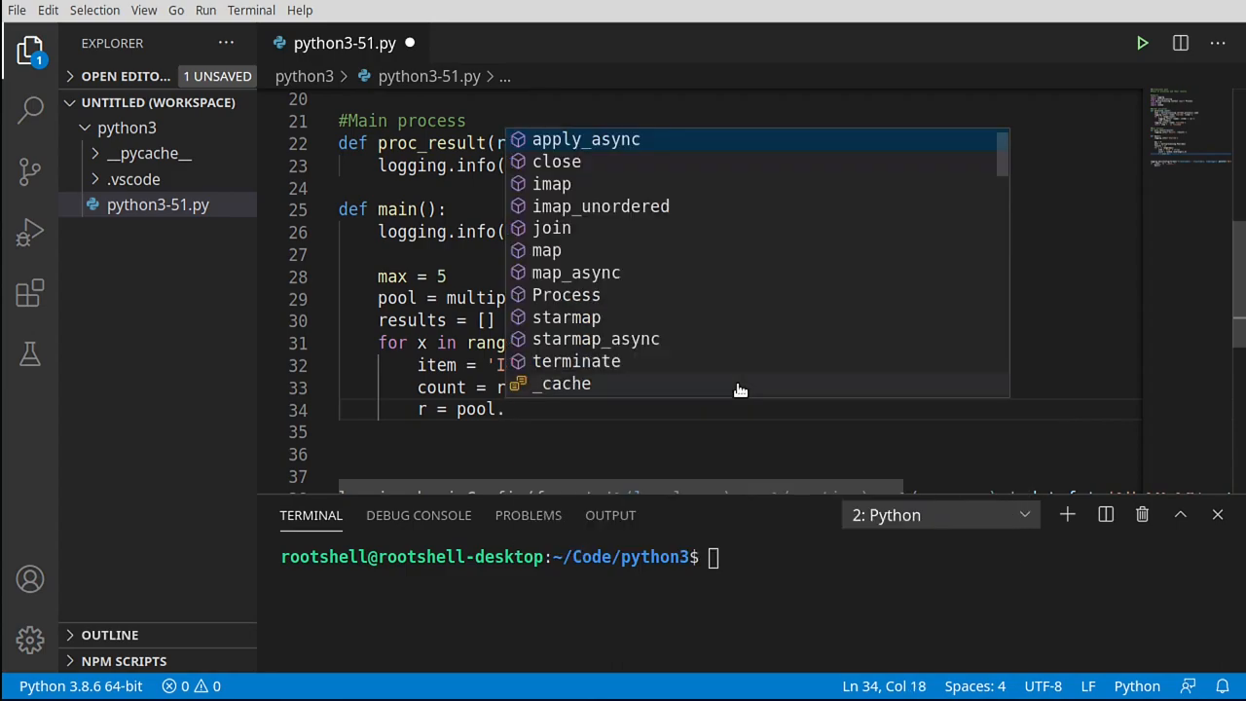
click(584, 139)
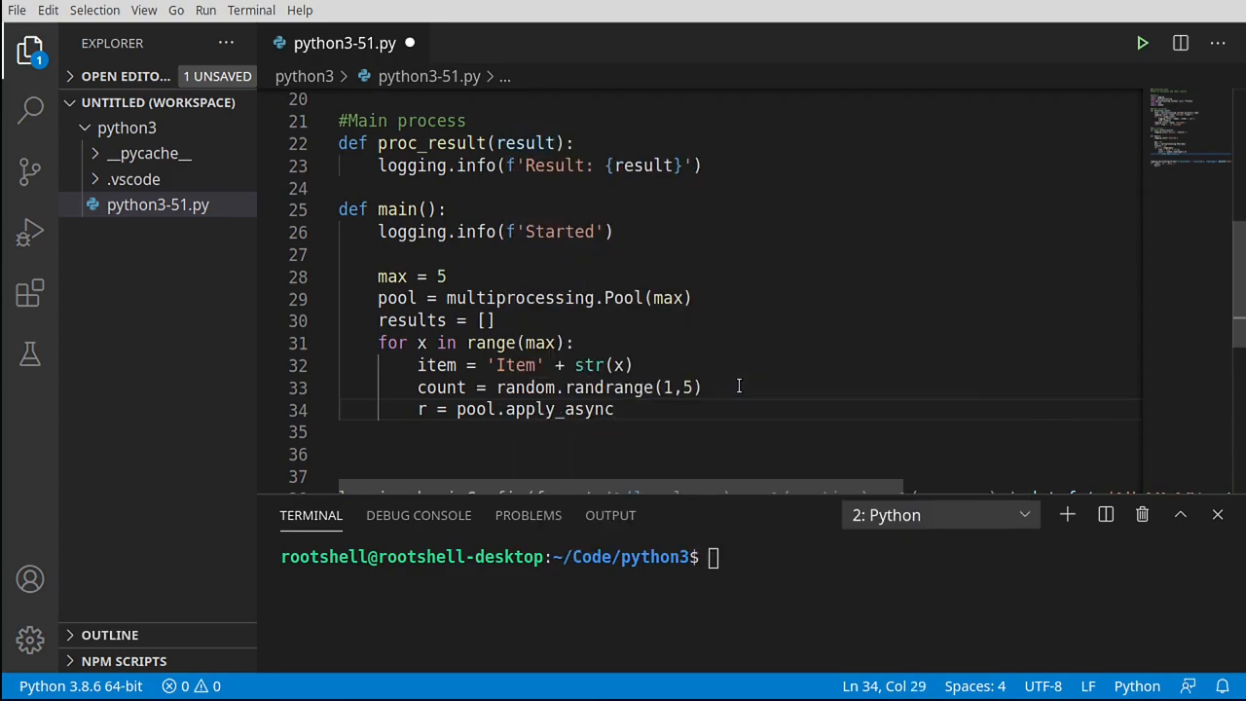
- Pass target=work, args=[item,count] and callback=proc_result to apply_async
text(()
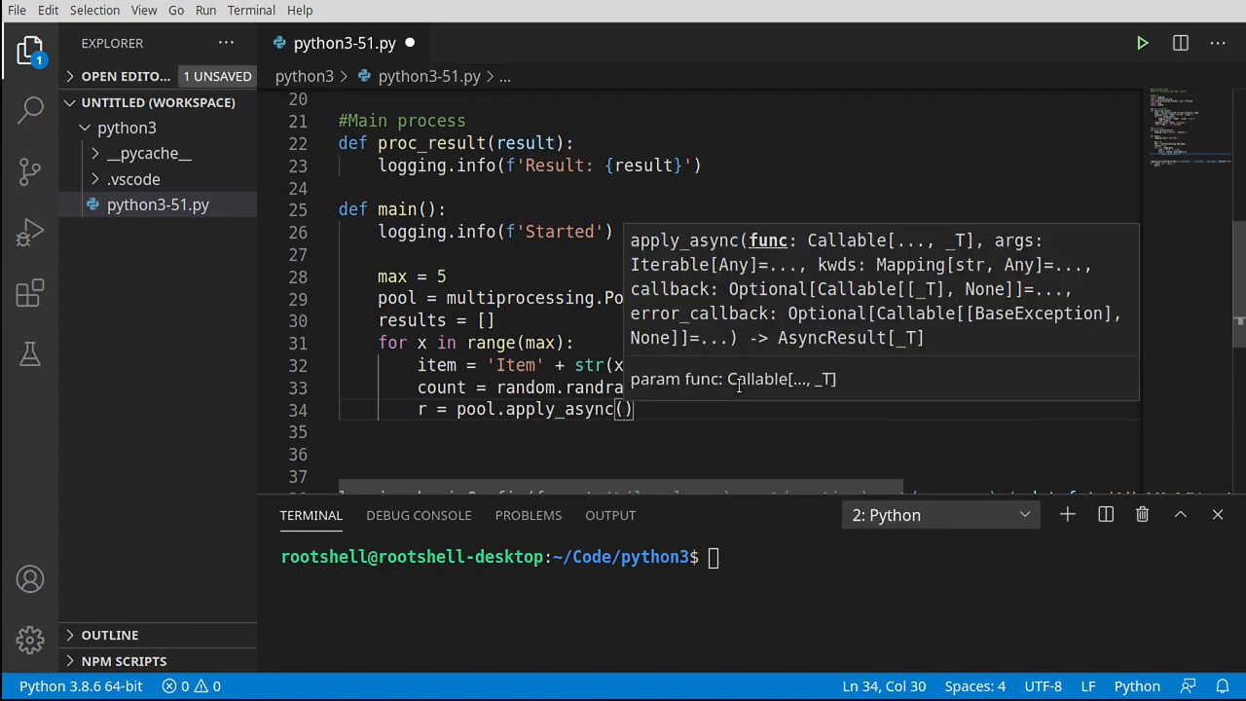
text(work)
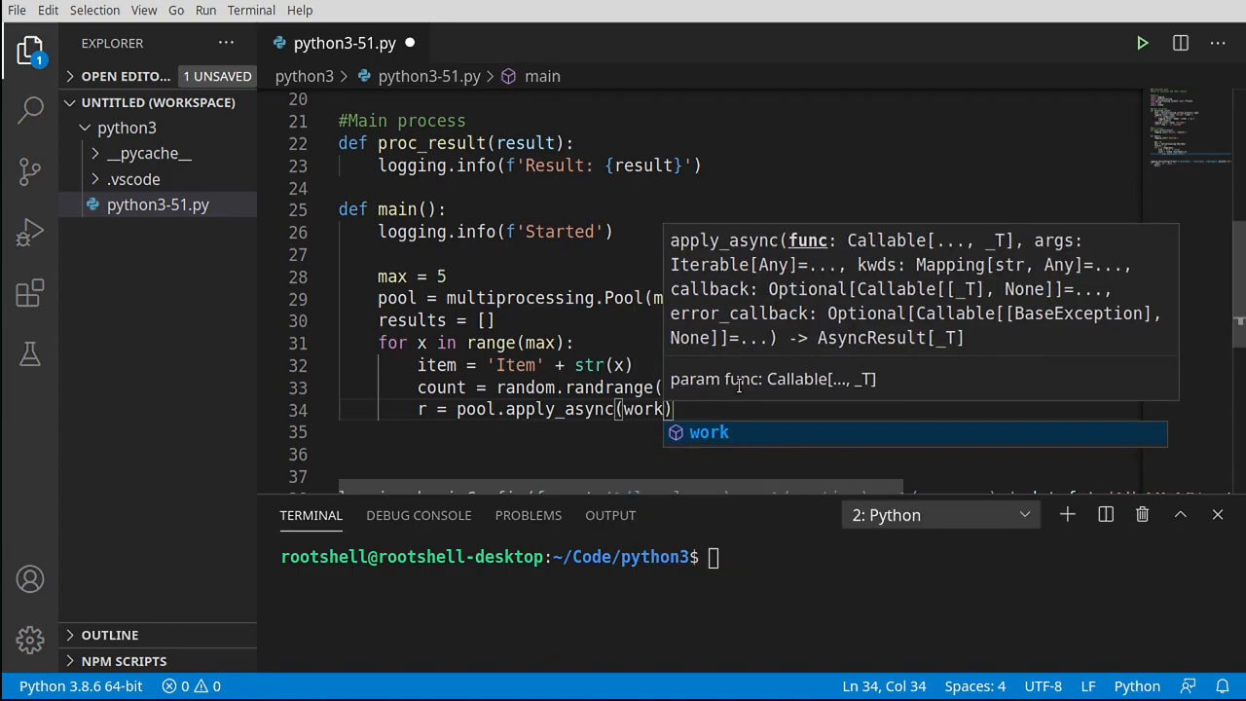
text(,[])
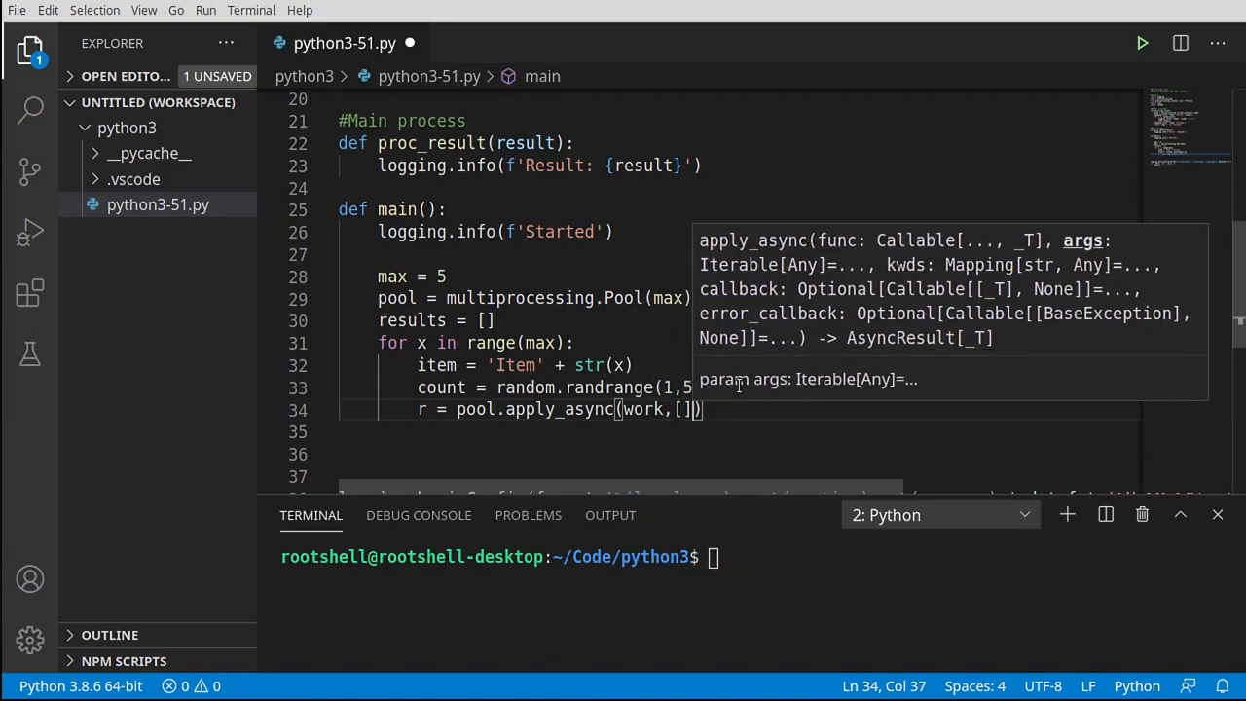
text(itemcount)
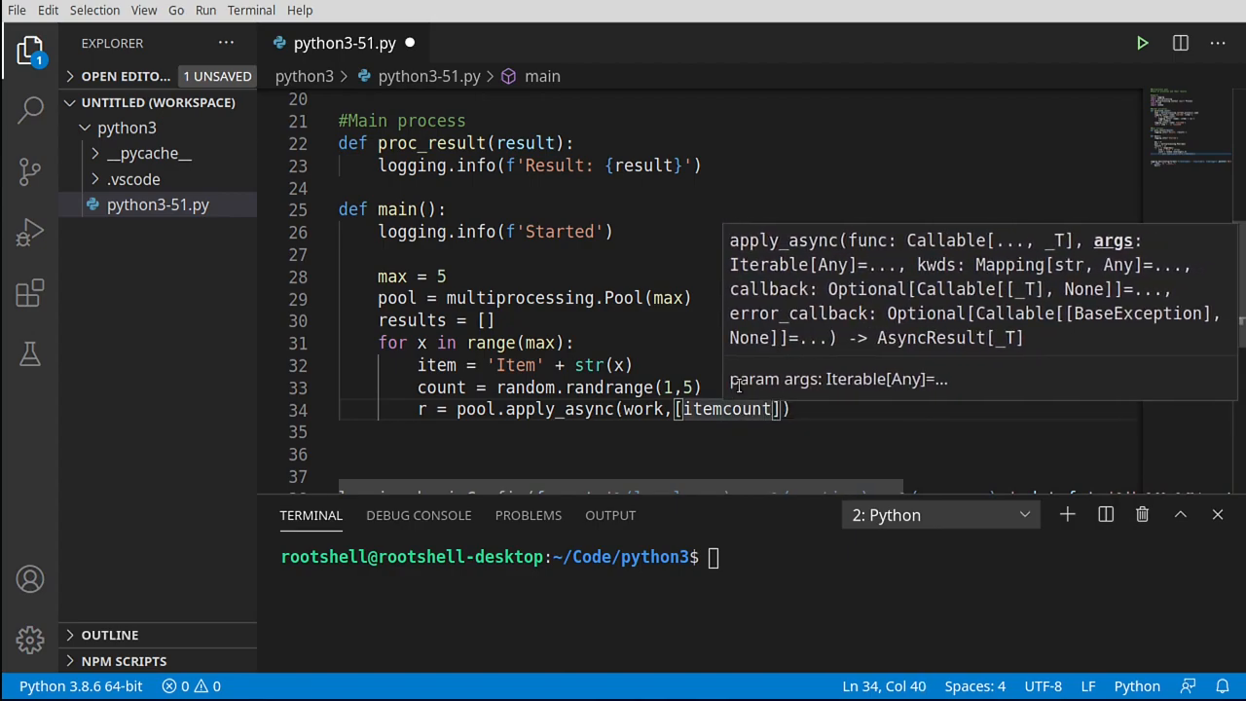
text(,count)
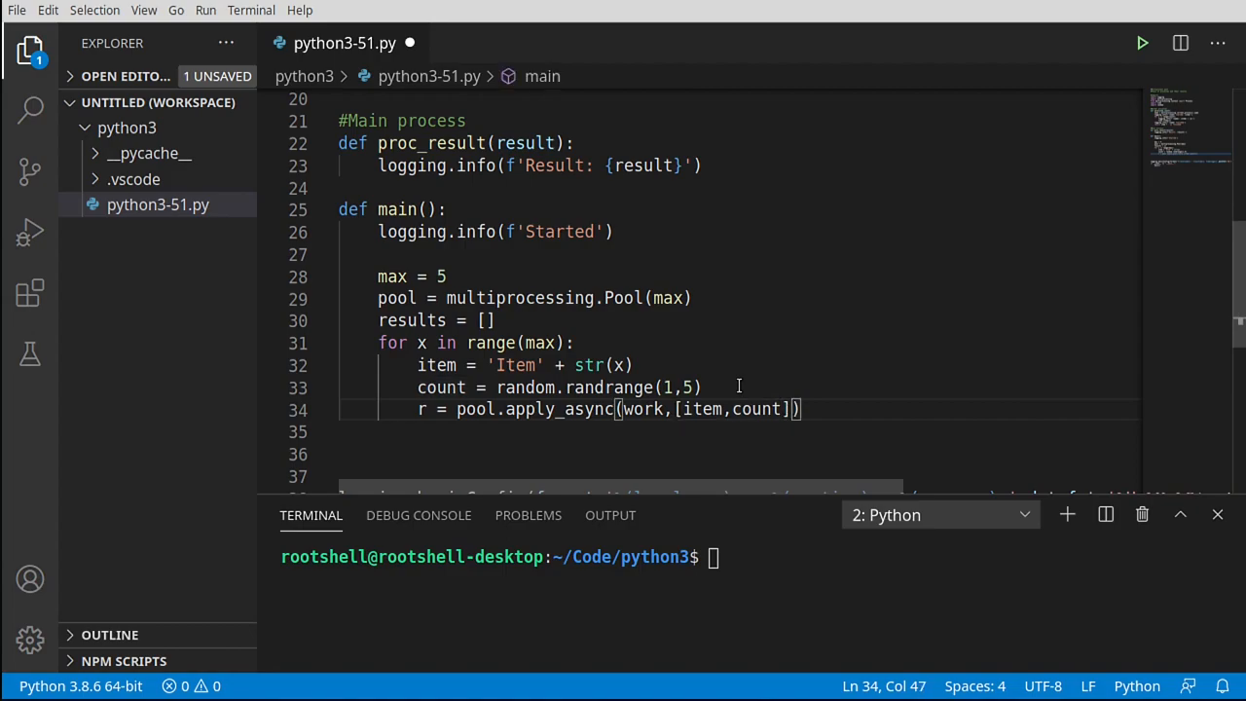
text(,callback=)
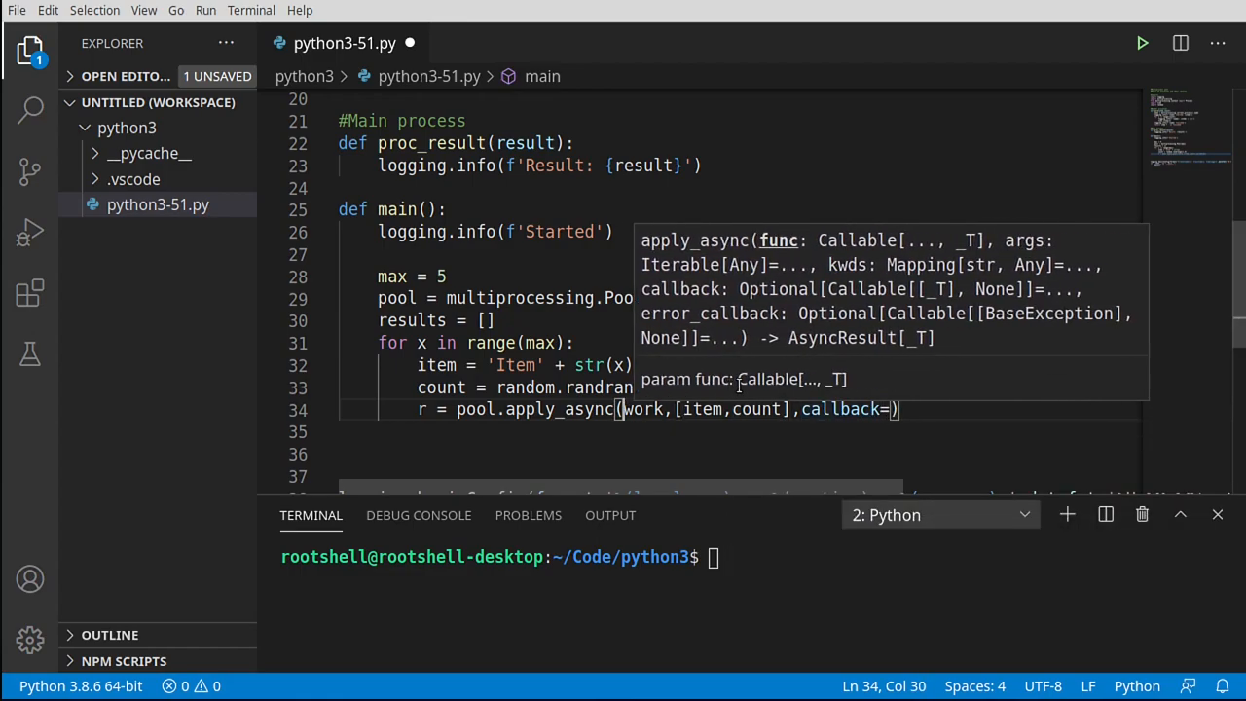
text(target=)
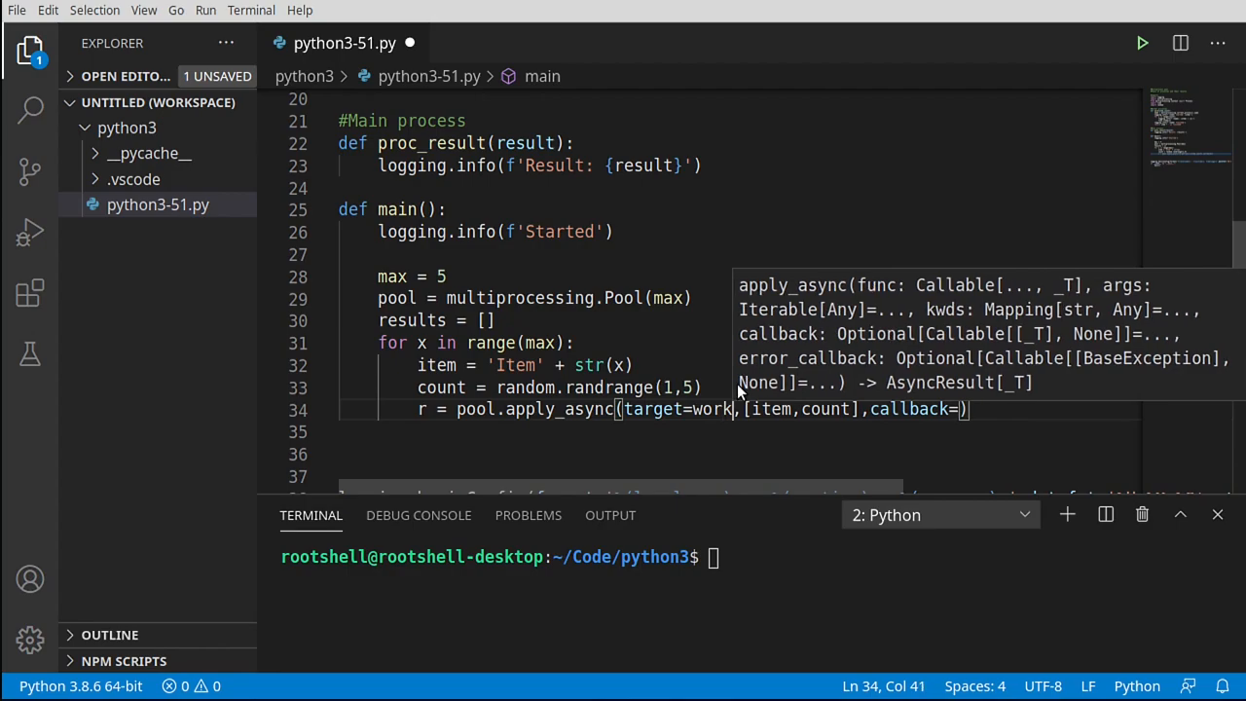
text(args=)
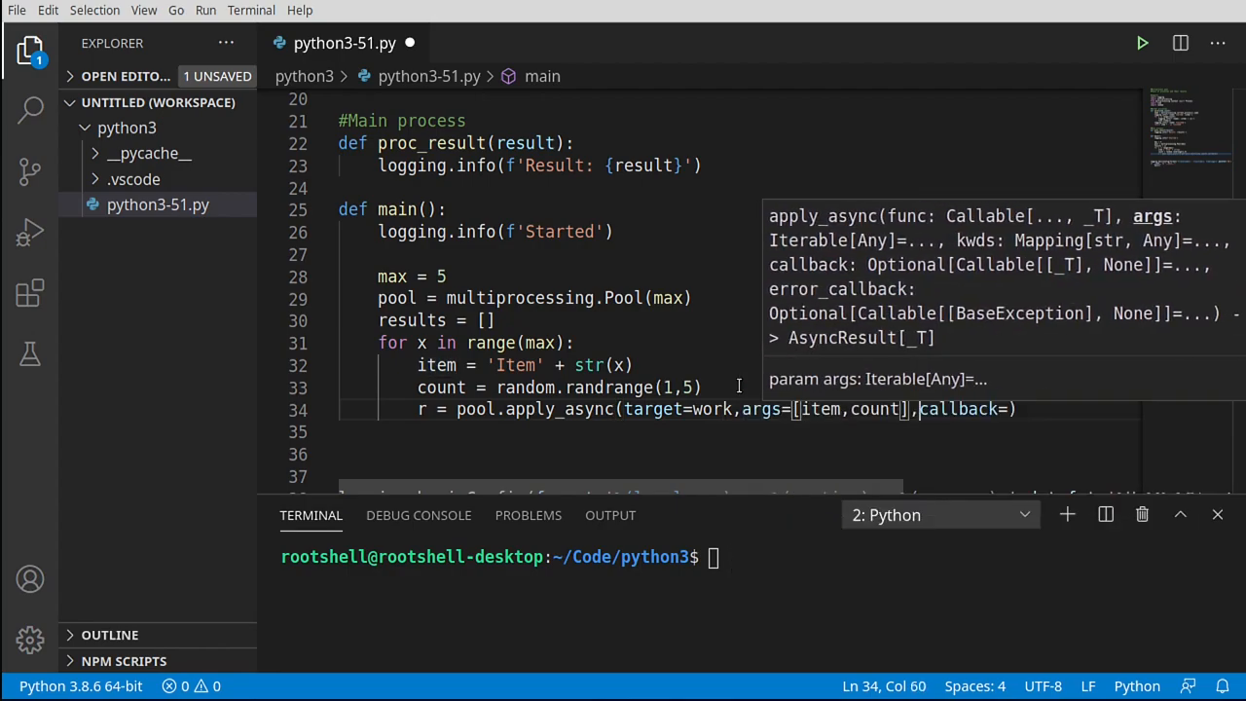
text(callback=)
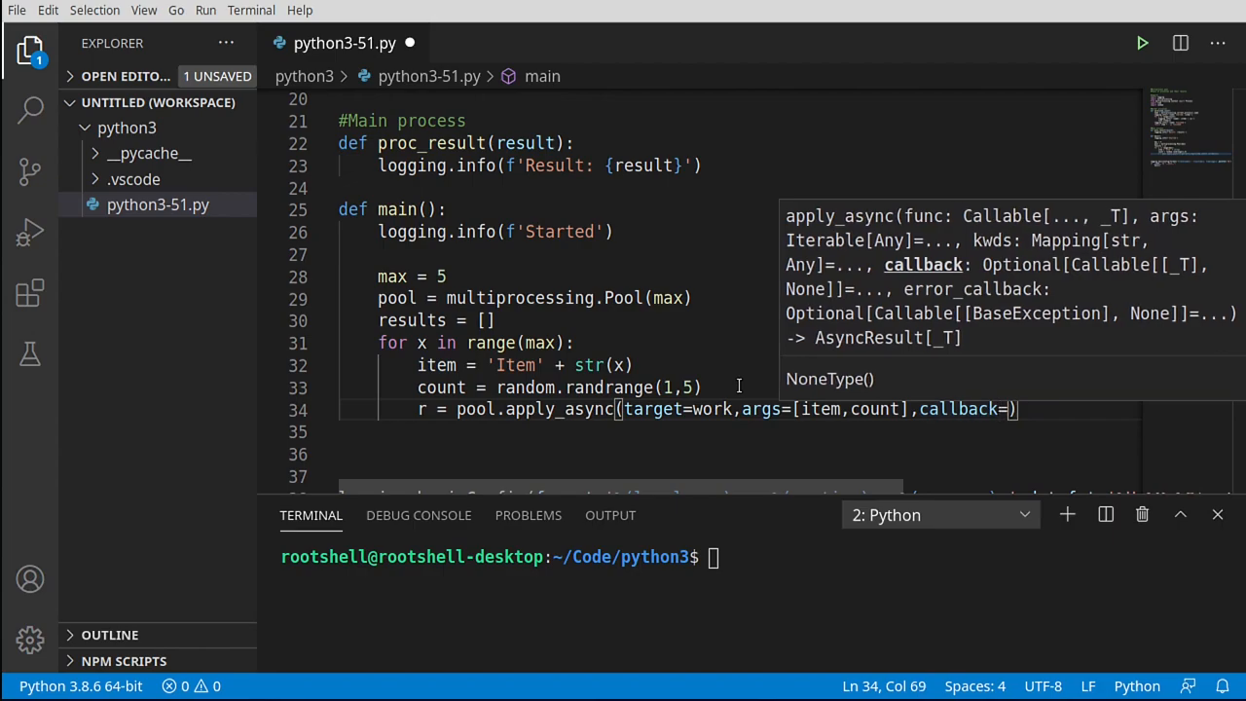
text(pro)
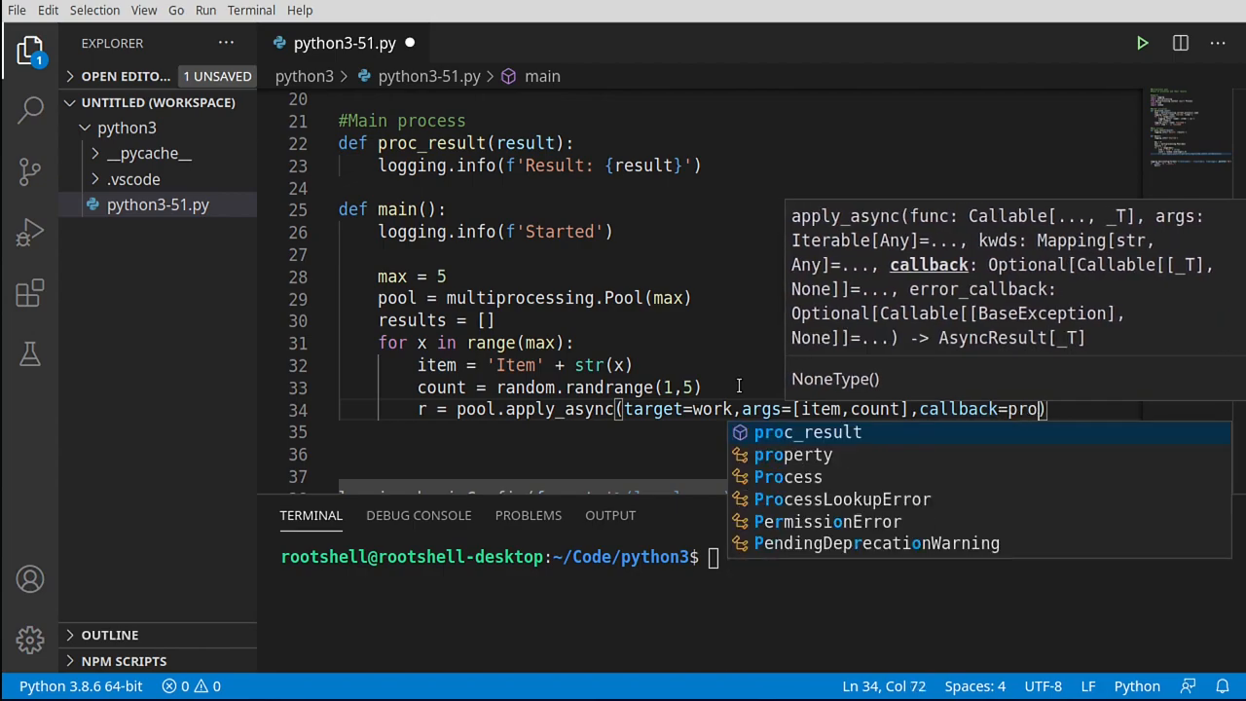
click(807, 432)
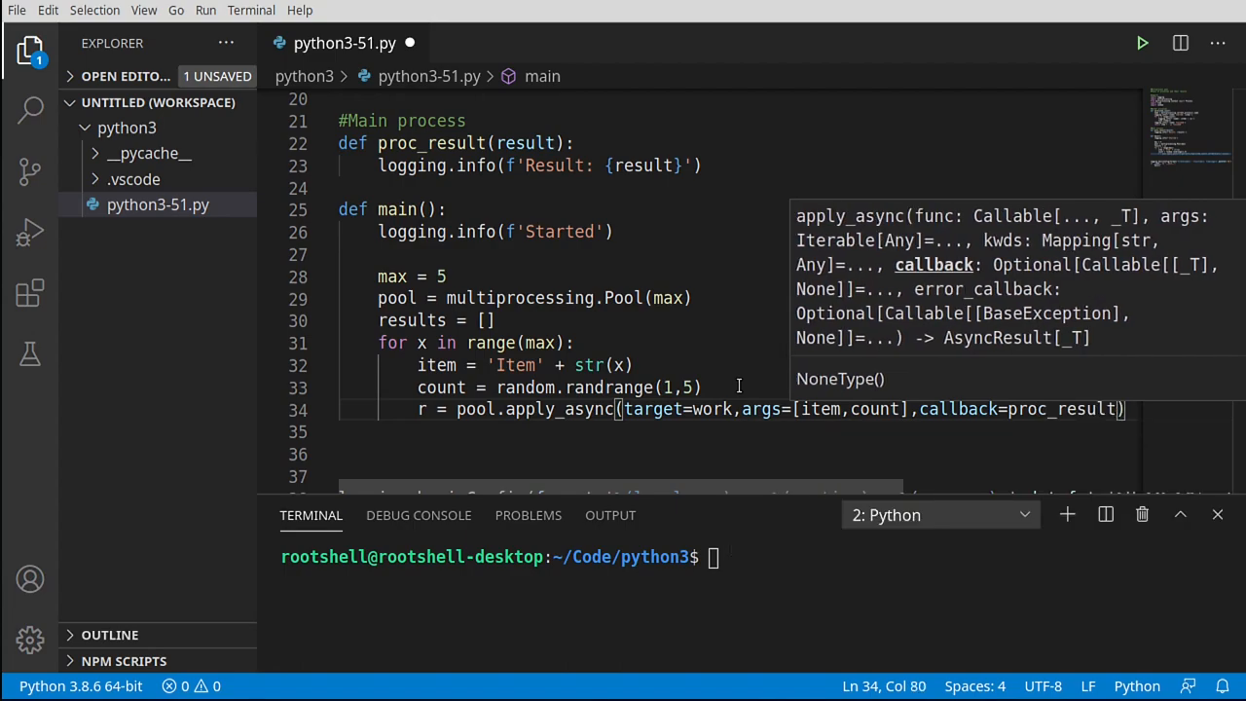
click(447, 120)
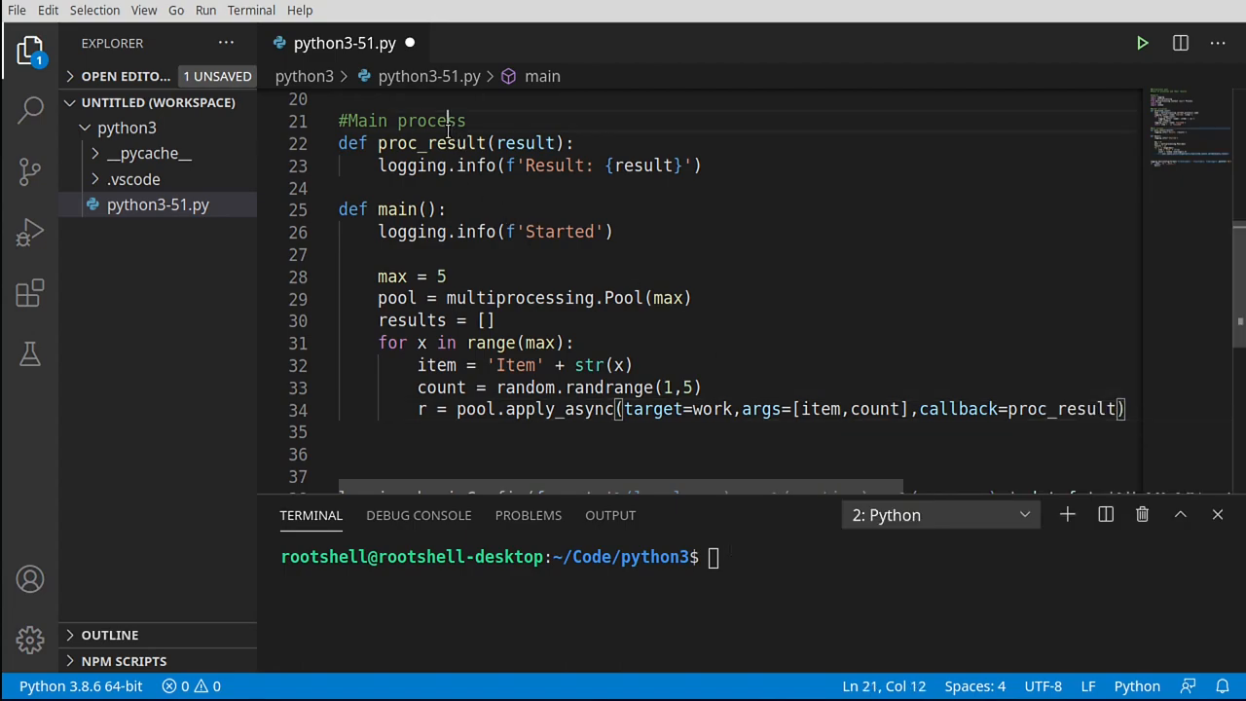
- Highlight apply_async, max, r and proc_result while explaining the call
double_click(432, 143)
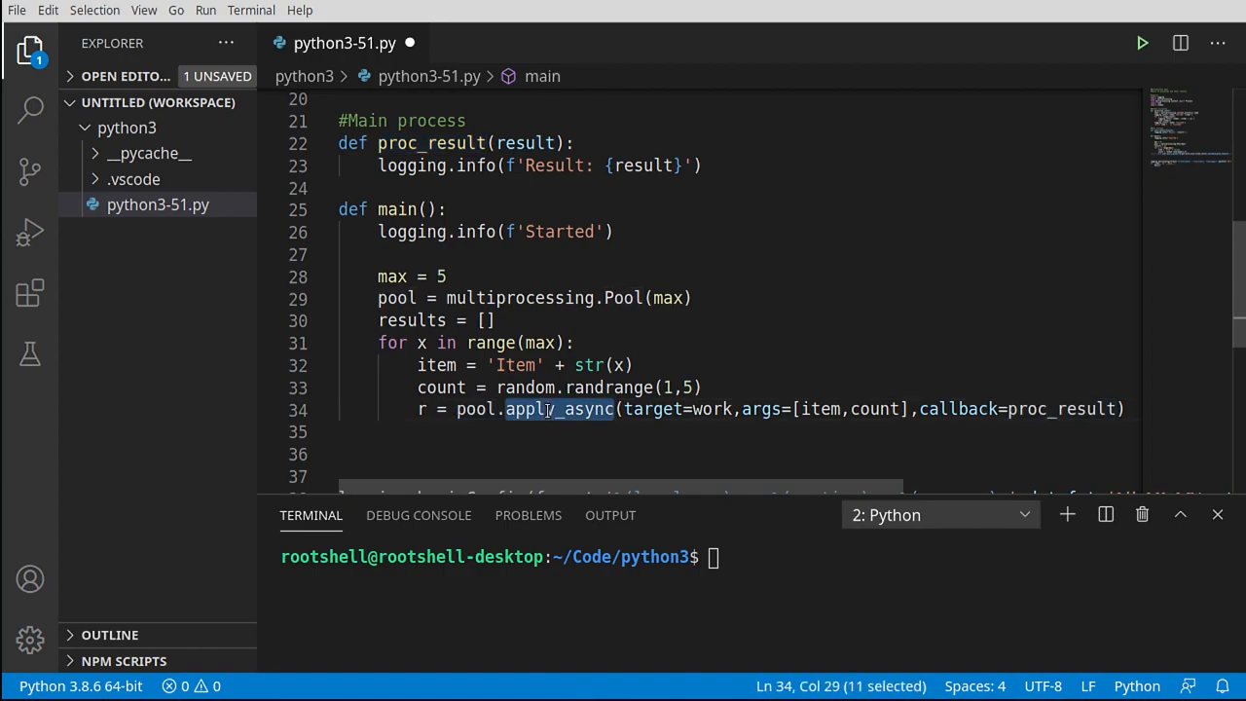
mouse_move(553, 409)
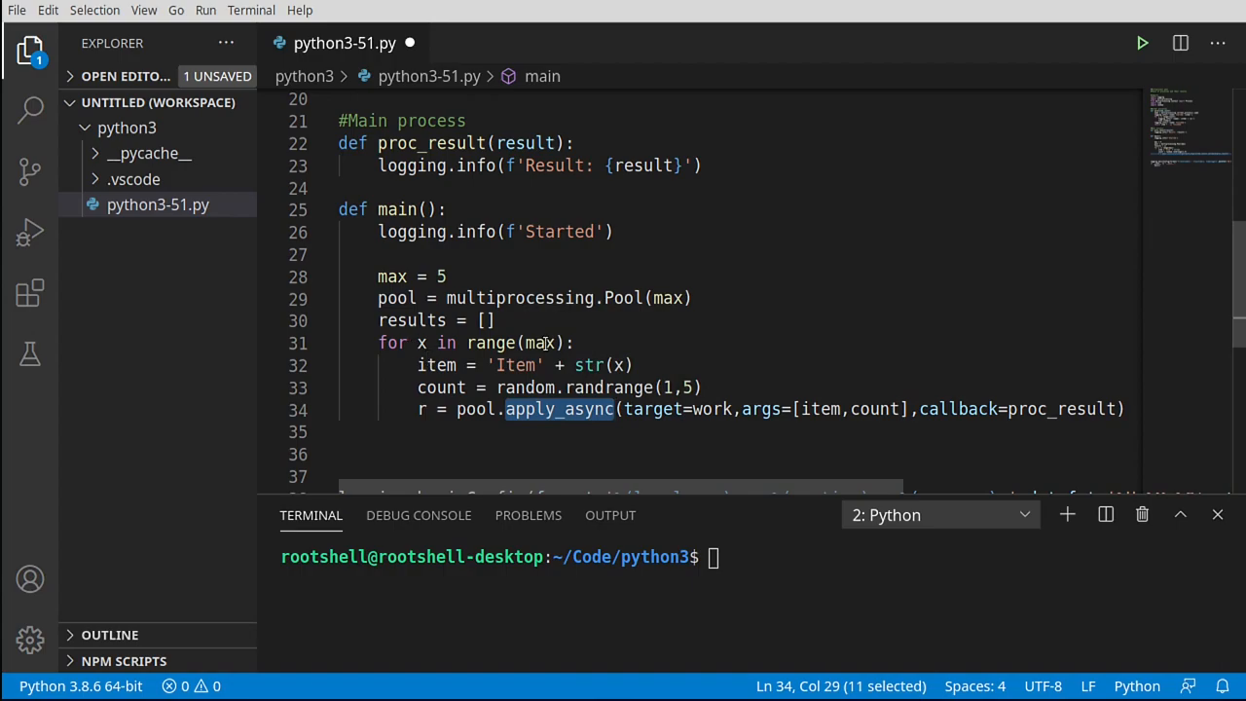
double_click(539, 343)
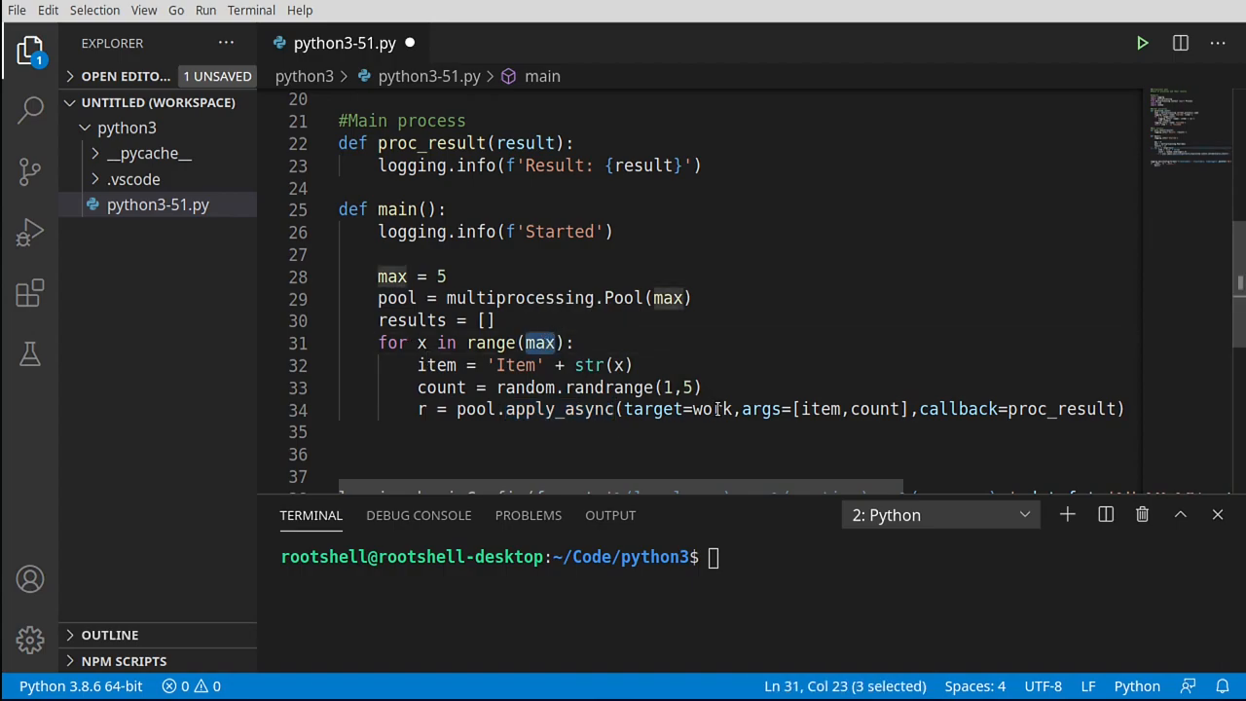
scroll(up, 3)
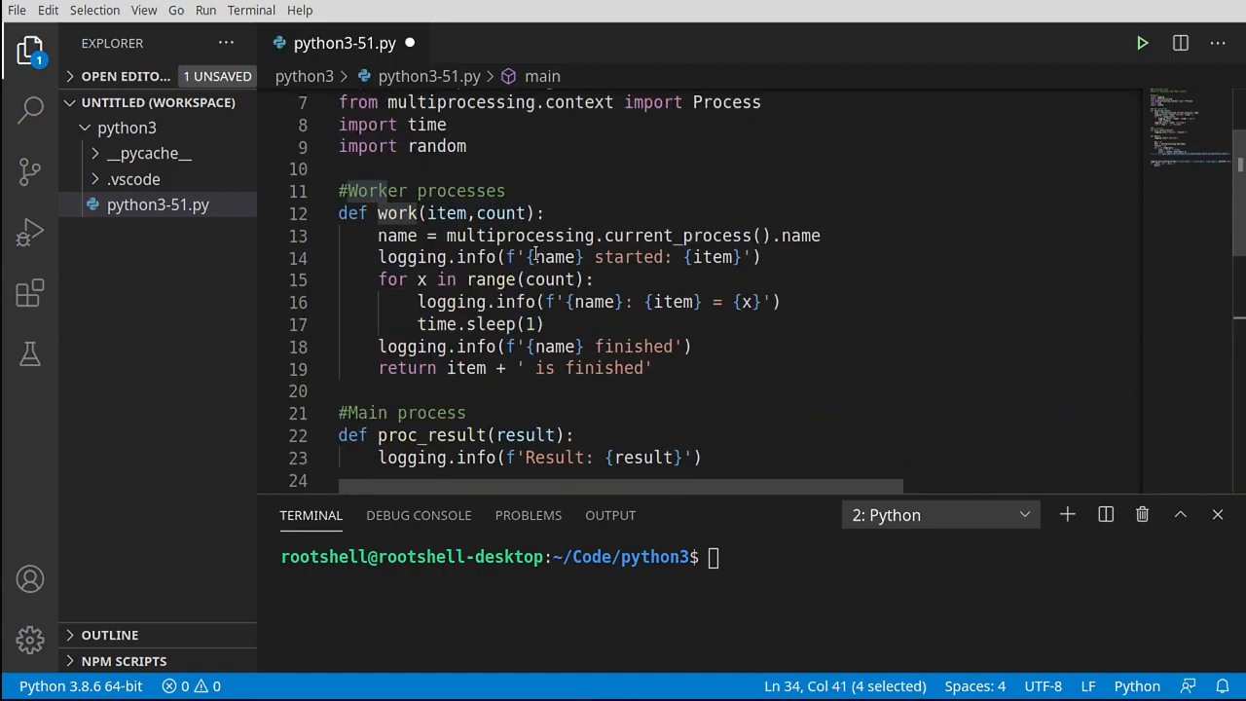
scroll(down, 3)
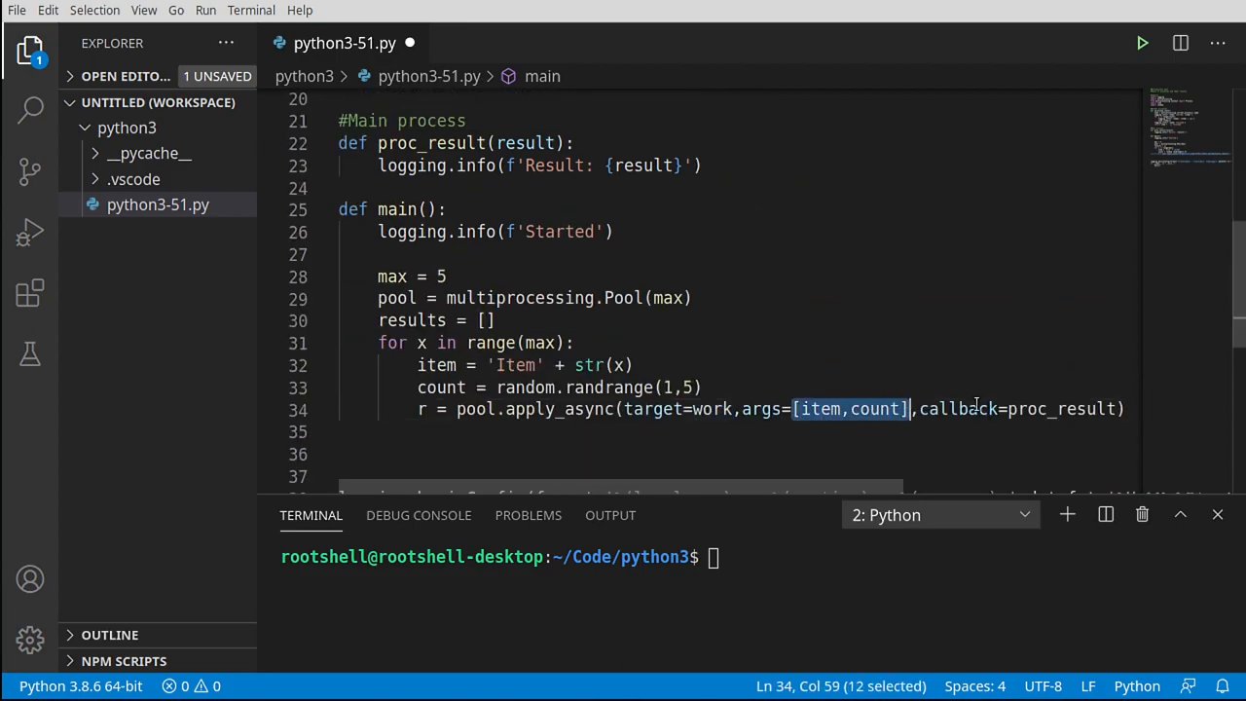
double_click(959, 409)
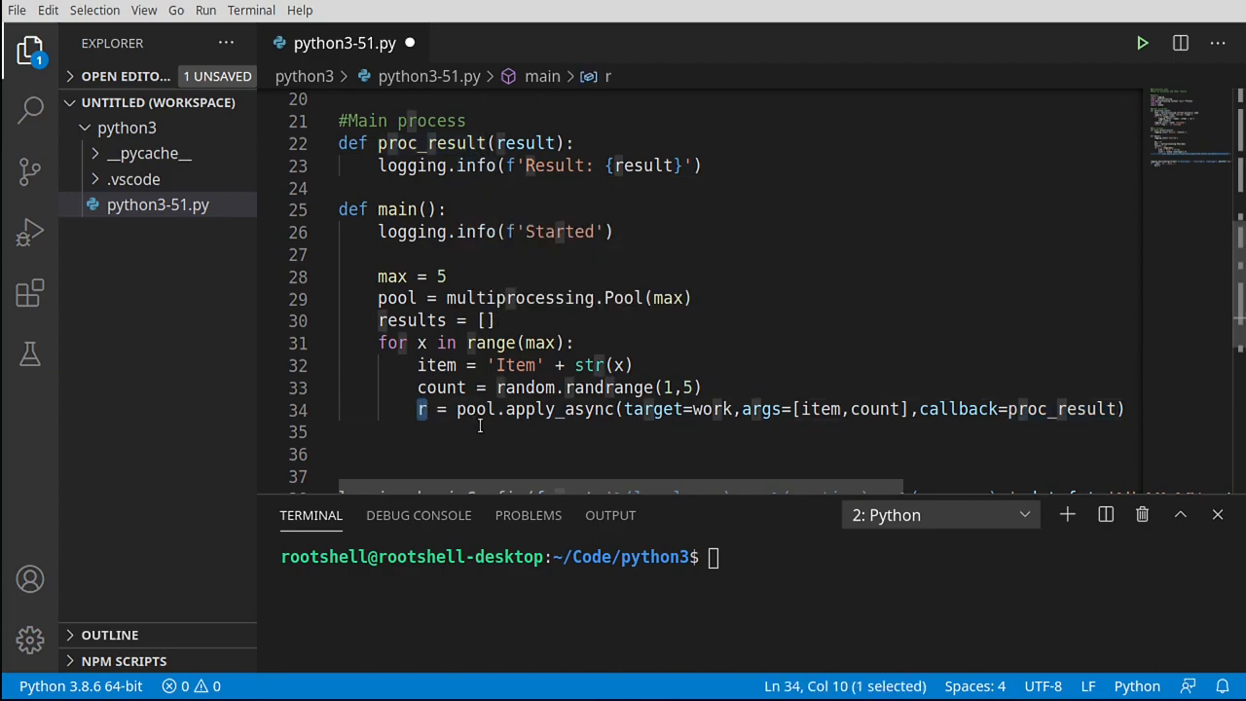
double_click(430, 143)
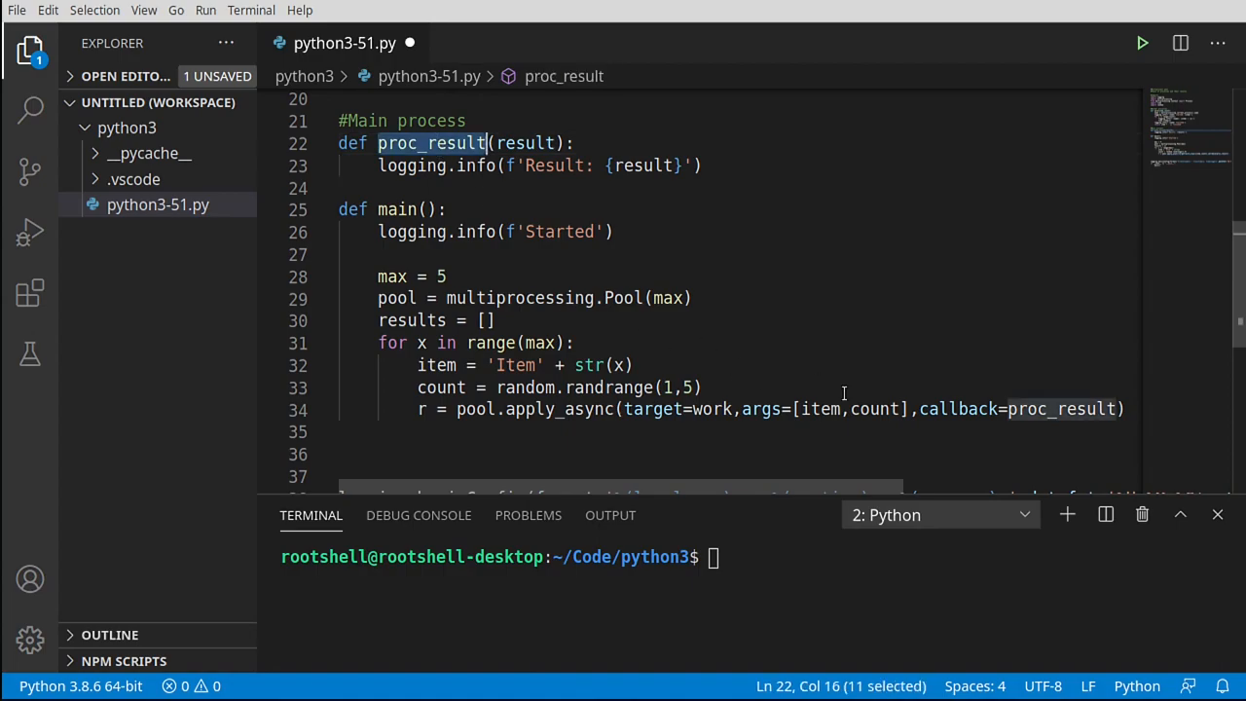
click(965, 458)
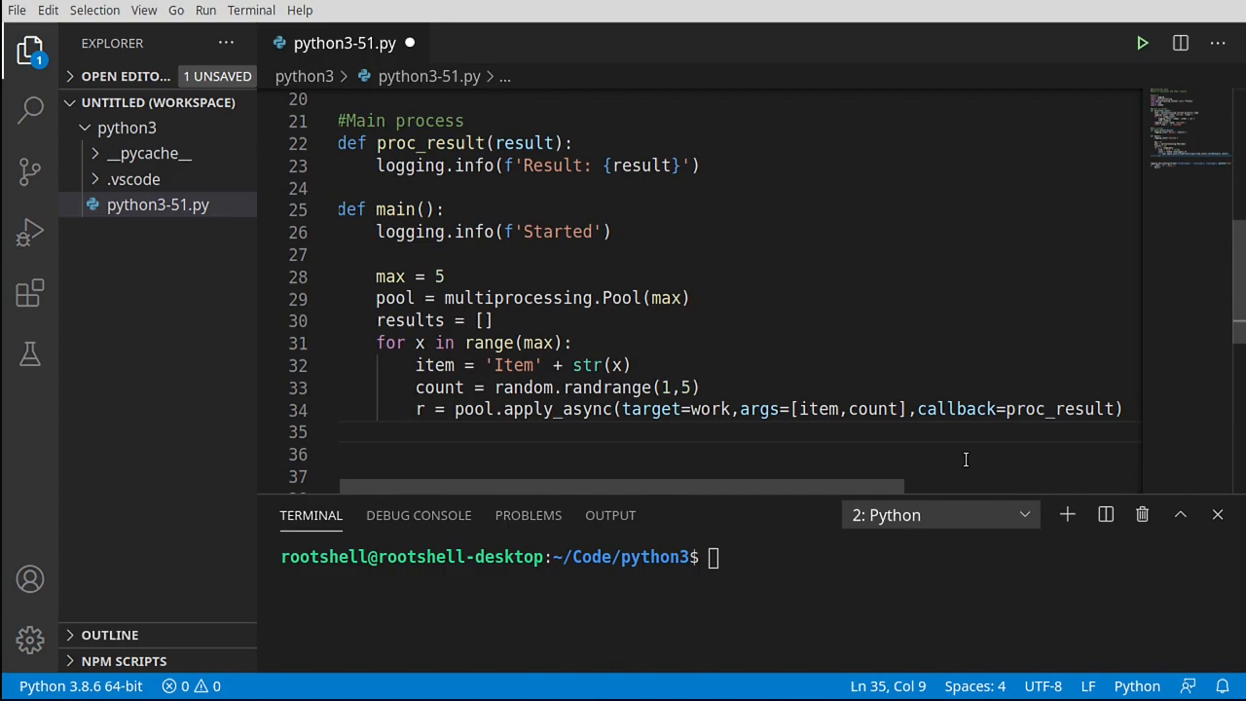
- Append each async result r to the results list with results.append(r)
text(results)
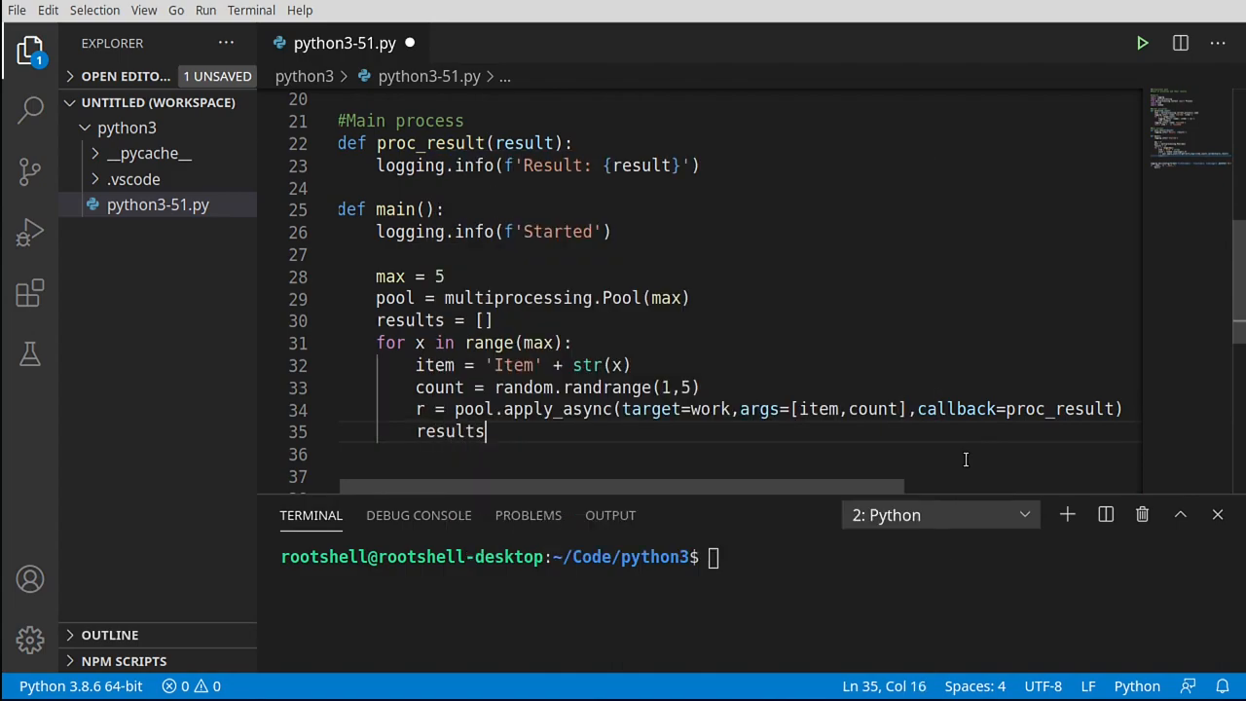
text(.append)
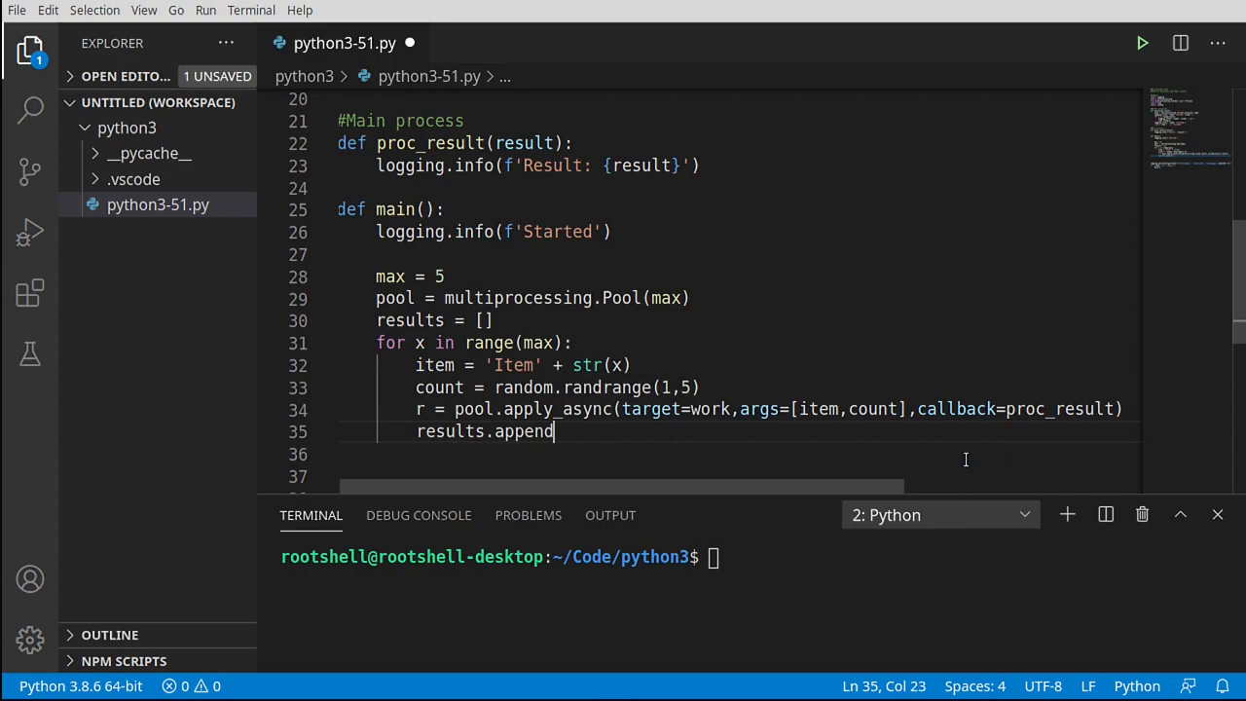
text((r))
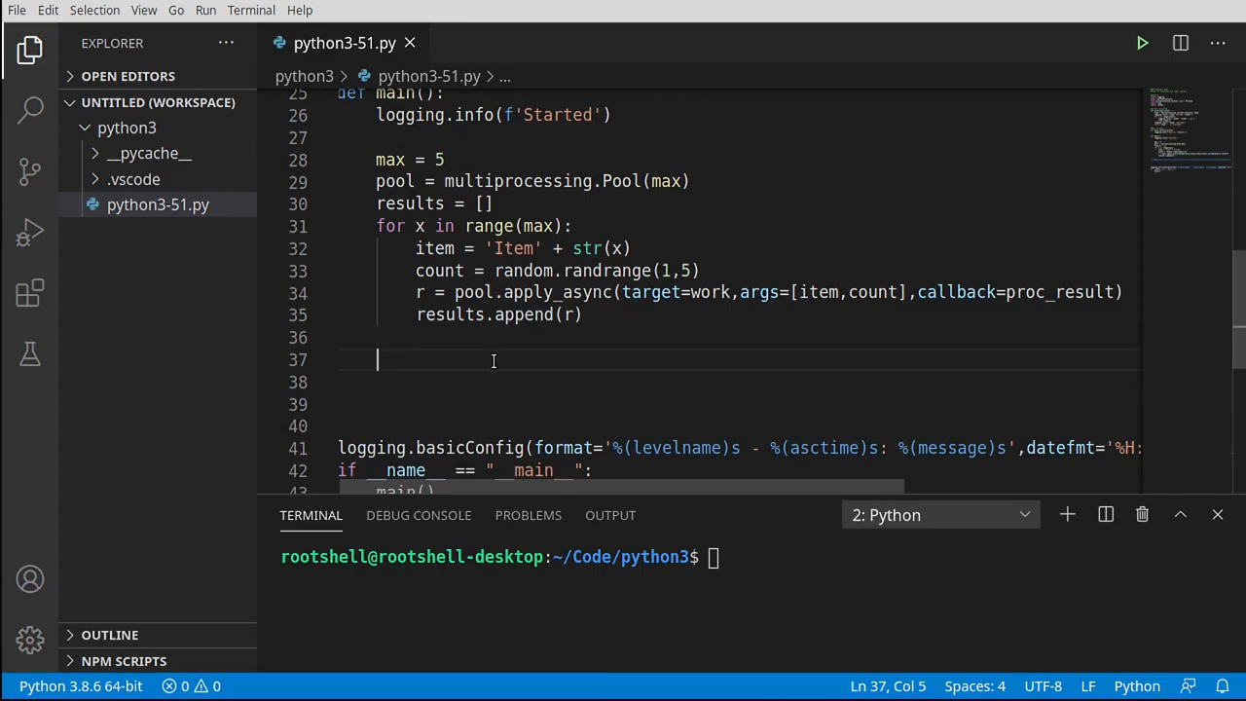
- Add a '#Wait for the processes' loop calling r.wait() on every result
text(#Wait for the)
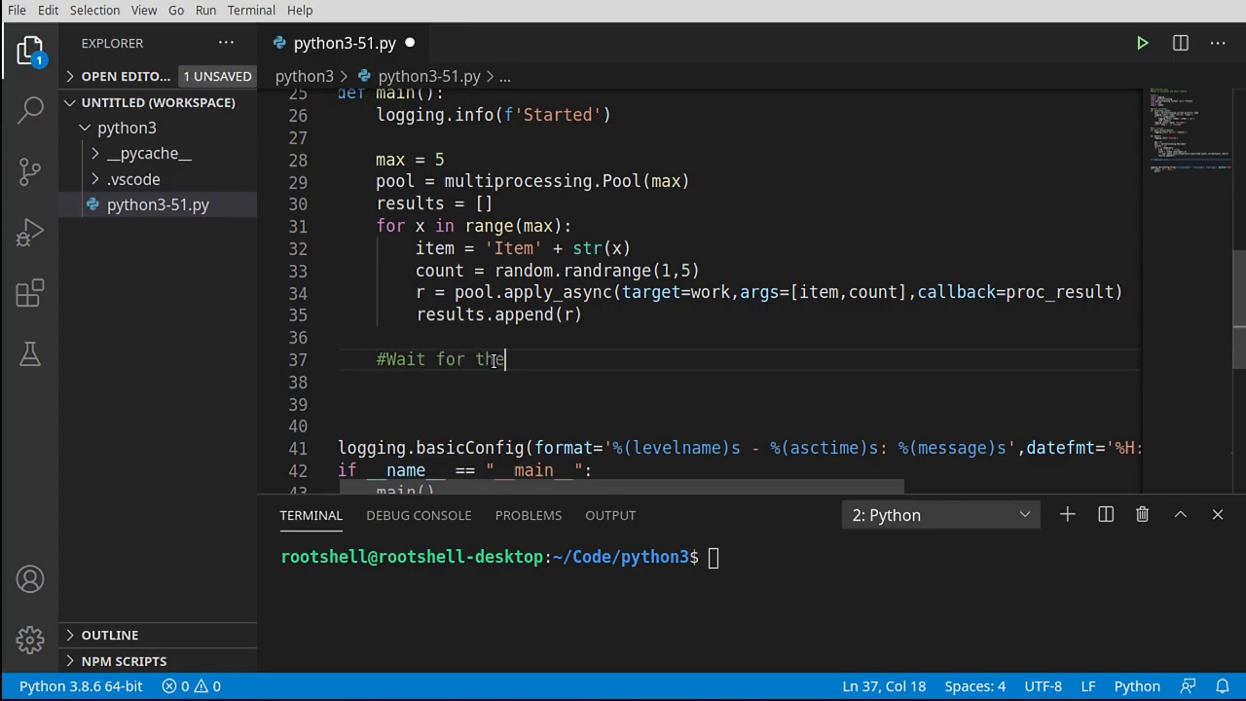
text(processes)
click(738, 382)
text(for r)
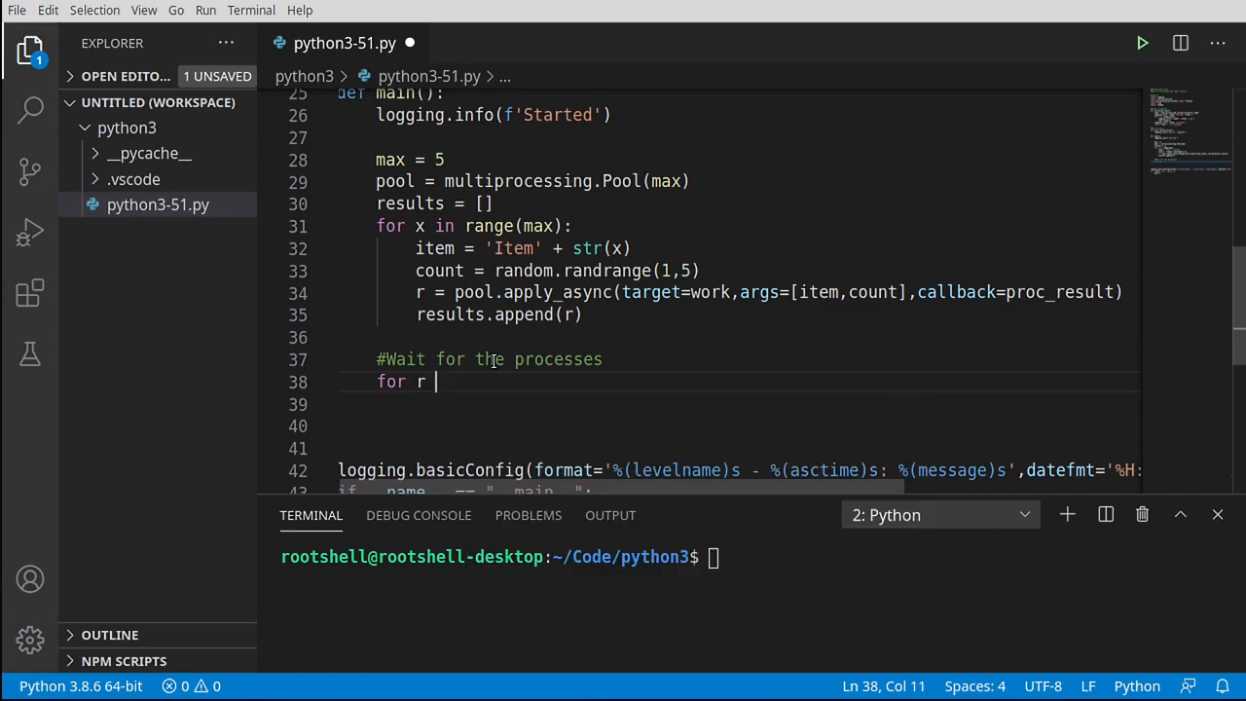
text(in results:)
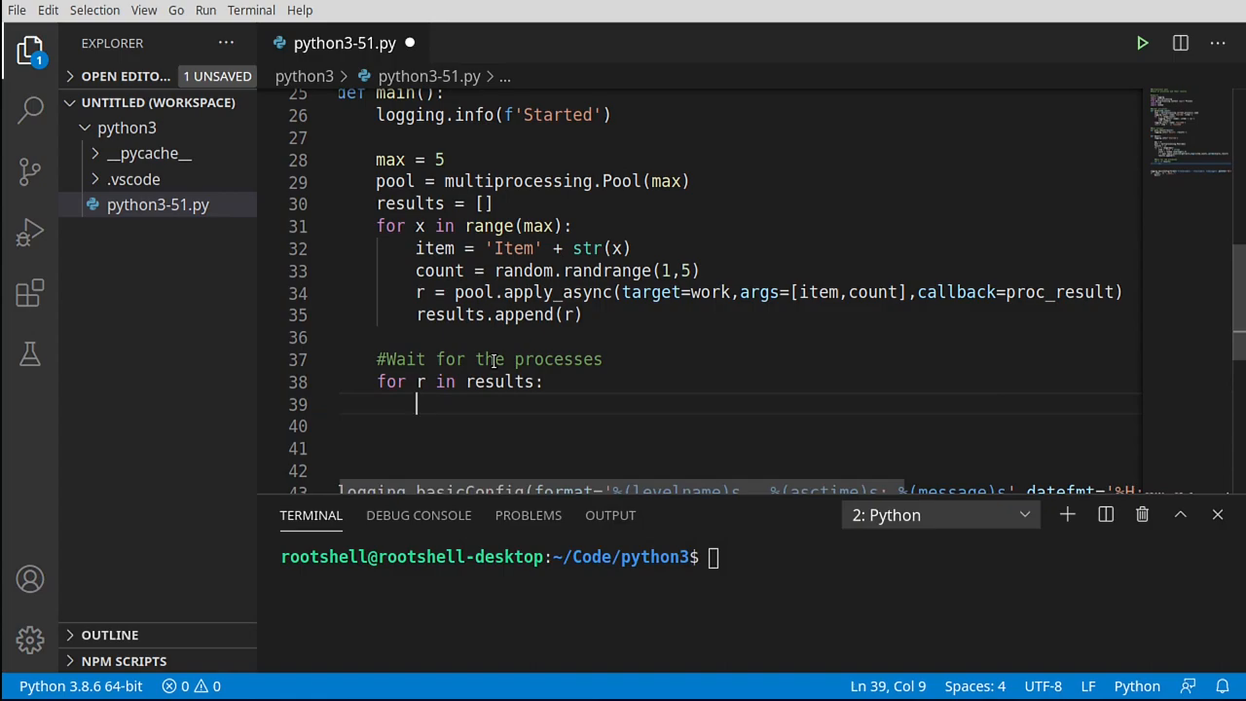
text(r.wait)
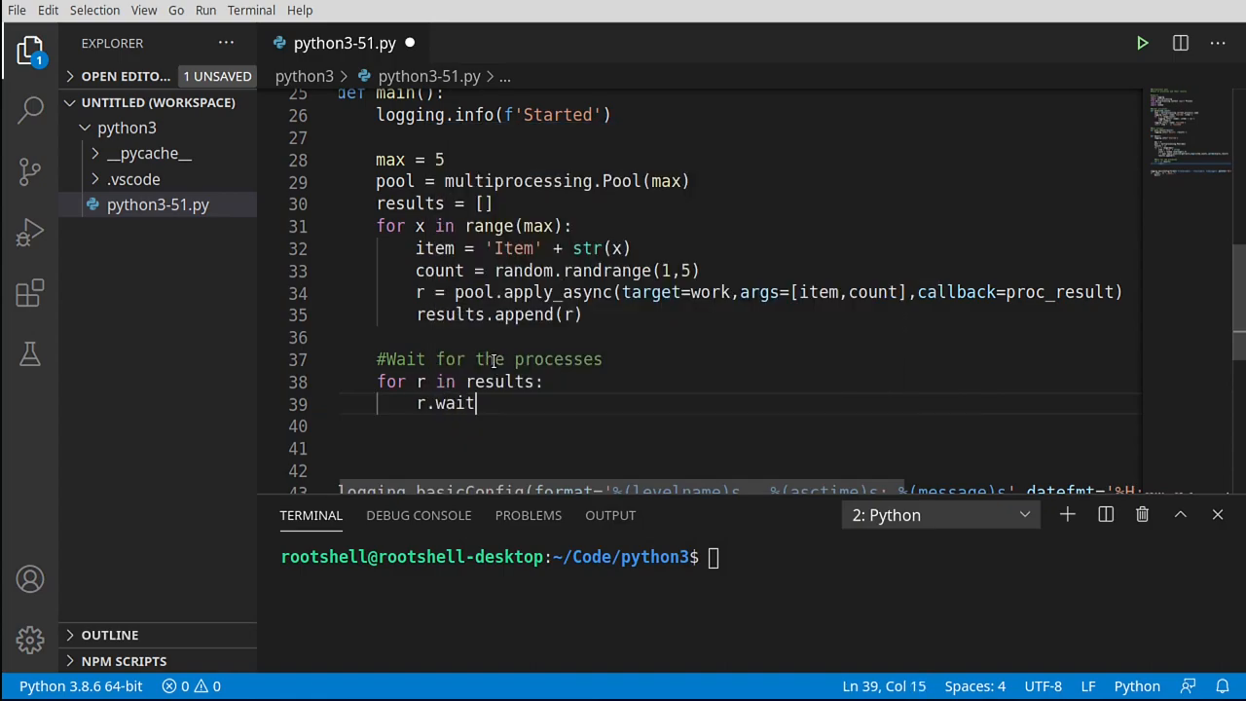
text(())
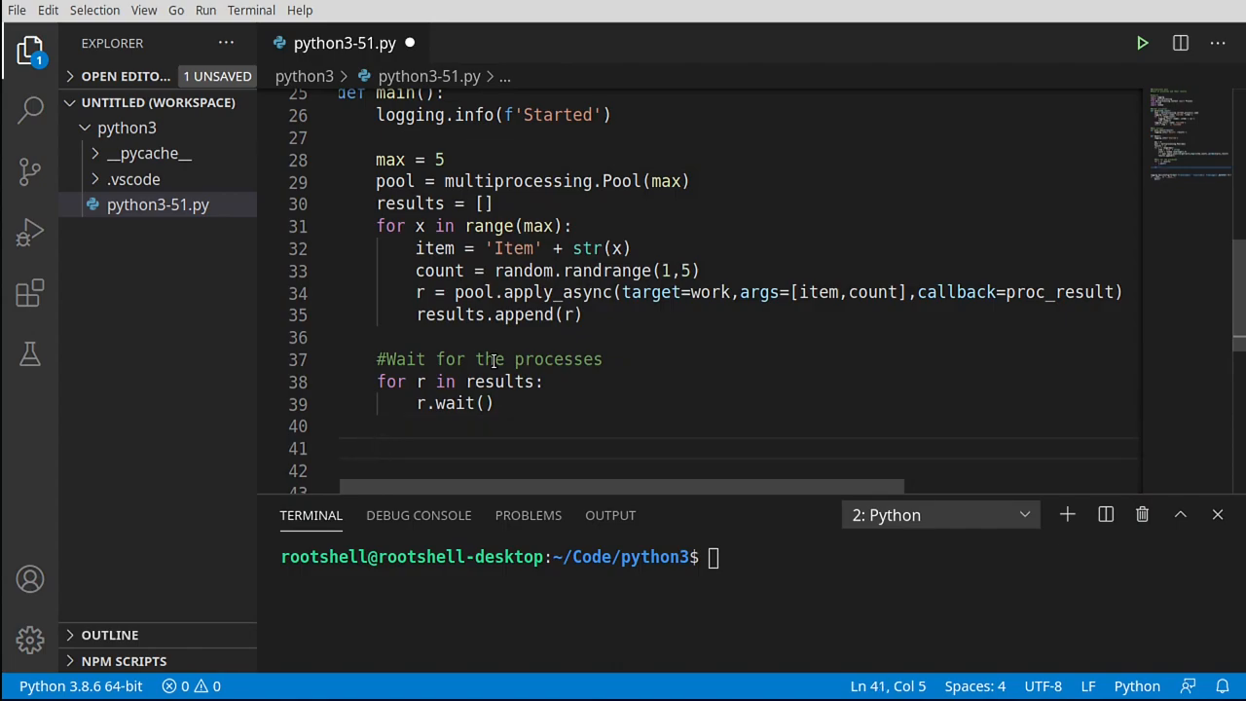
- Add the comment '#pool.close or pool.terminate' after the wait loop
text(#)
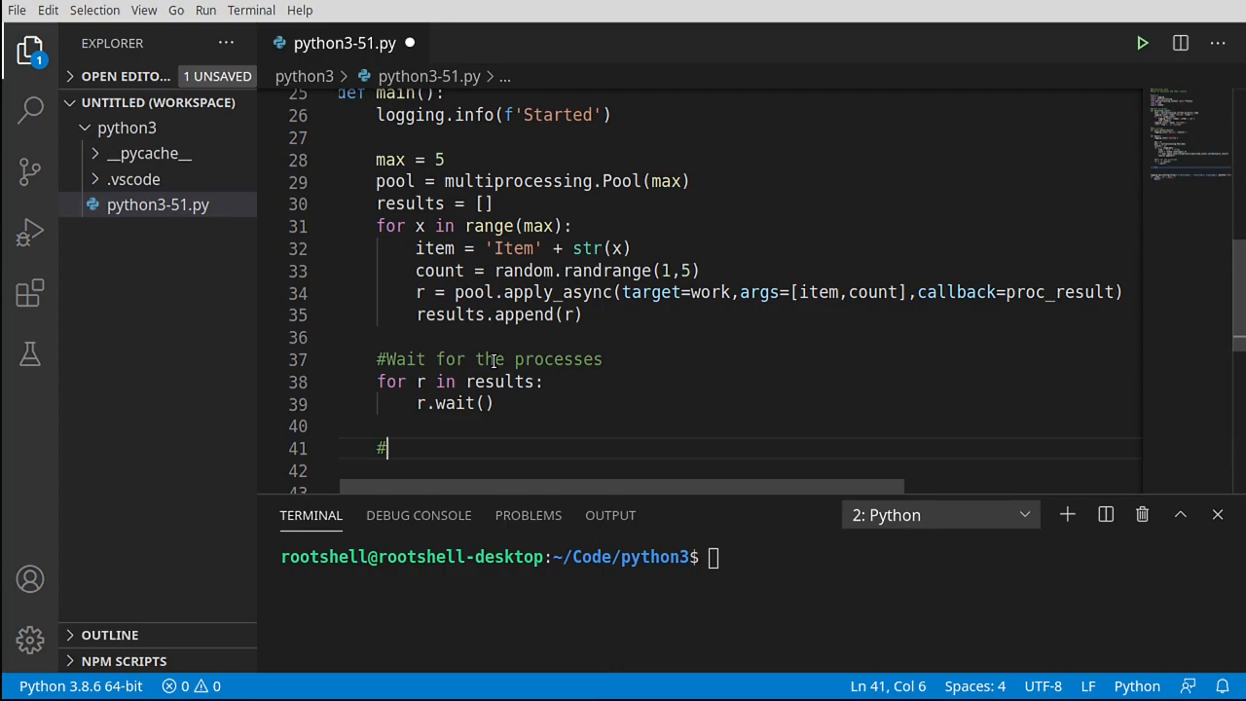
text(p)
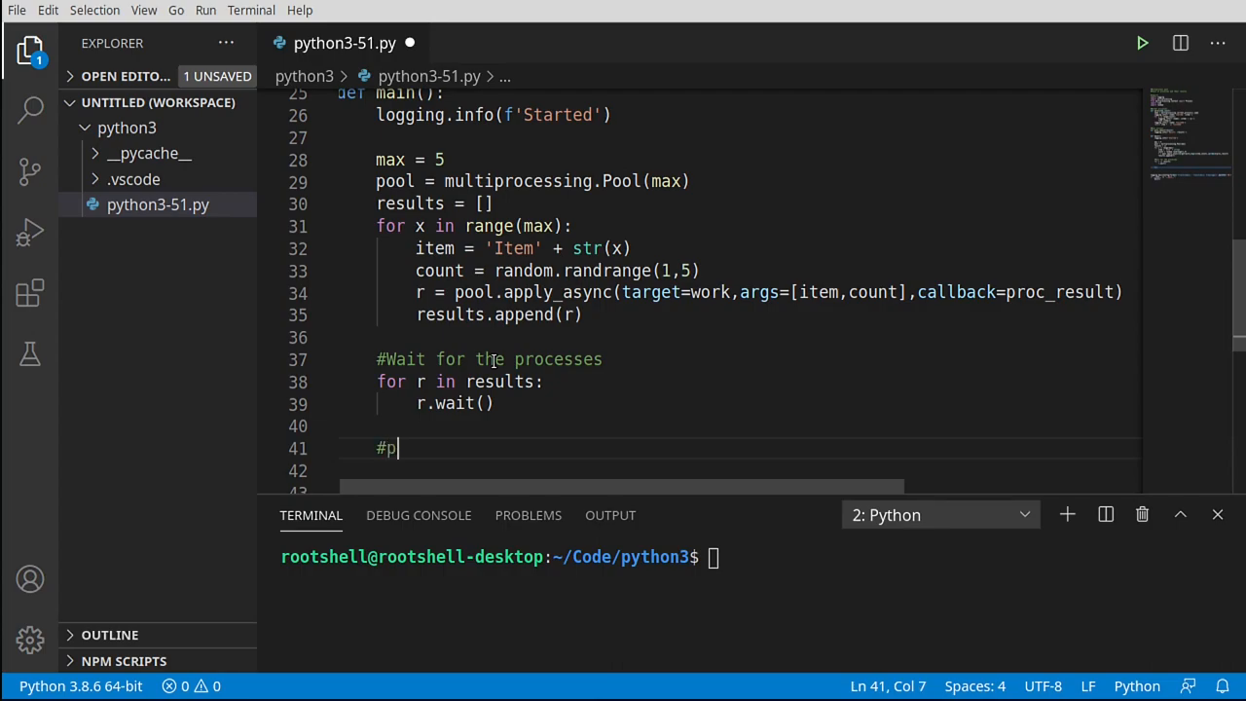
text(ool)
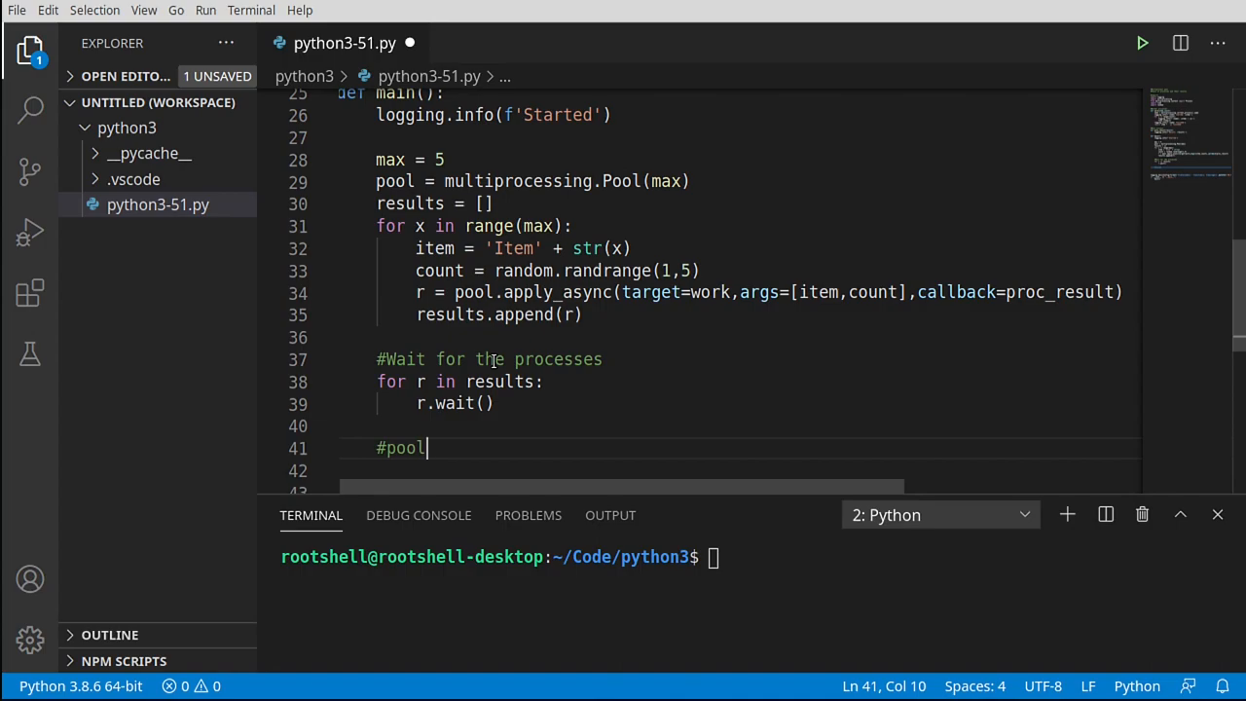
text(.clo)
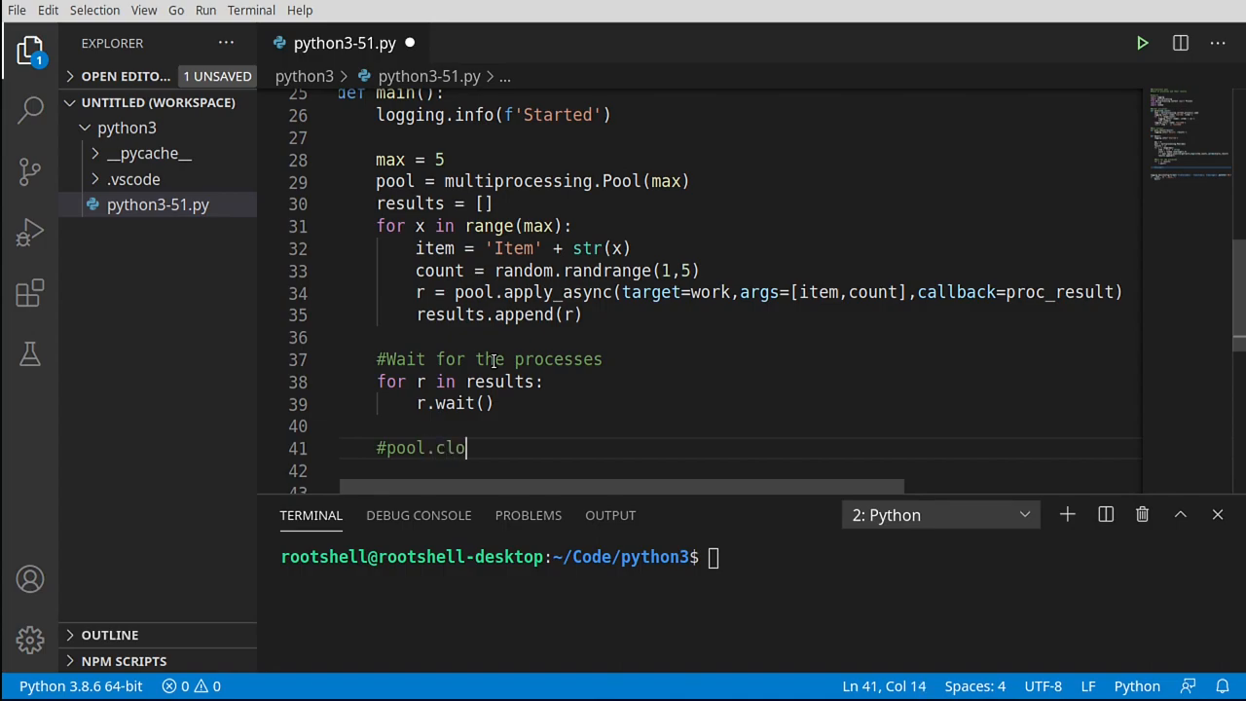
text(se)
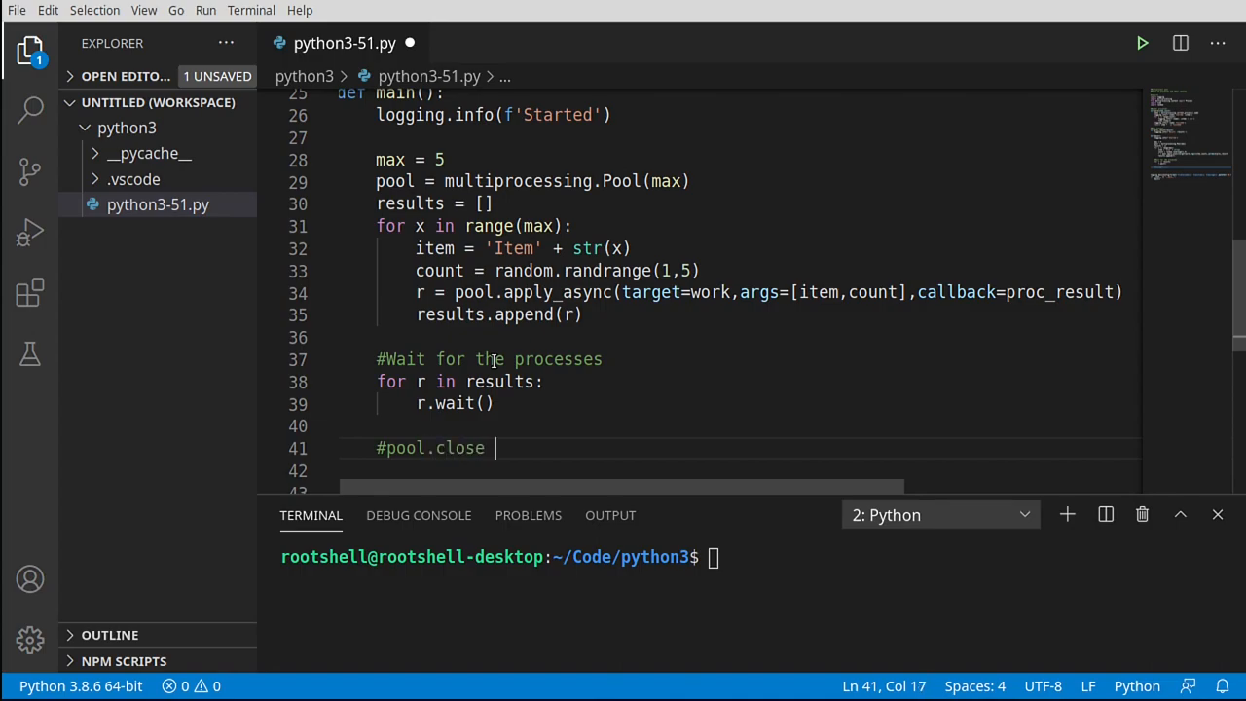
text(or pool.term)
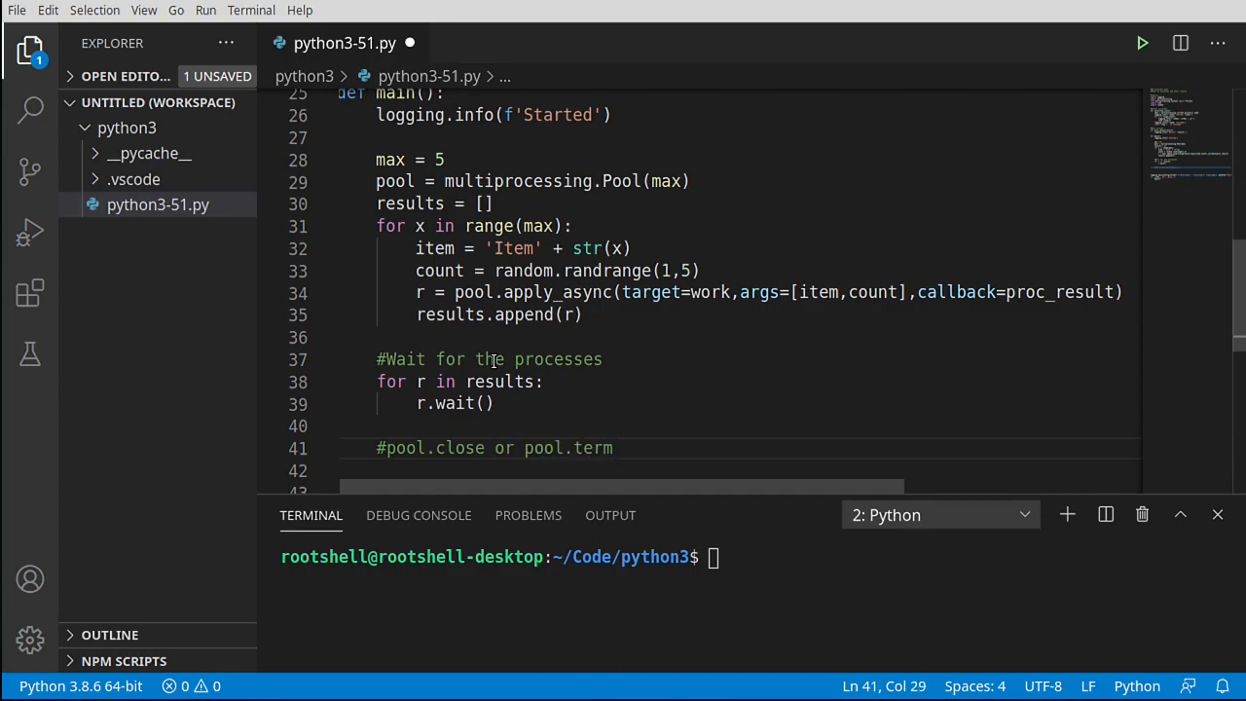
text(inate)
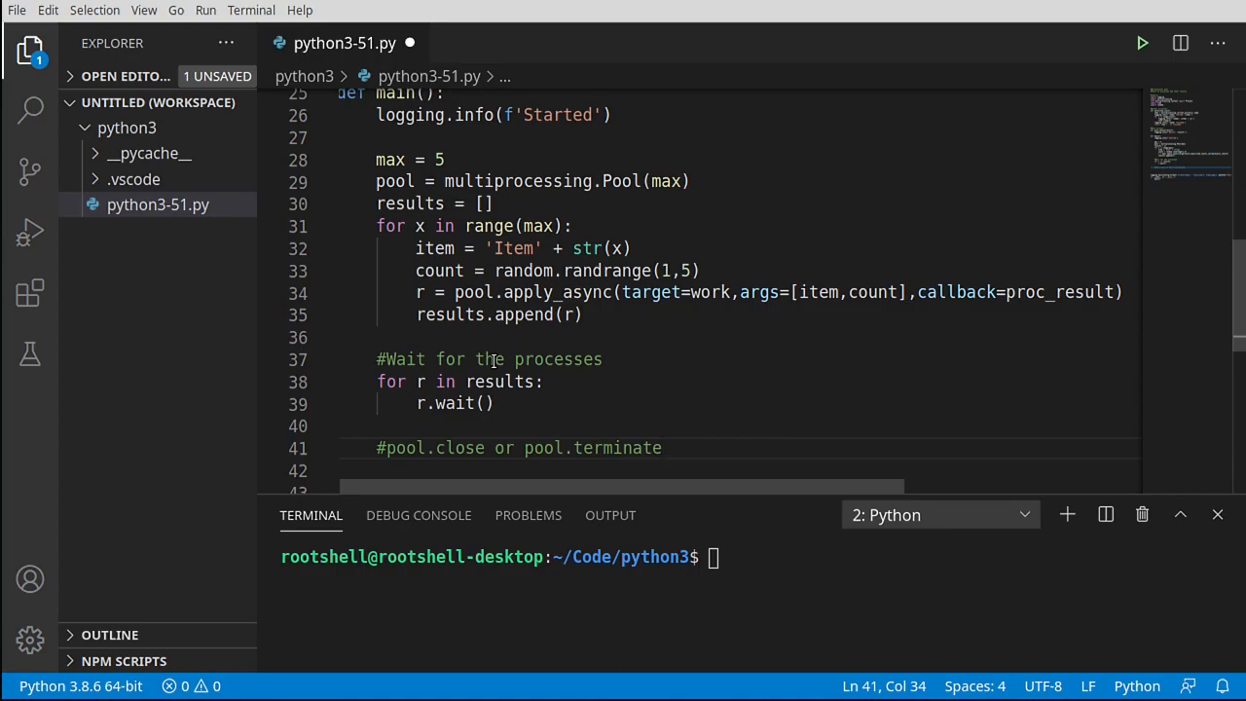
key(Enter)
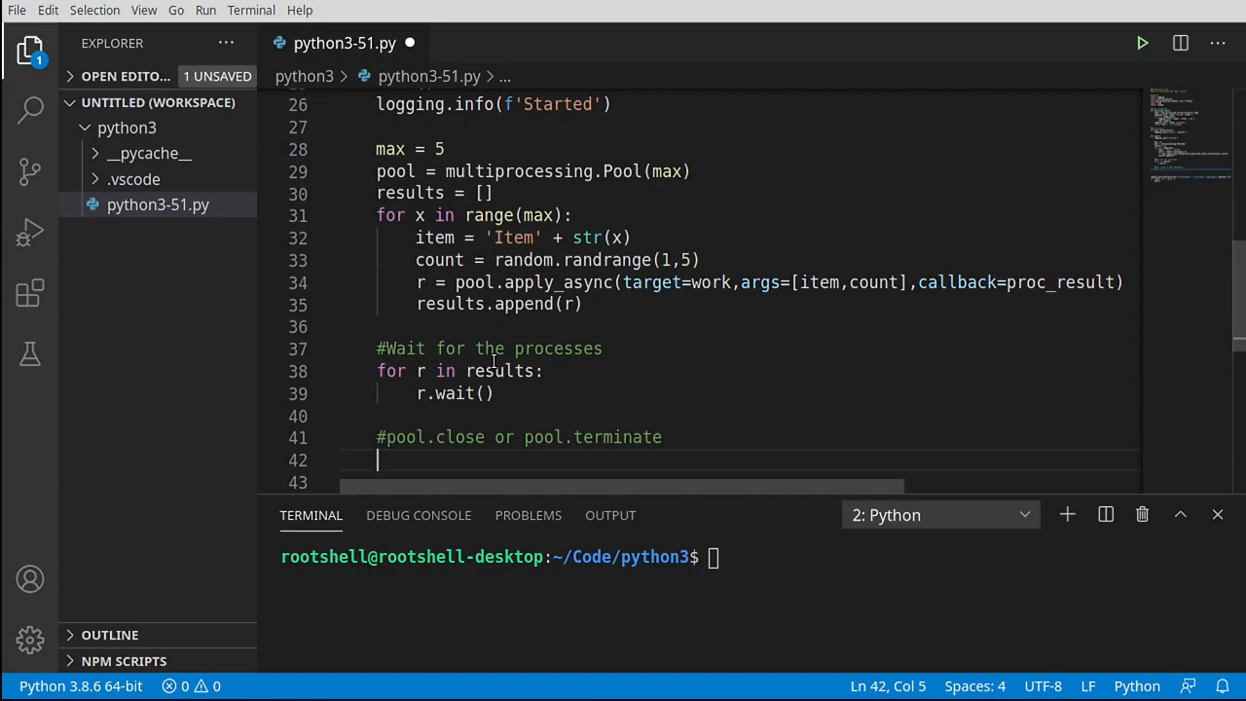
- Call pool.close() and pool.join(), log 'Finished', and save python3-51.py
text(pool.close()
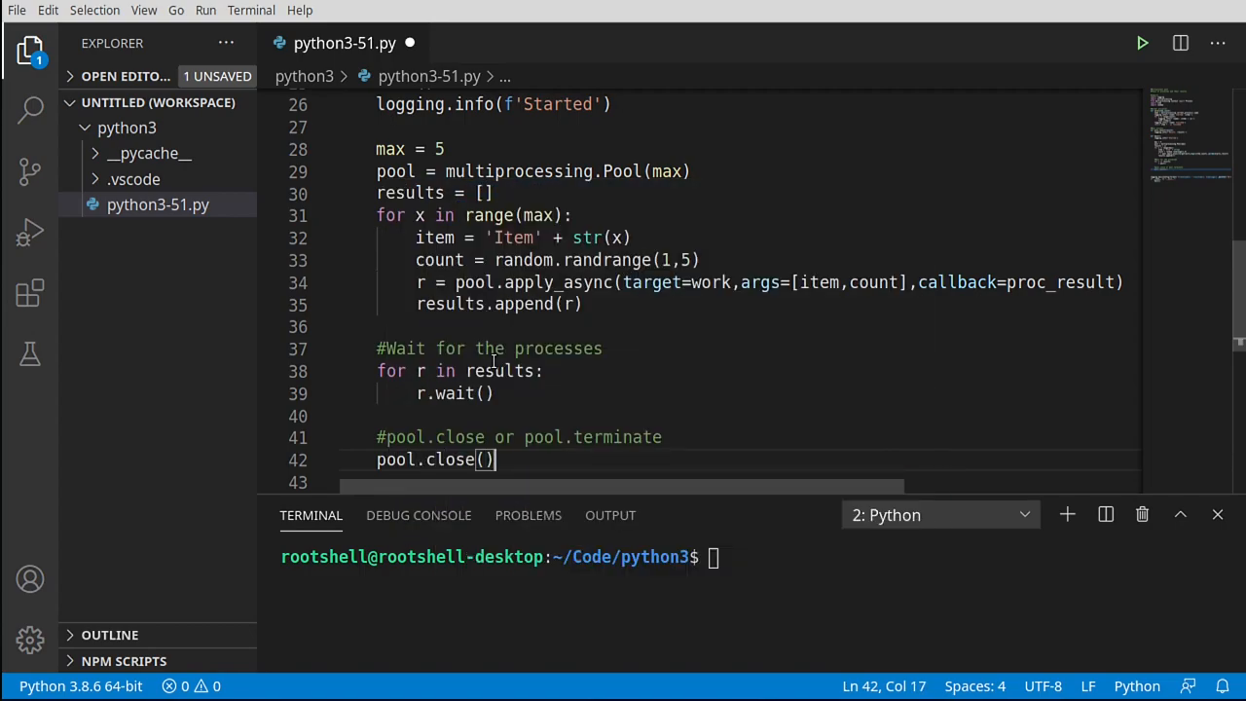
text(pool)
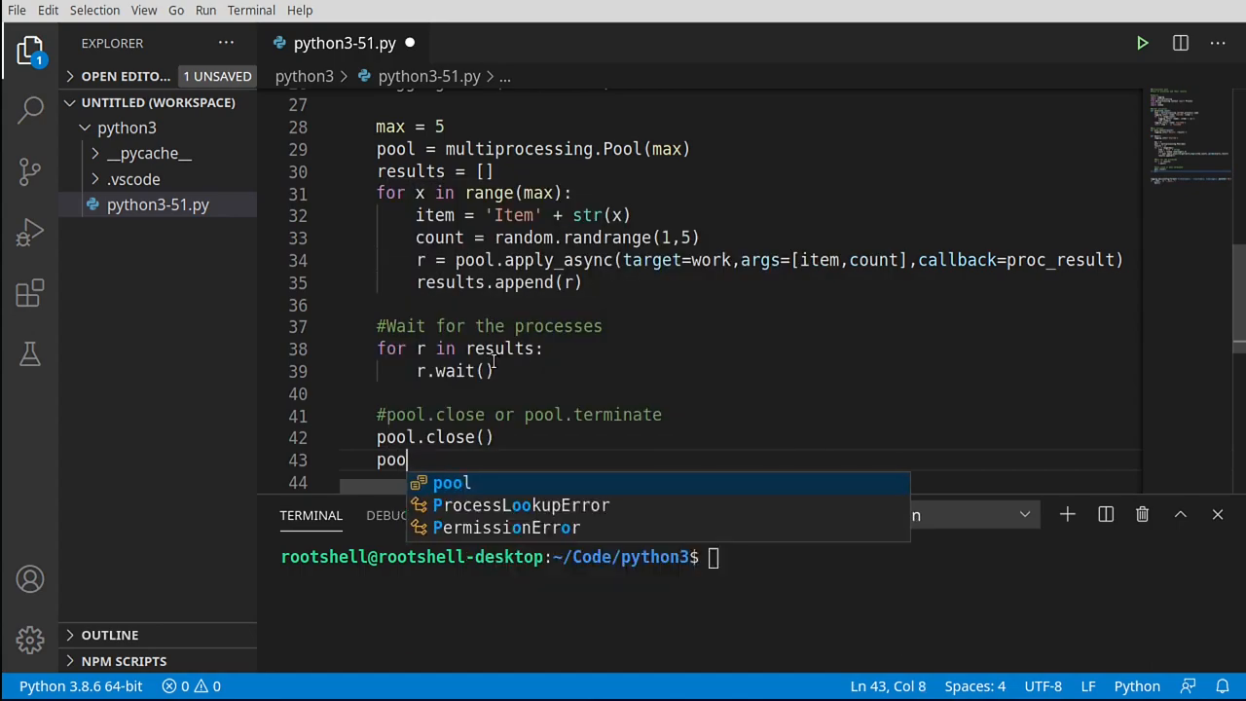
text(.join()
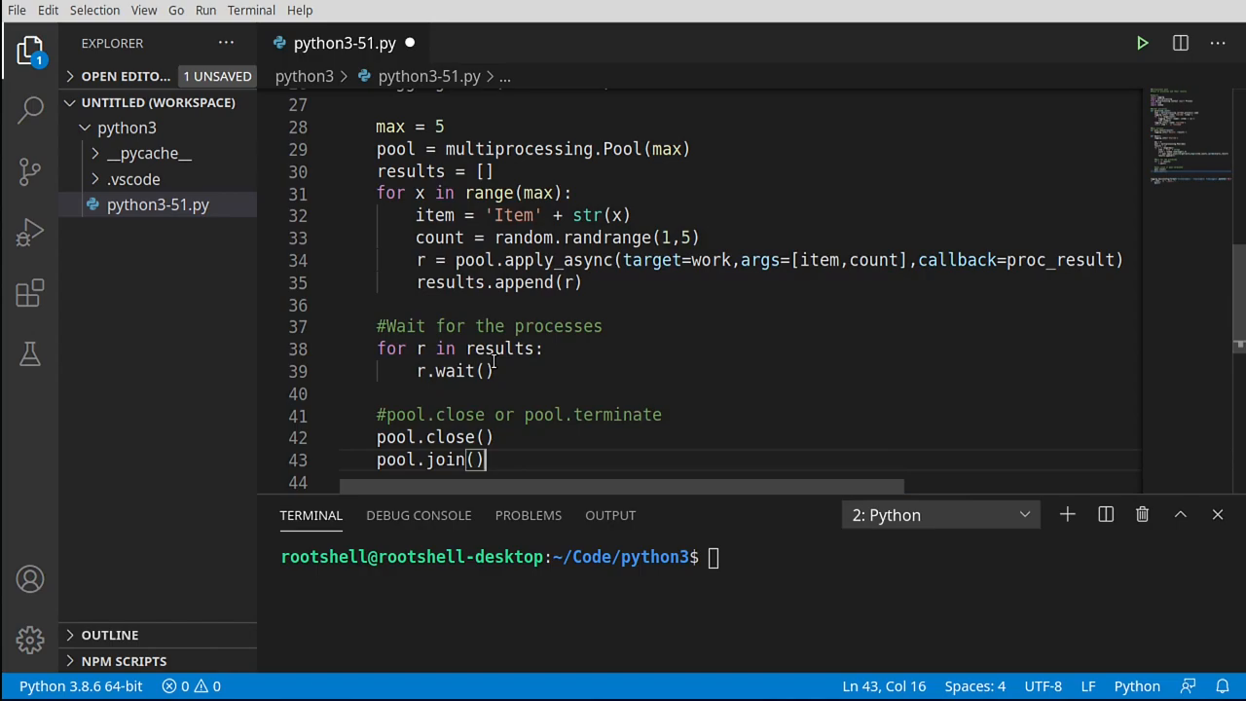
text(logging.info()
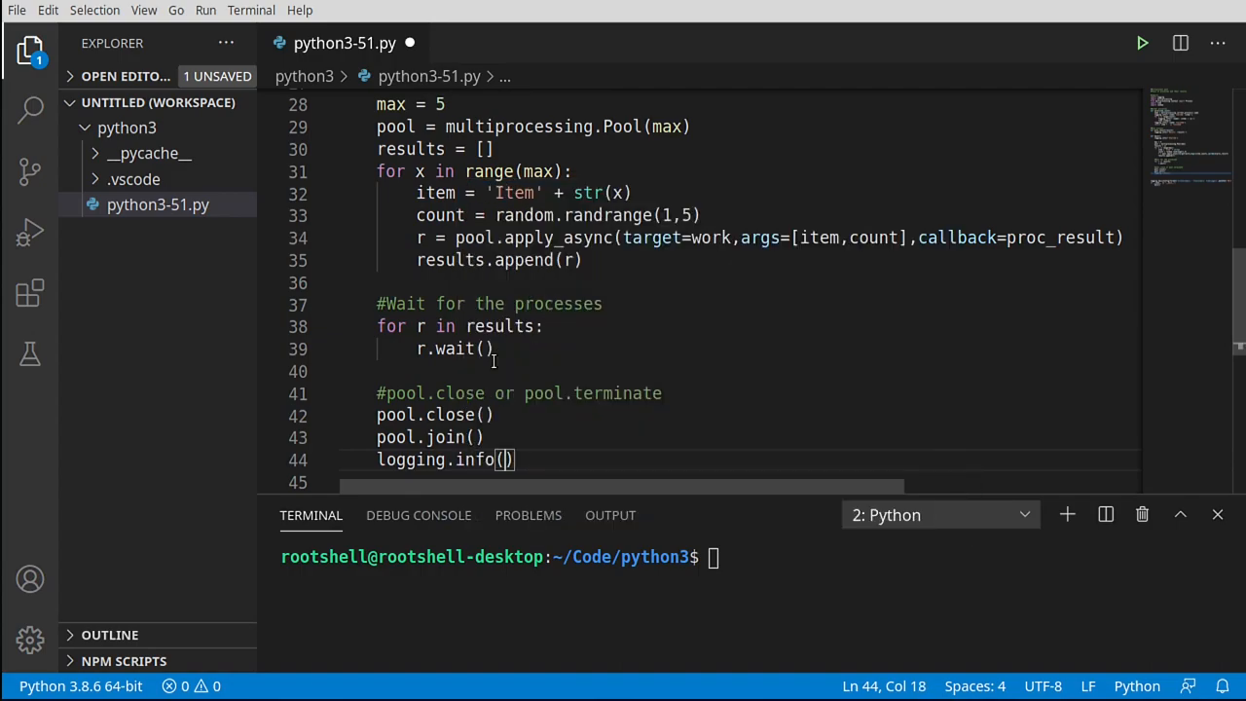
text('F')
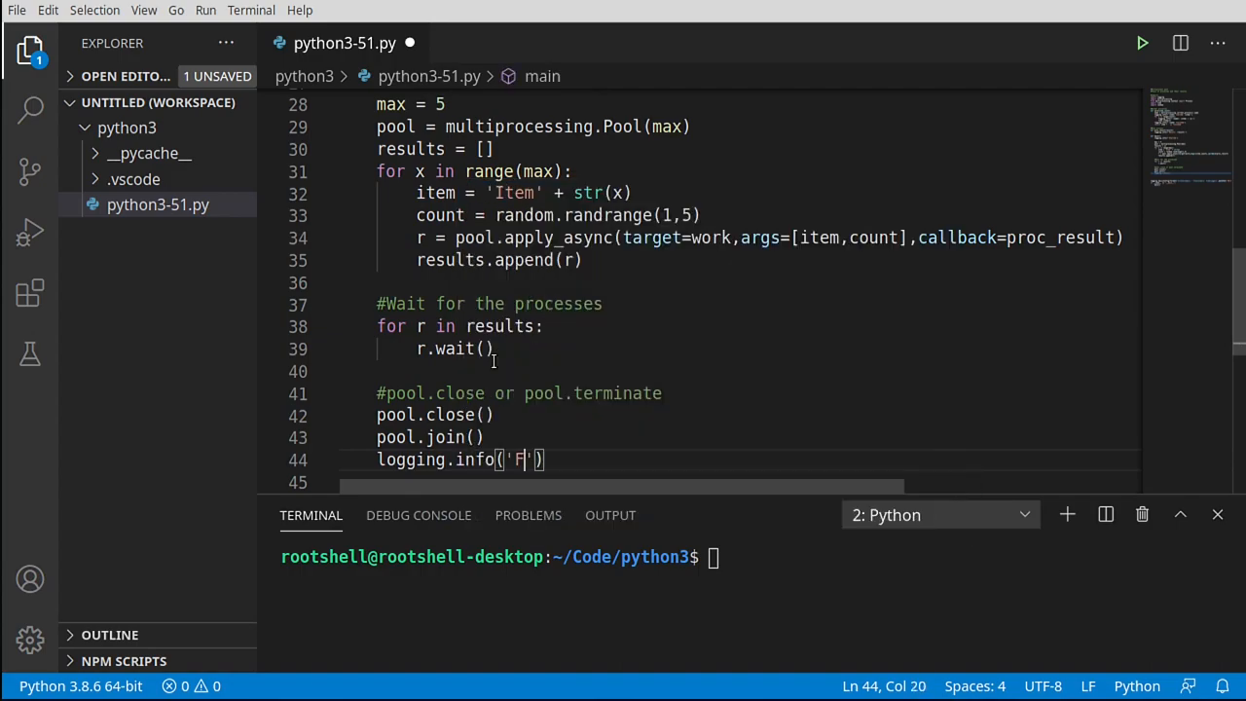
text(inished)
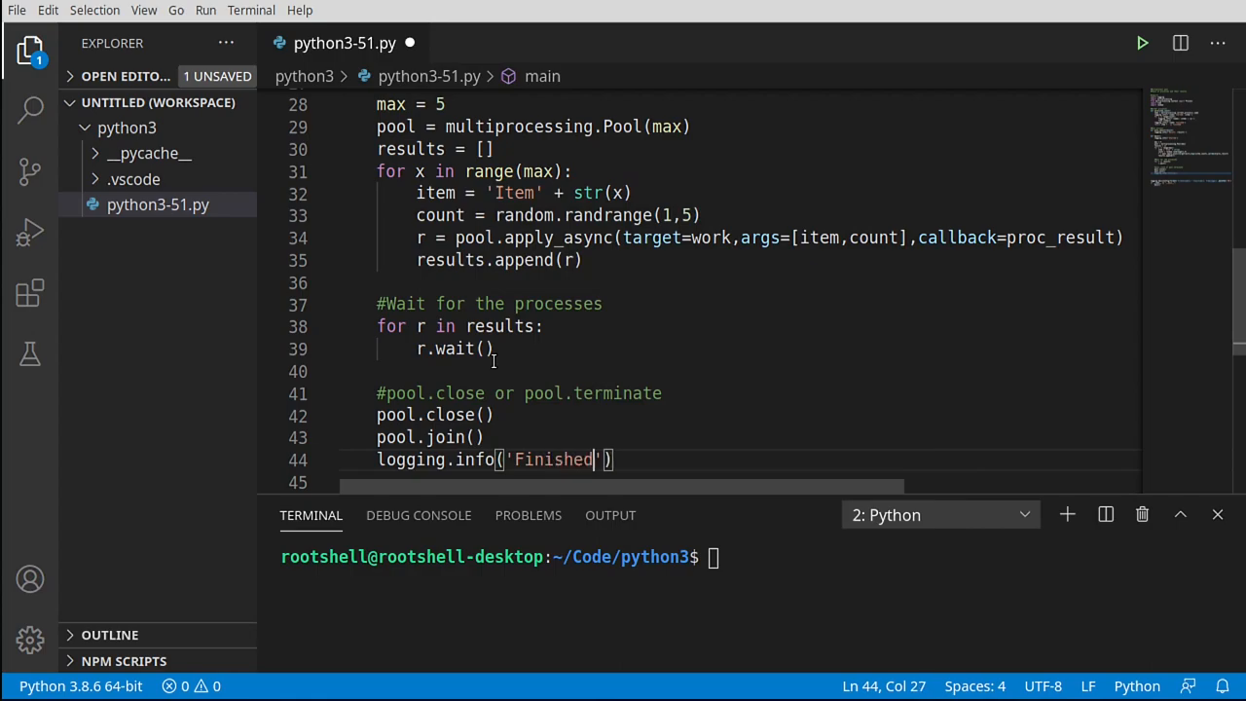
key(ctrl+s)
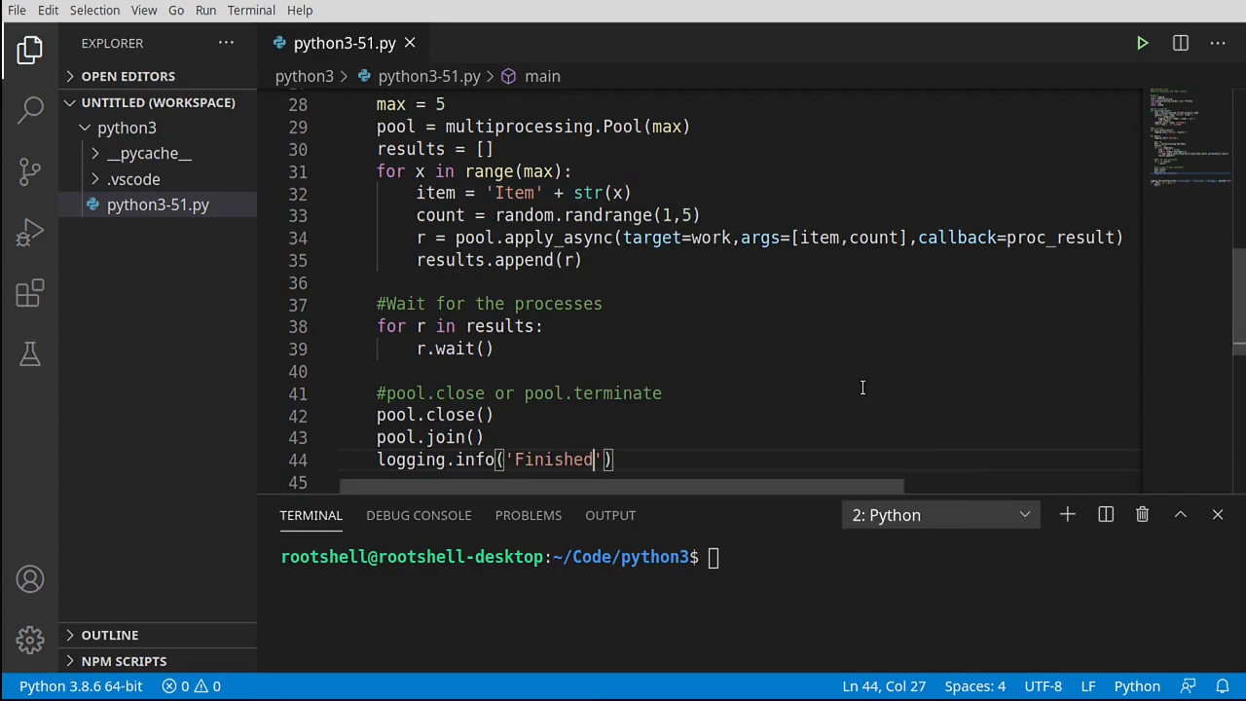
scroll(up, 3)
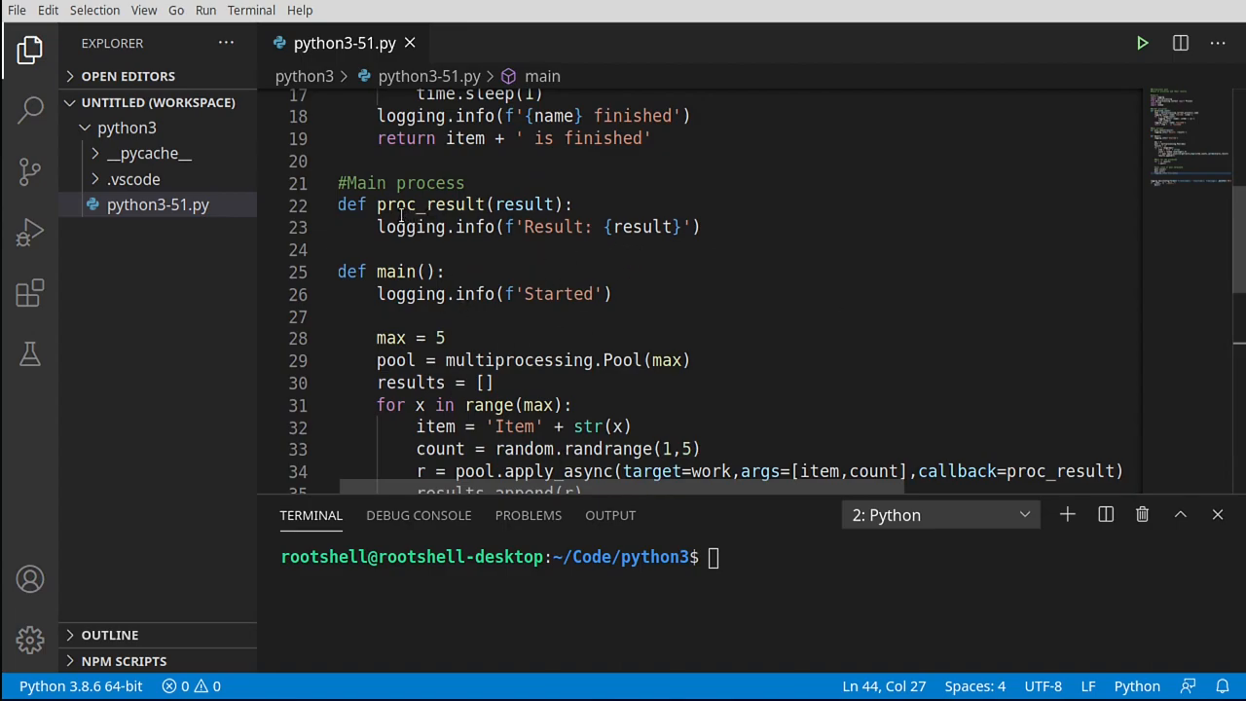
double_click(395, 271)
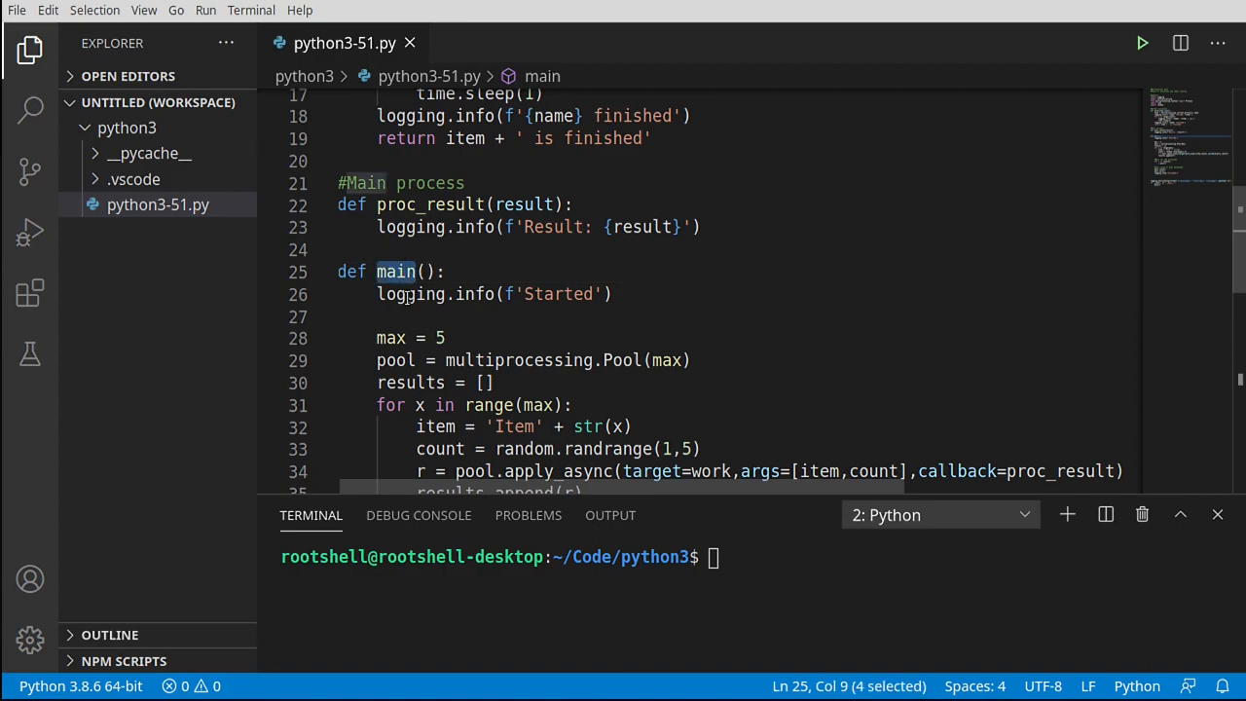
scroll(down, 3)
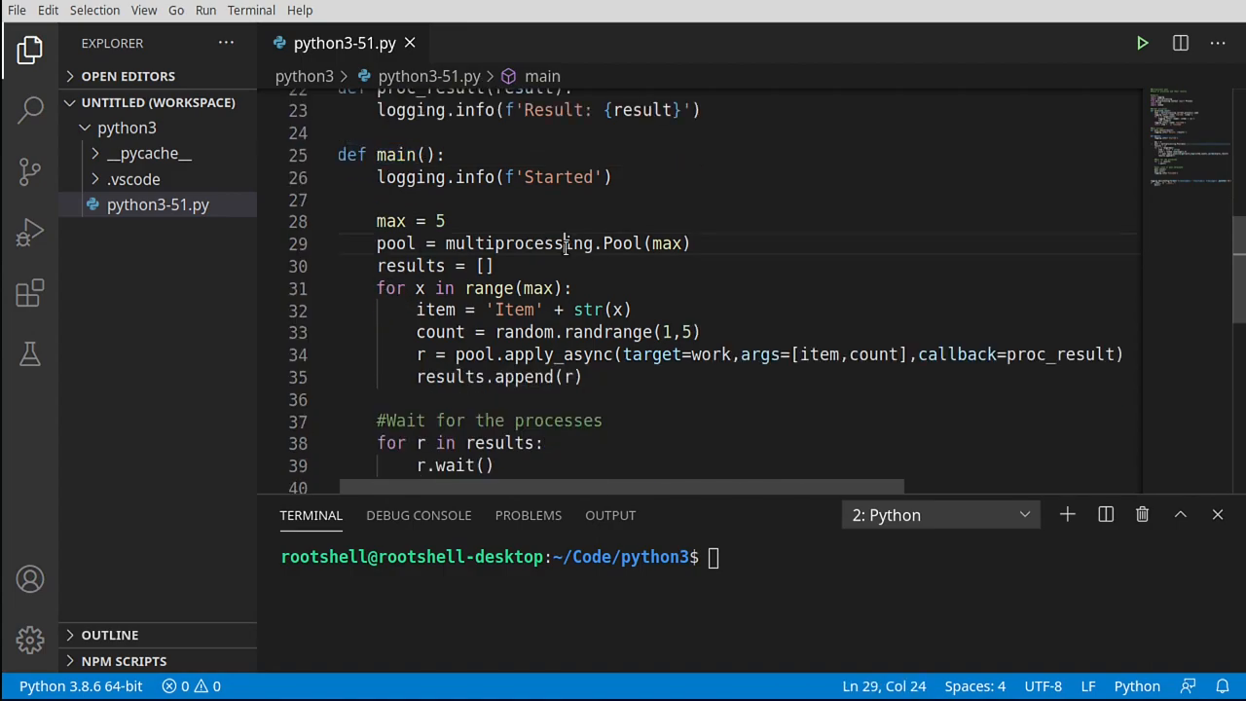
double_click(621, 243)
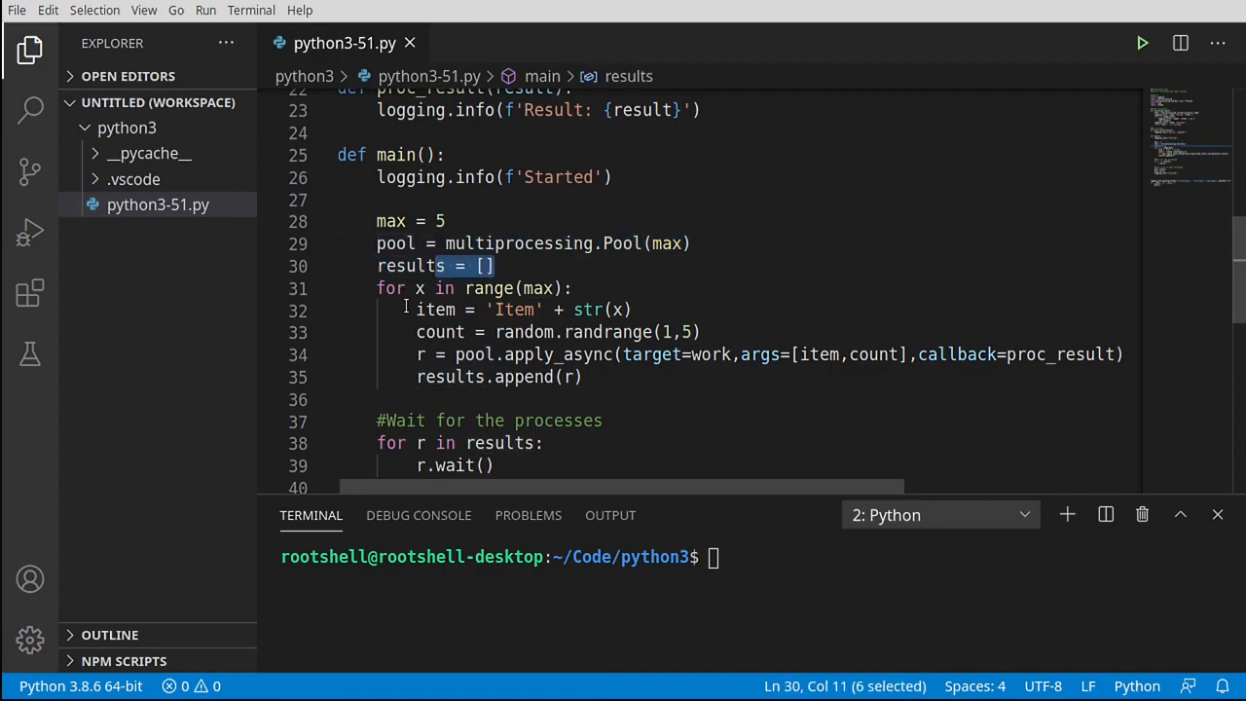
double_click(538, 288)
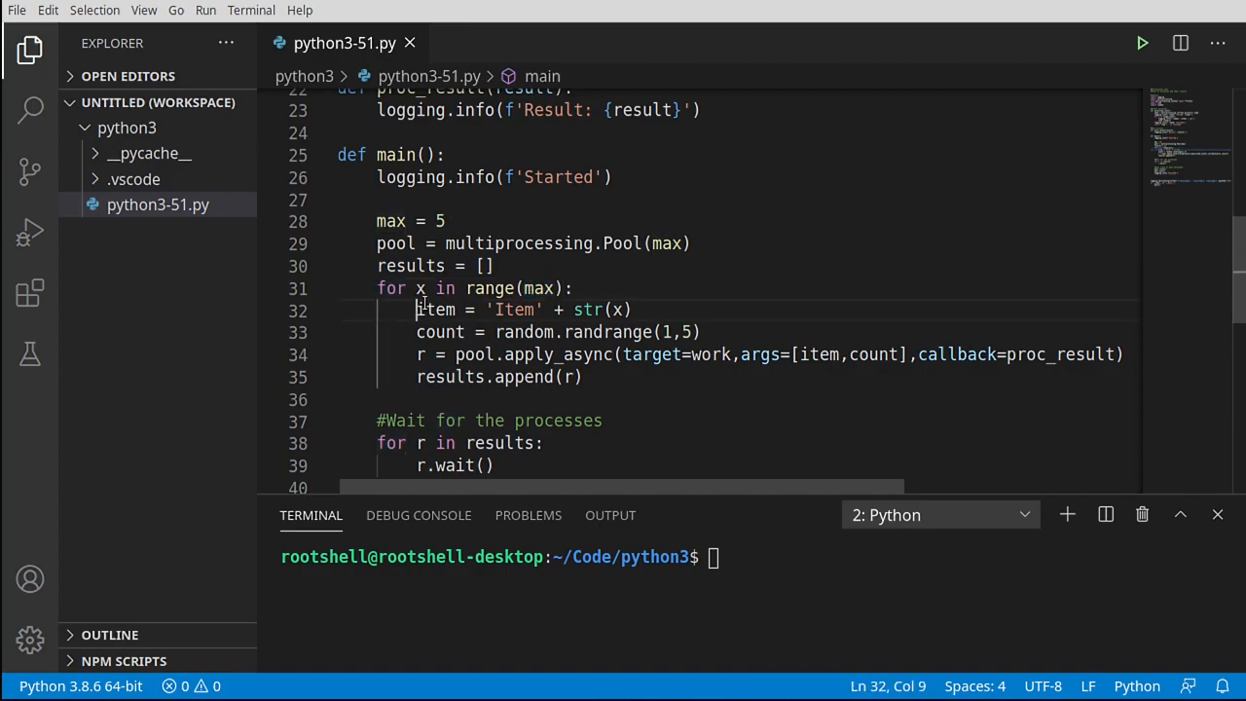
drag(416, 310, 704, 332)
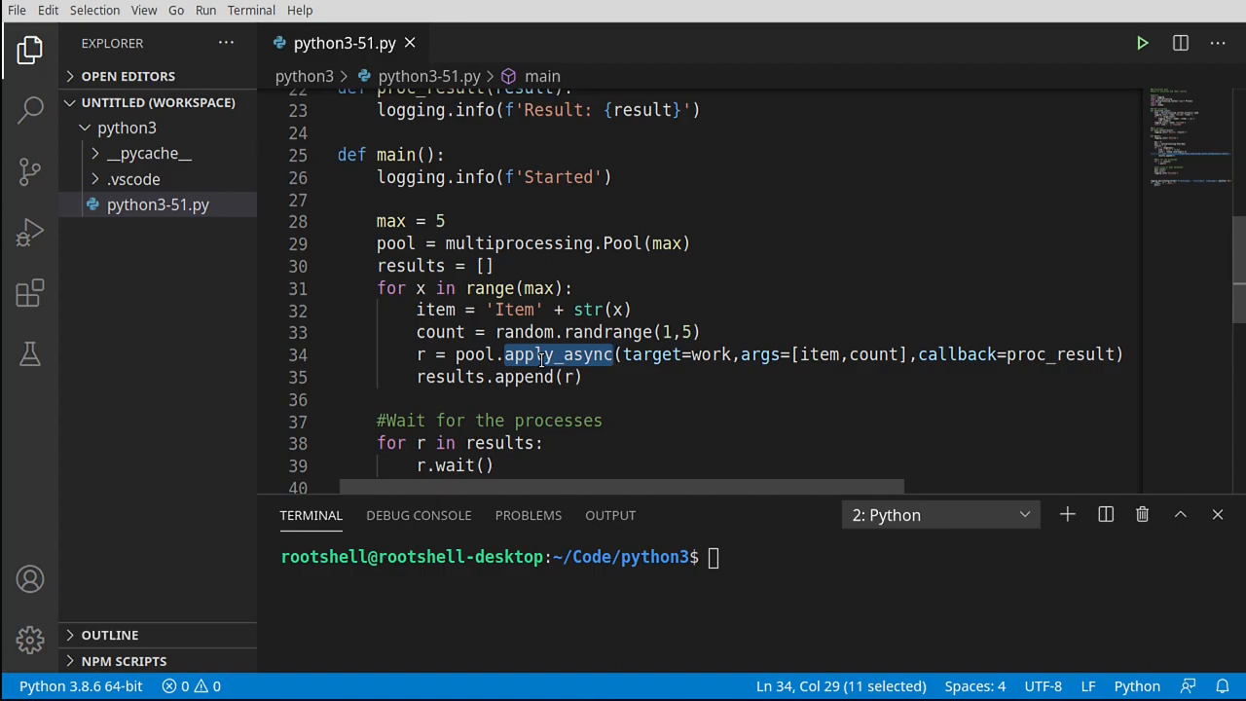
mouse_move(539, 354)
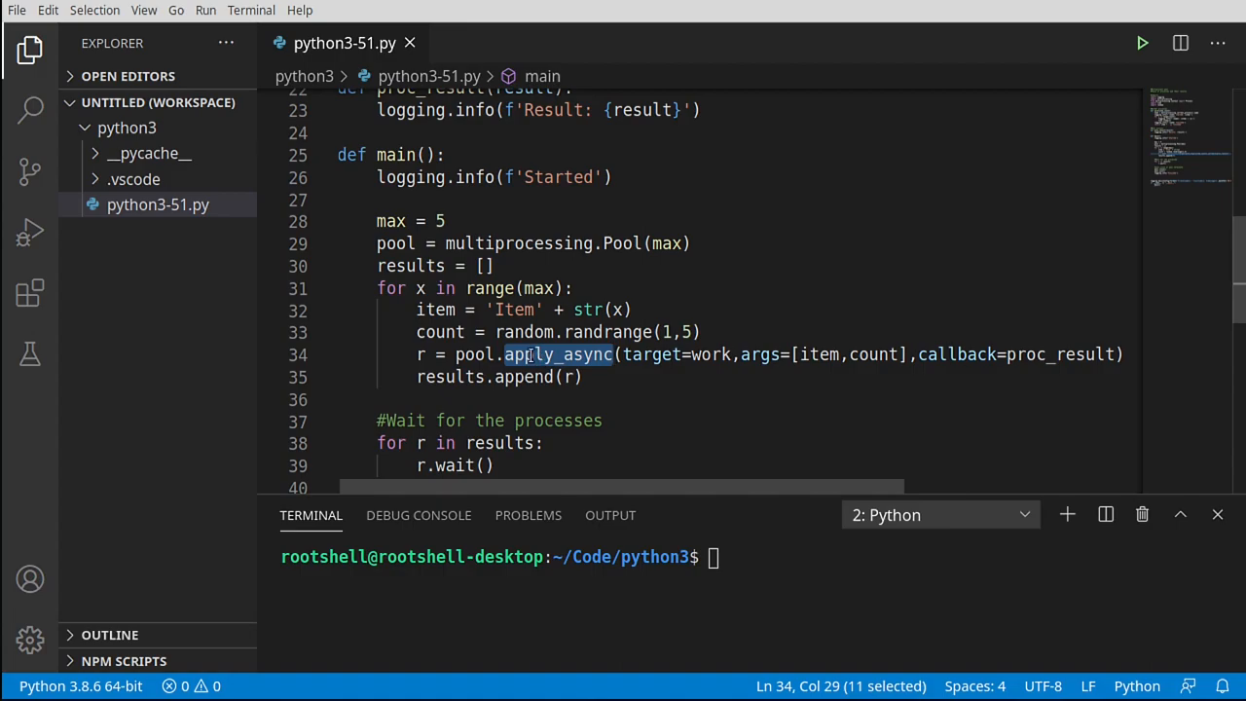
mouse_move(559, 355)
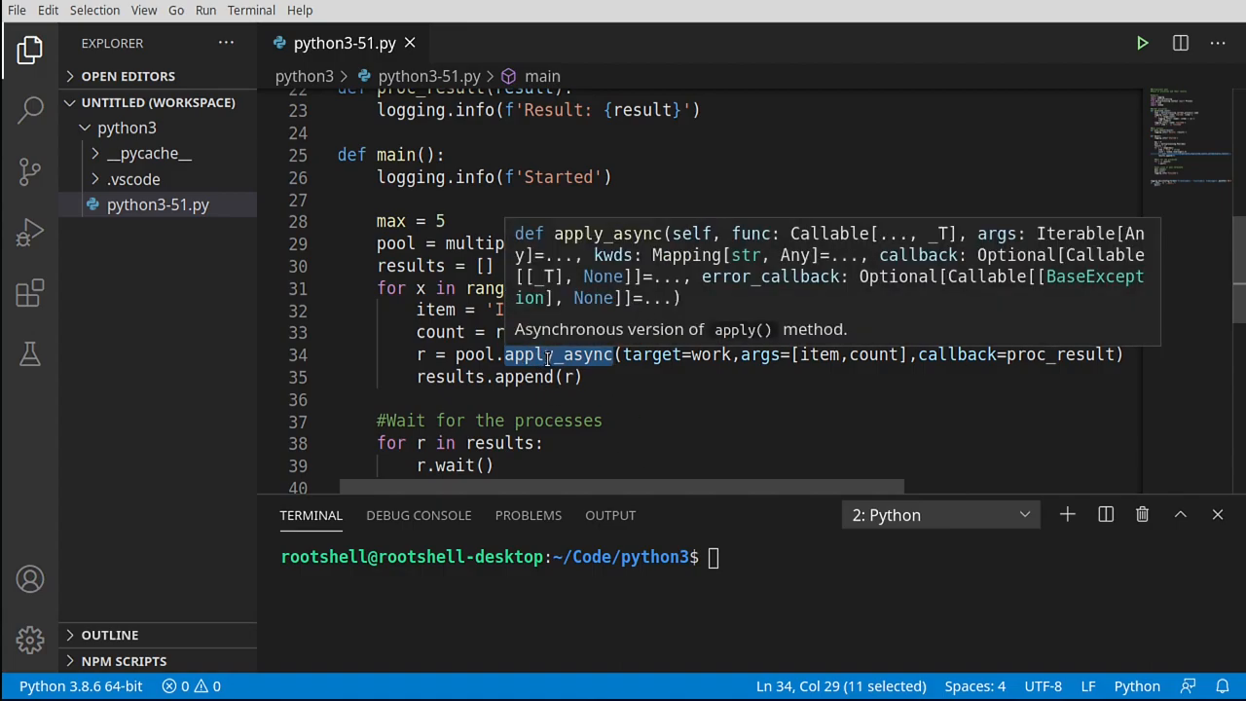
mouse_move(560, 354)
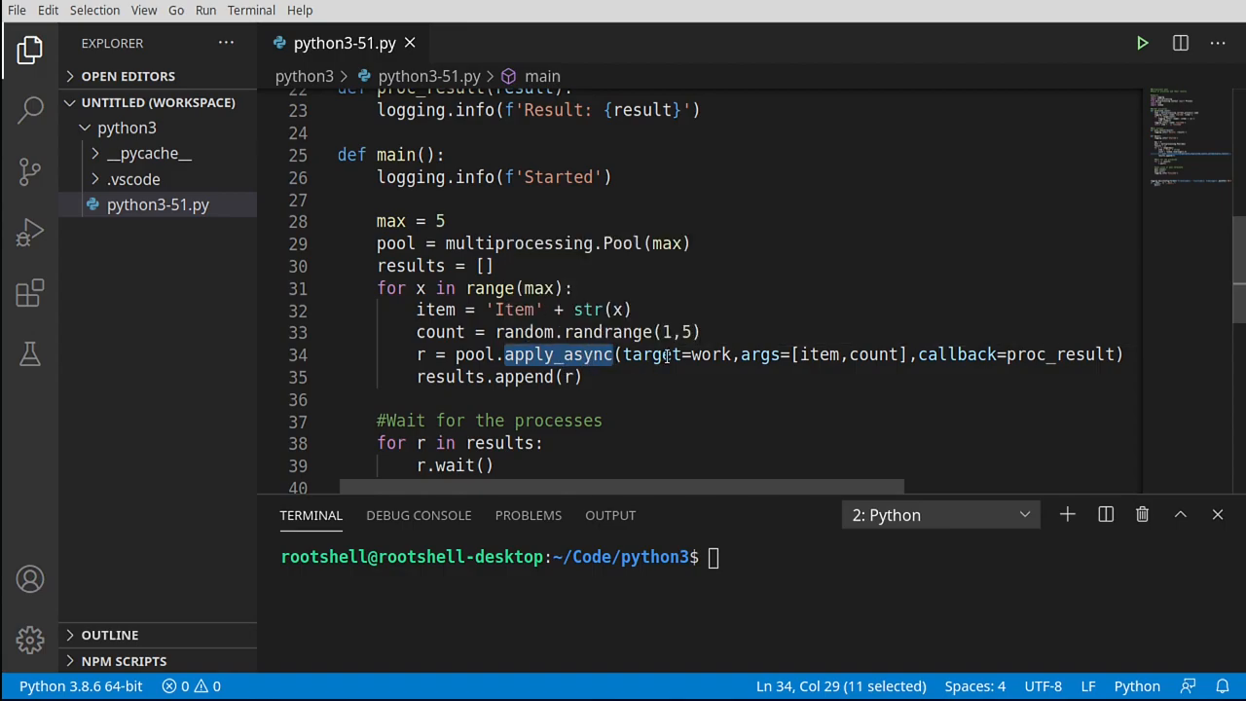
scroll(up, 3)
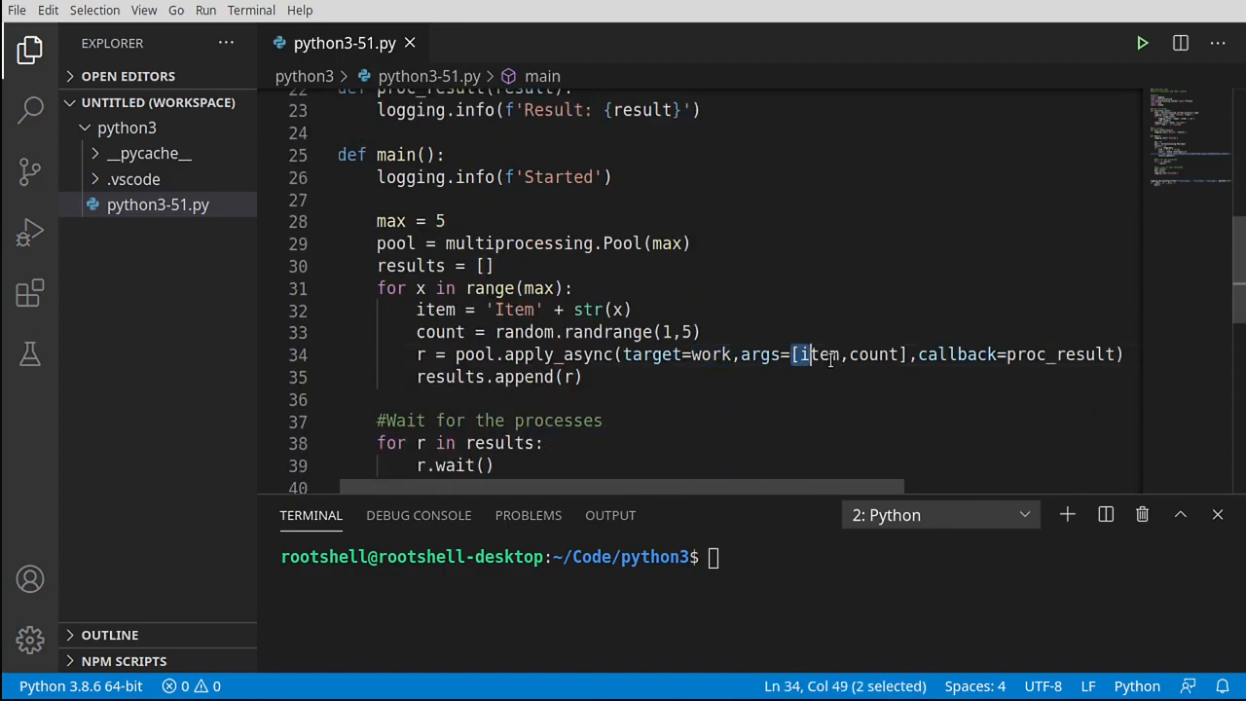
double_click(956, 353)
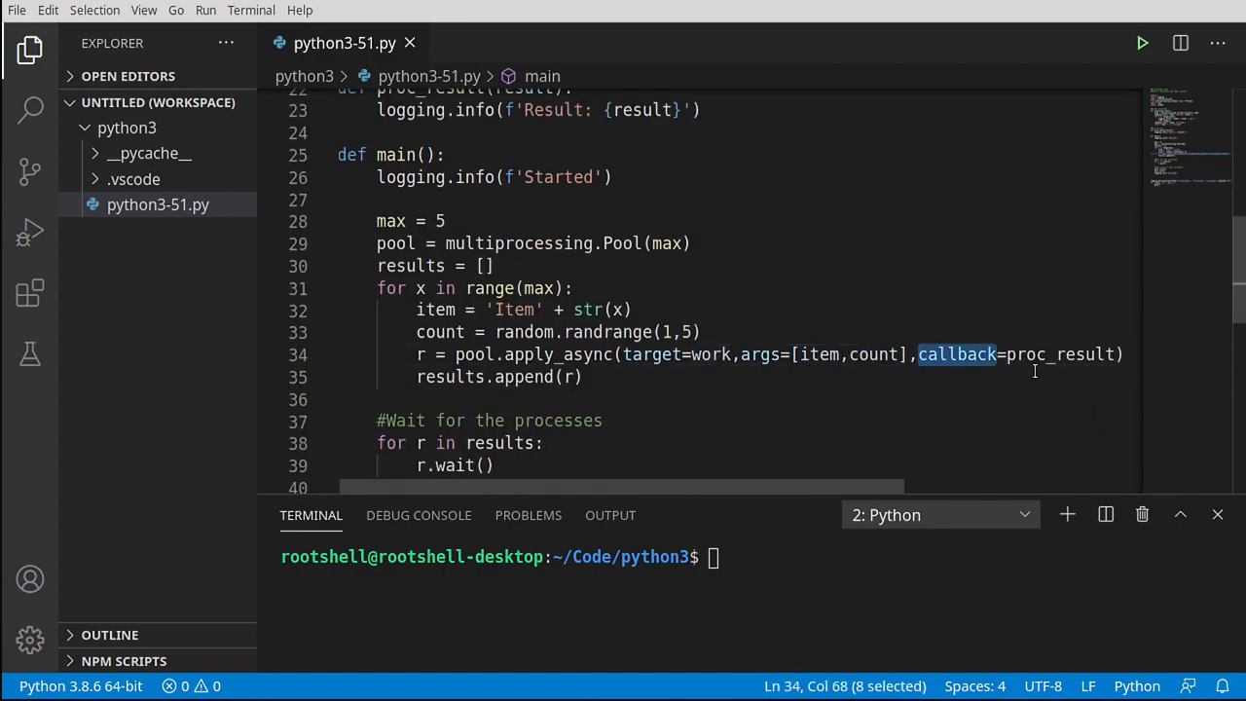
scroll(up, 3)
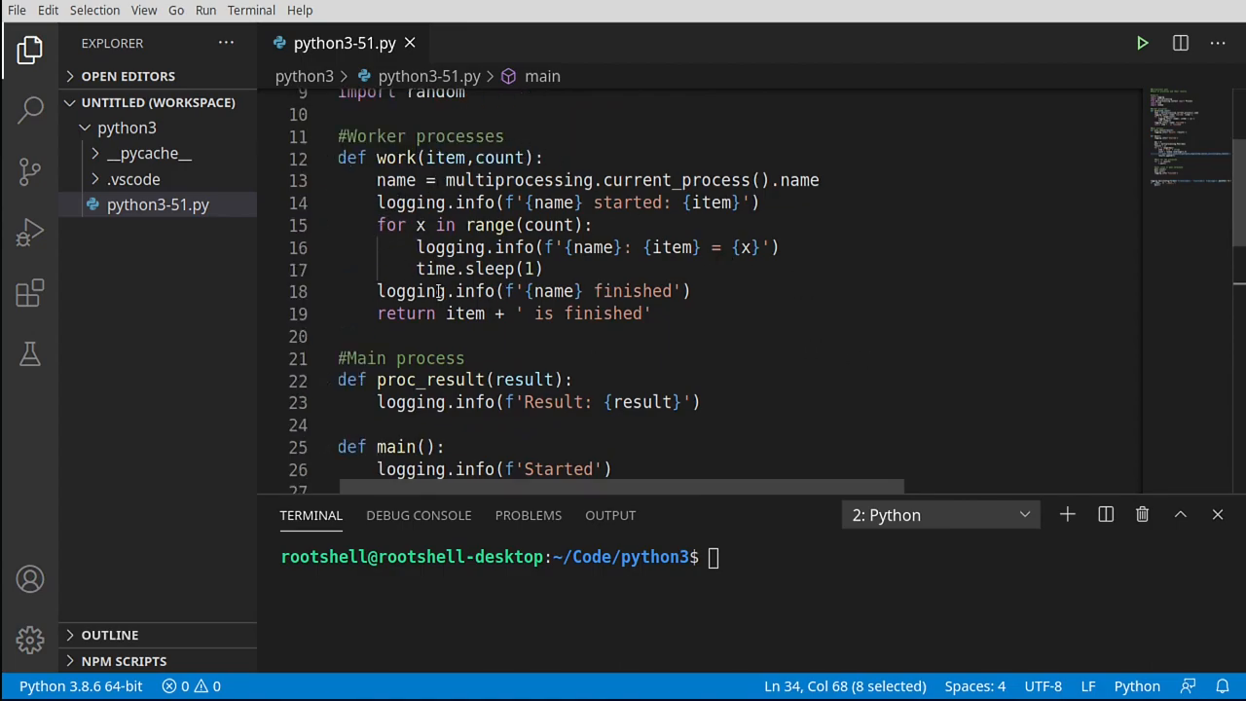
click(643, 312)
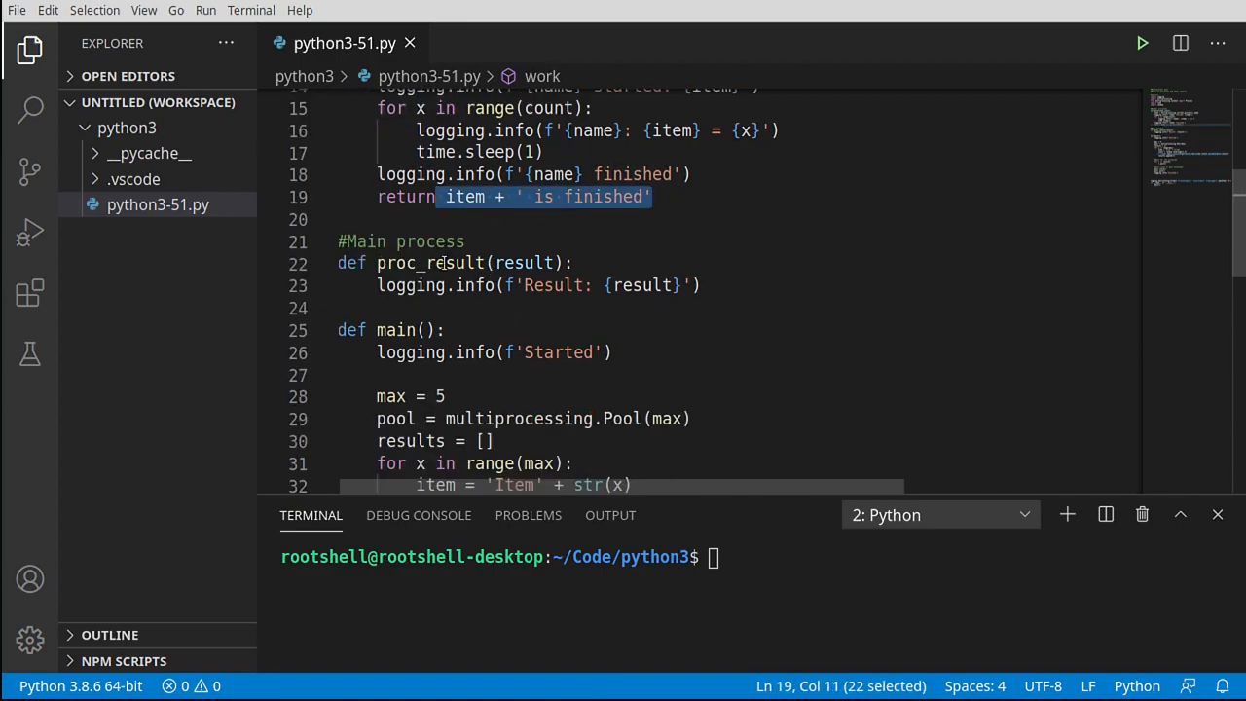
double_click(524, 263)
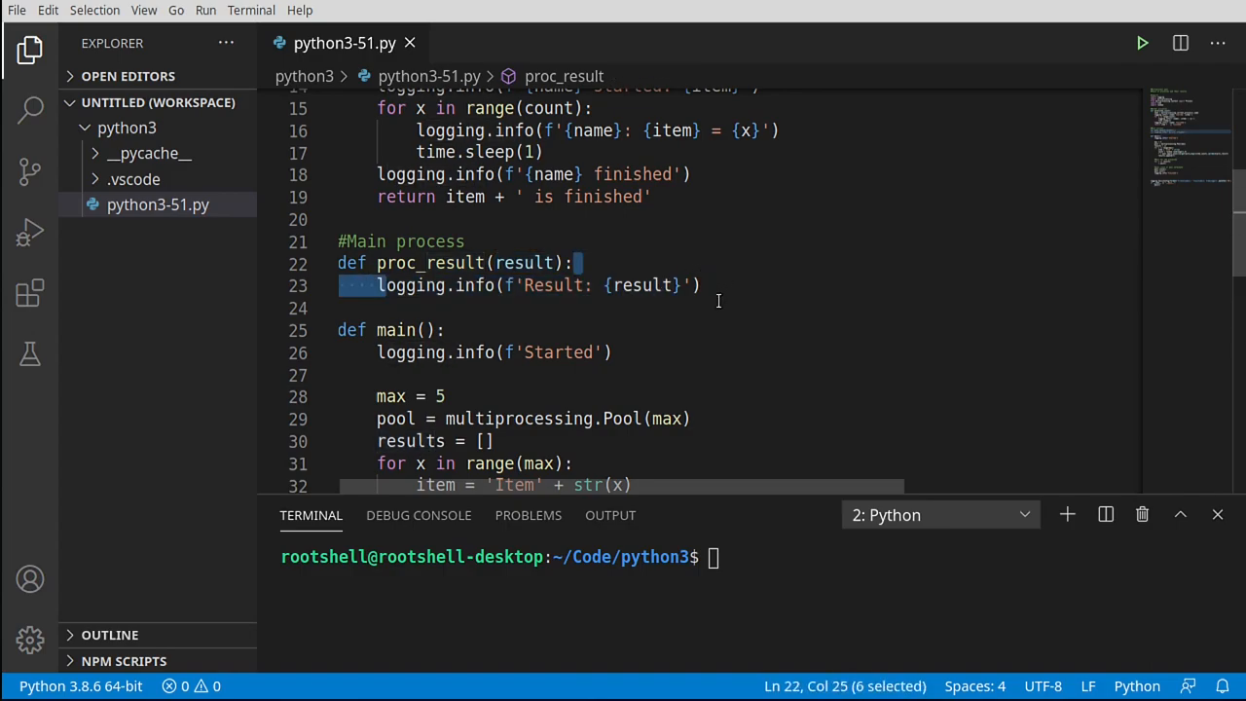
scroll(down, 3)
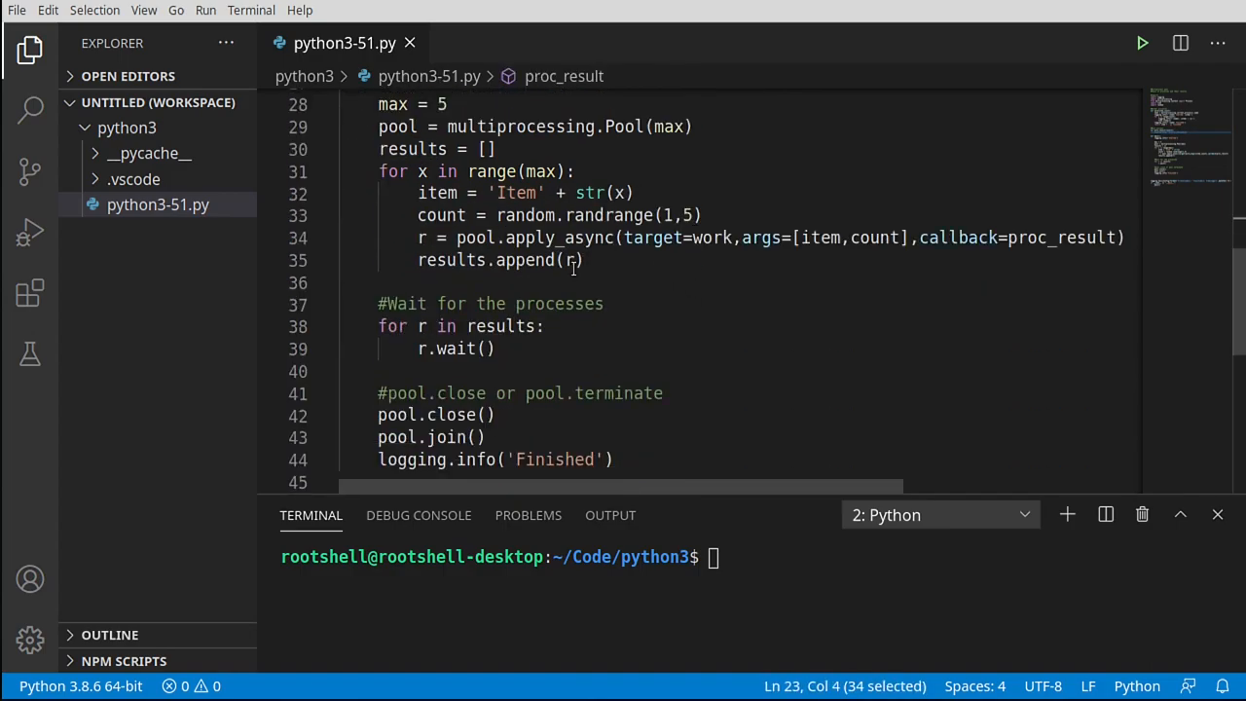
mouse_move(630, 283)
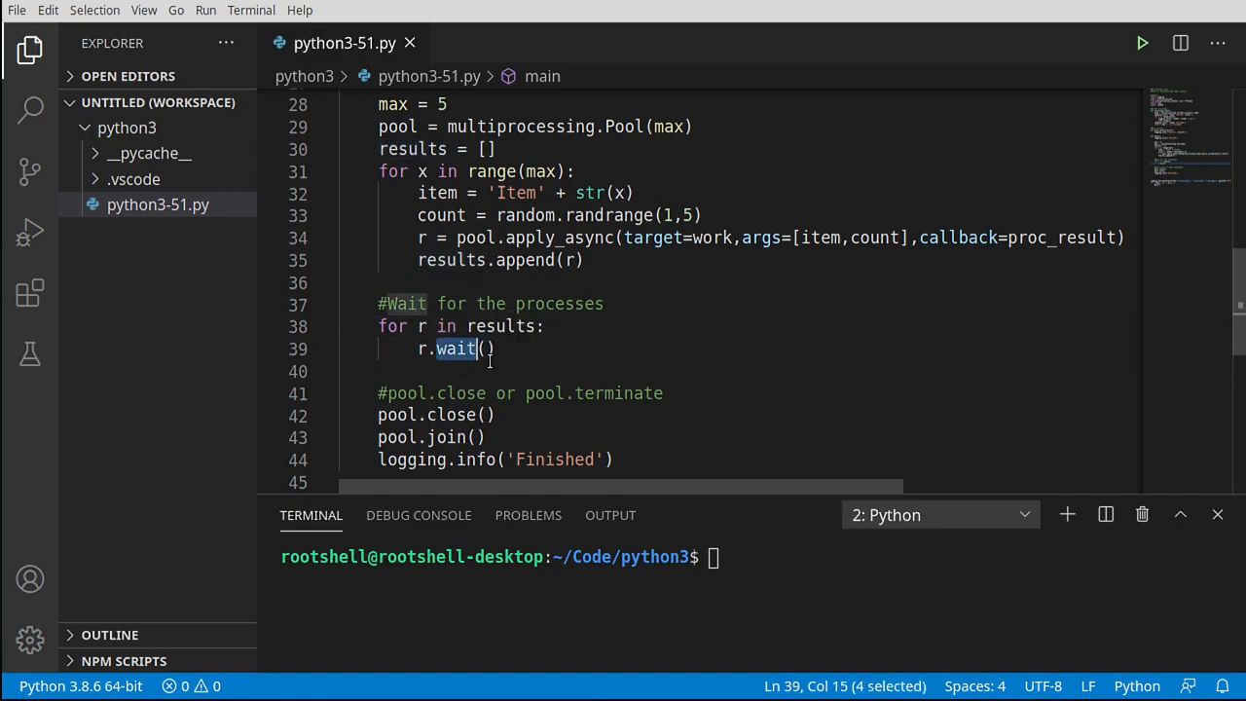
mouse_move(477, 331)
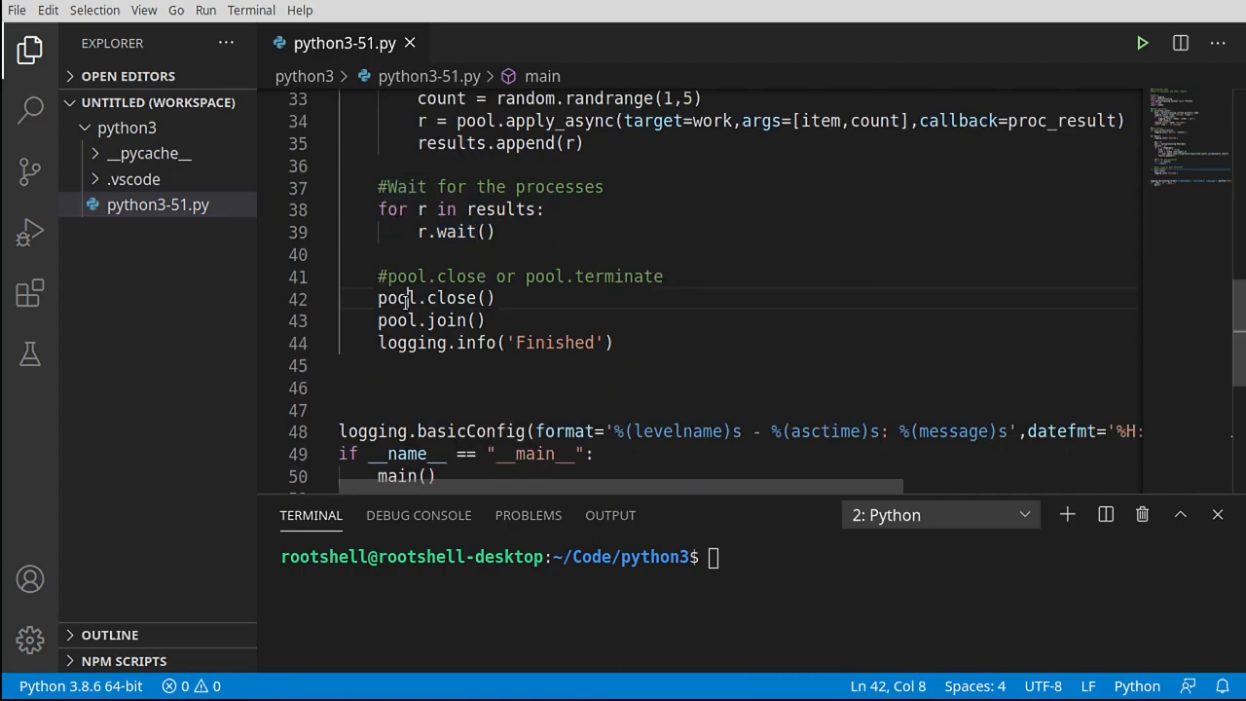
double_click(451, 298)
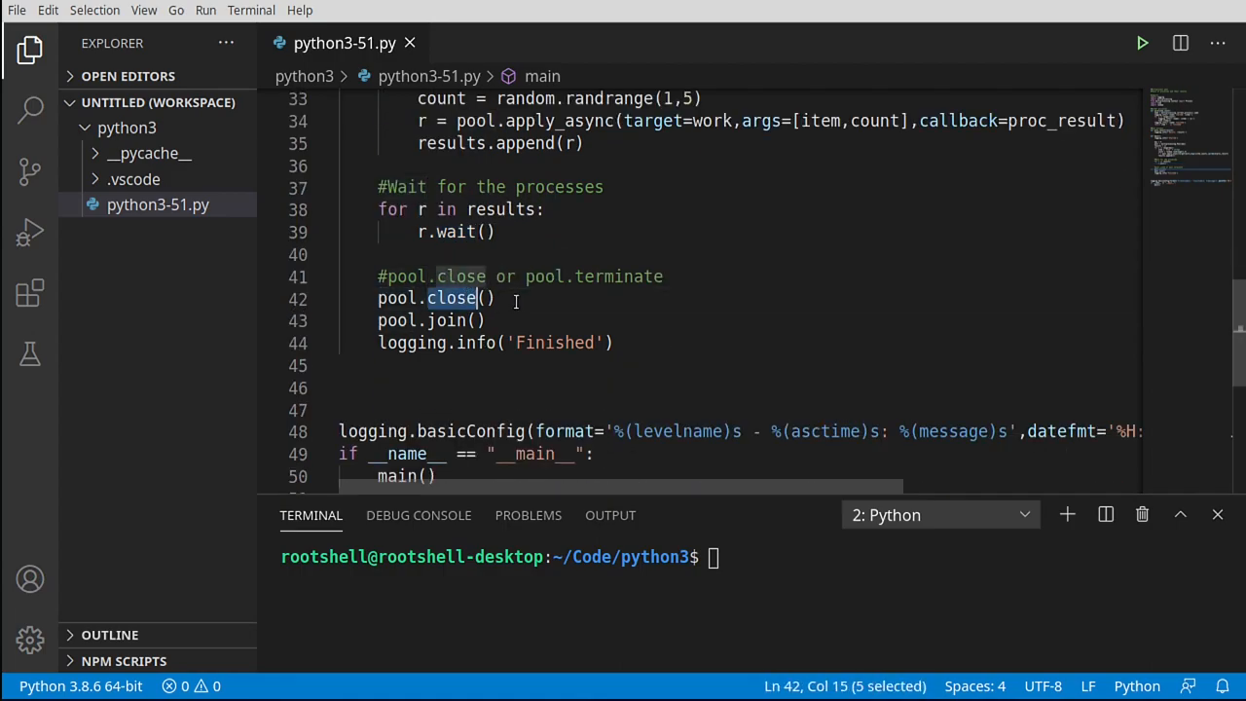
double_click(448, 321)
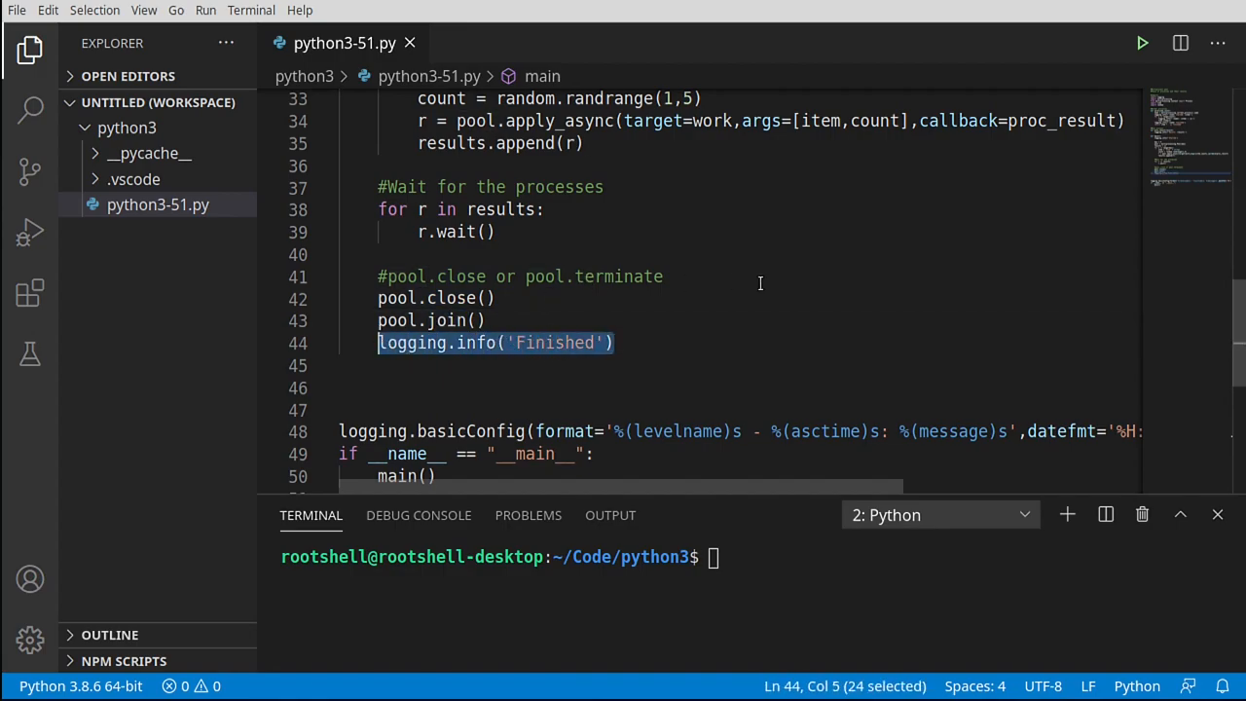
mouse_move(810, 503)
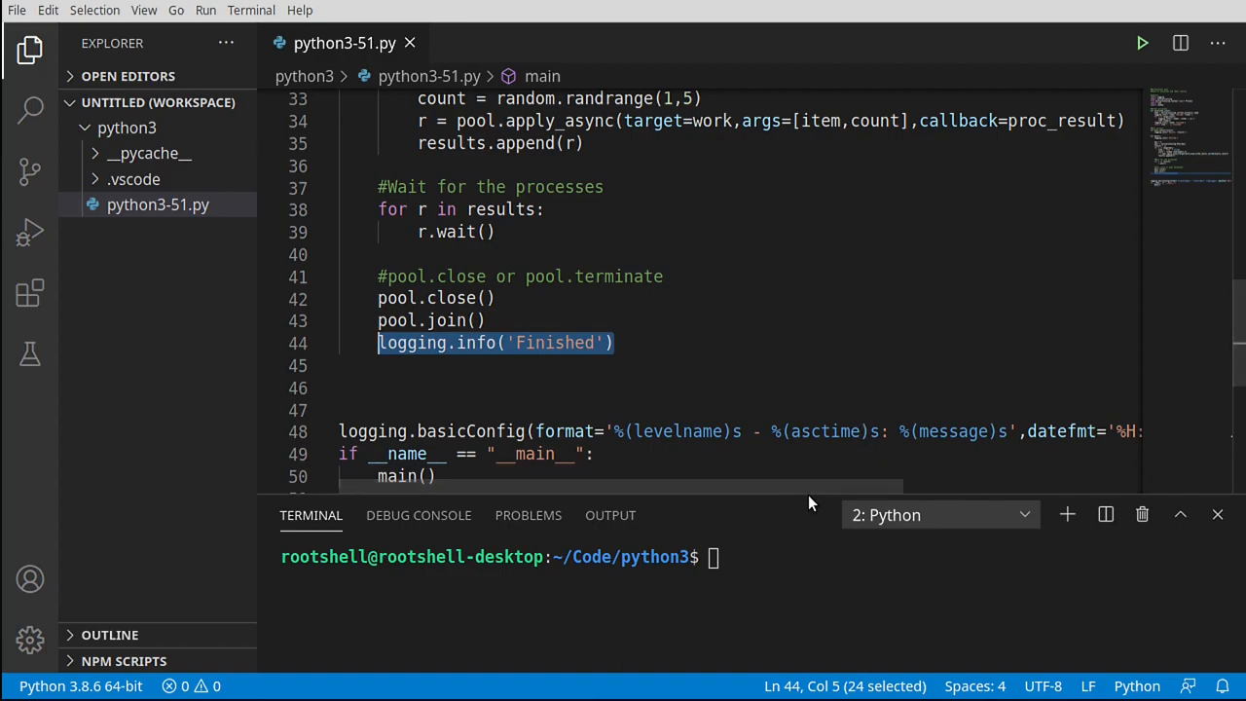
mouse_move(811, 464)
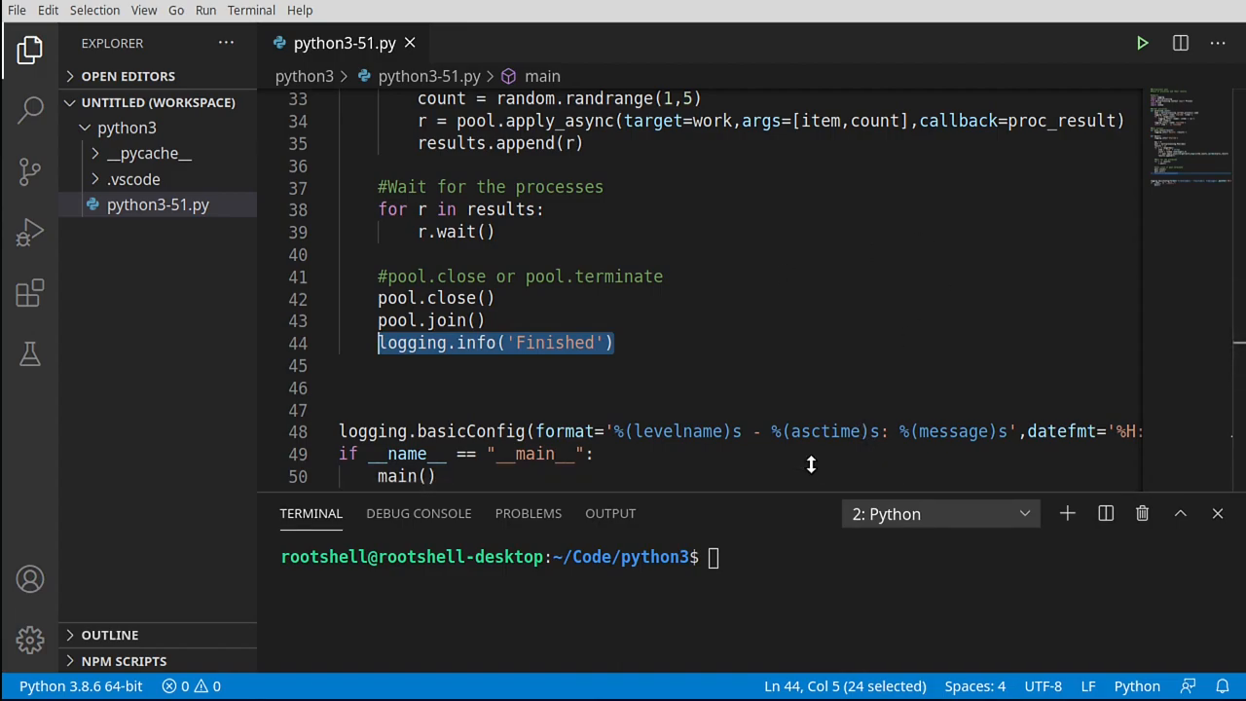
- Run python3-51.py and inspect the TypeError about the unexpected 'target' keyword
click(1142, 43)
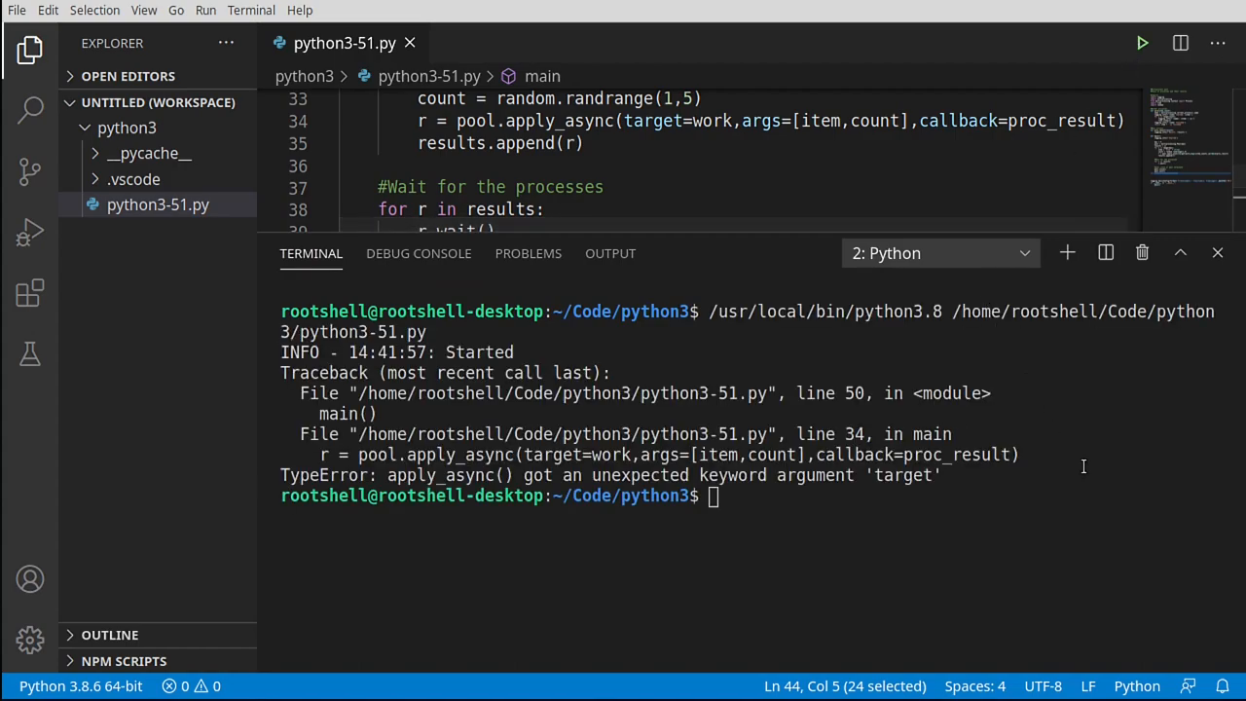
mouse_move(951, 534)
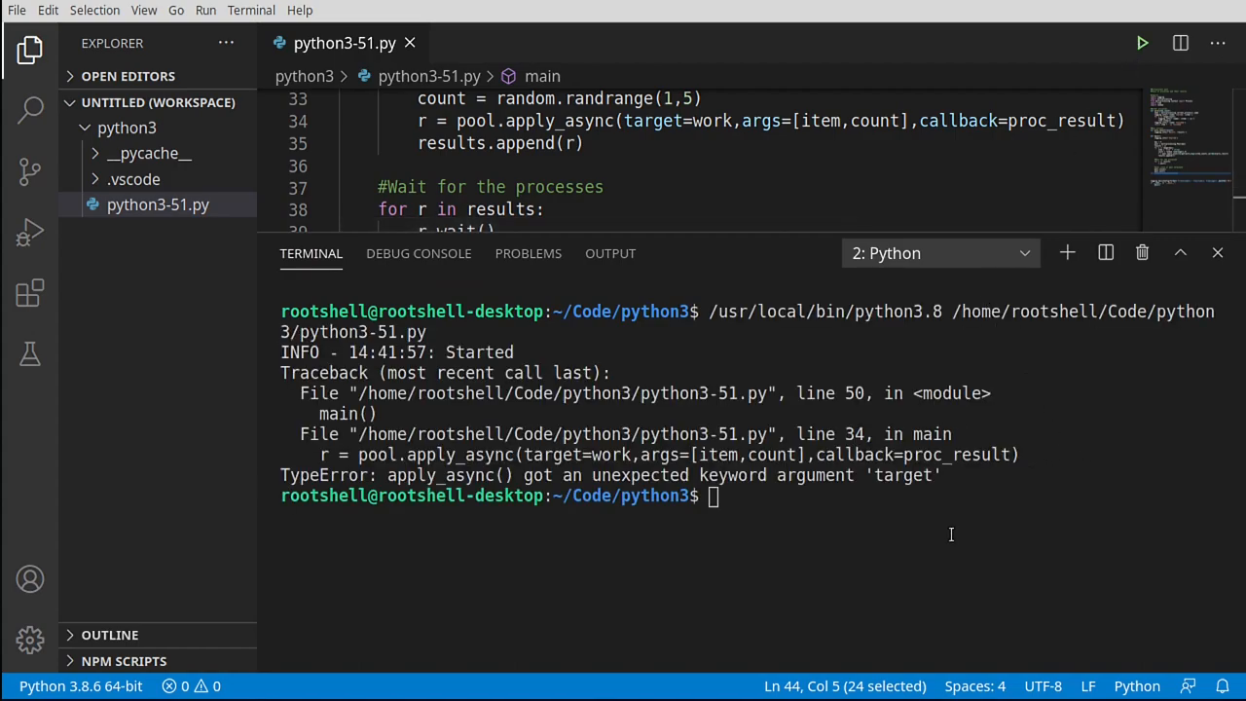
mouse_move(334, 407)
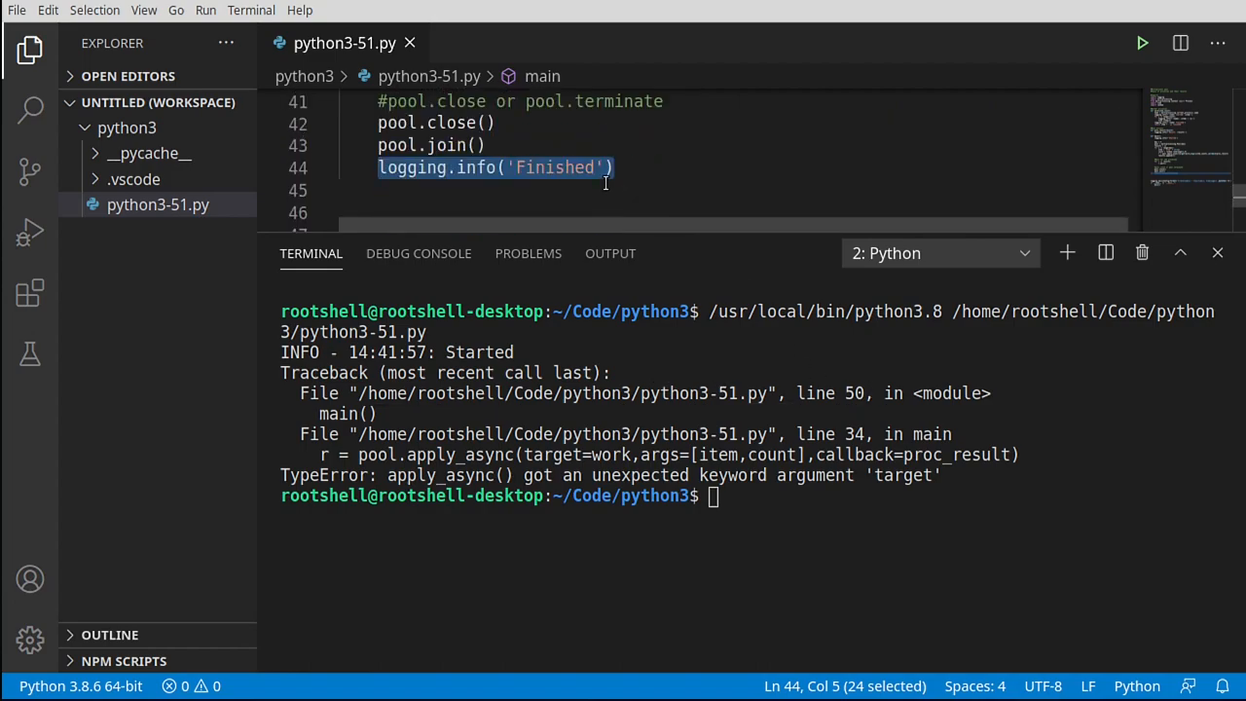
scroll(down, 3)
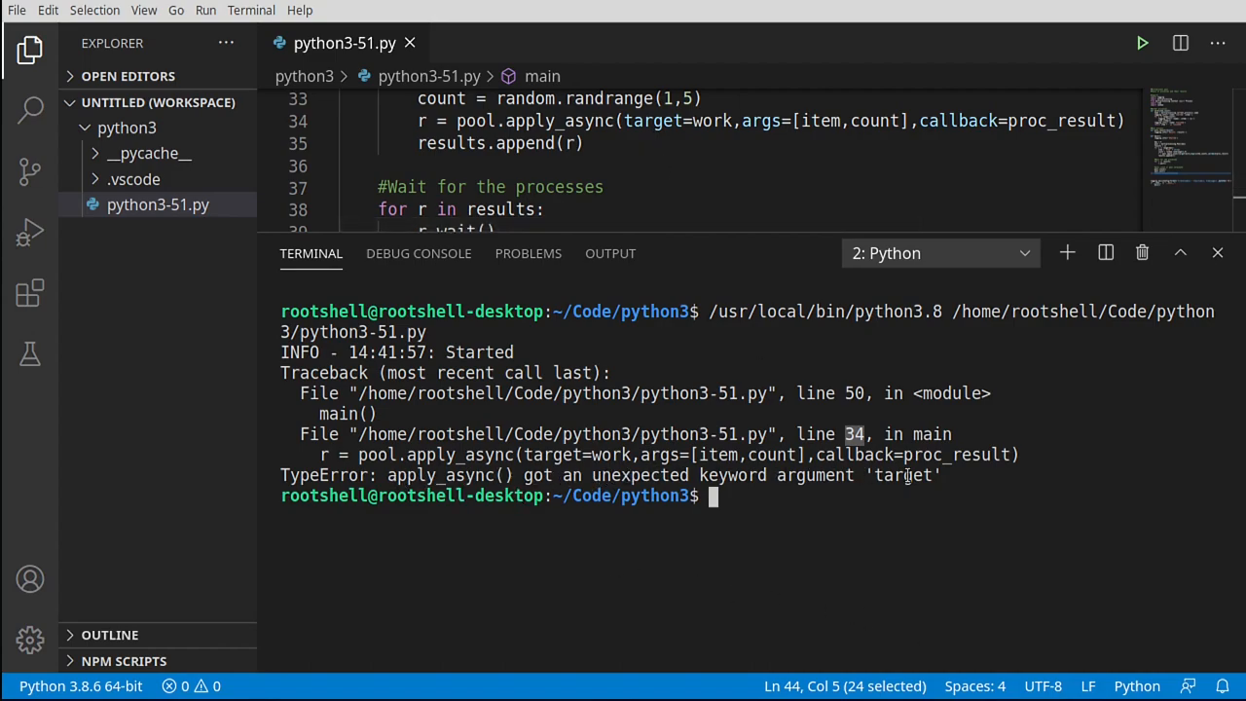
double_click(653, 121)
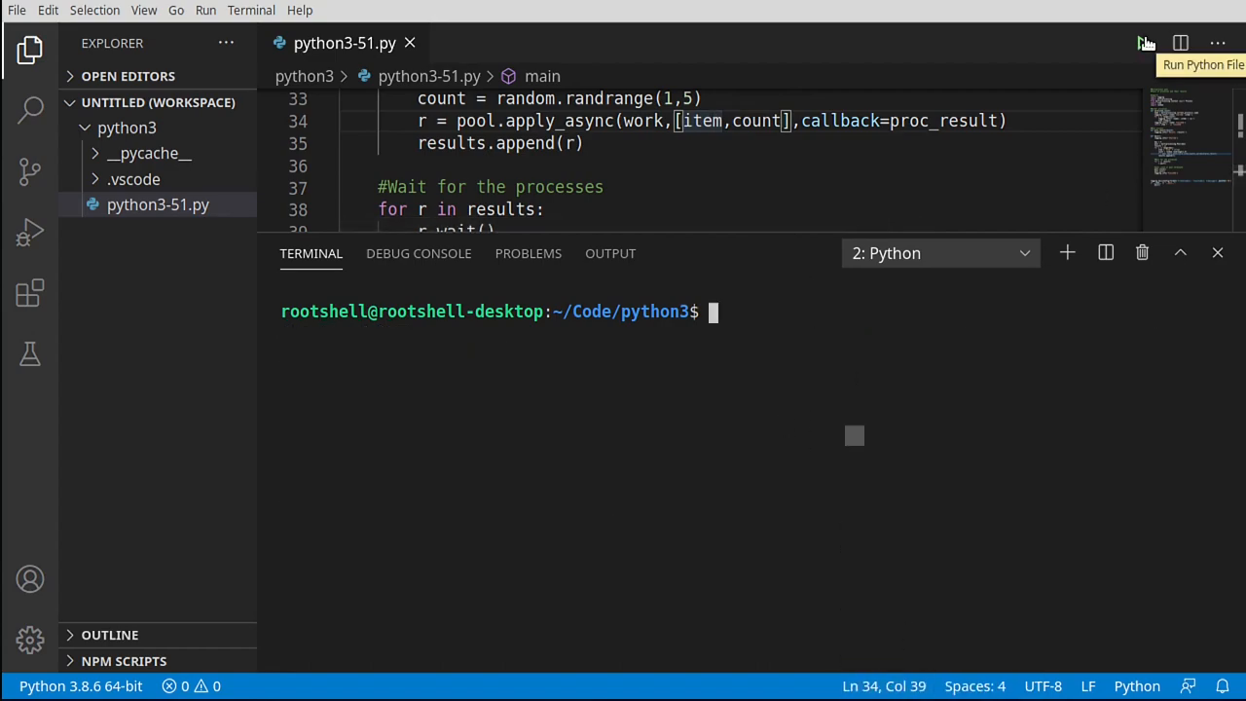
click(1142, 43)
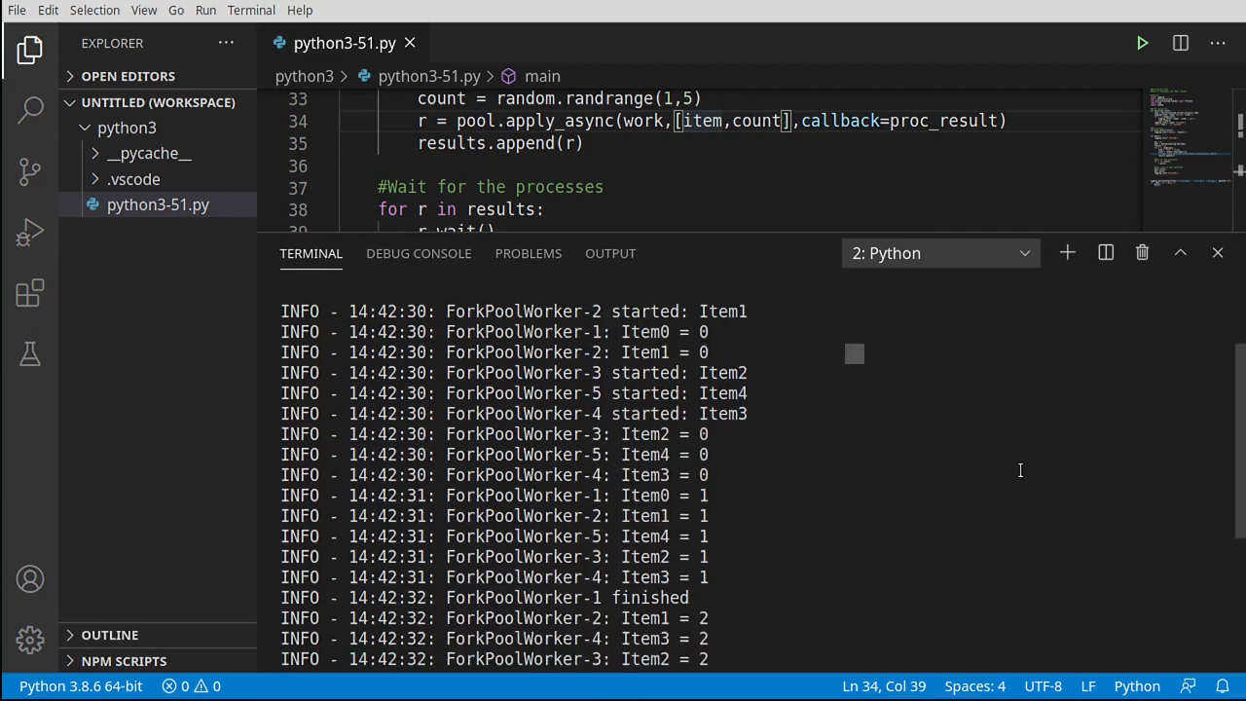
scroll(up, 3)
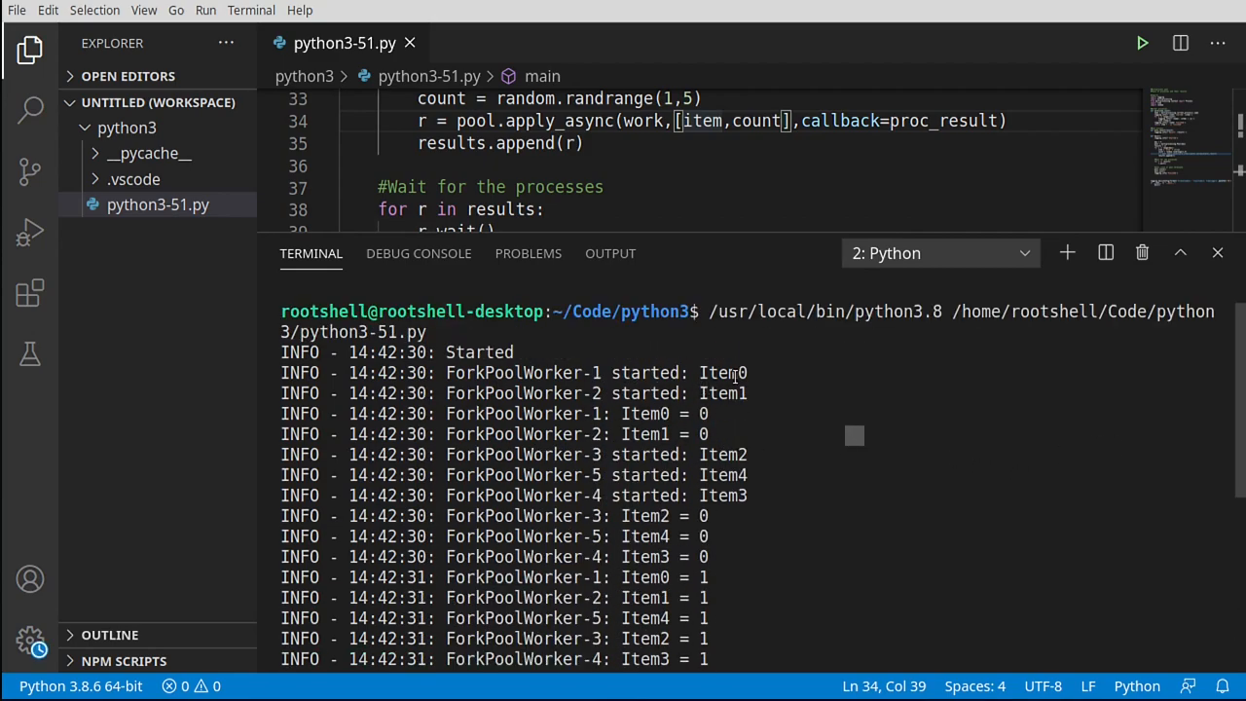
mouse_move(732, 420)
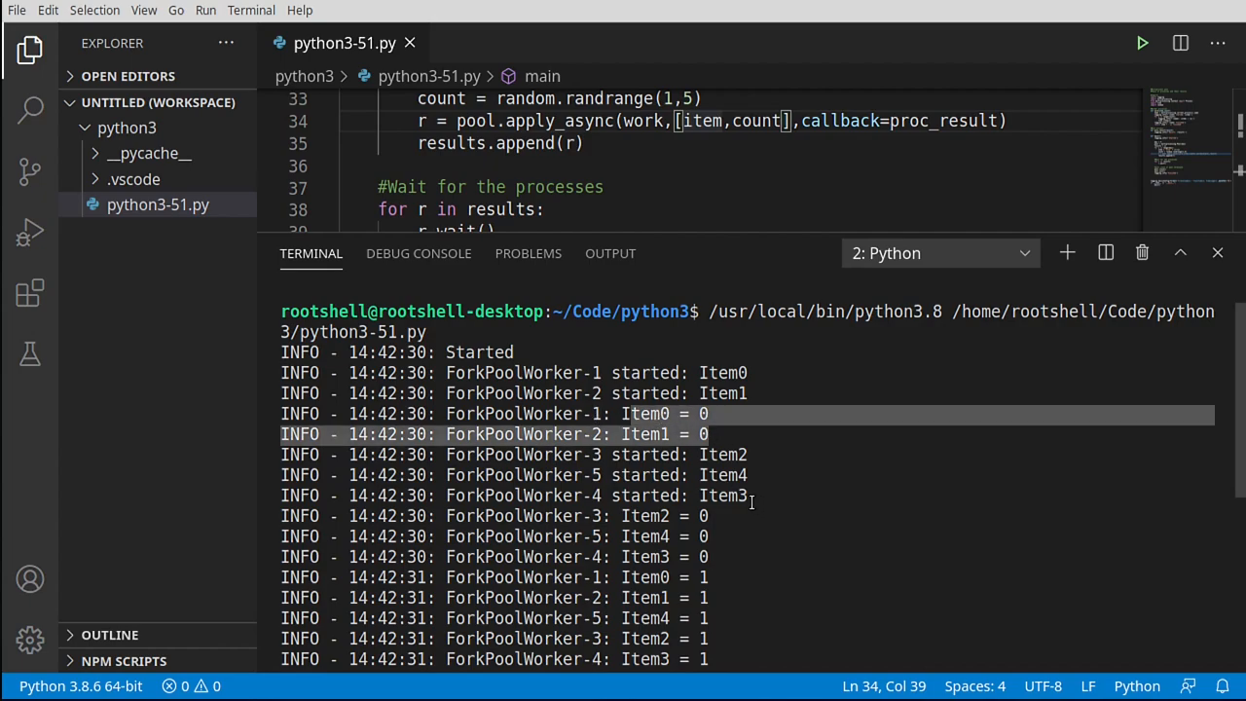
scroll(down, 3)
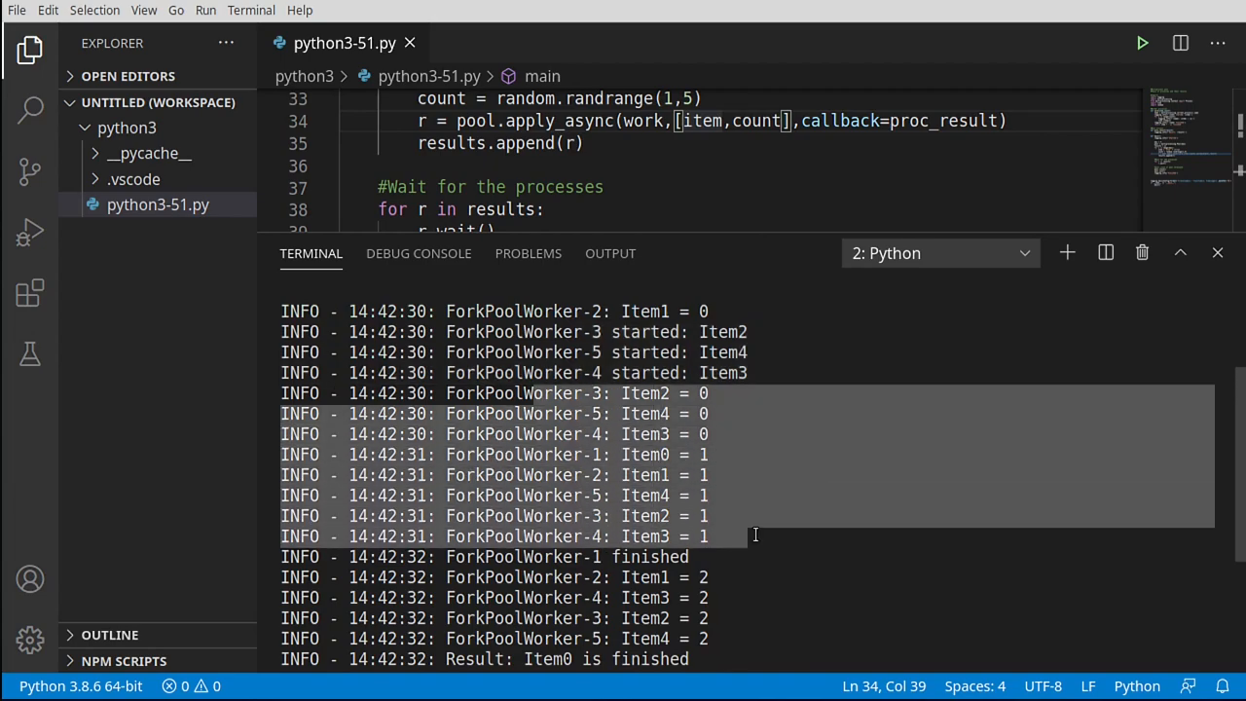
scroll(down, 3)
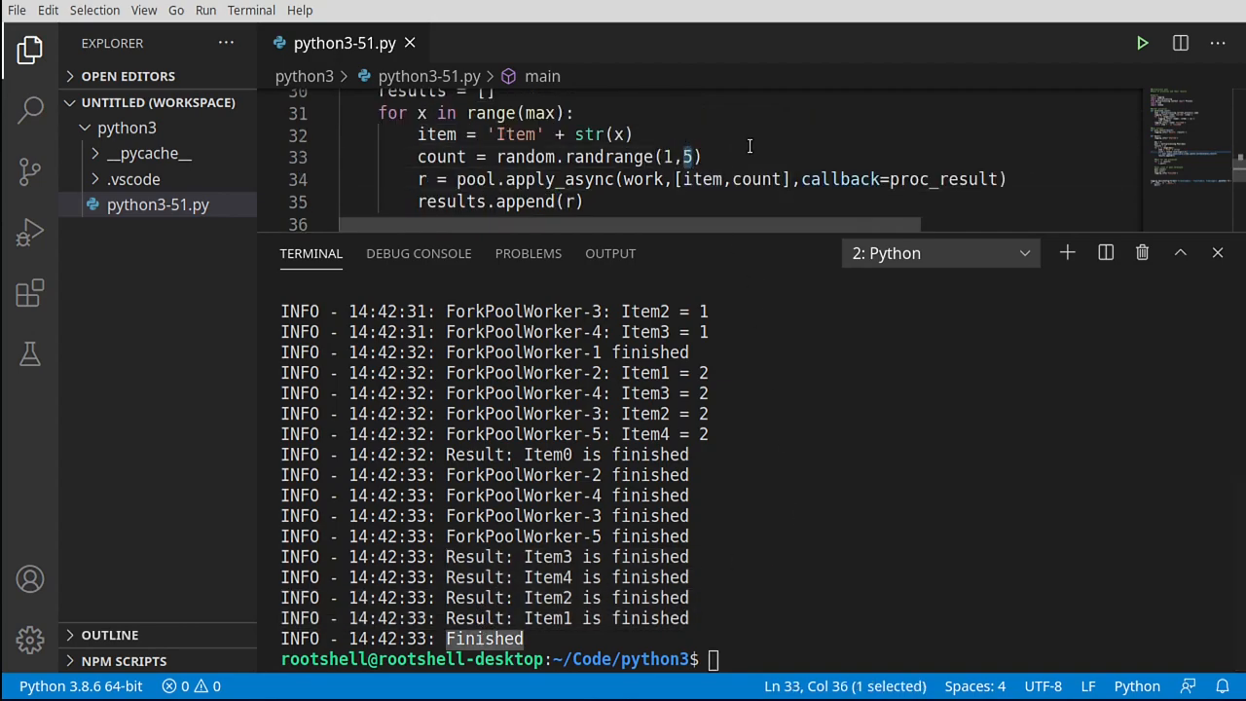
- Change randrange(1,5) to randrange(1,10), save, and enlarge the code area
text(0)
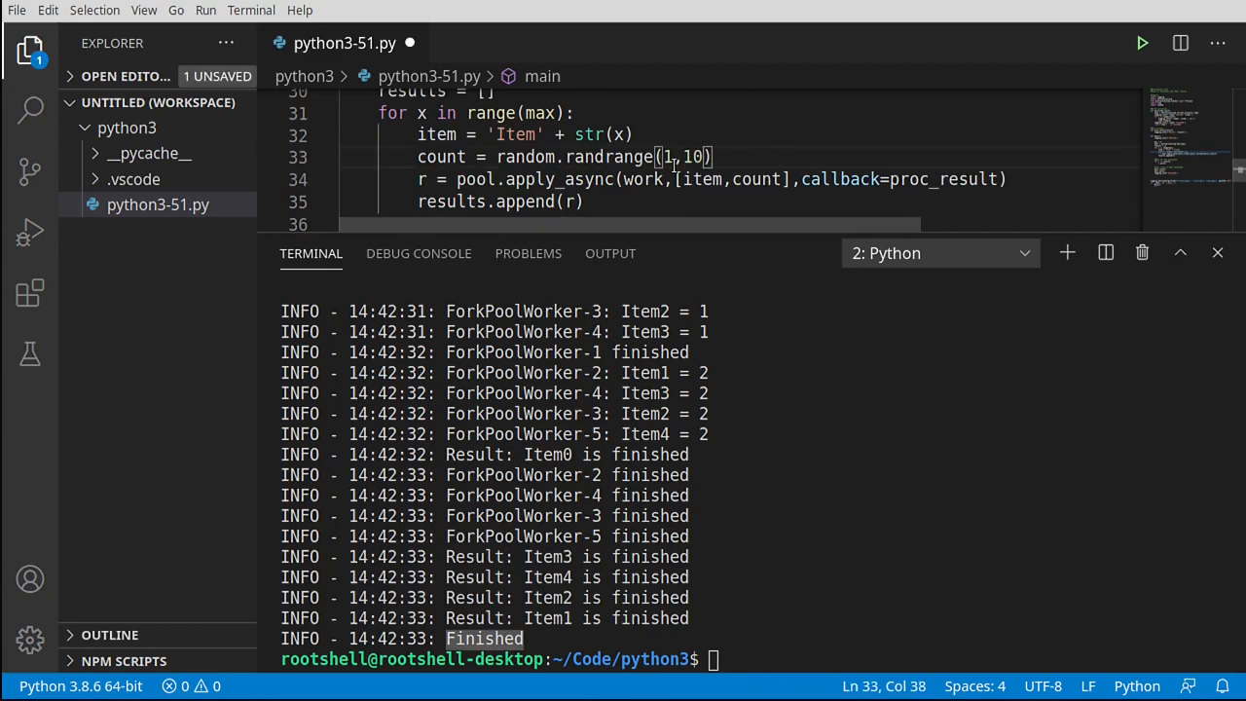
key(ctrl+s)
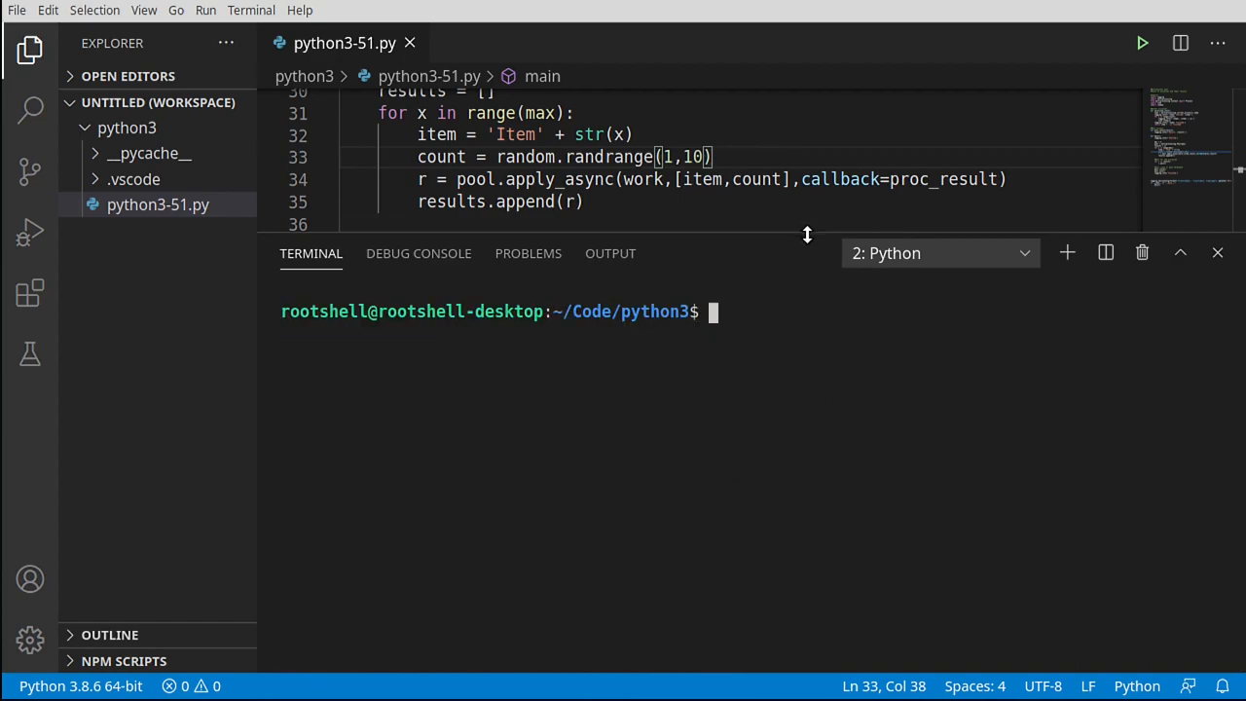
drag(807, 236, 807, 480)
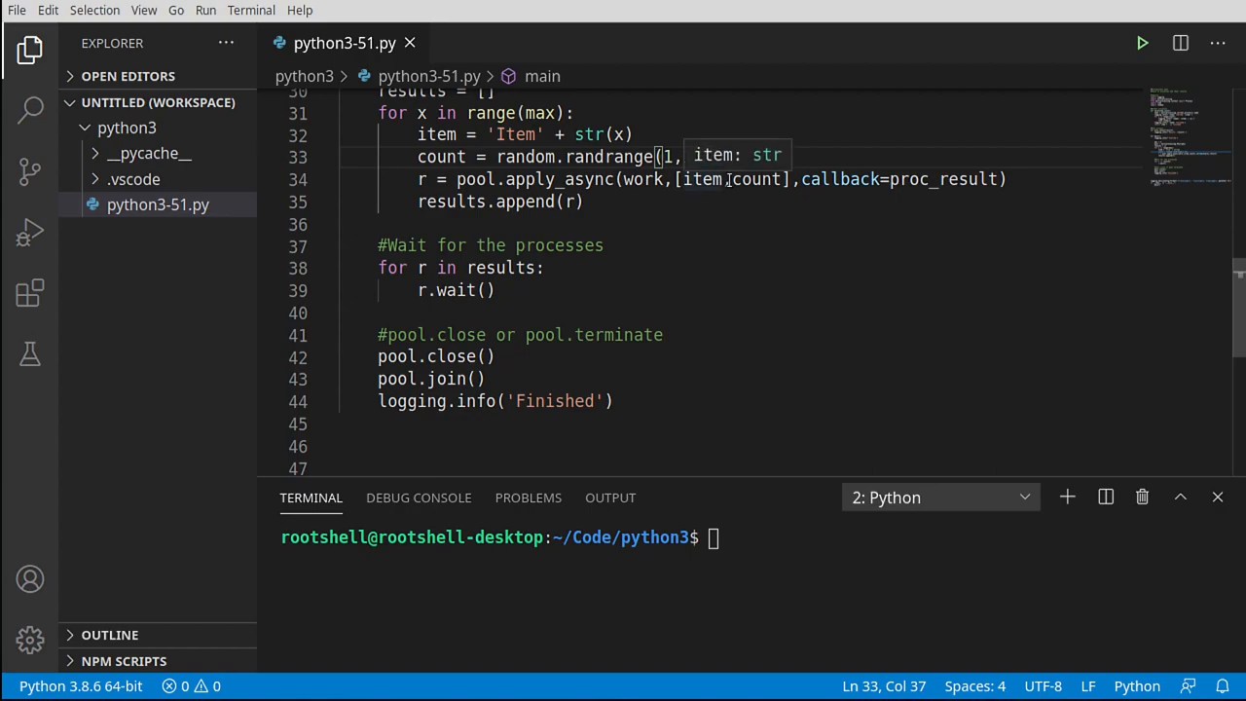
- Briefly try a 1000 upper bound and a wait timeout, then revert both
text(1000))
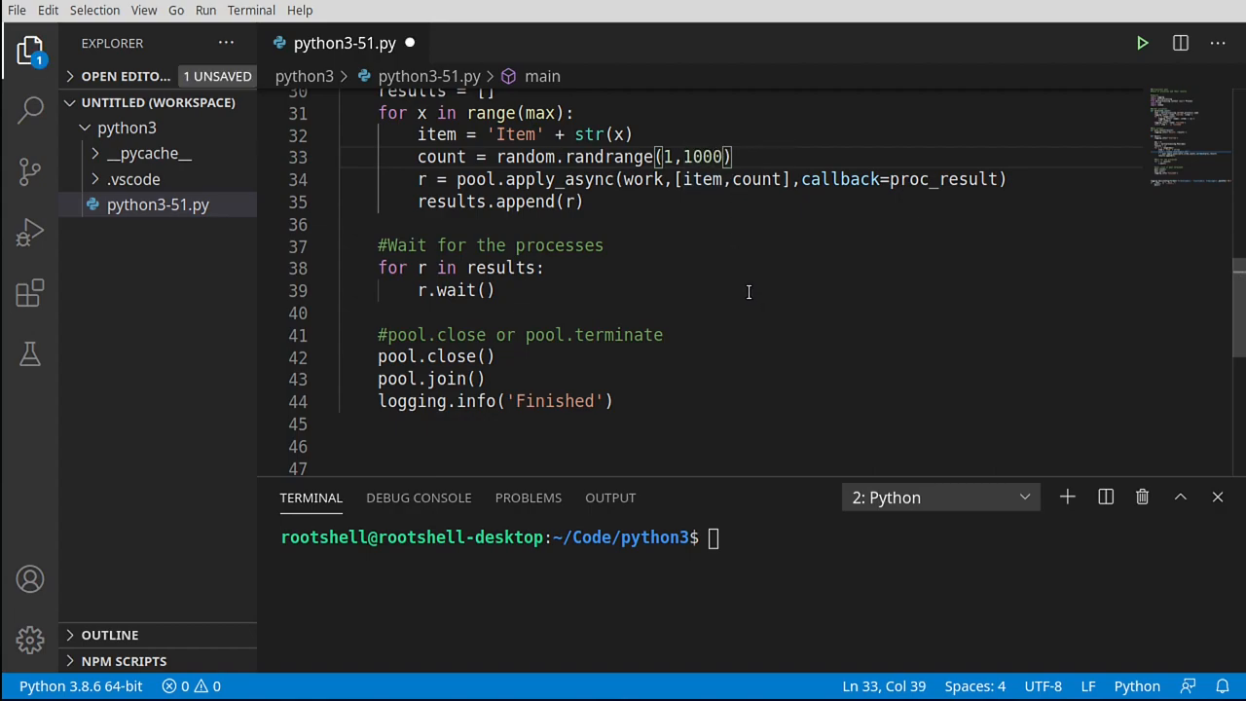
key(BackSpace)
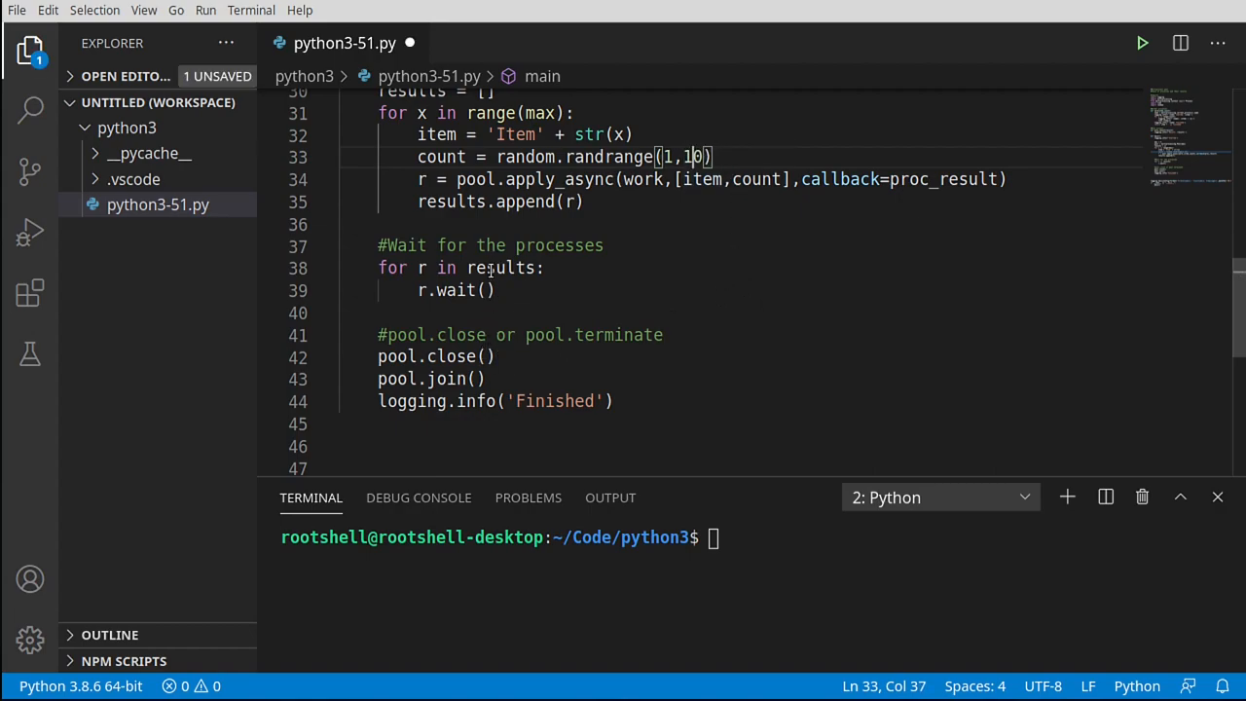
click(484, 290)
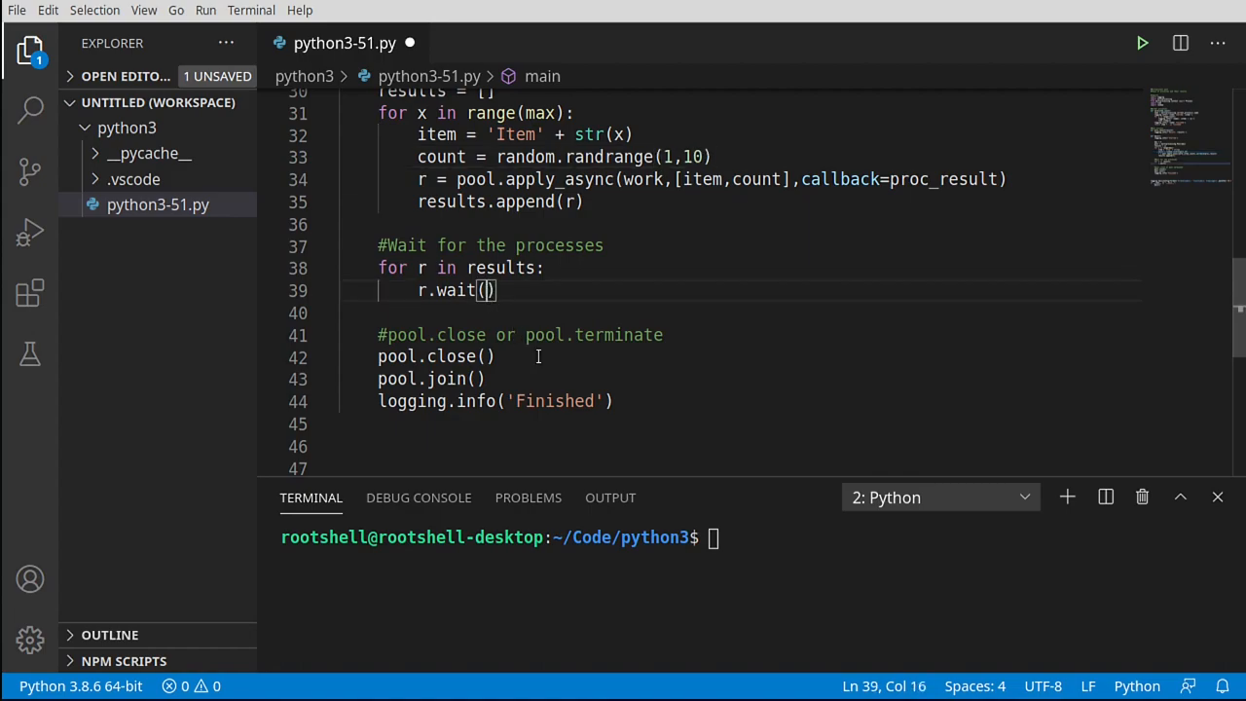
text(10)
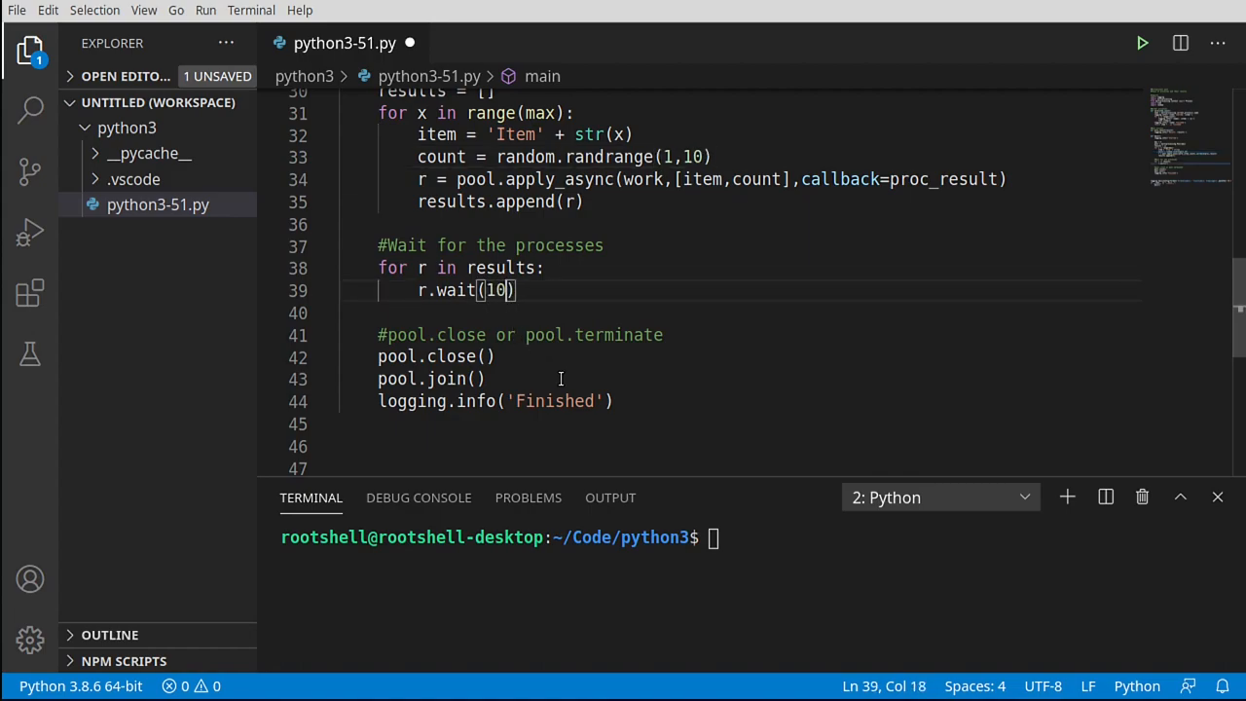
key(BackSpace)
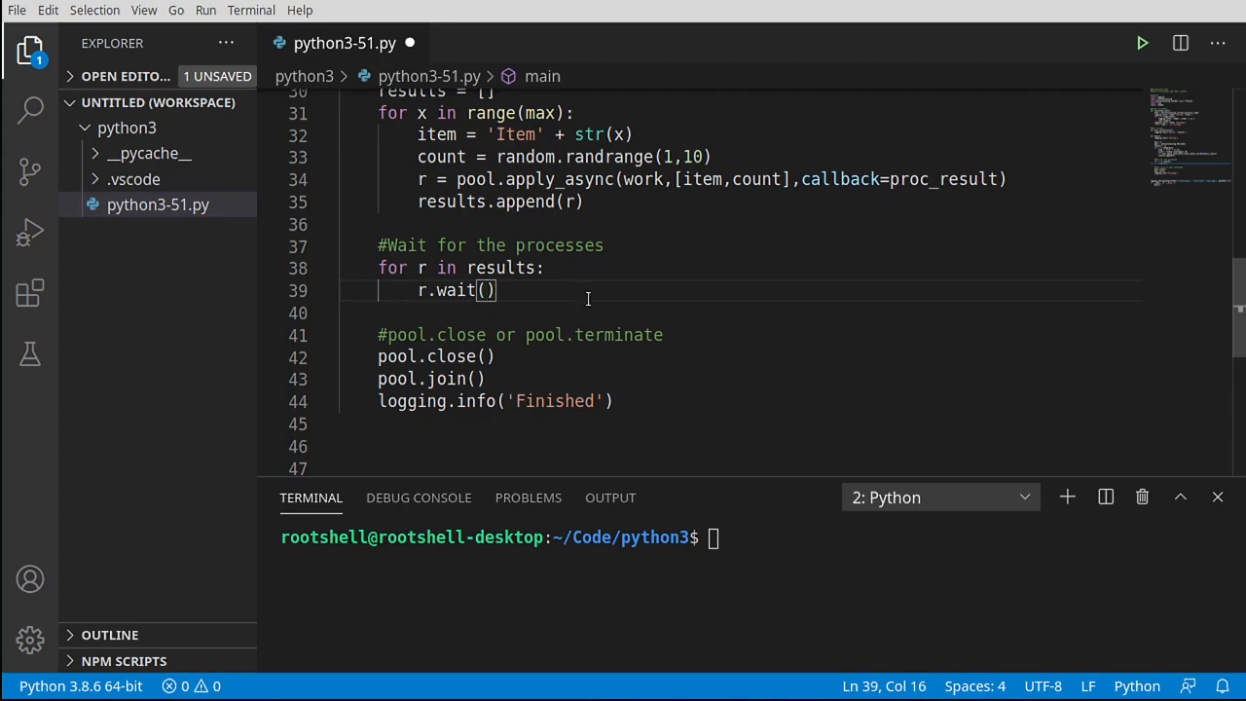
double_click(454, 290)
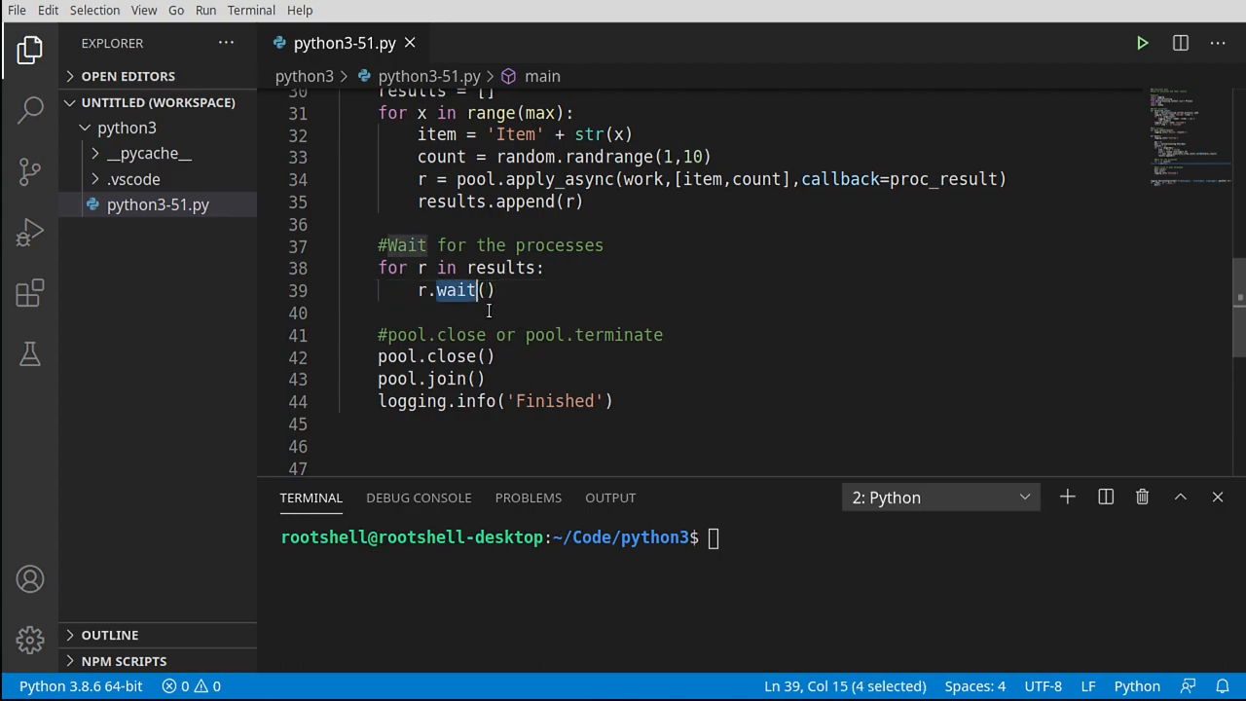
mouse_move(1068, 157)
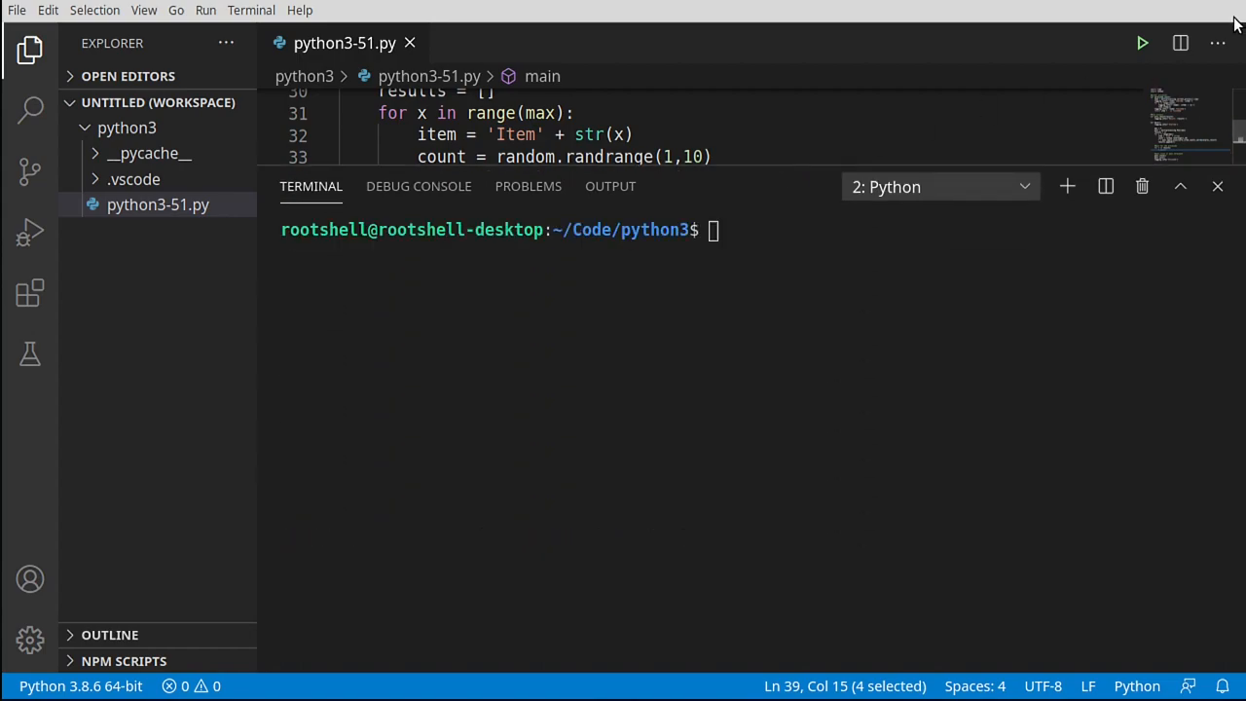
- Rerun python3-51.py and scroll through the output to the 'Finished' log
click(1142, 42)
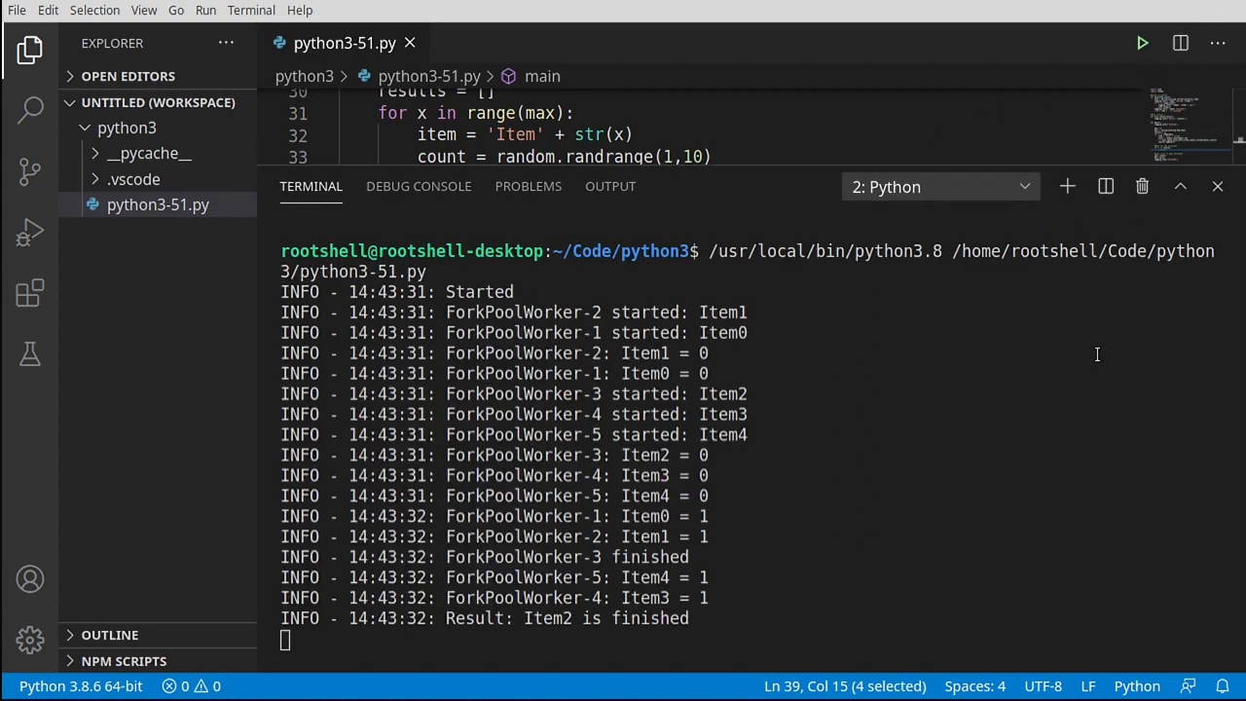
scroll(down, 3)
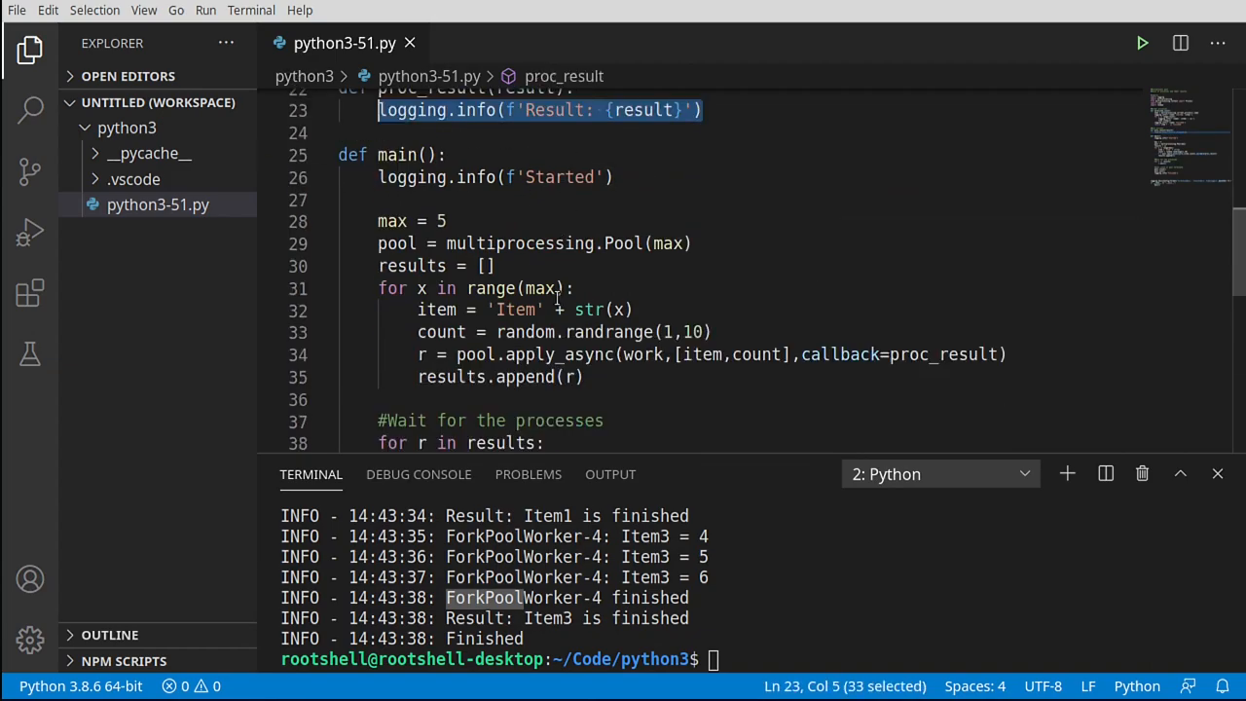
scroll(down, 3)
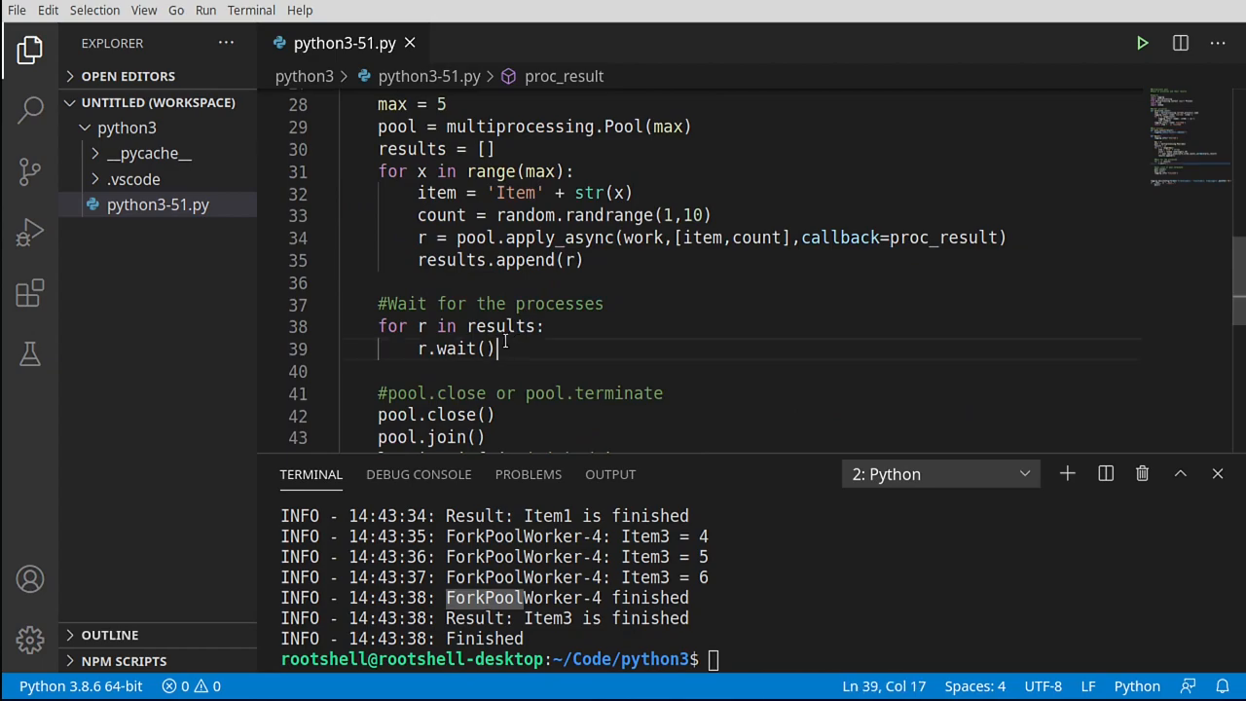
drag(505, 348, 379, 304)
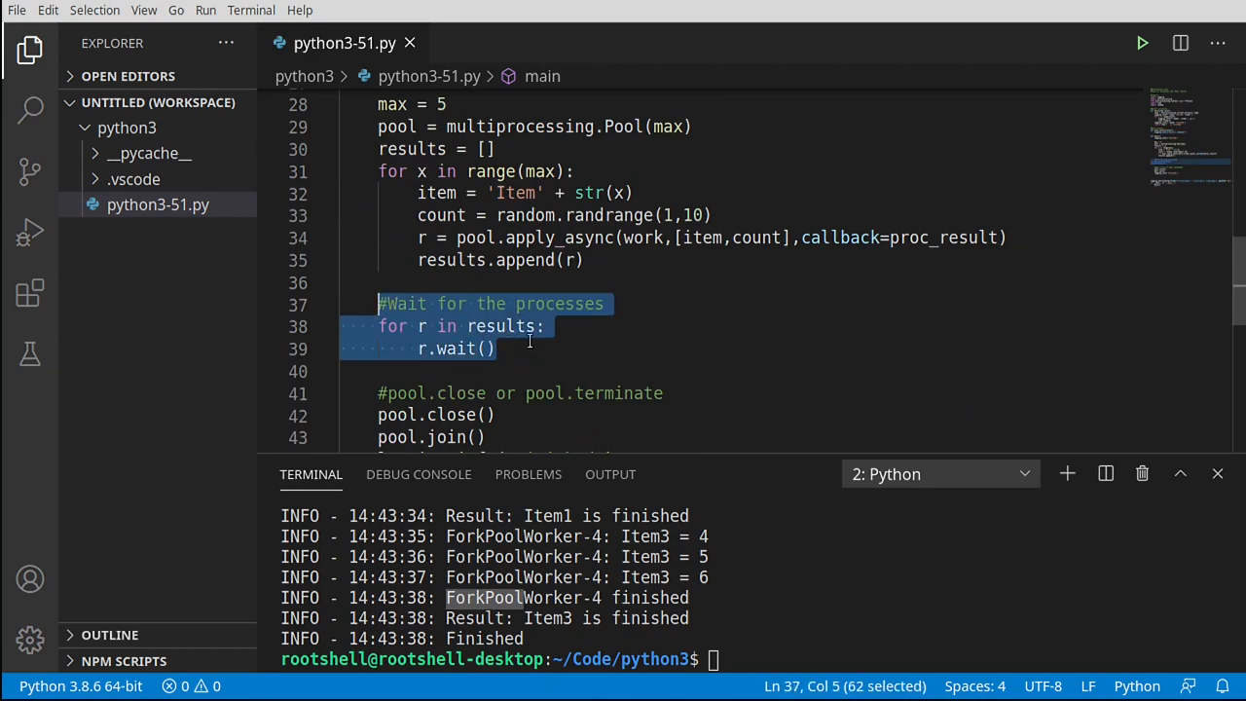
mouse_move(540, 340)
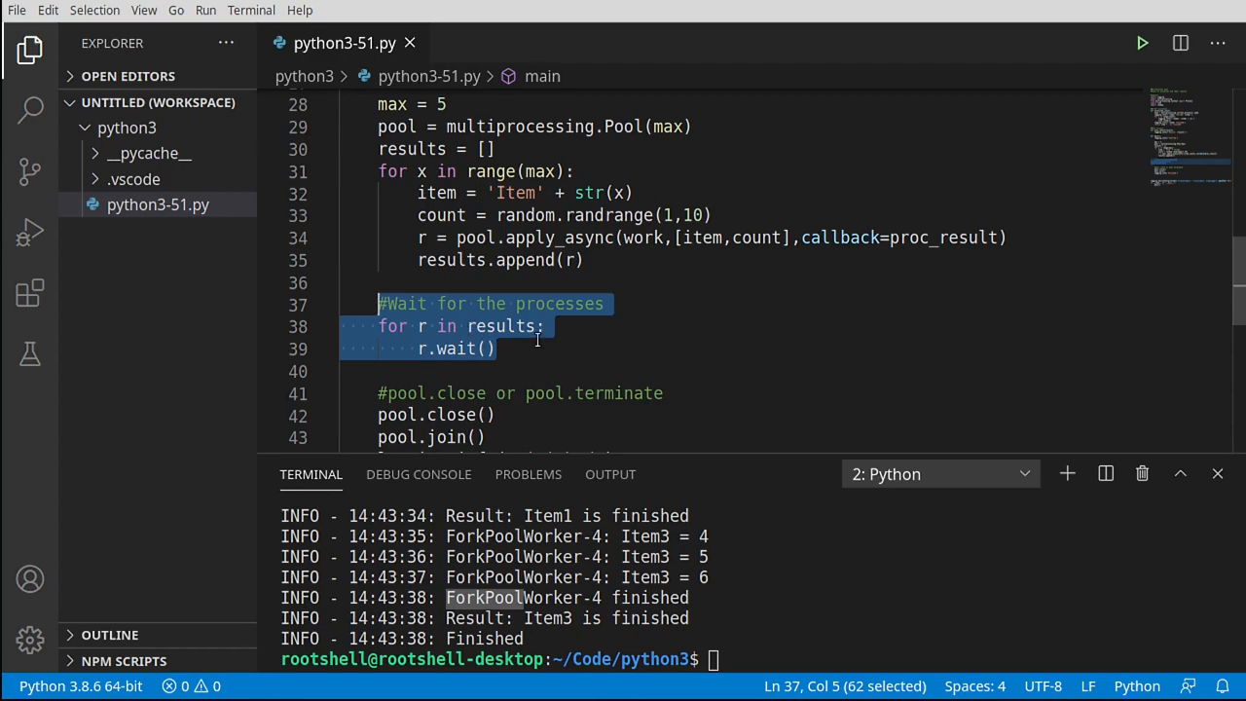
scroll(down, 3)
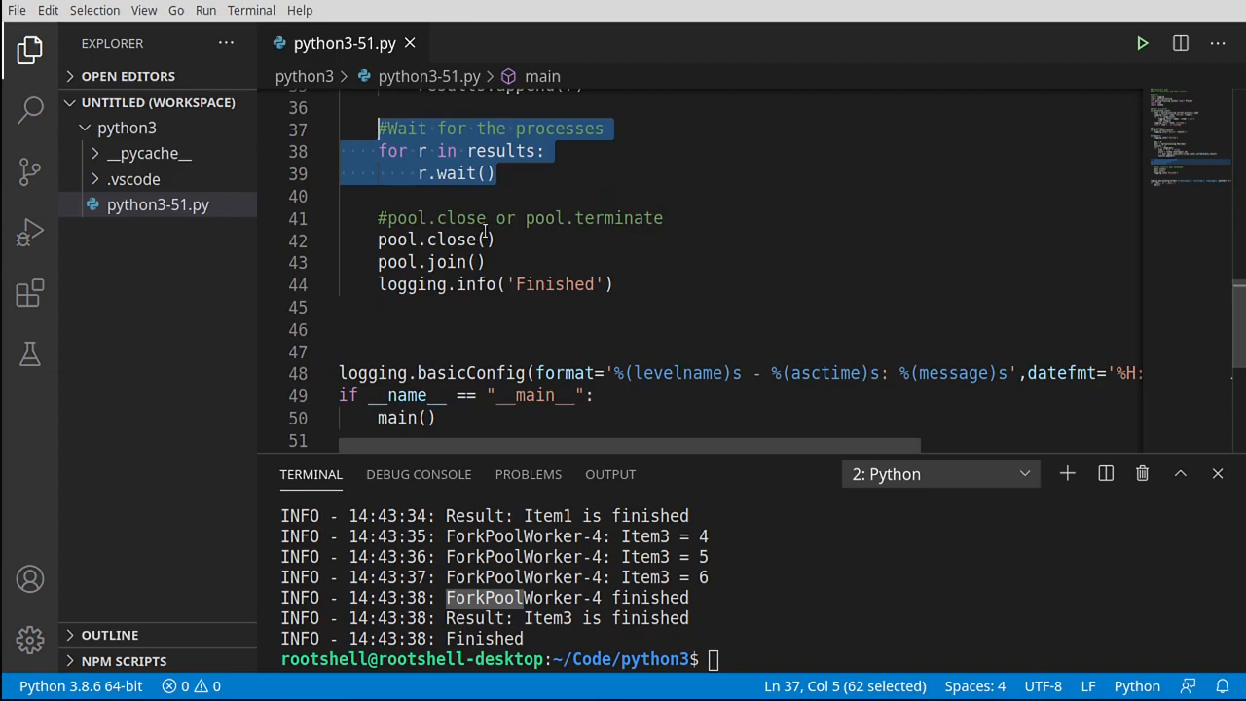
click(593, 218)
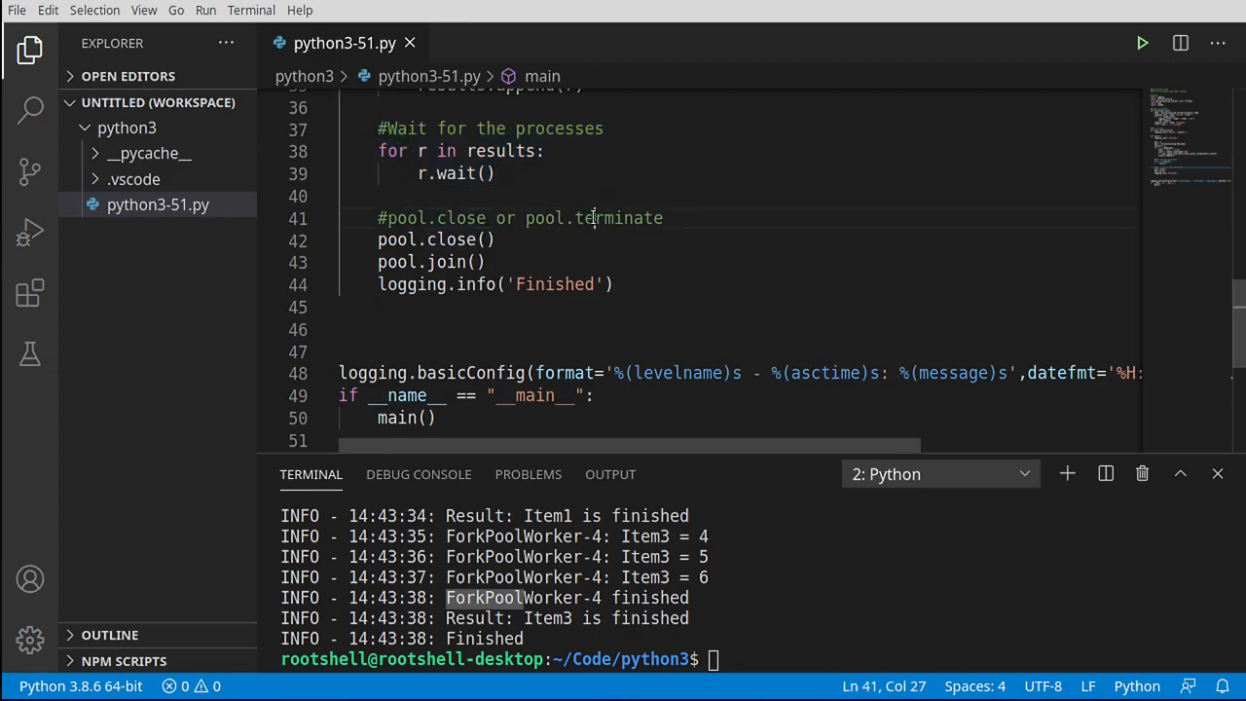
double_click(618, 217)
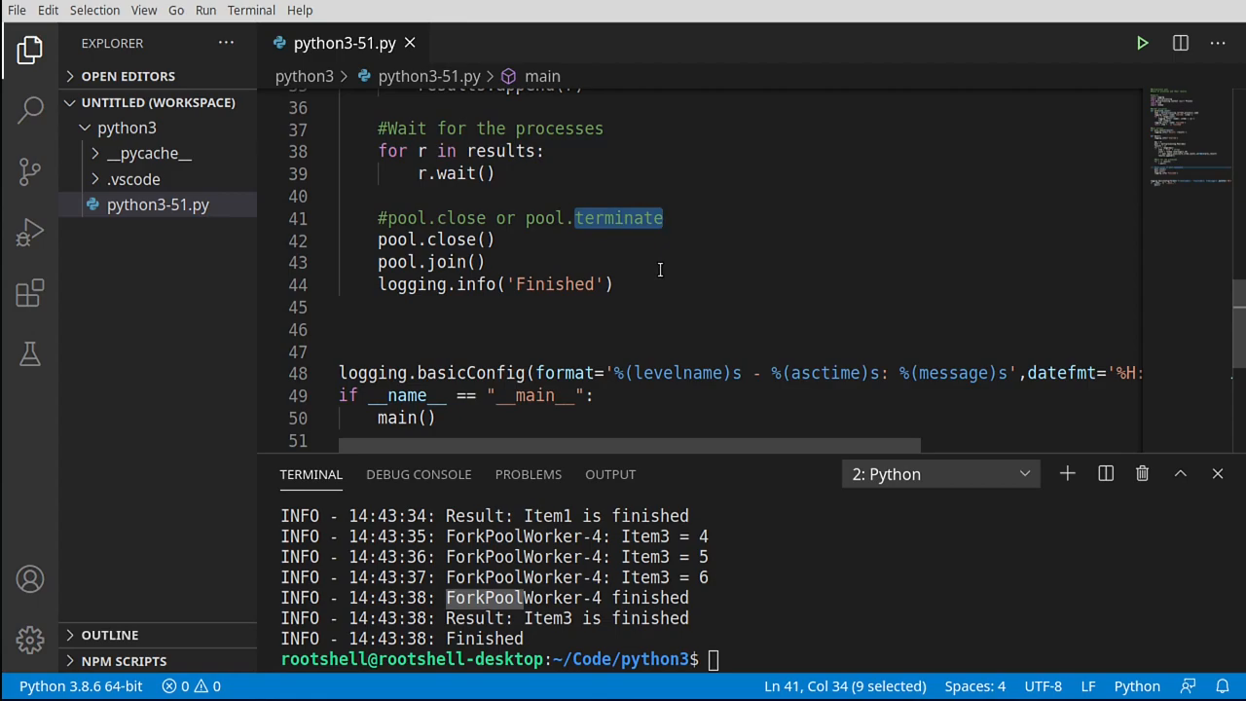
mouse_move(493, 316)
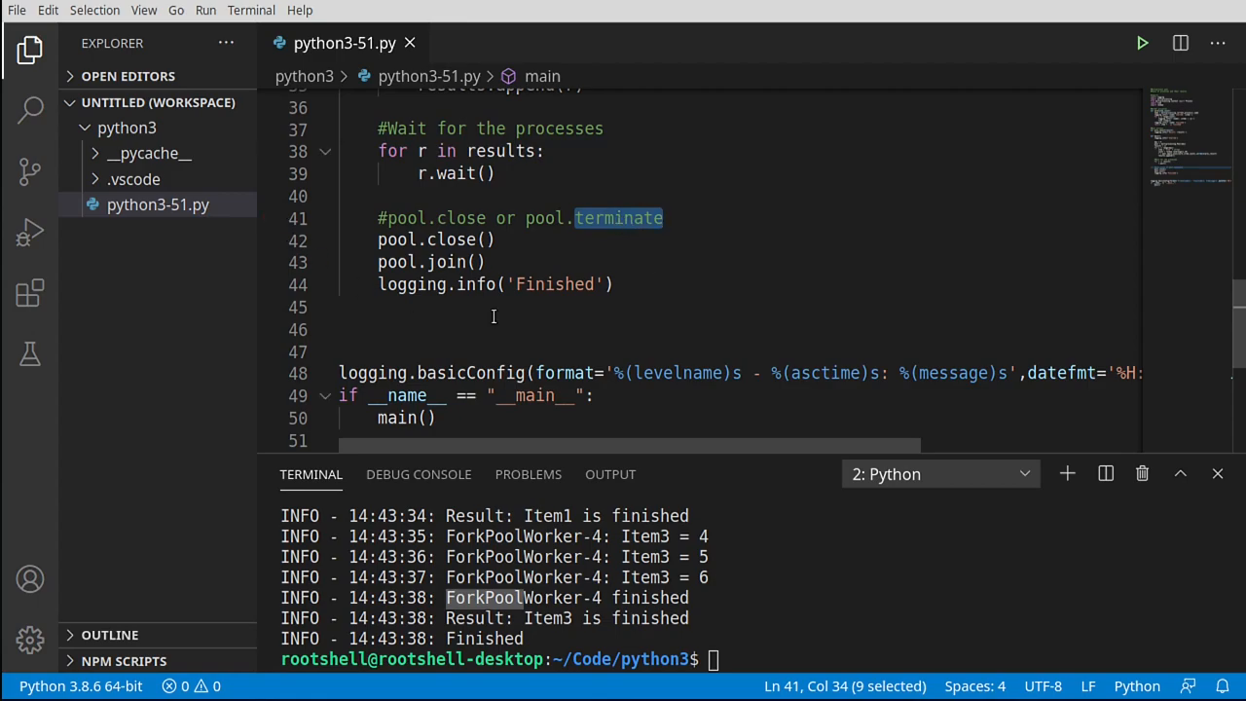
mouse_move(498, 254)
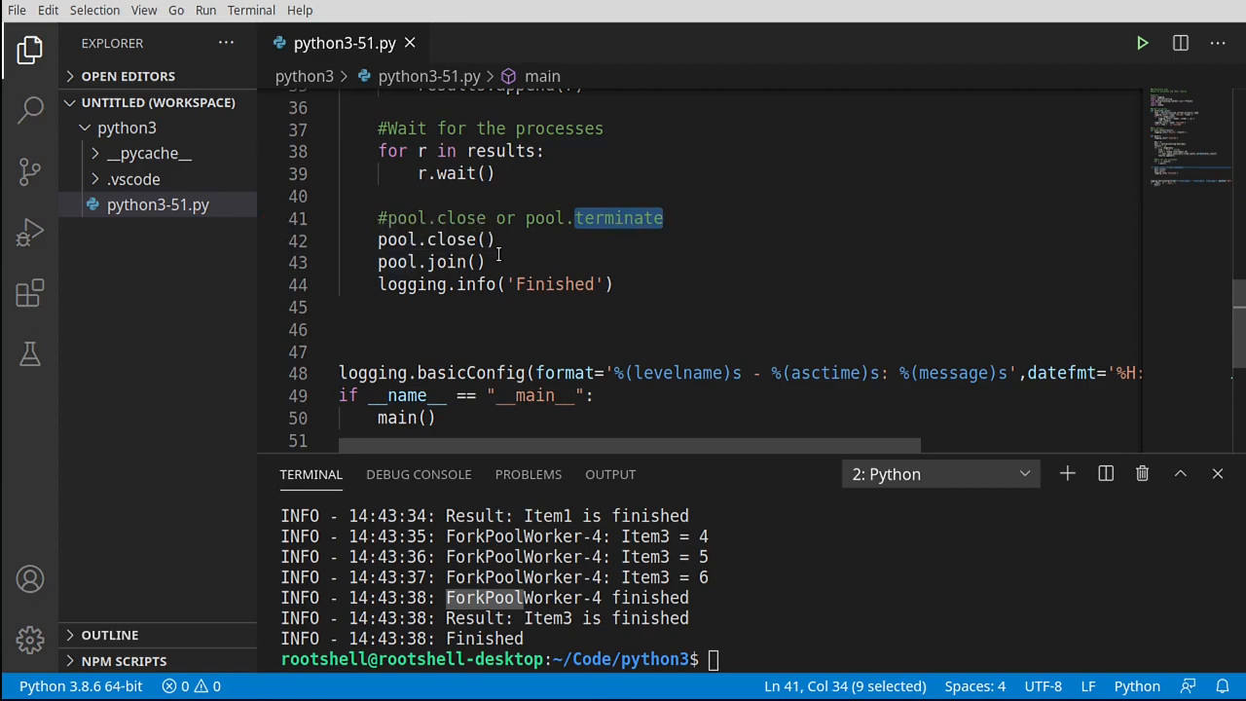